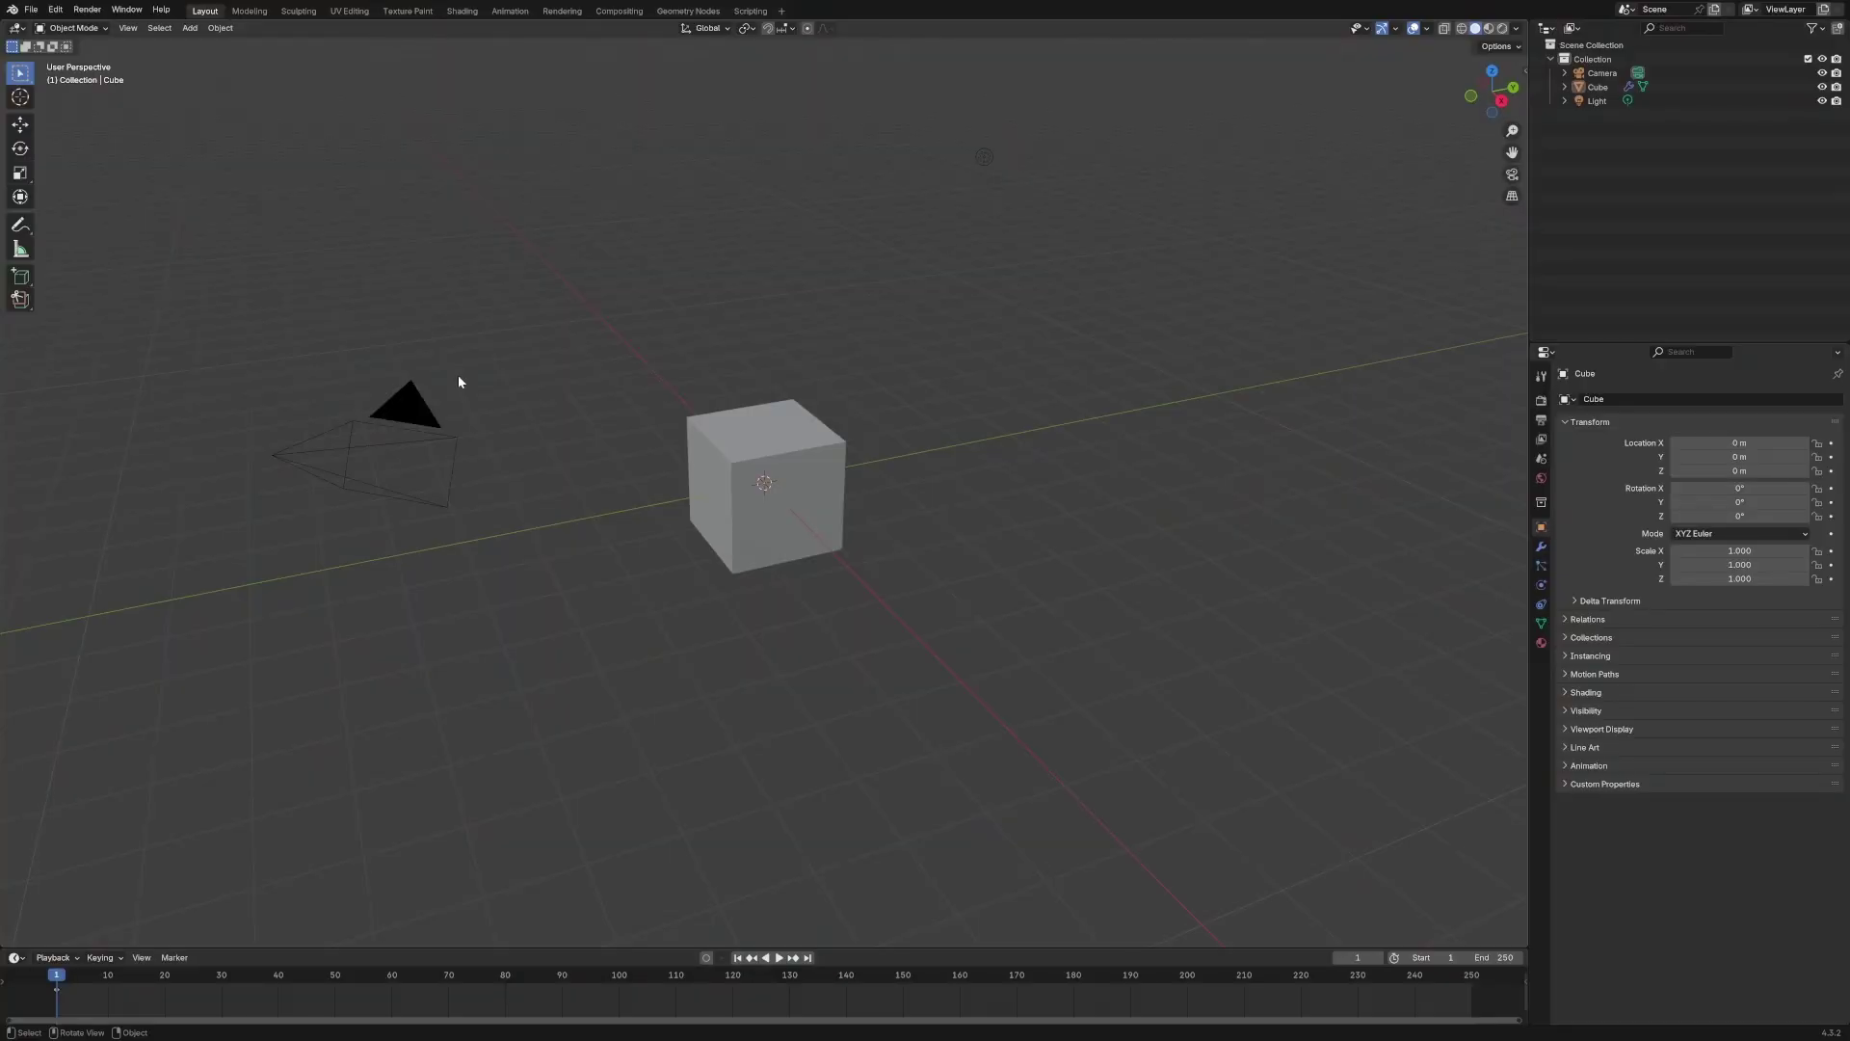
mouse_move(524, 376)
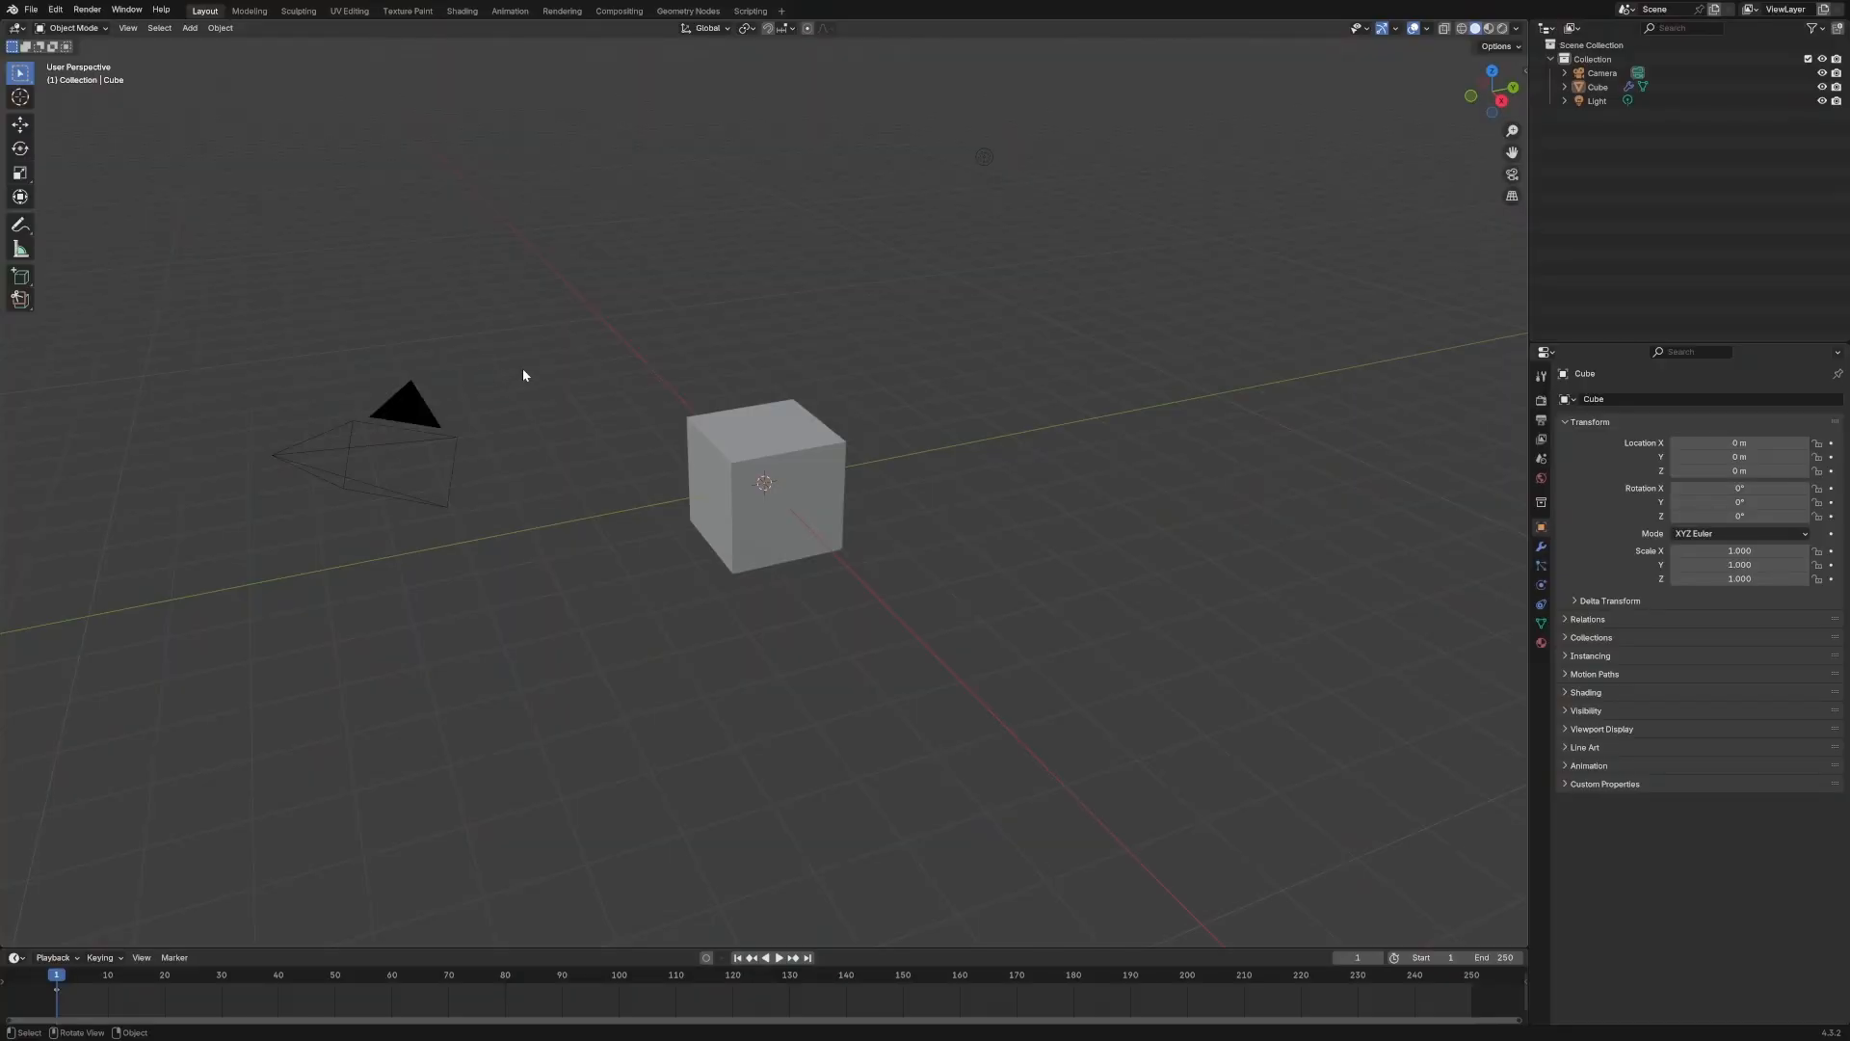
Create a new geometry node group on the cube with a Subdivide Mesh node wired before the output
left_click(688, 12)
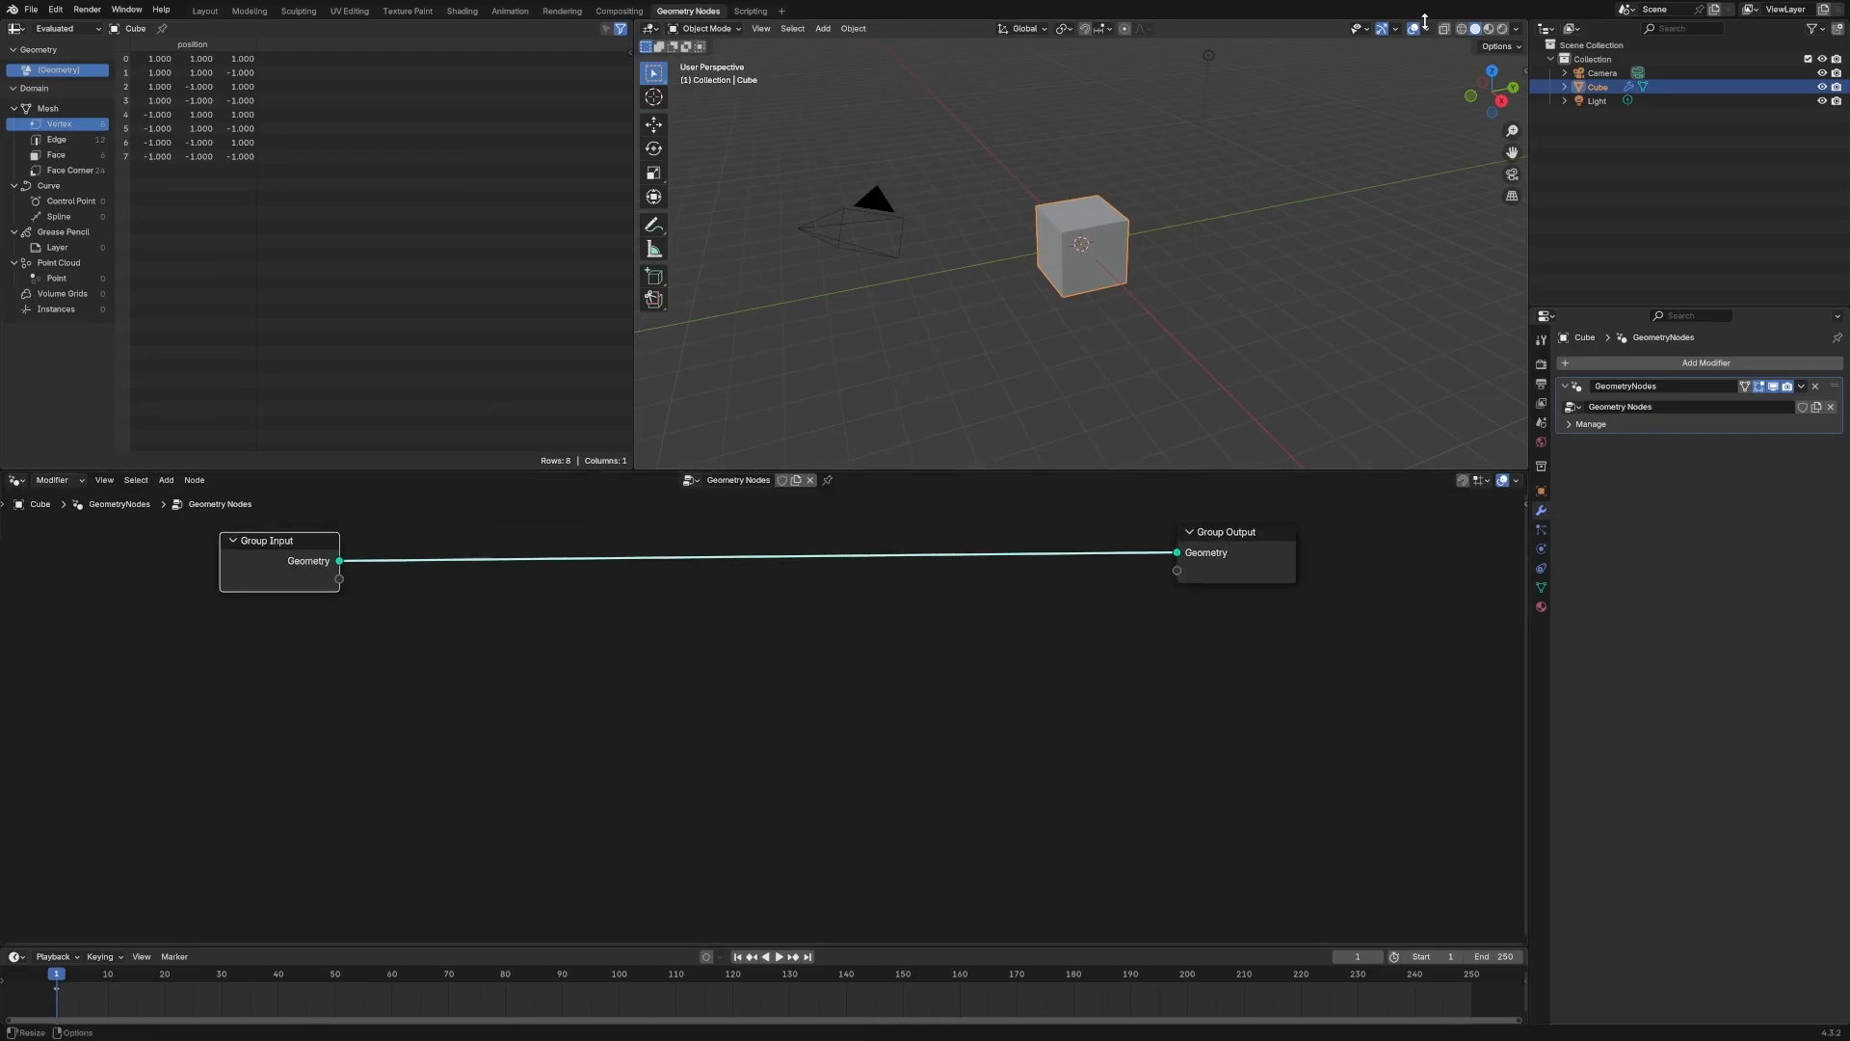
left_click(1459, 29)
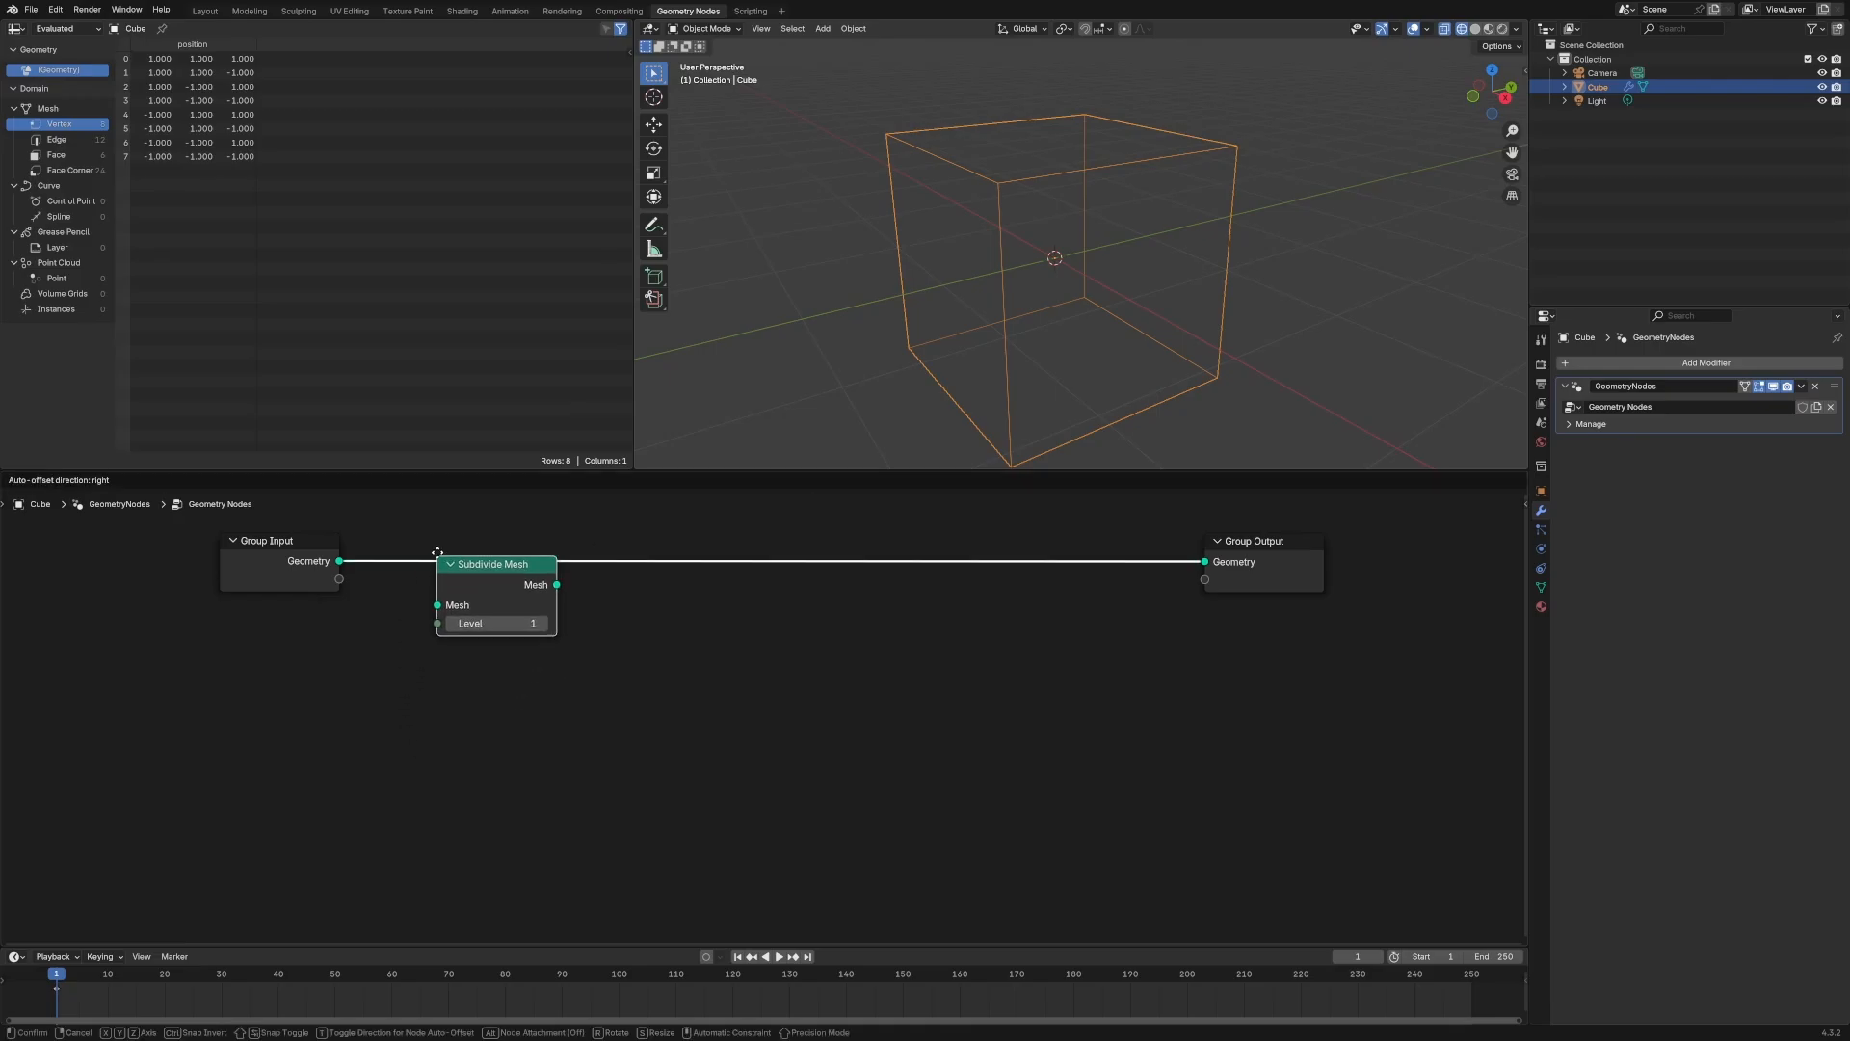
left_click(496, 549)
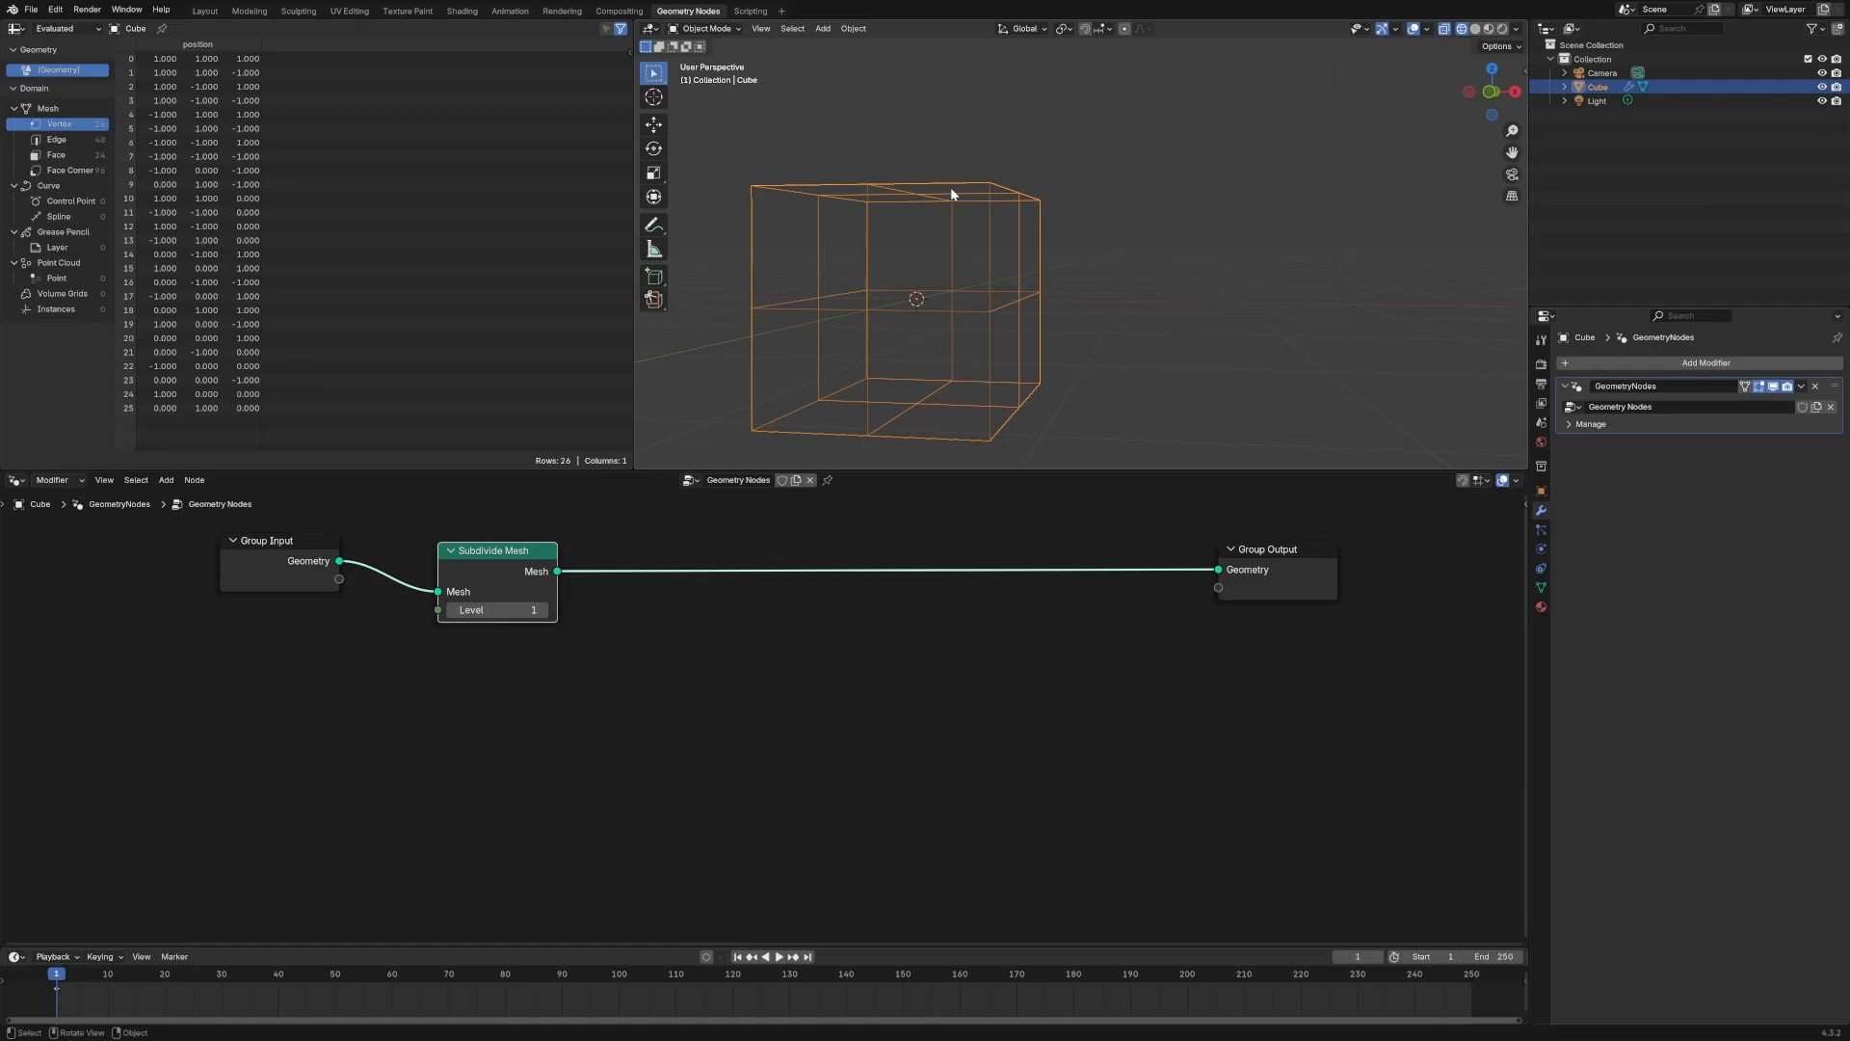
Add a Random Value node set to Boolean with probability 0.5, left unconnected
type("bo")
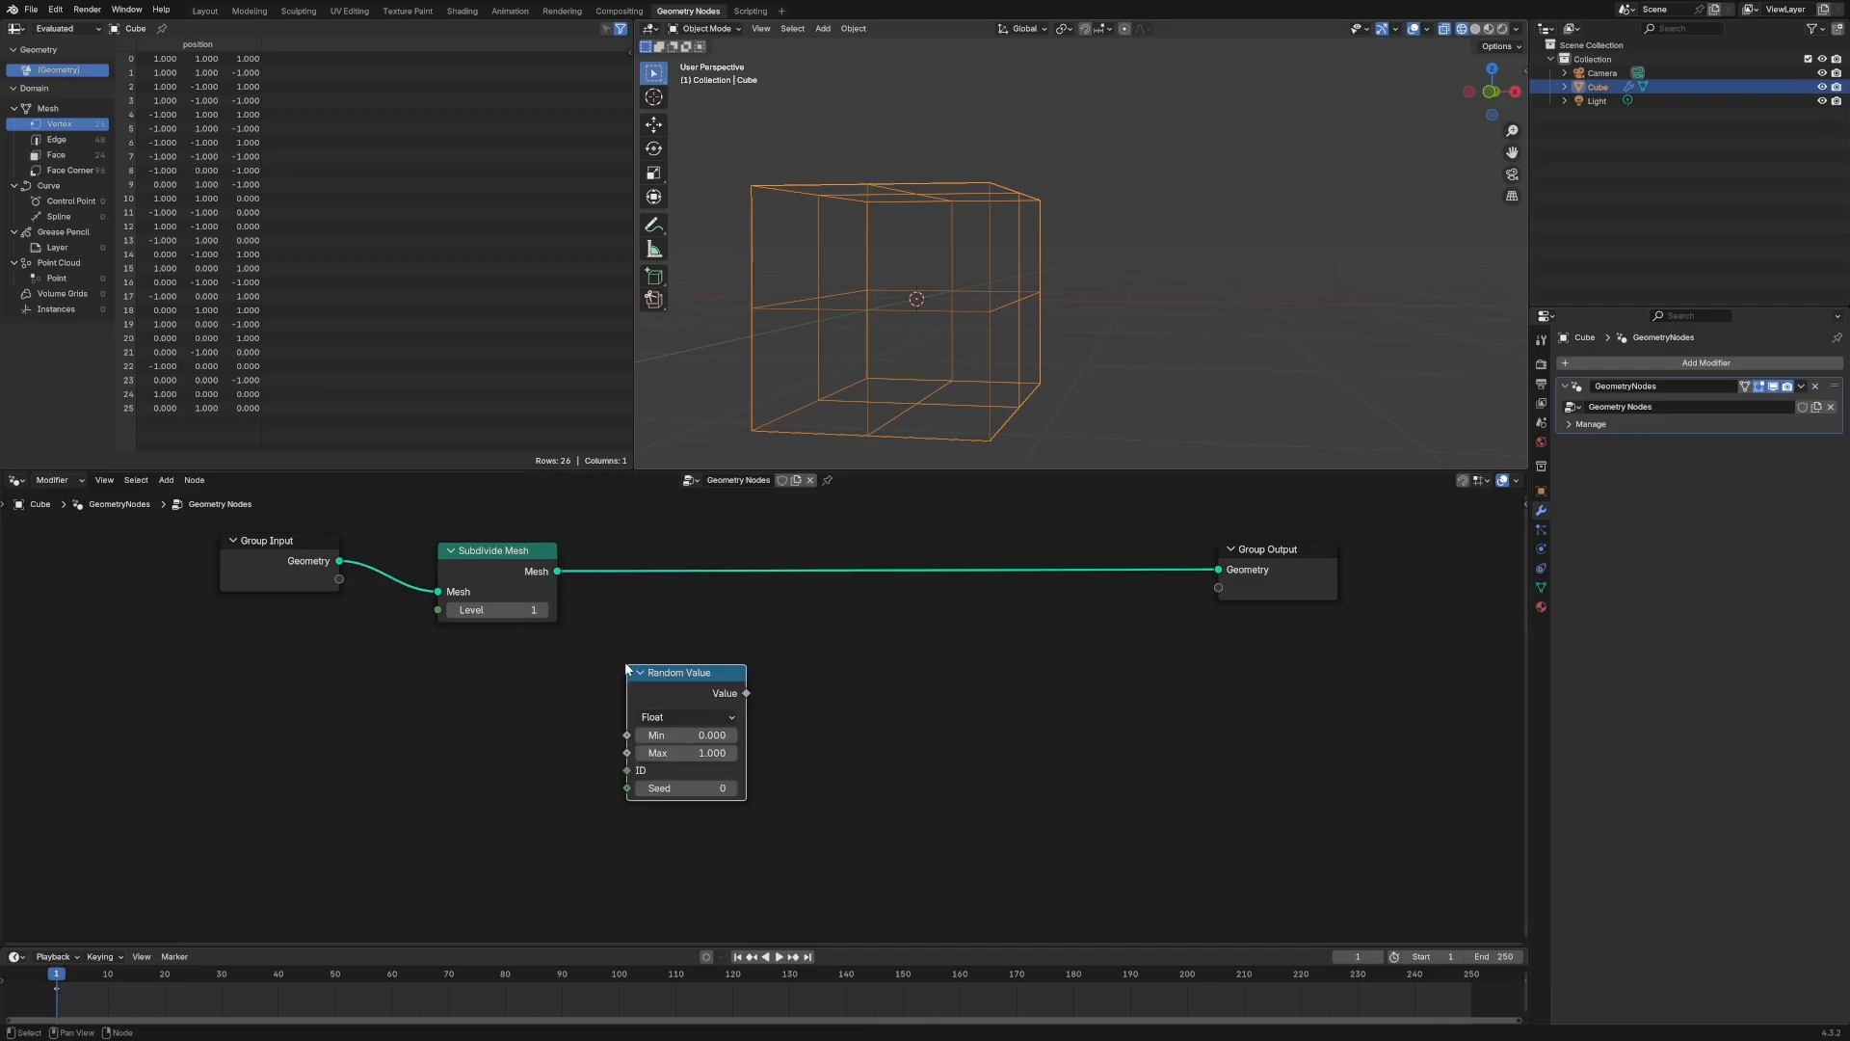
left_click(692, 717)
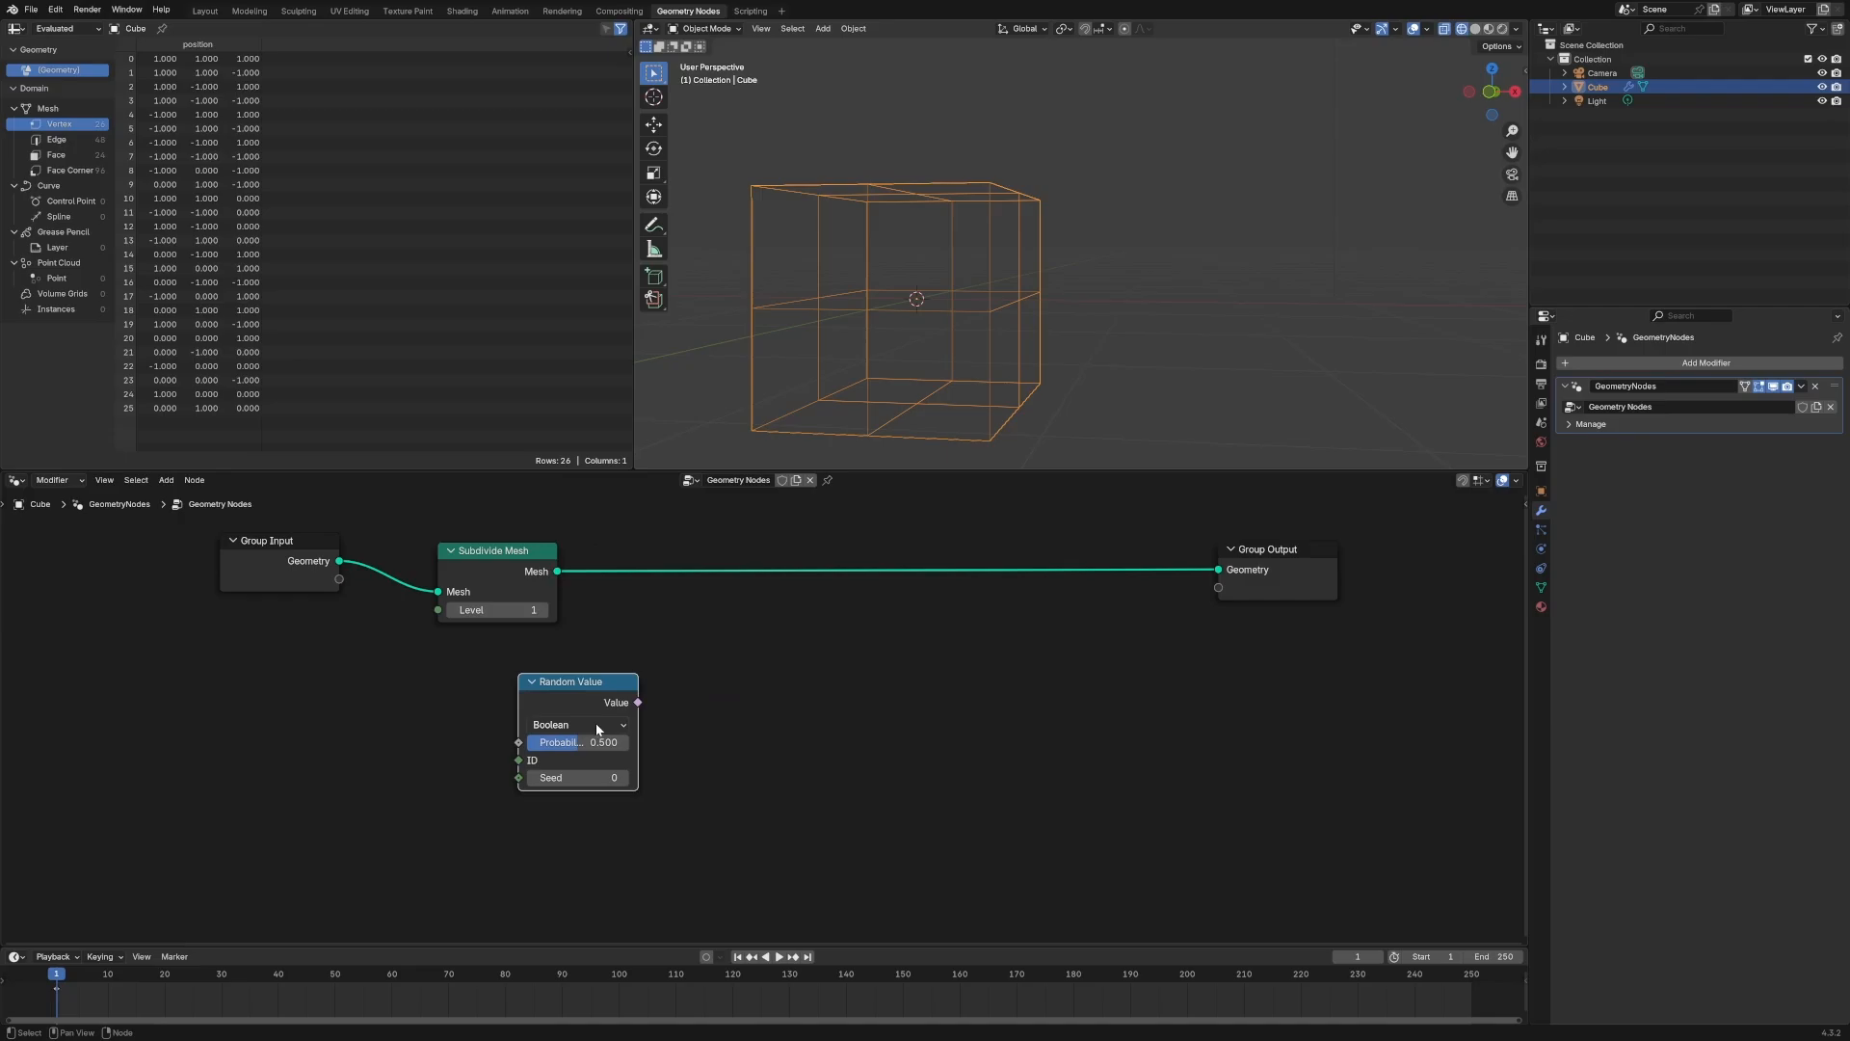
mouse_move(578, 742)
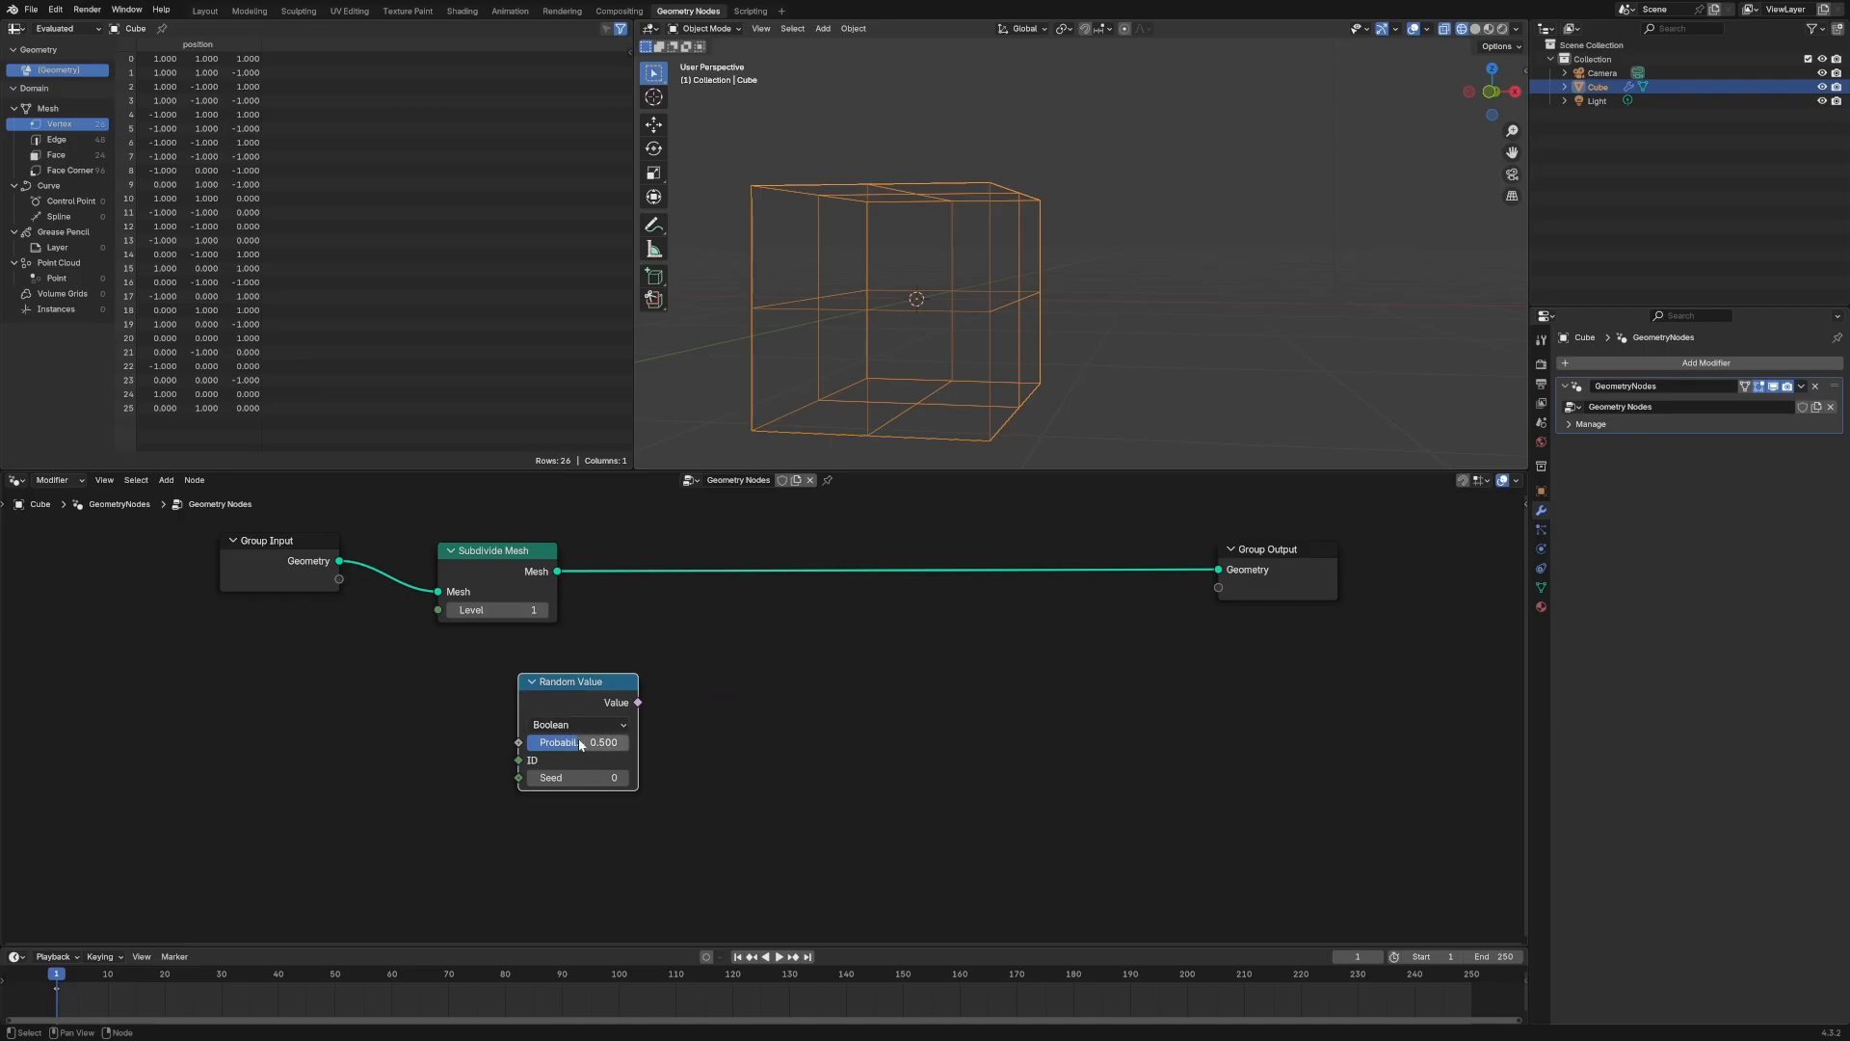
mouse_move(943, 266)
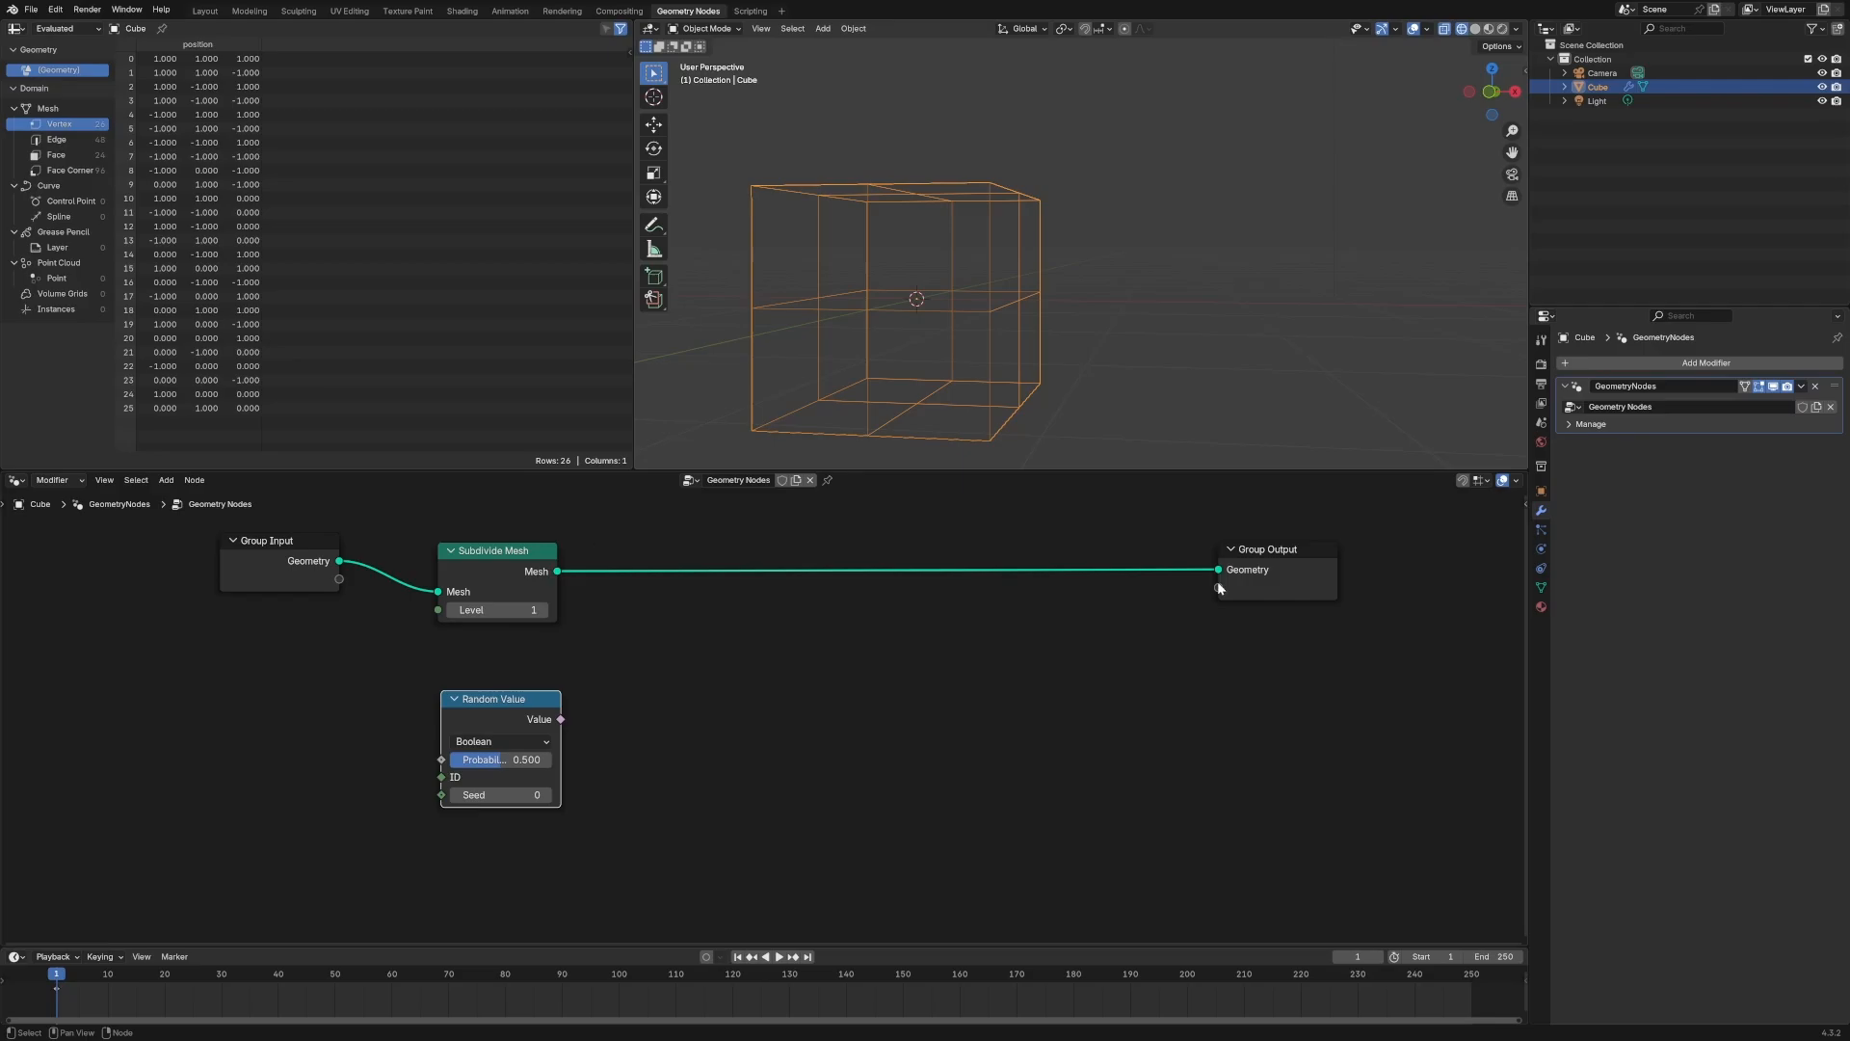
left_click(813, 677)
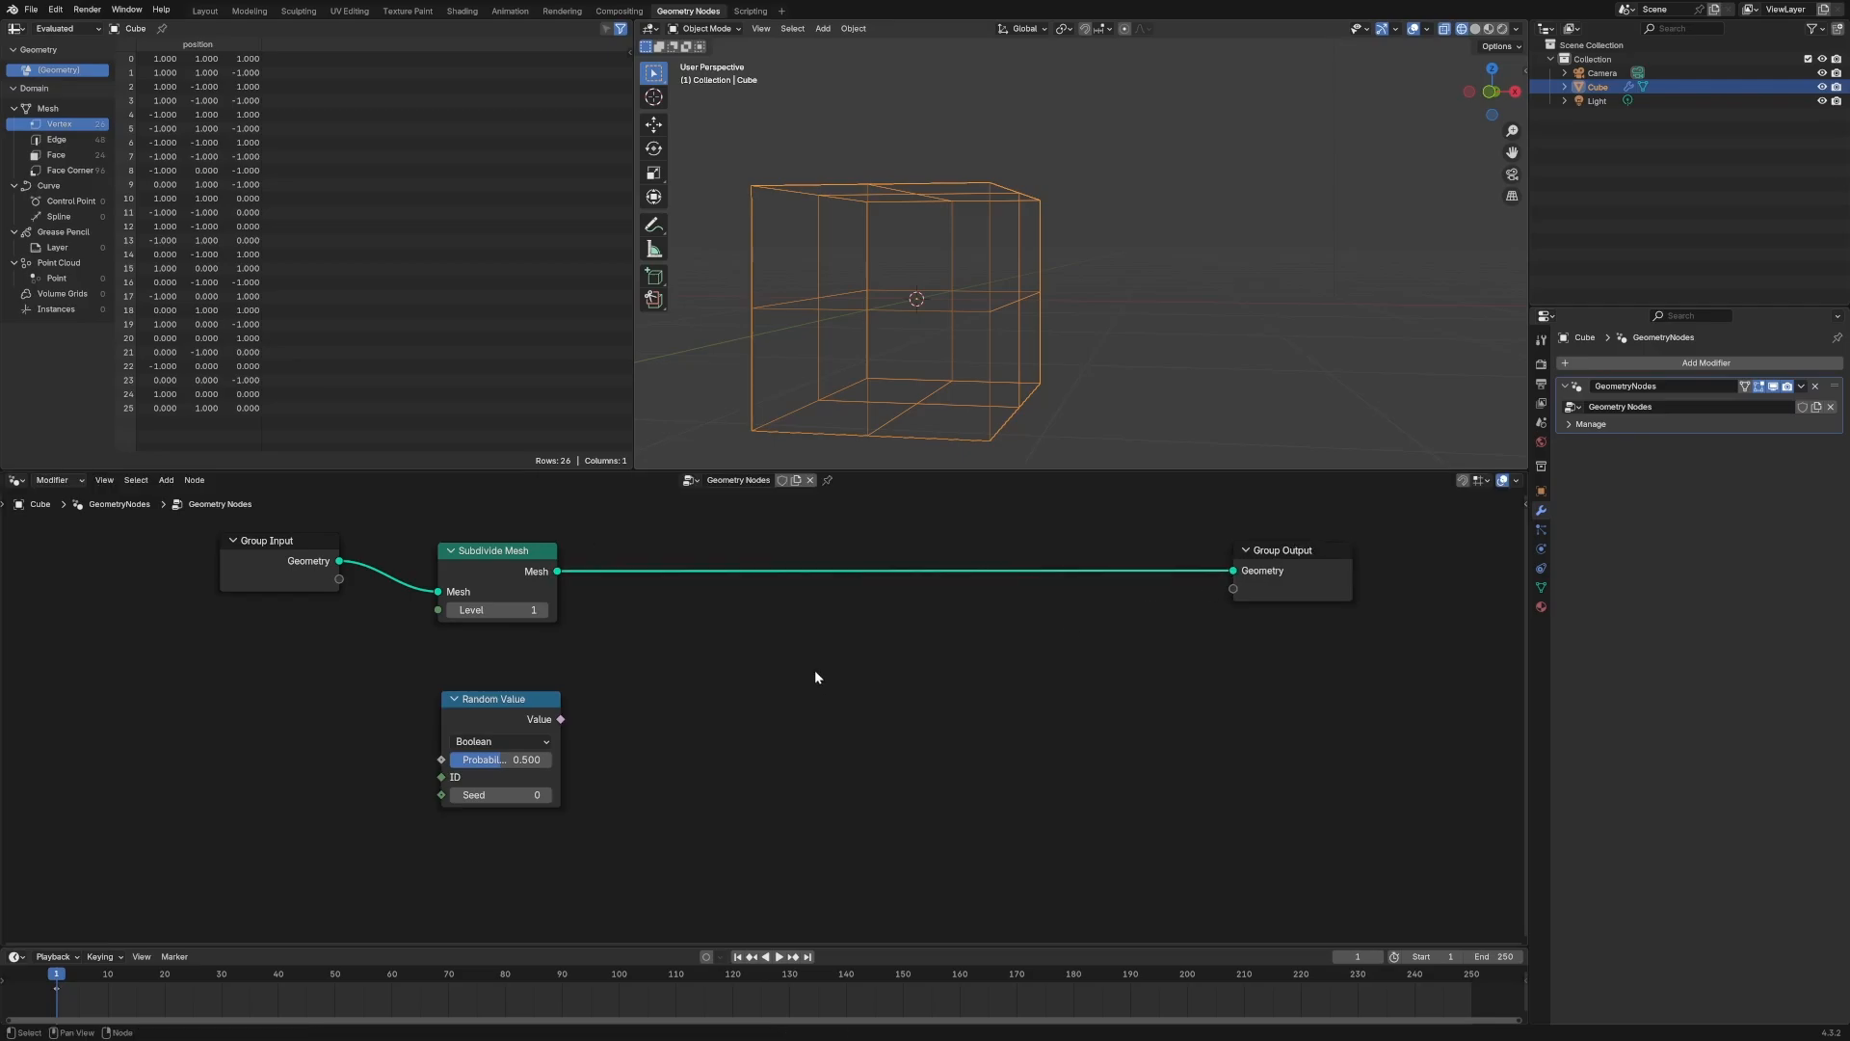
mouse_move(665, 667)
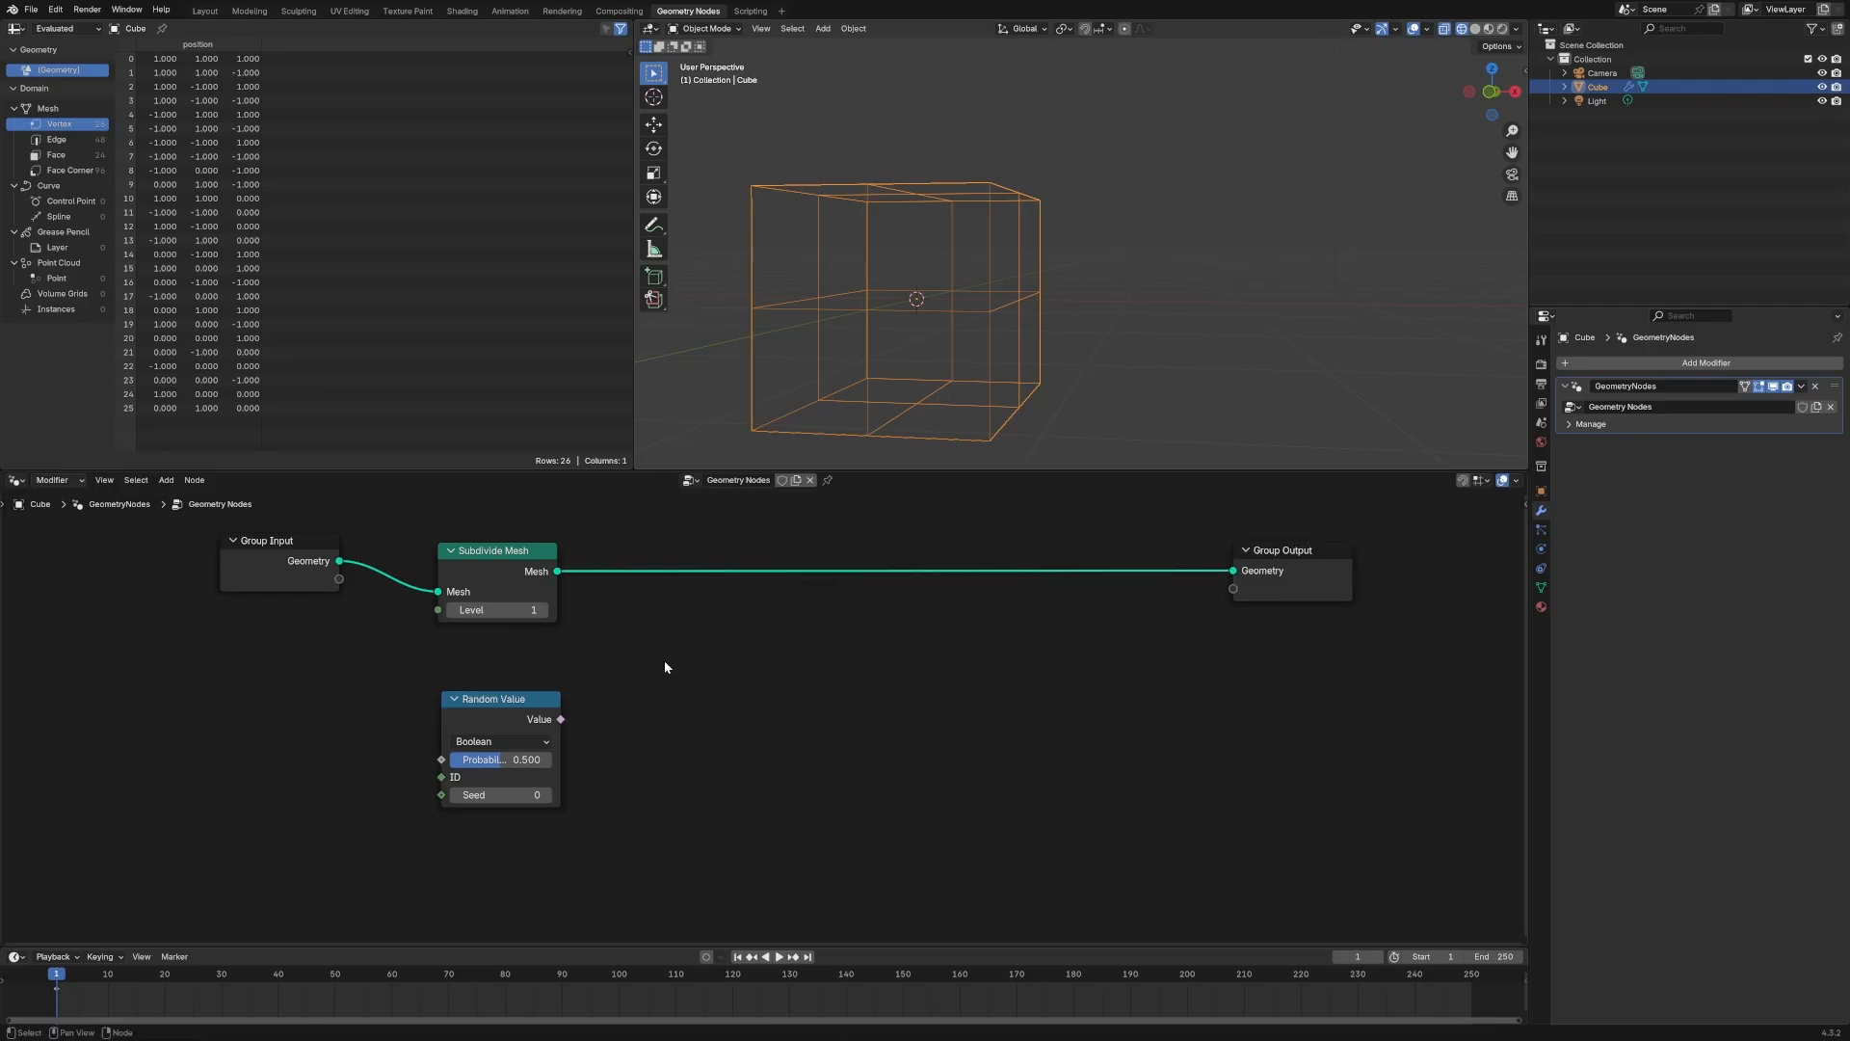
mouse_move(875, 655)
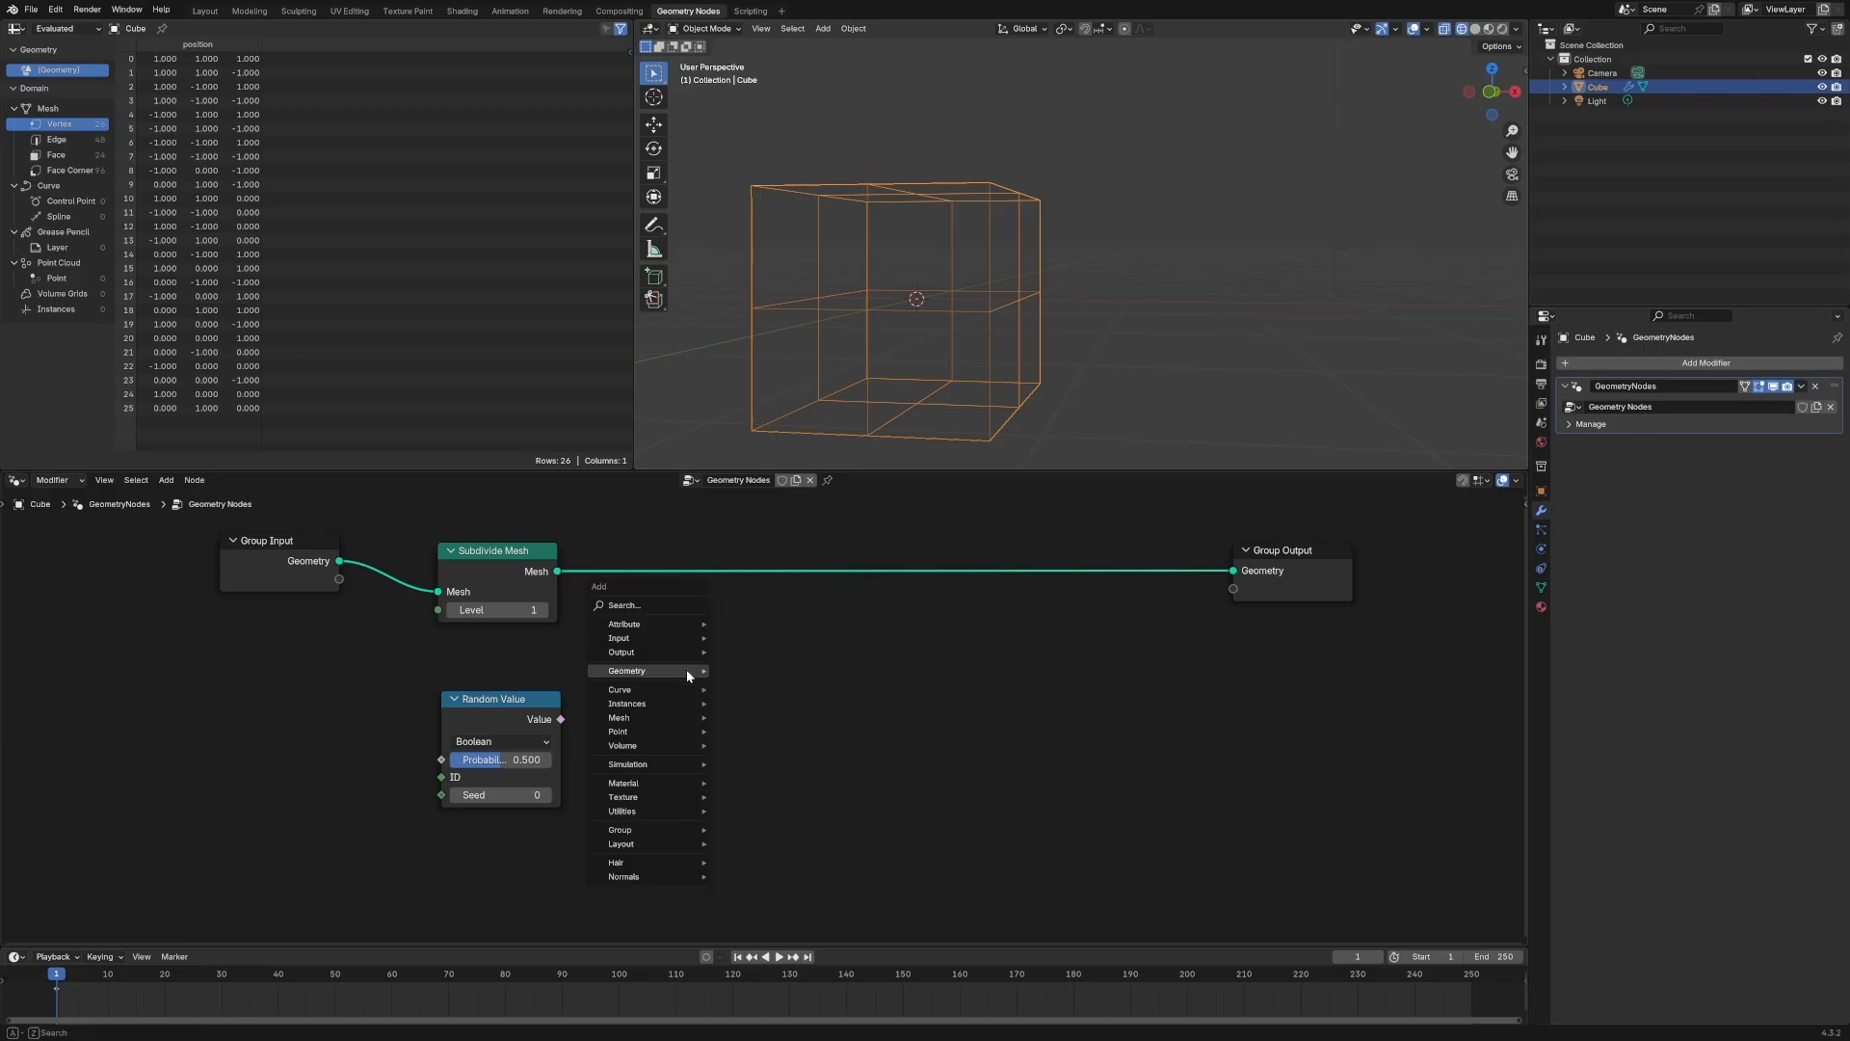
Add Separate Geometry on the Face domain driven by the random boolean, and a Join Geometry rejoining both parts
type("seper")
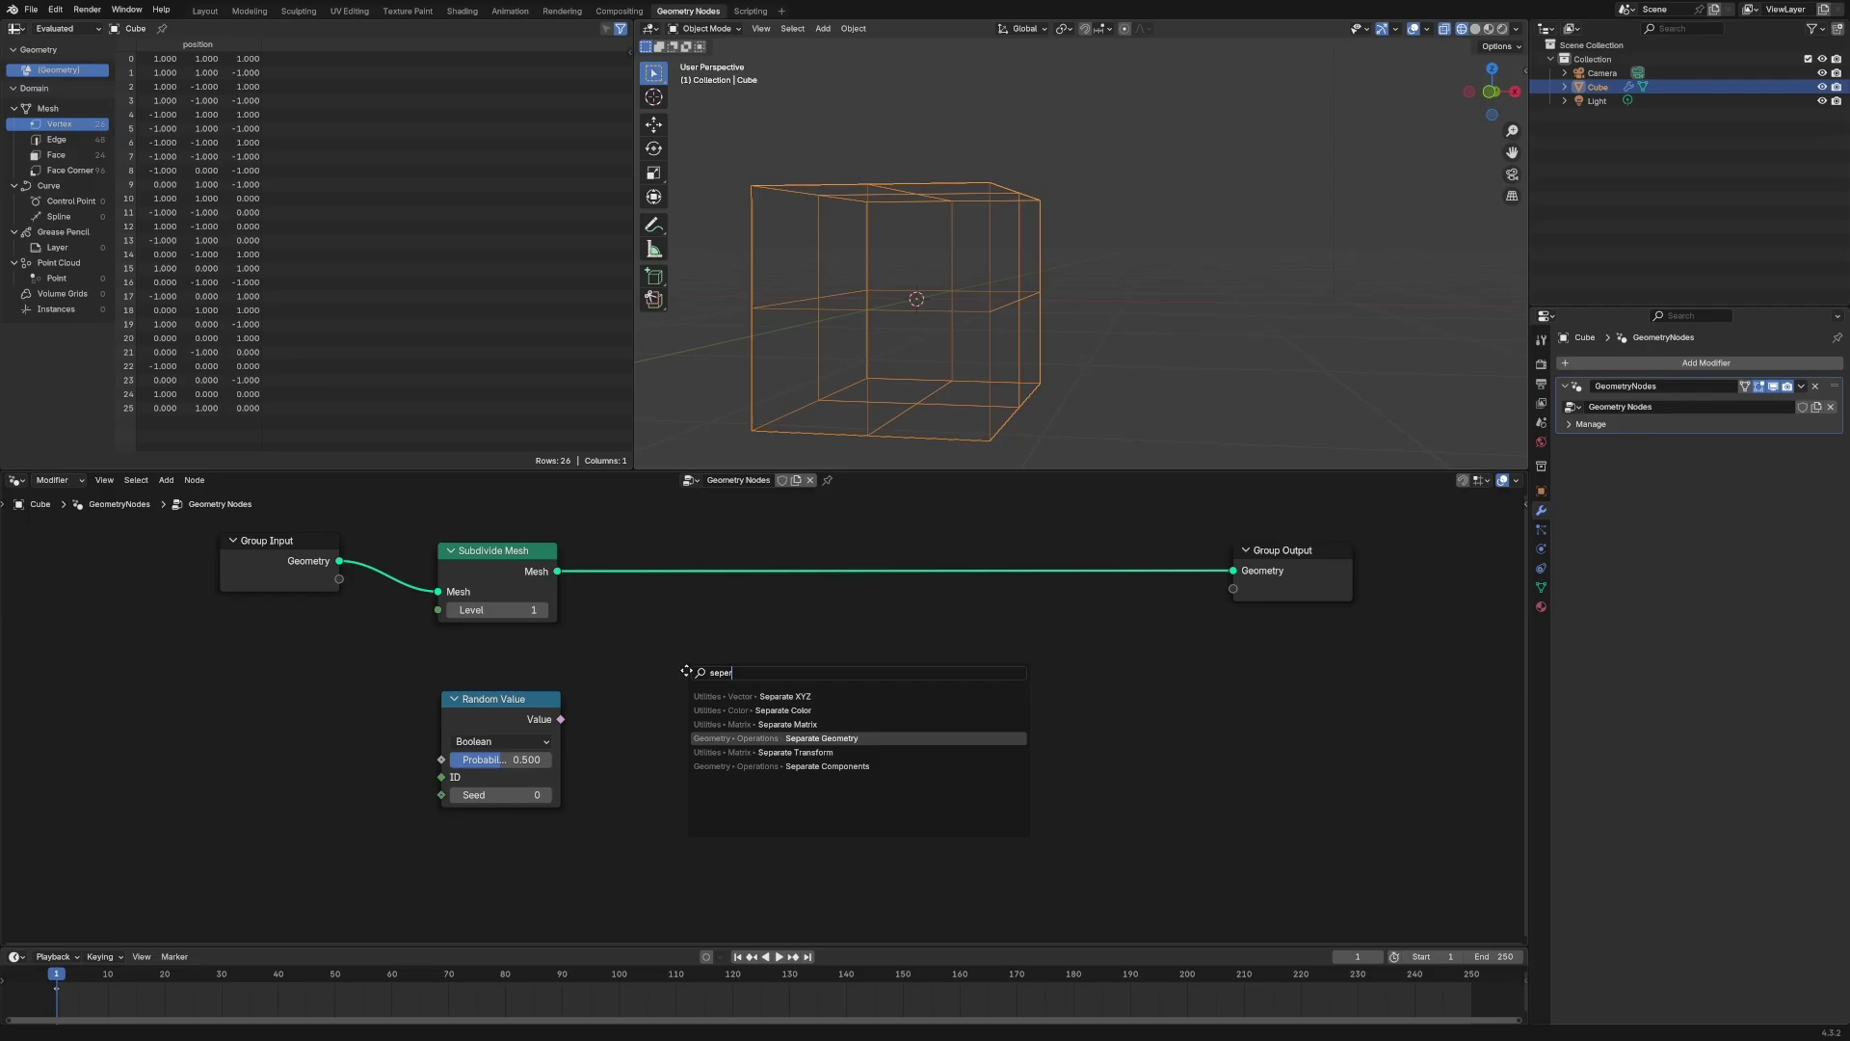
left_click(821, 738)
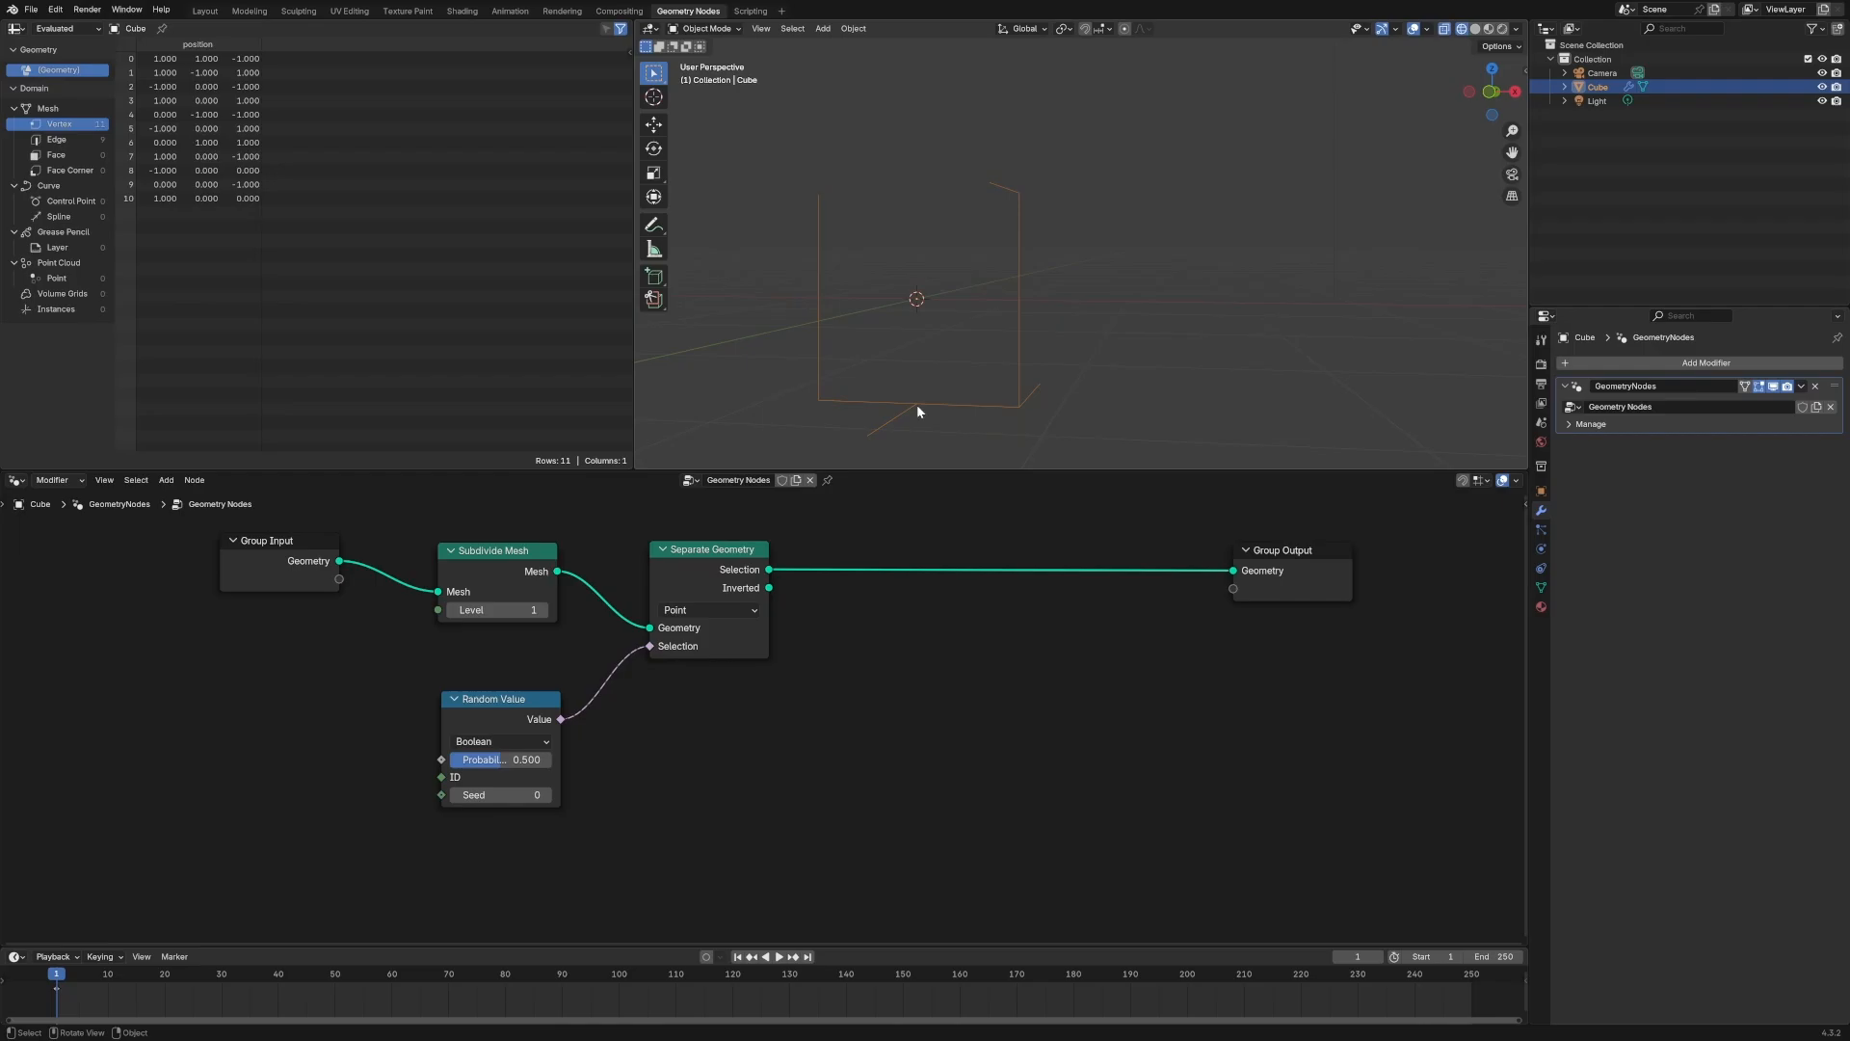
left_click(707, 611)
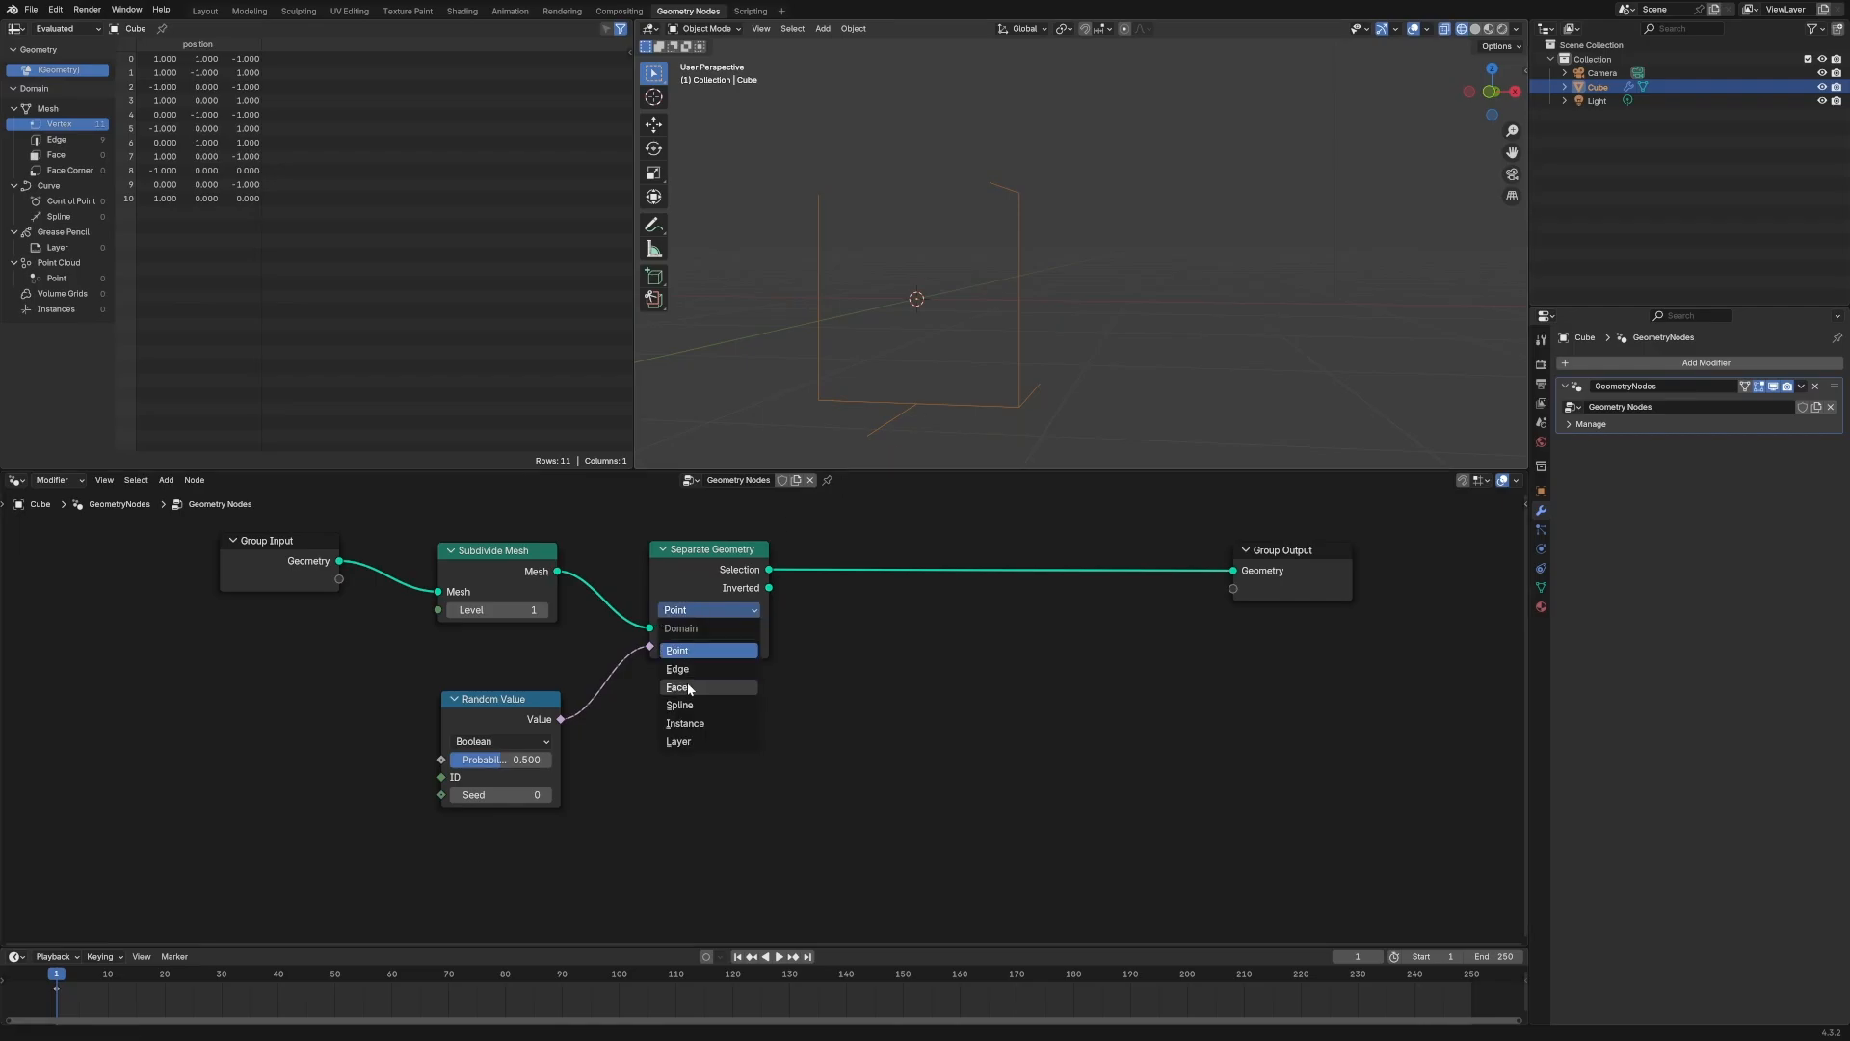
left_click(676, 686)
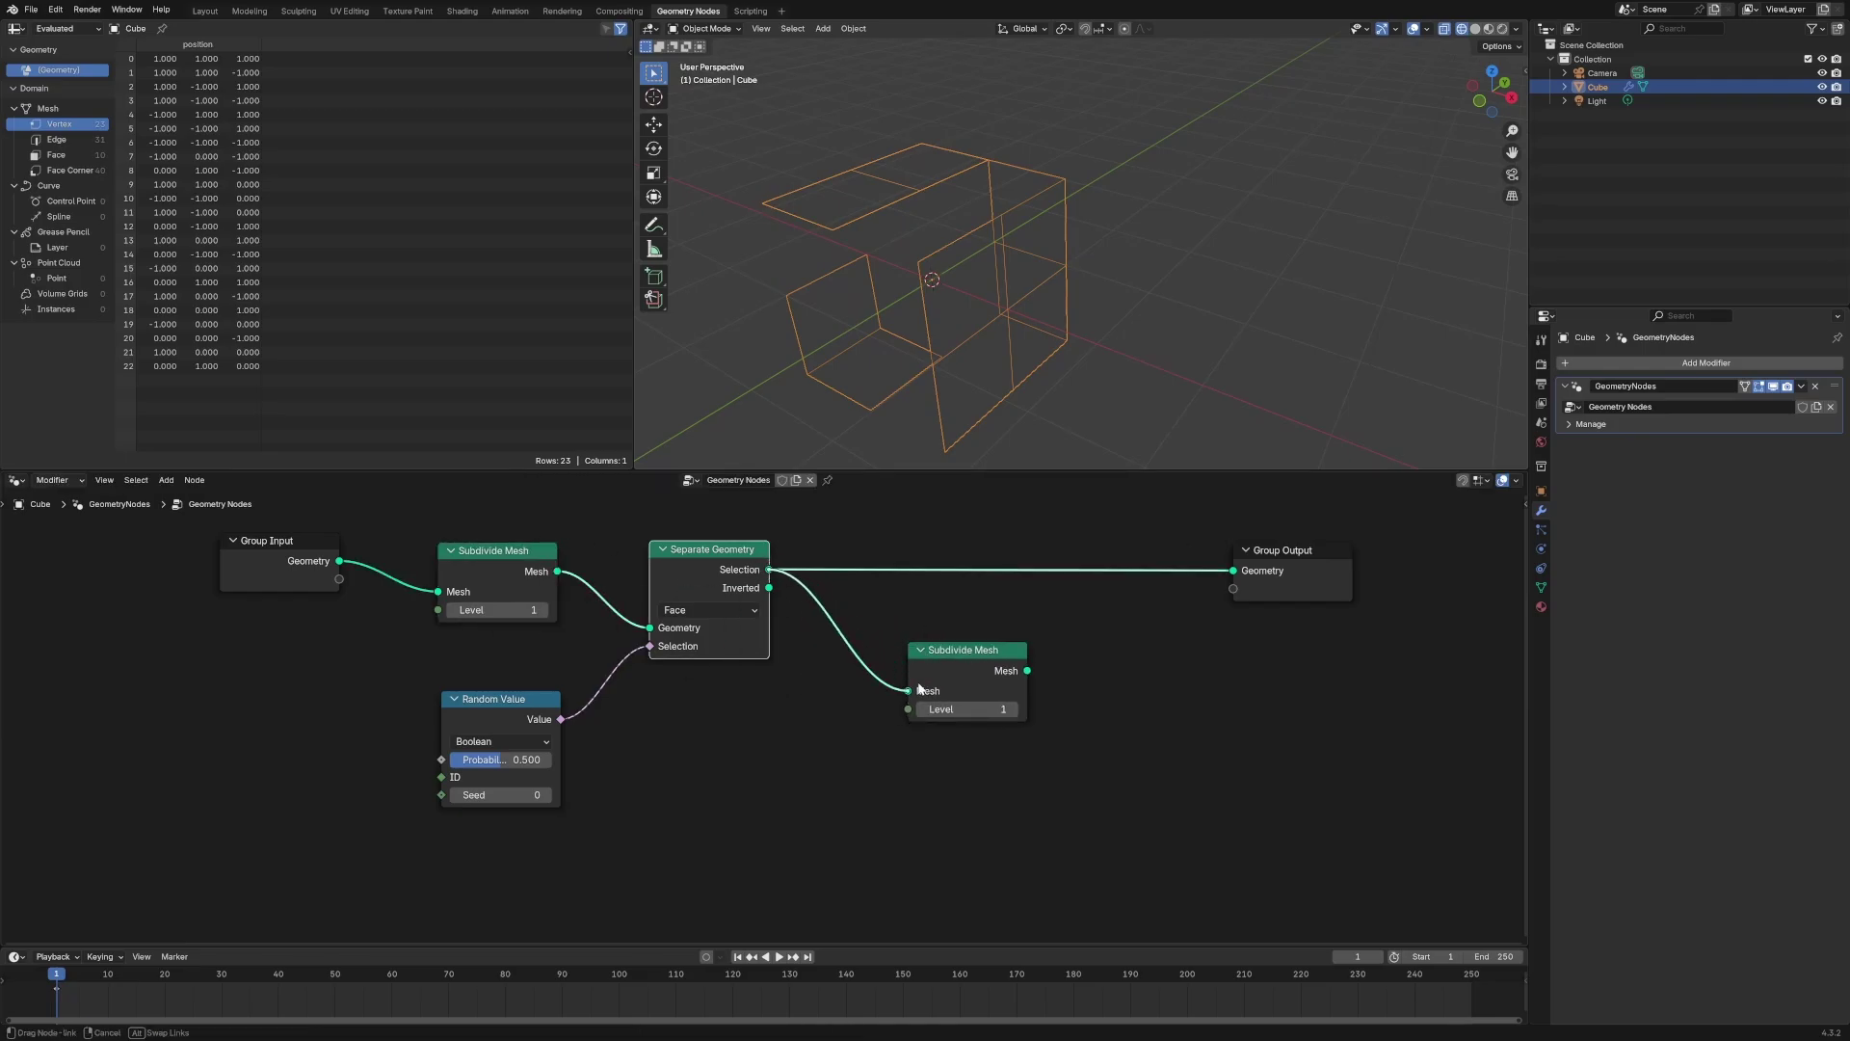
type("jo")
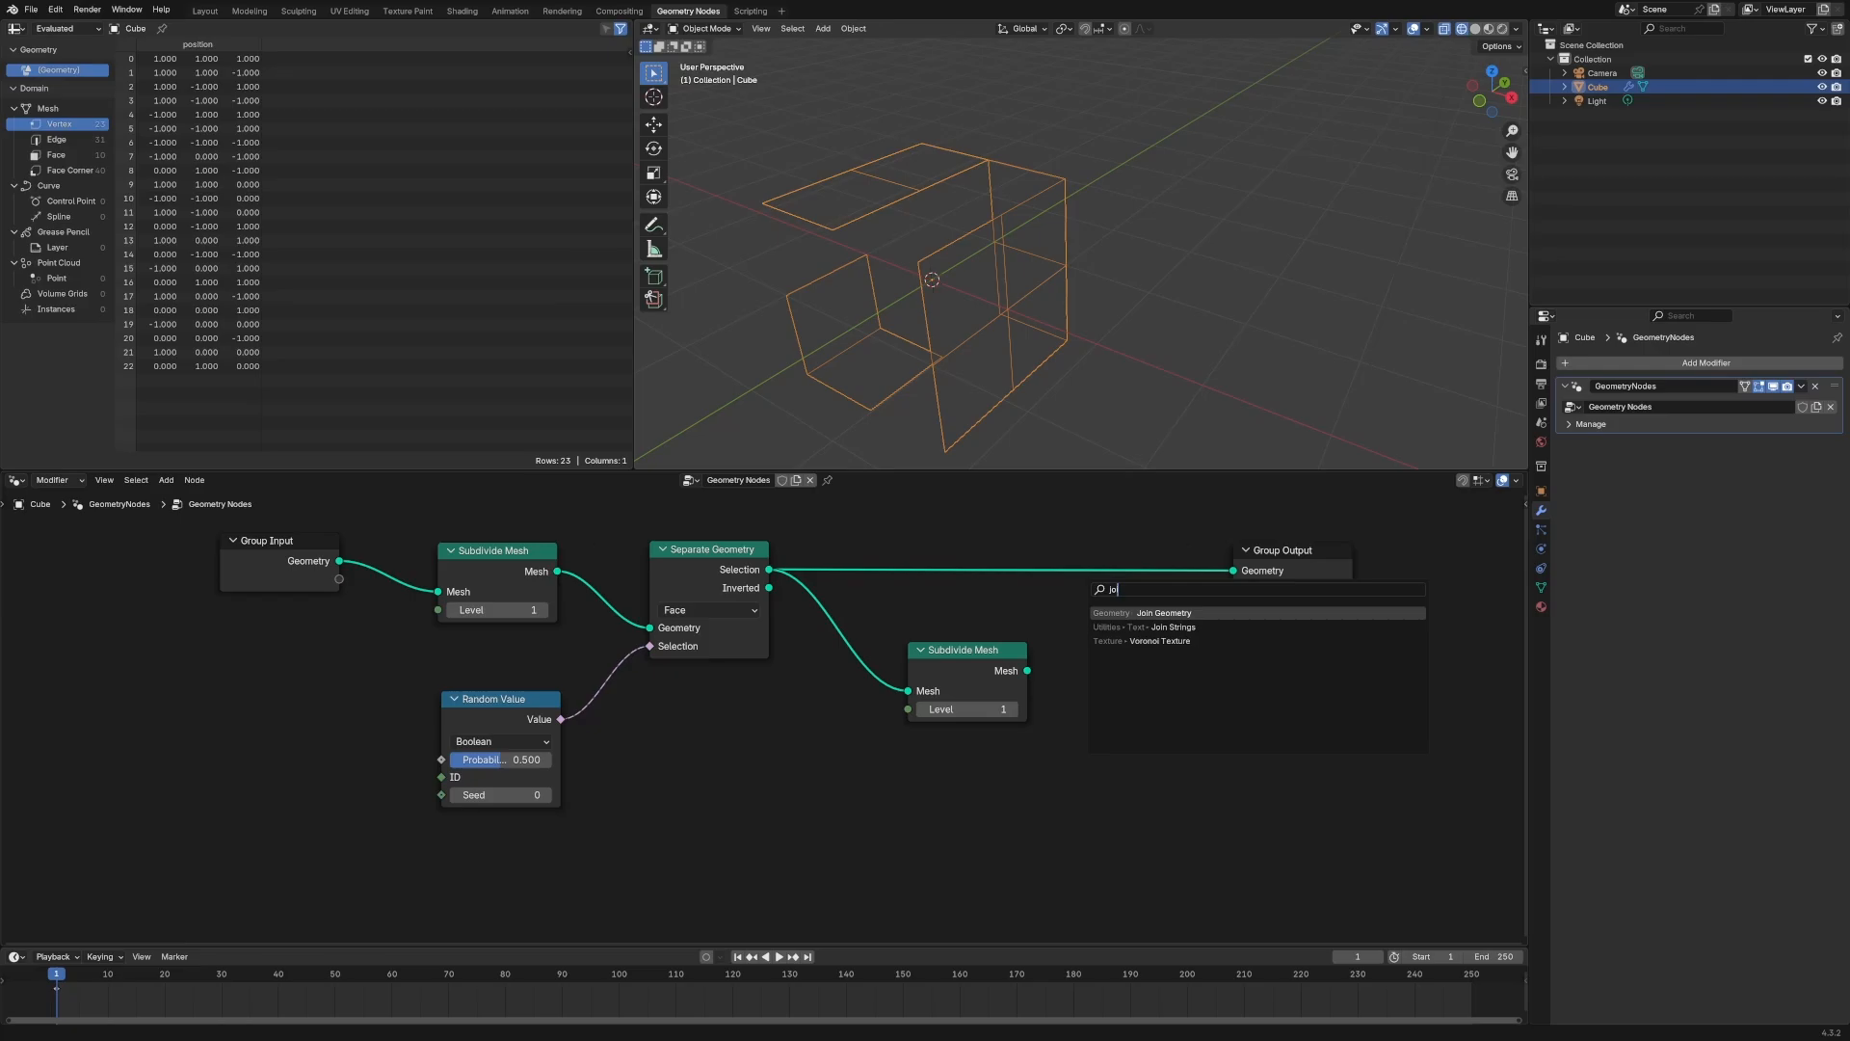
left_click(1162, 613)
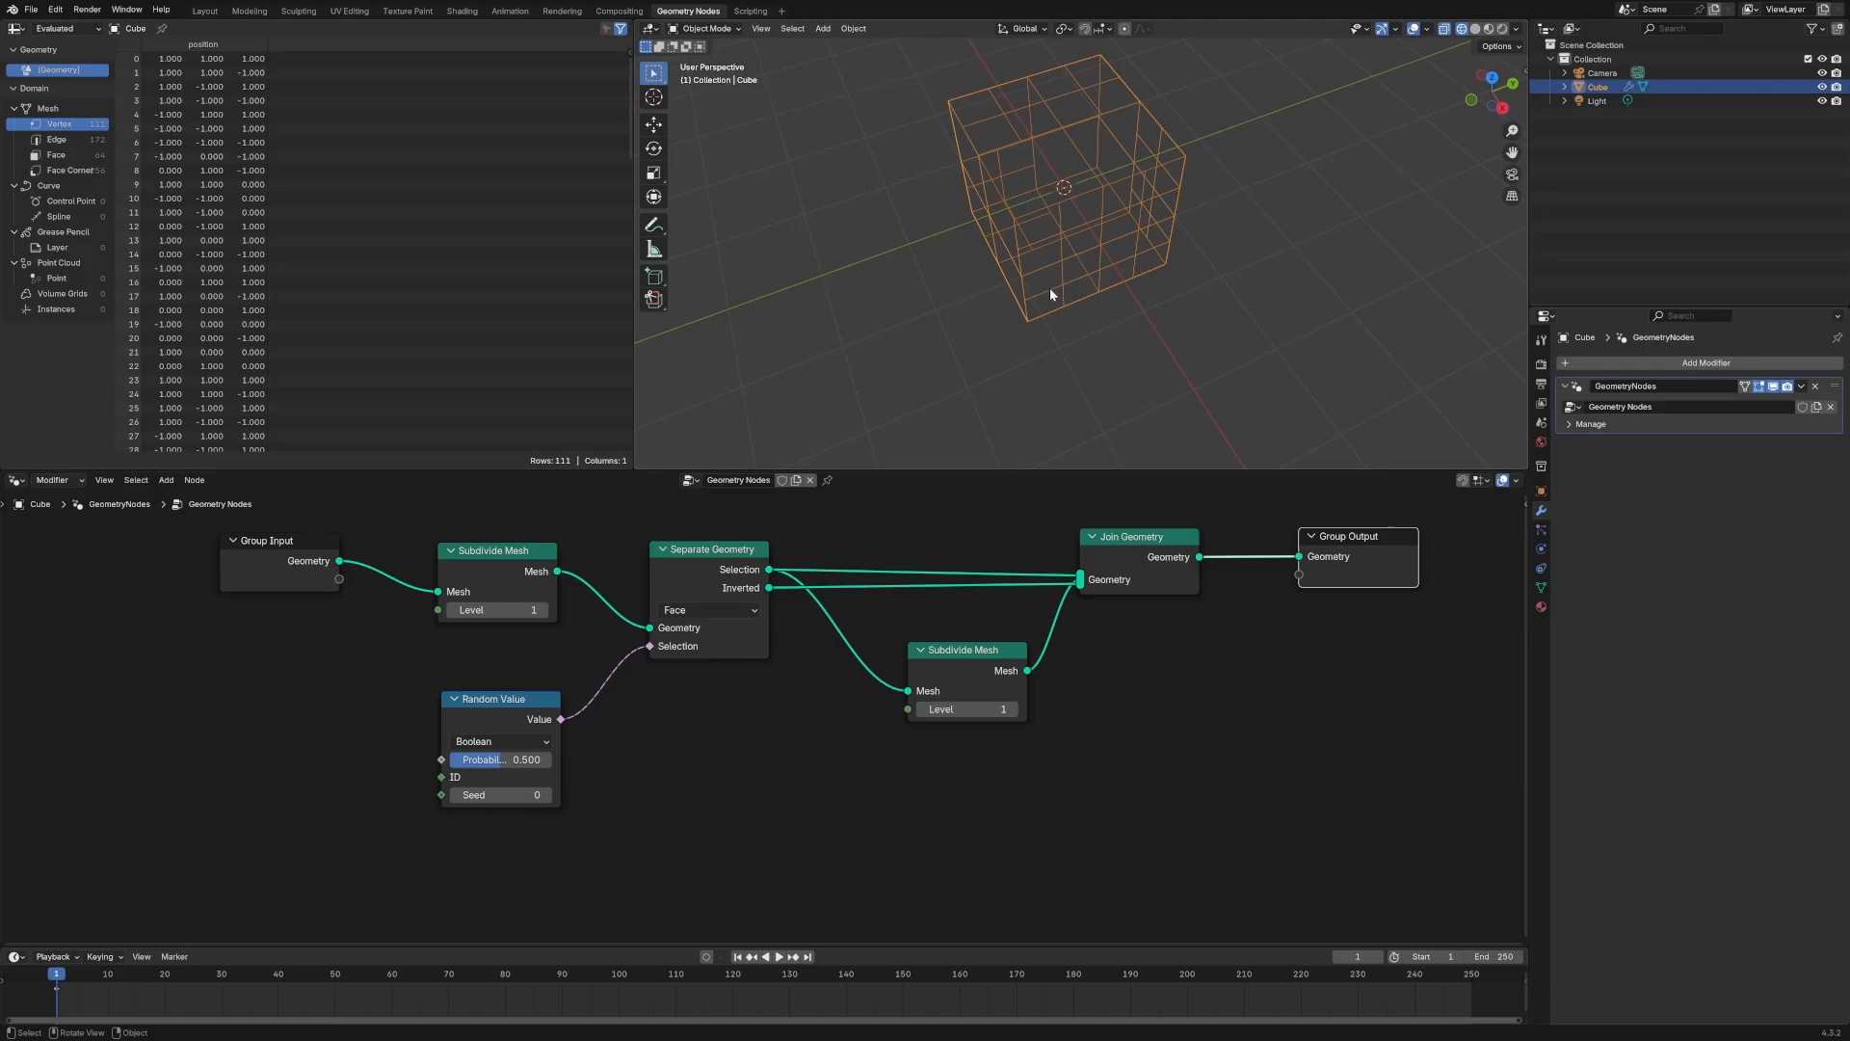
mouse_move(1211, 447)
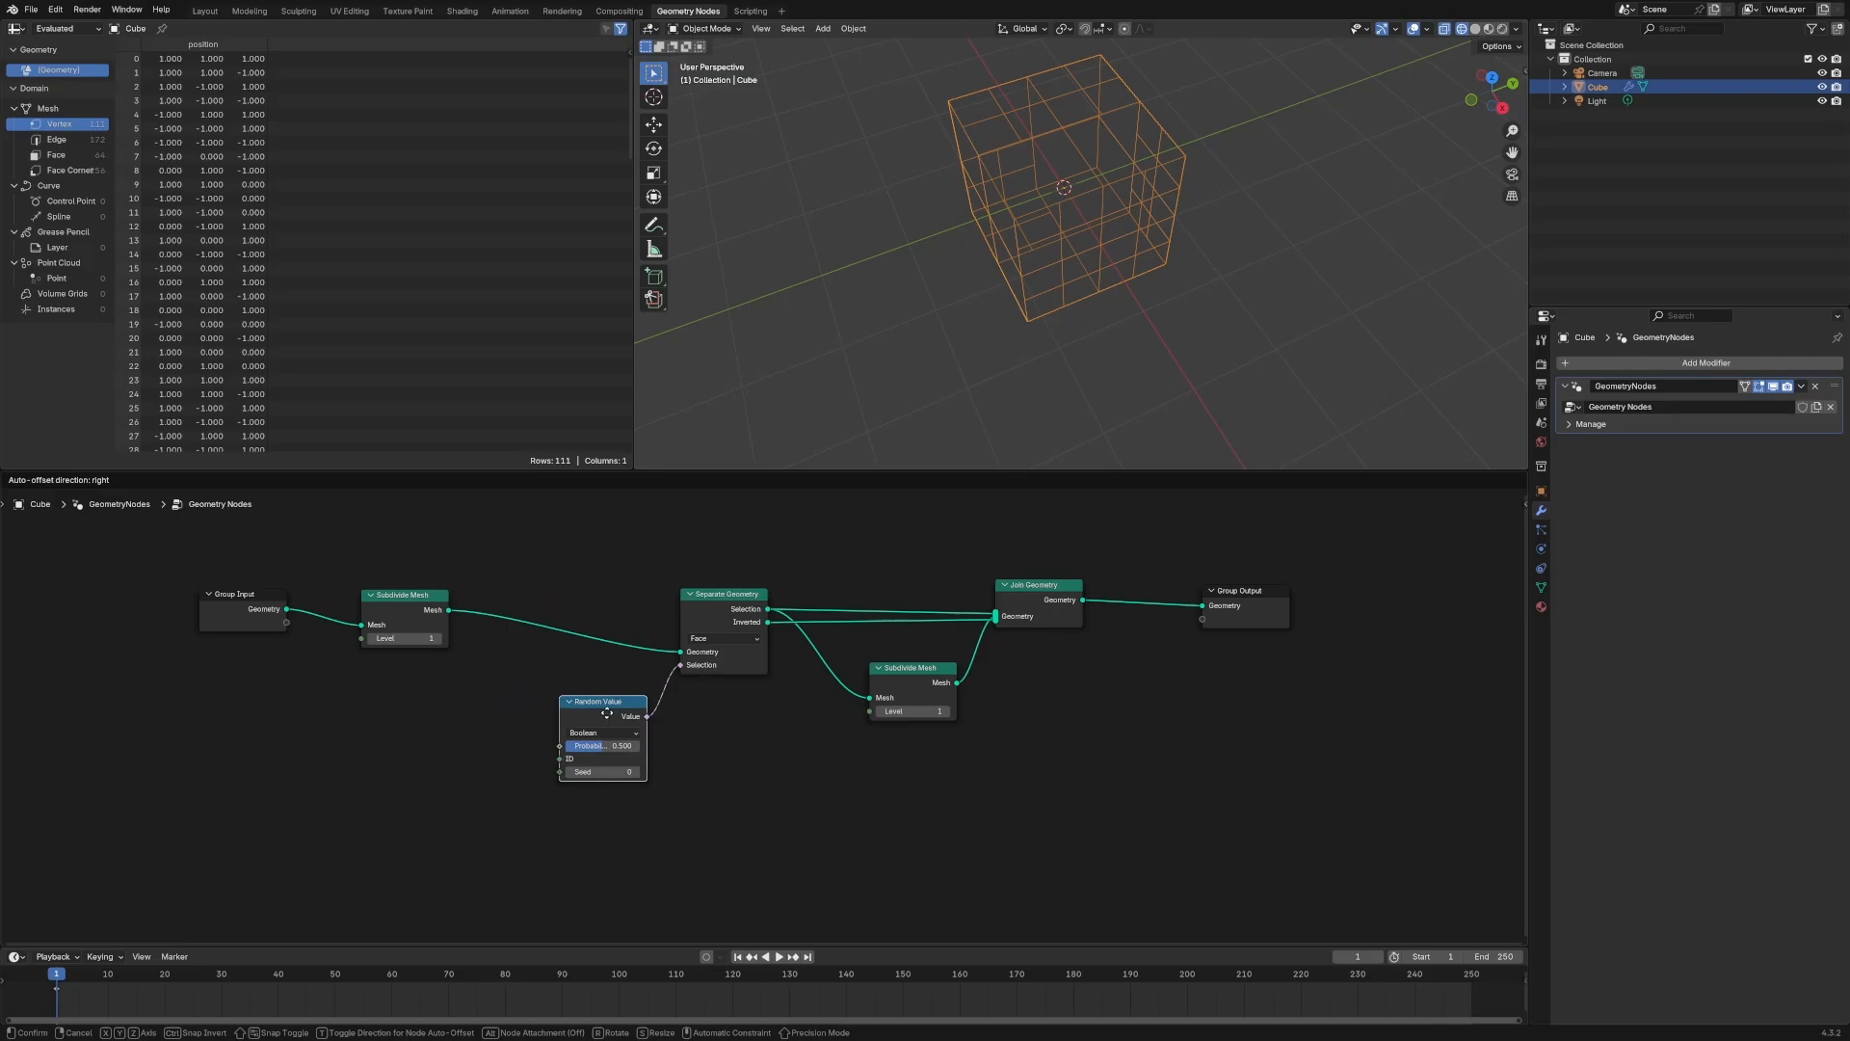
Wrap the split-subdivide-join nodes in a Repeat Zone and raise its Iterations for recursive subdivision
type("rep")
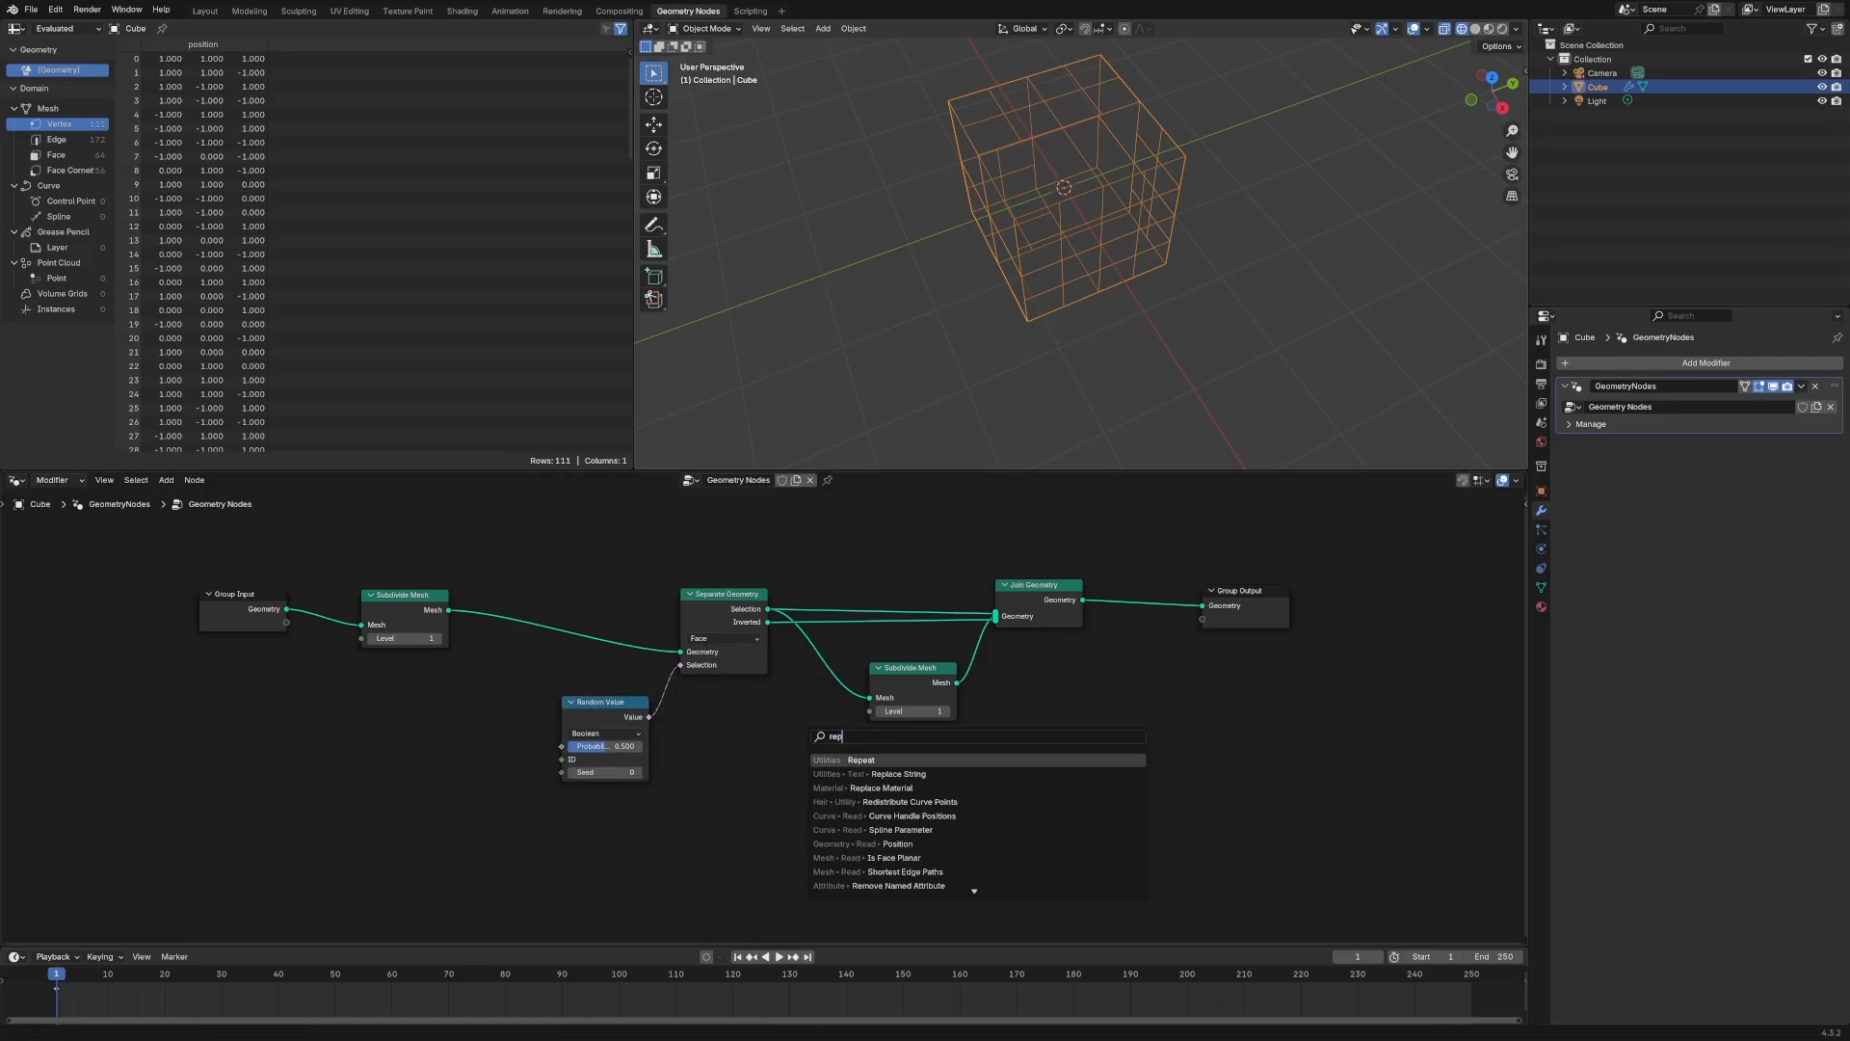
left_click(859, 759)
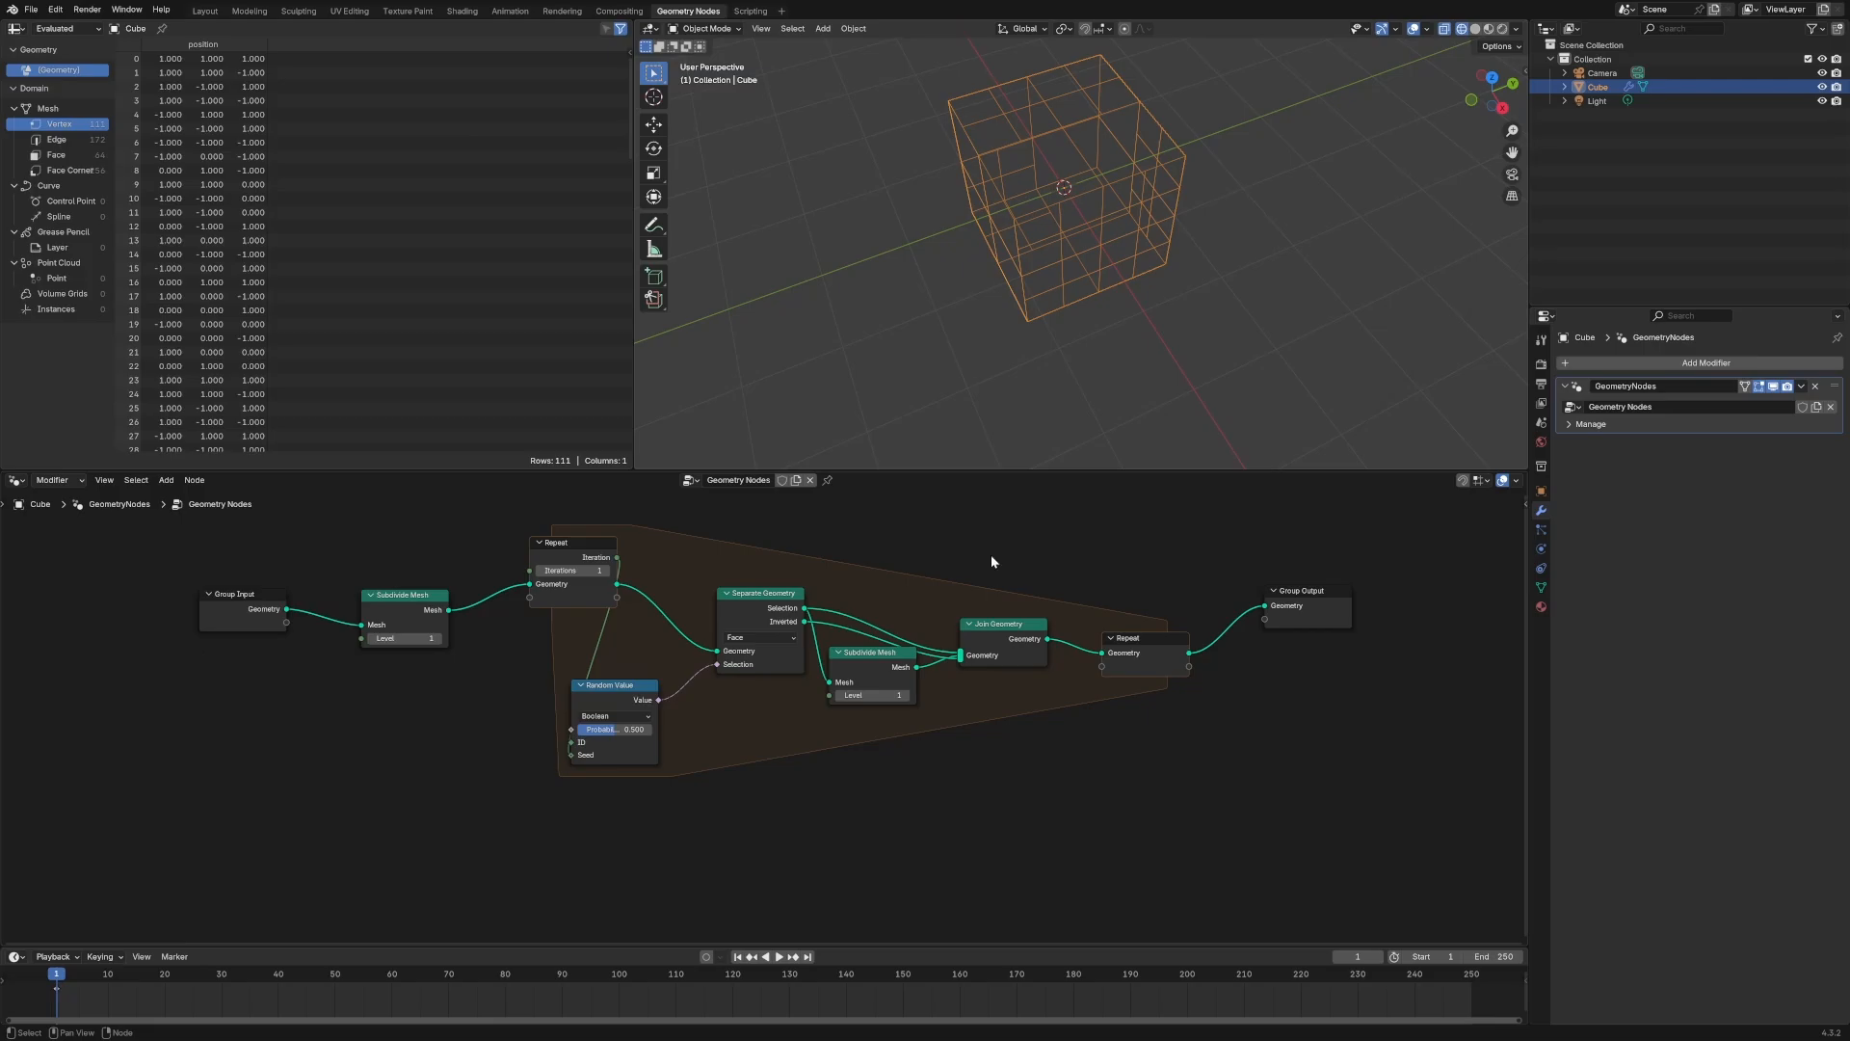
mouse_move(886, 659)
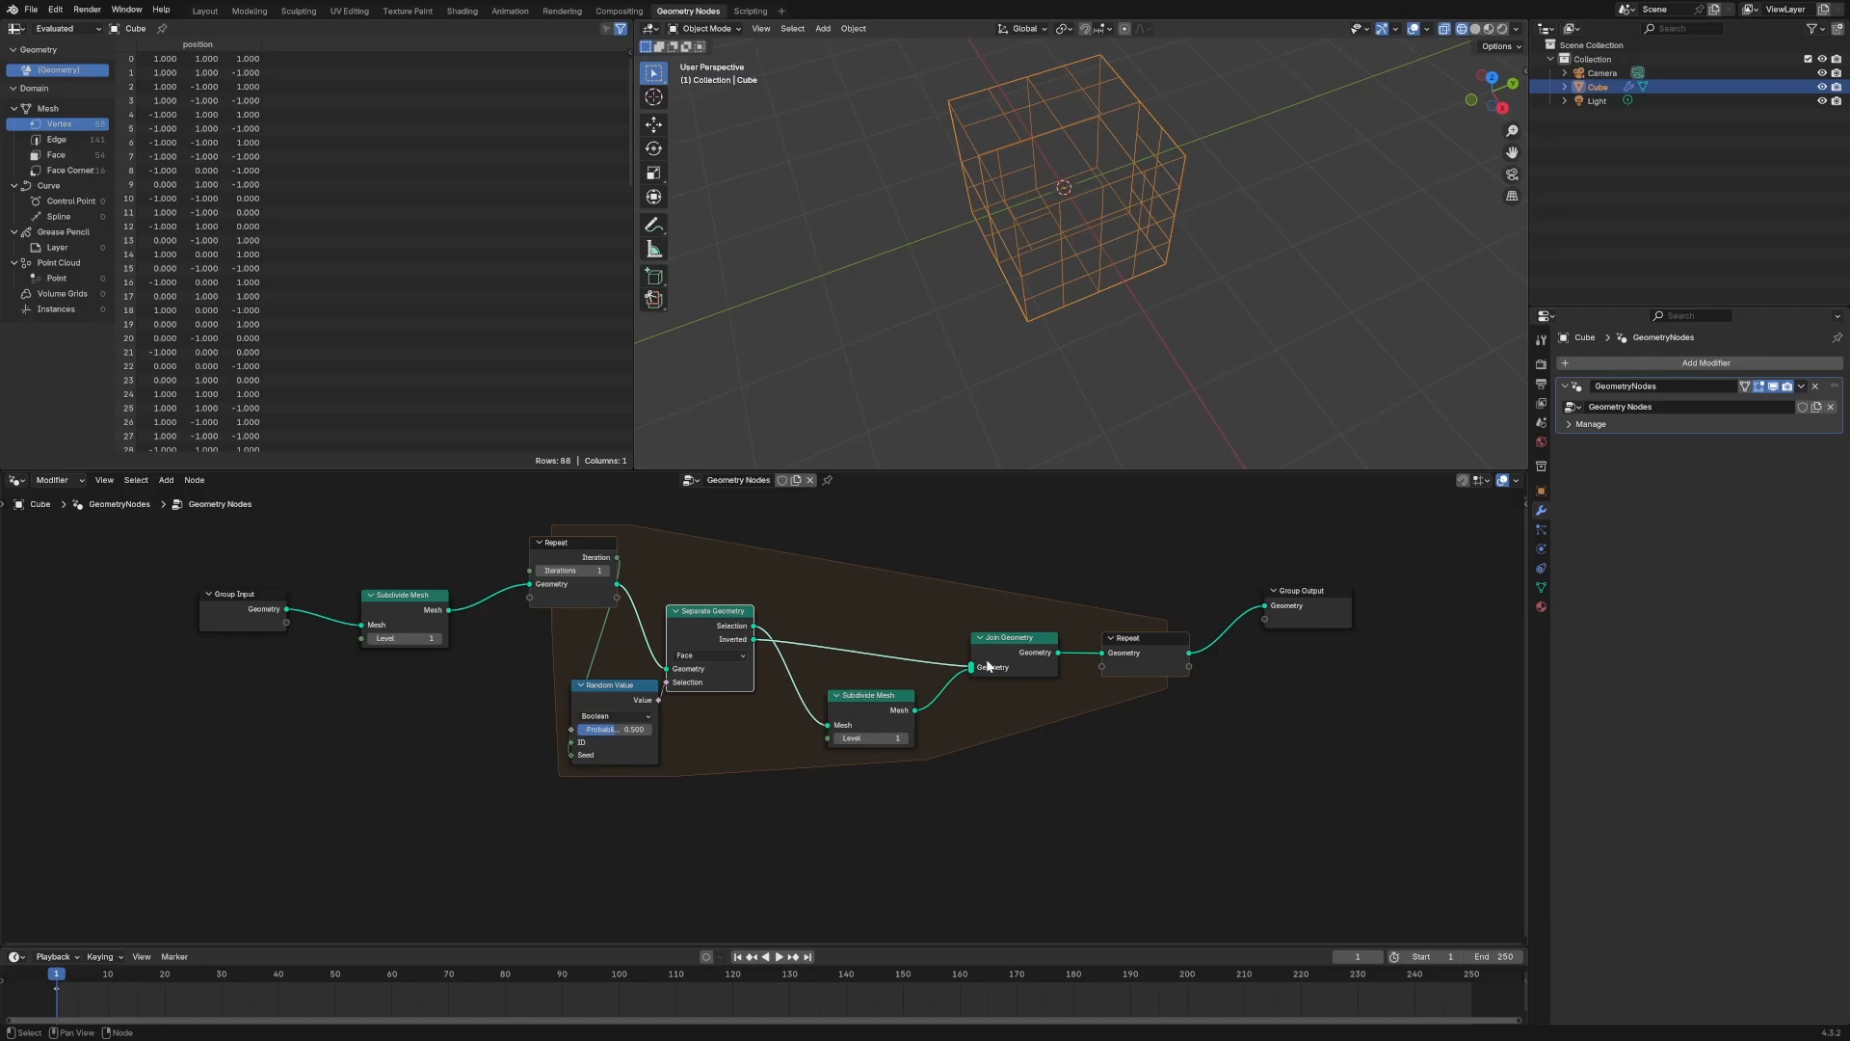
mouse_move(613, 567)
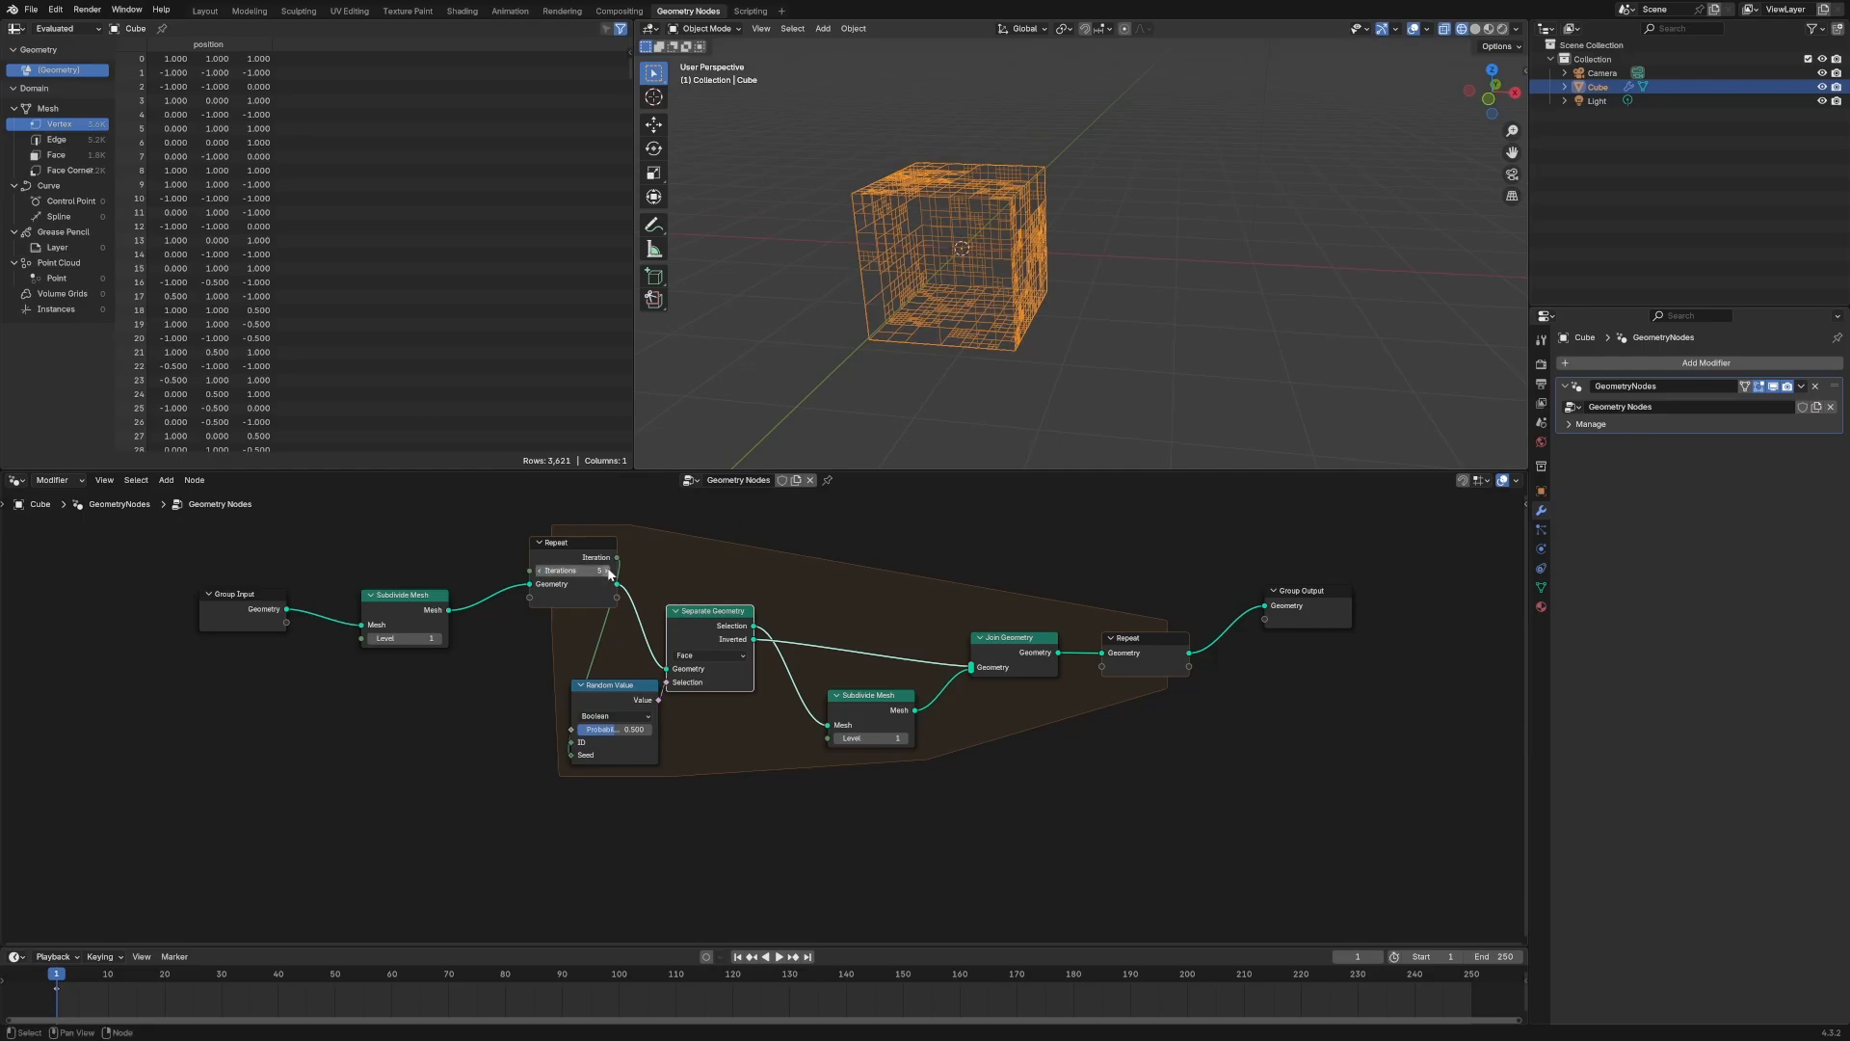
left_click(603, 571)
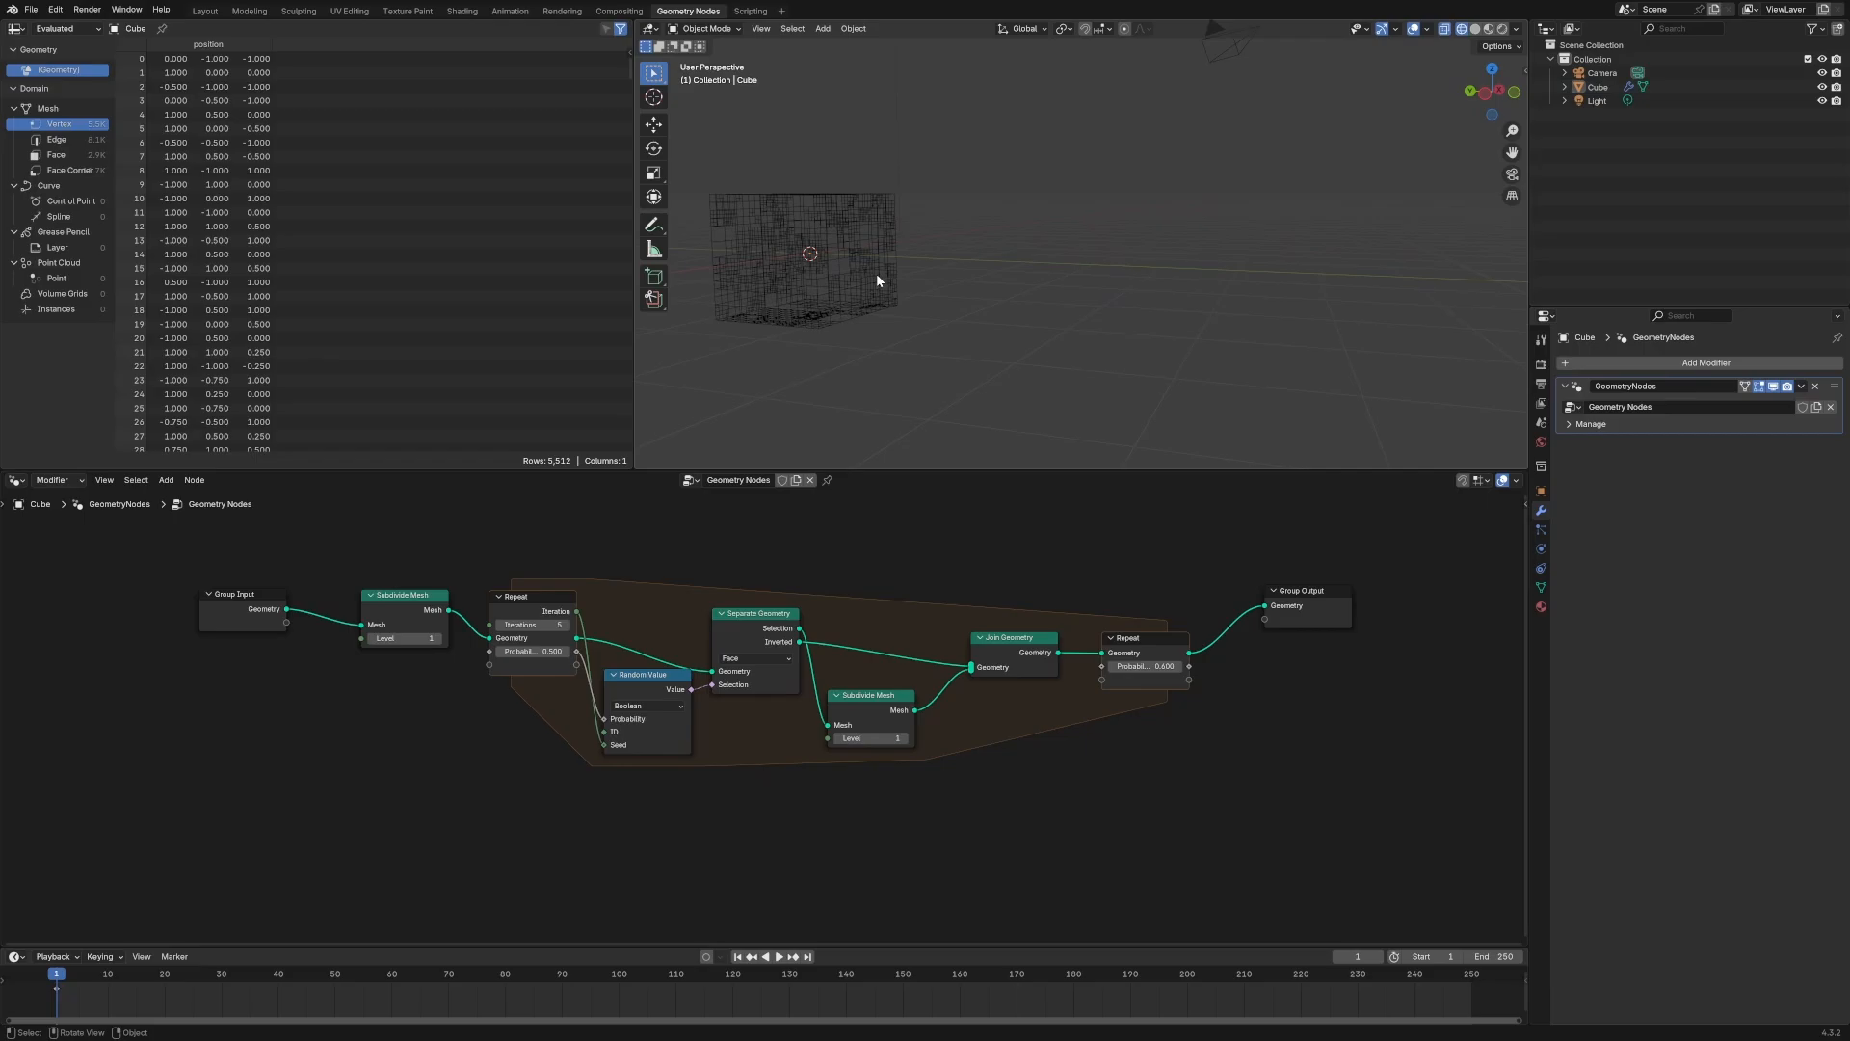
mouse_move(1091, 661)
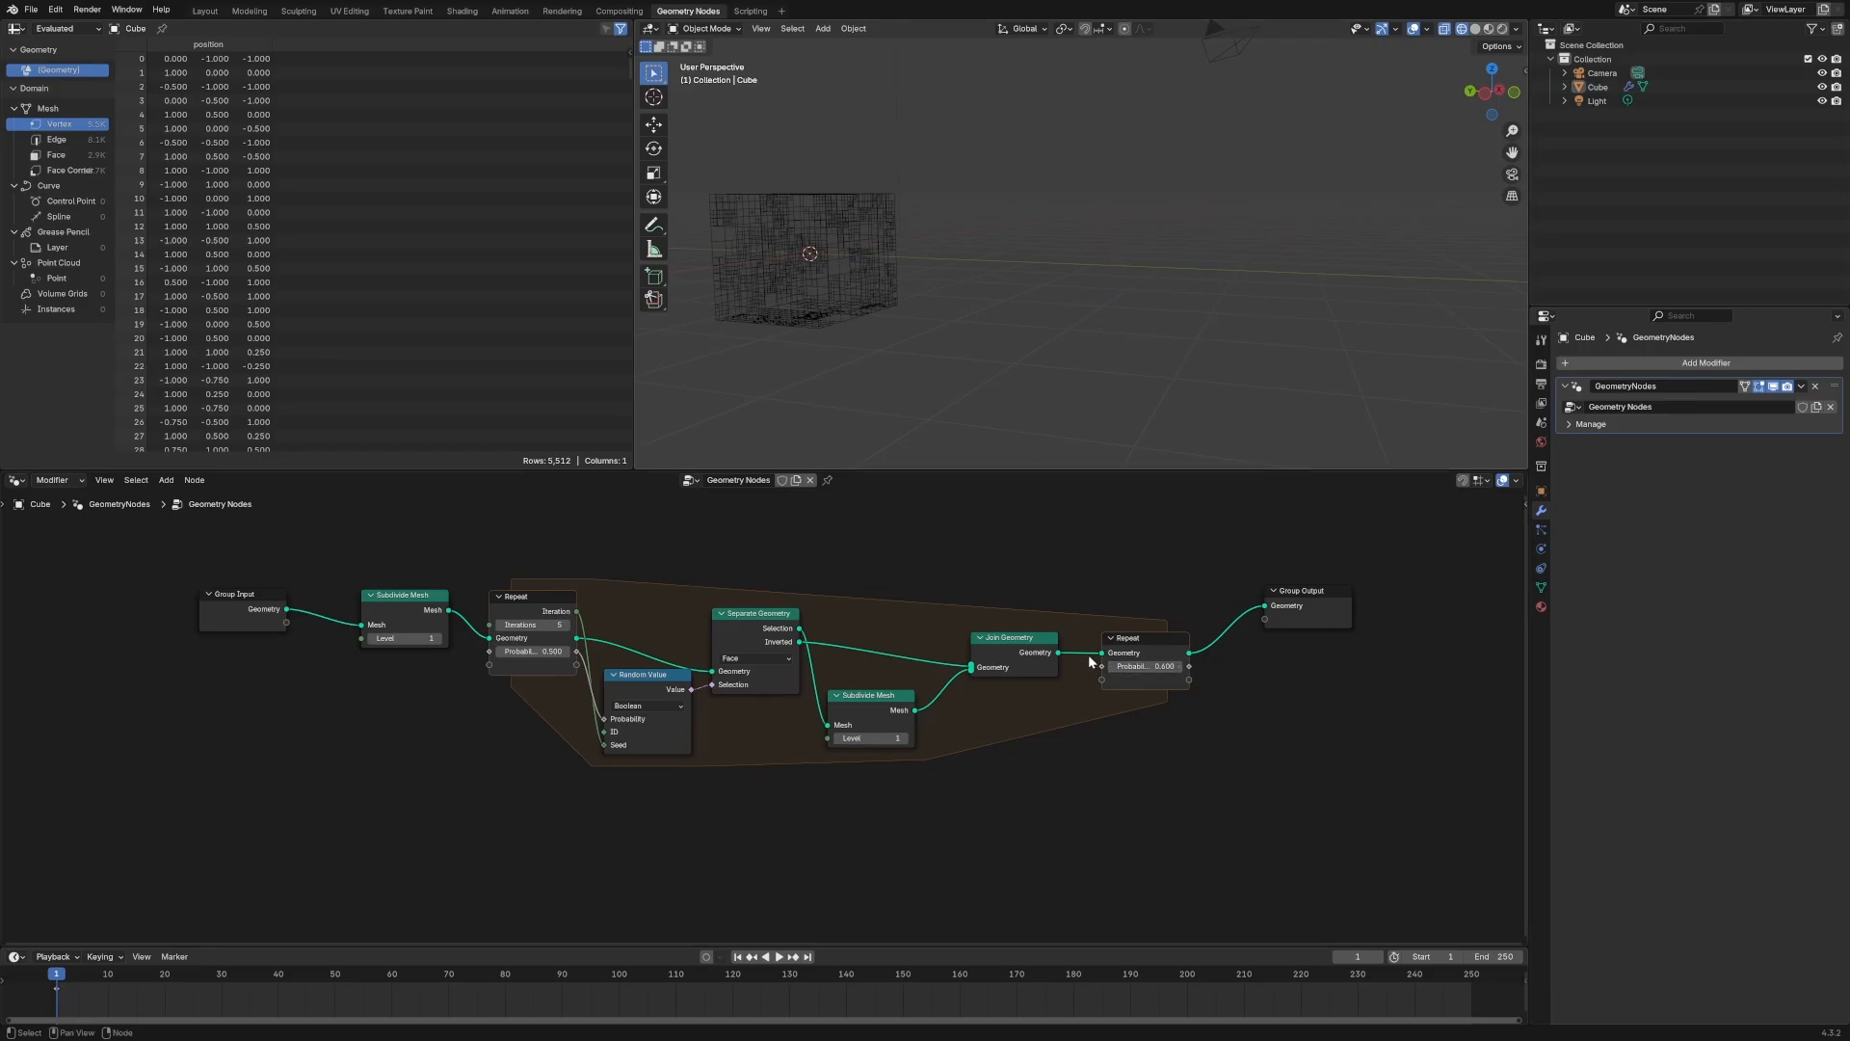
mouse_move(1021, 355)
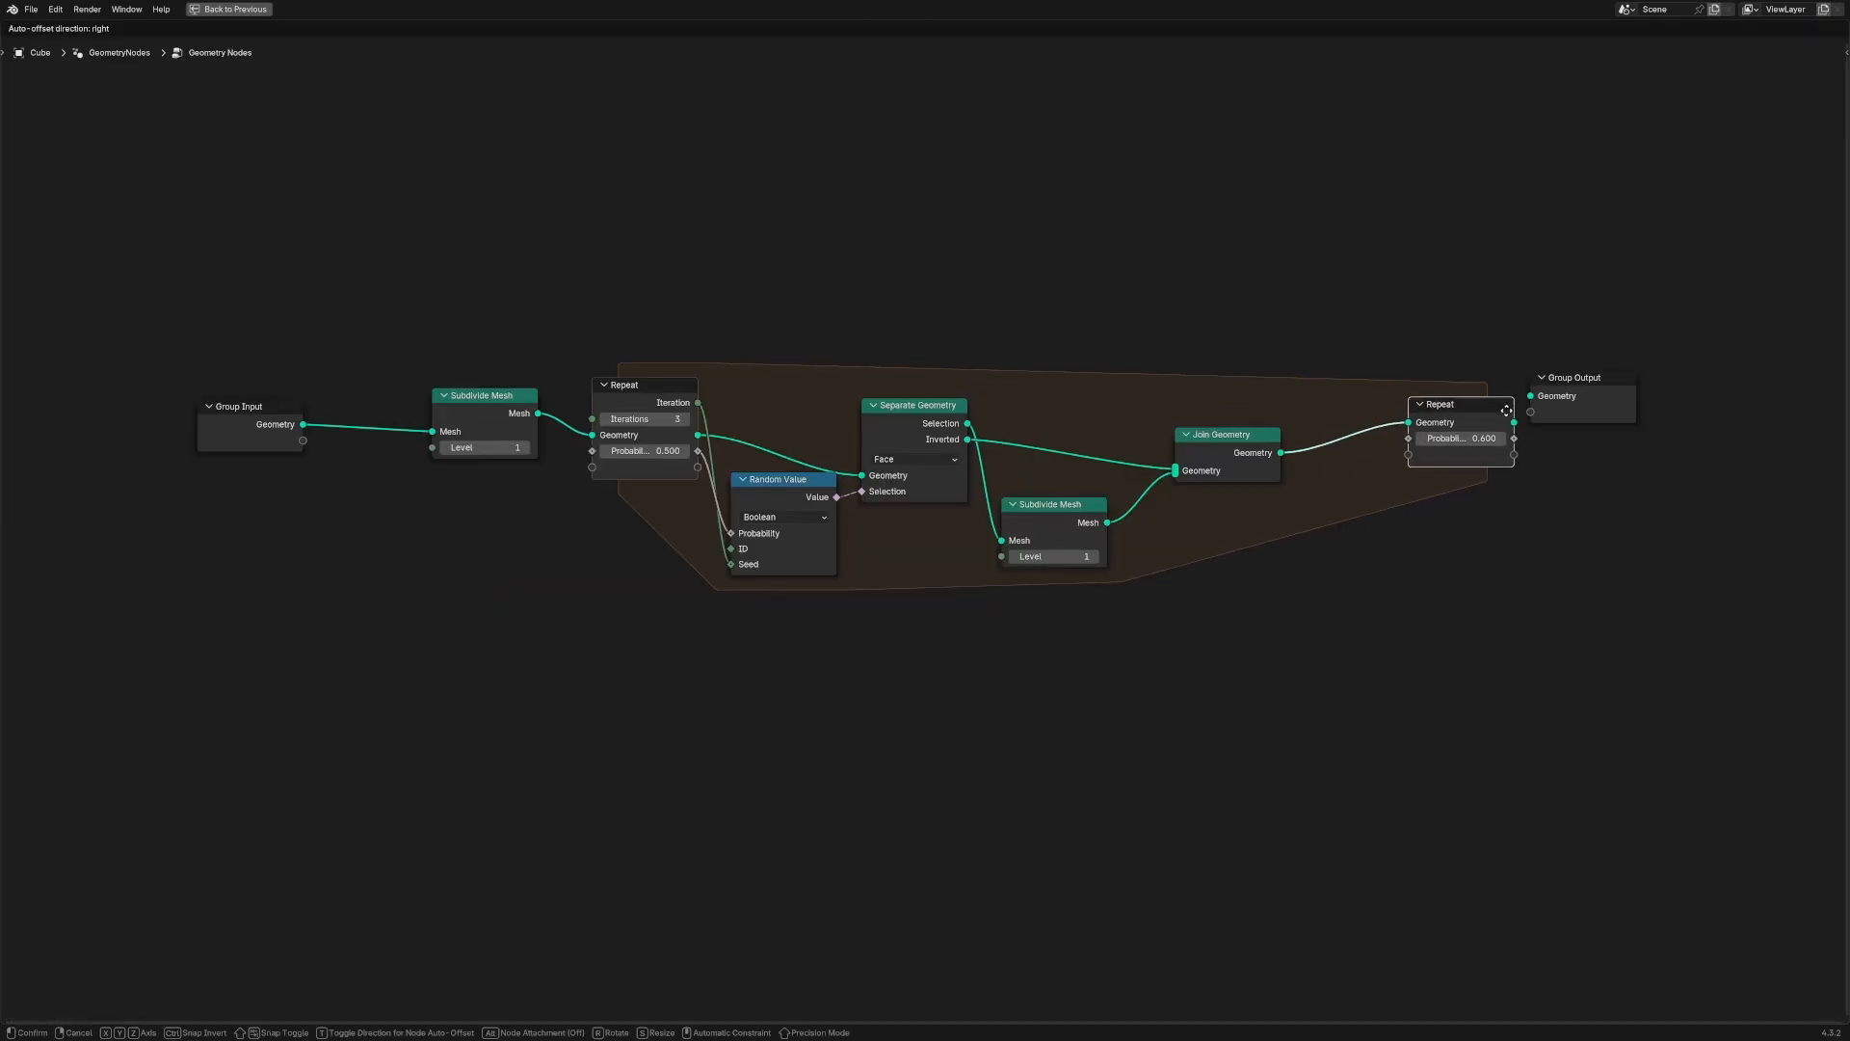
Pass the probability through the repeat items and add a Store Named Attribute after the zone
left_click(623, 436)
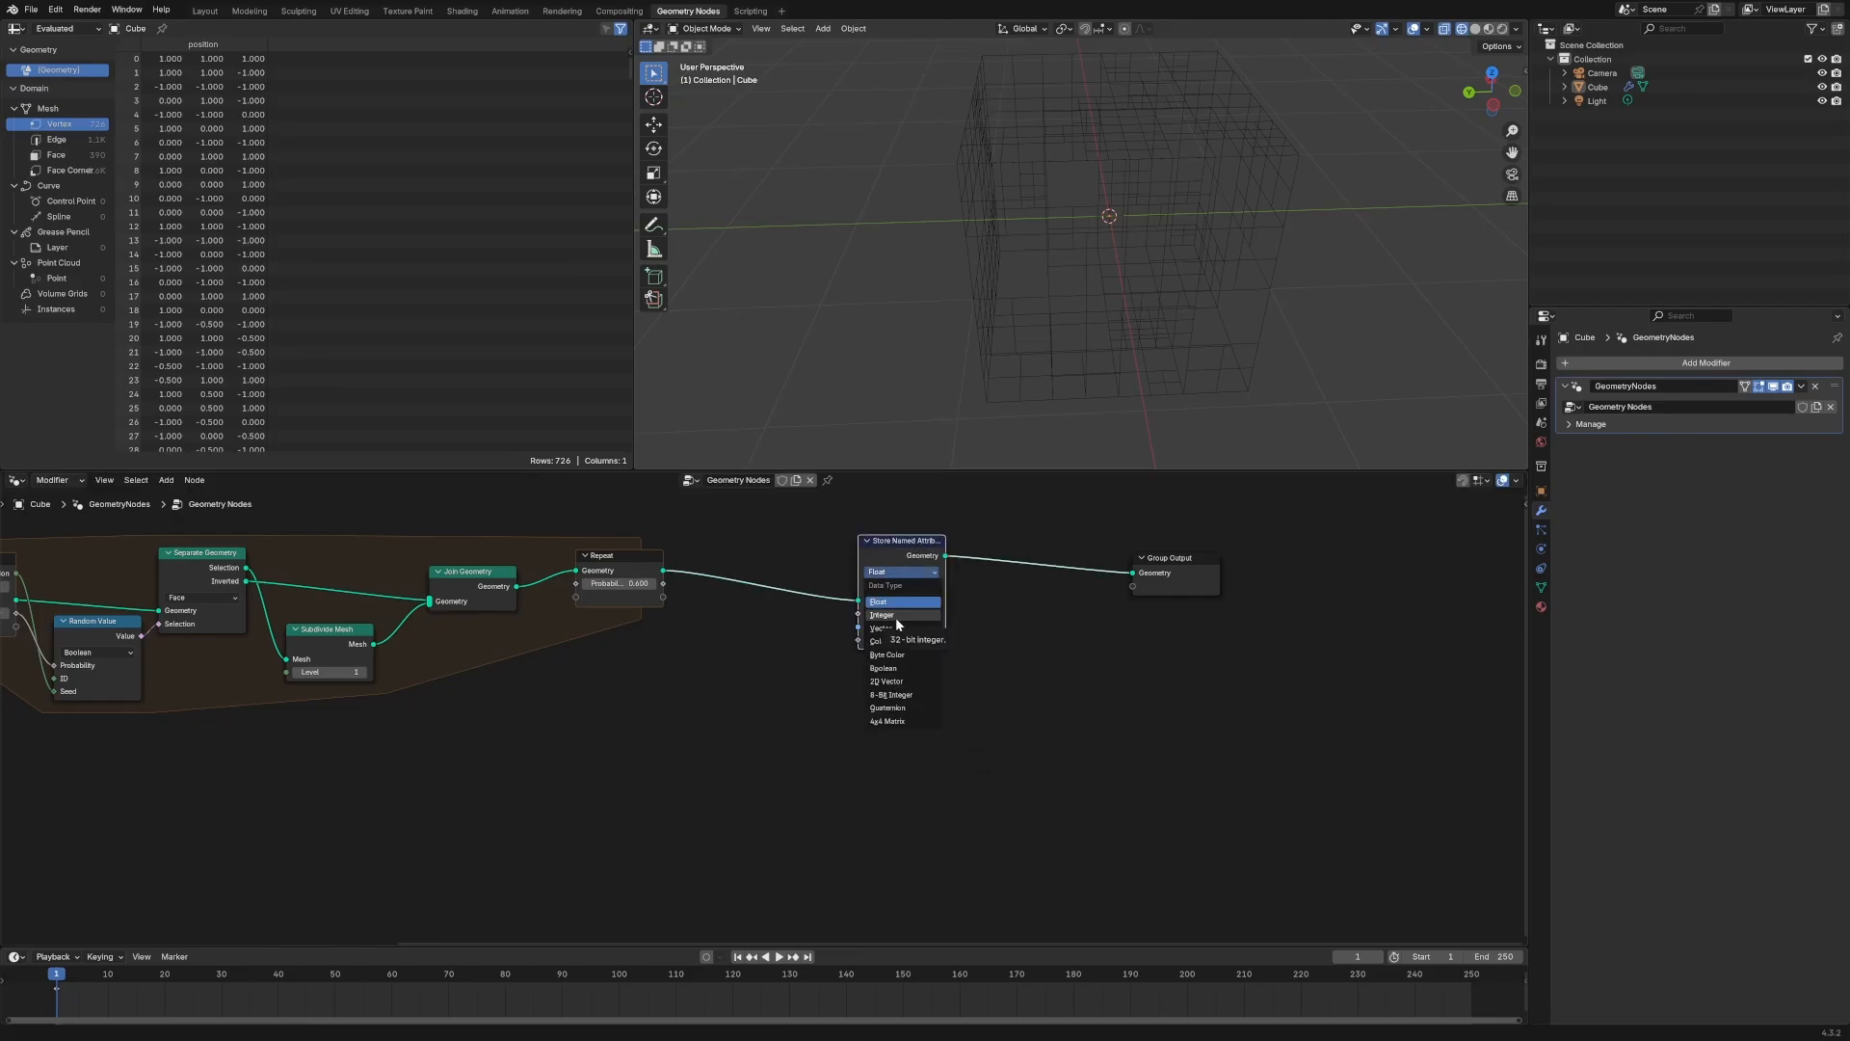
Store Face Area as a float face attribute and show the per-face values in the spreadsheet
left_click(900, 586)
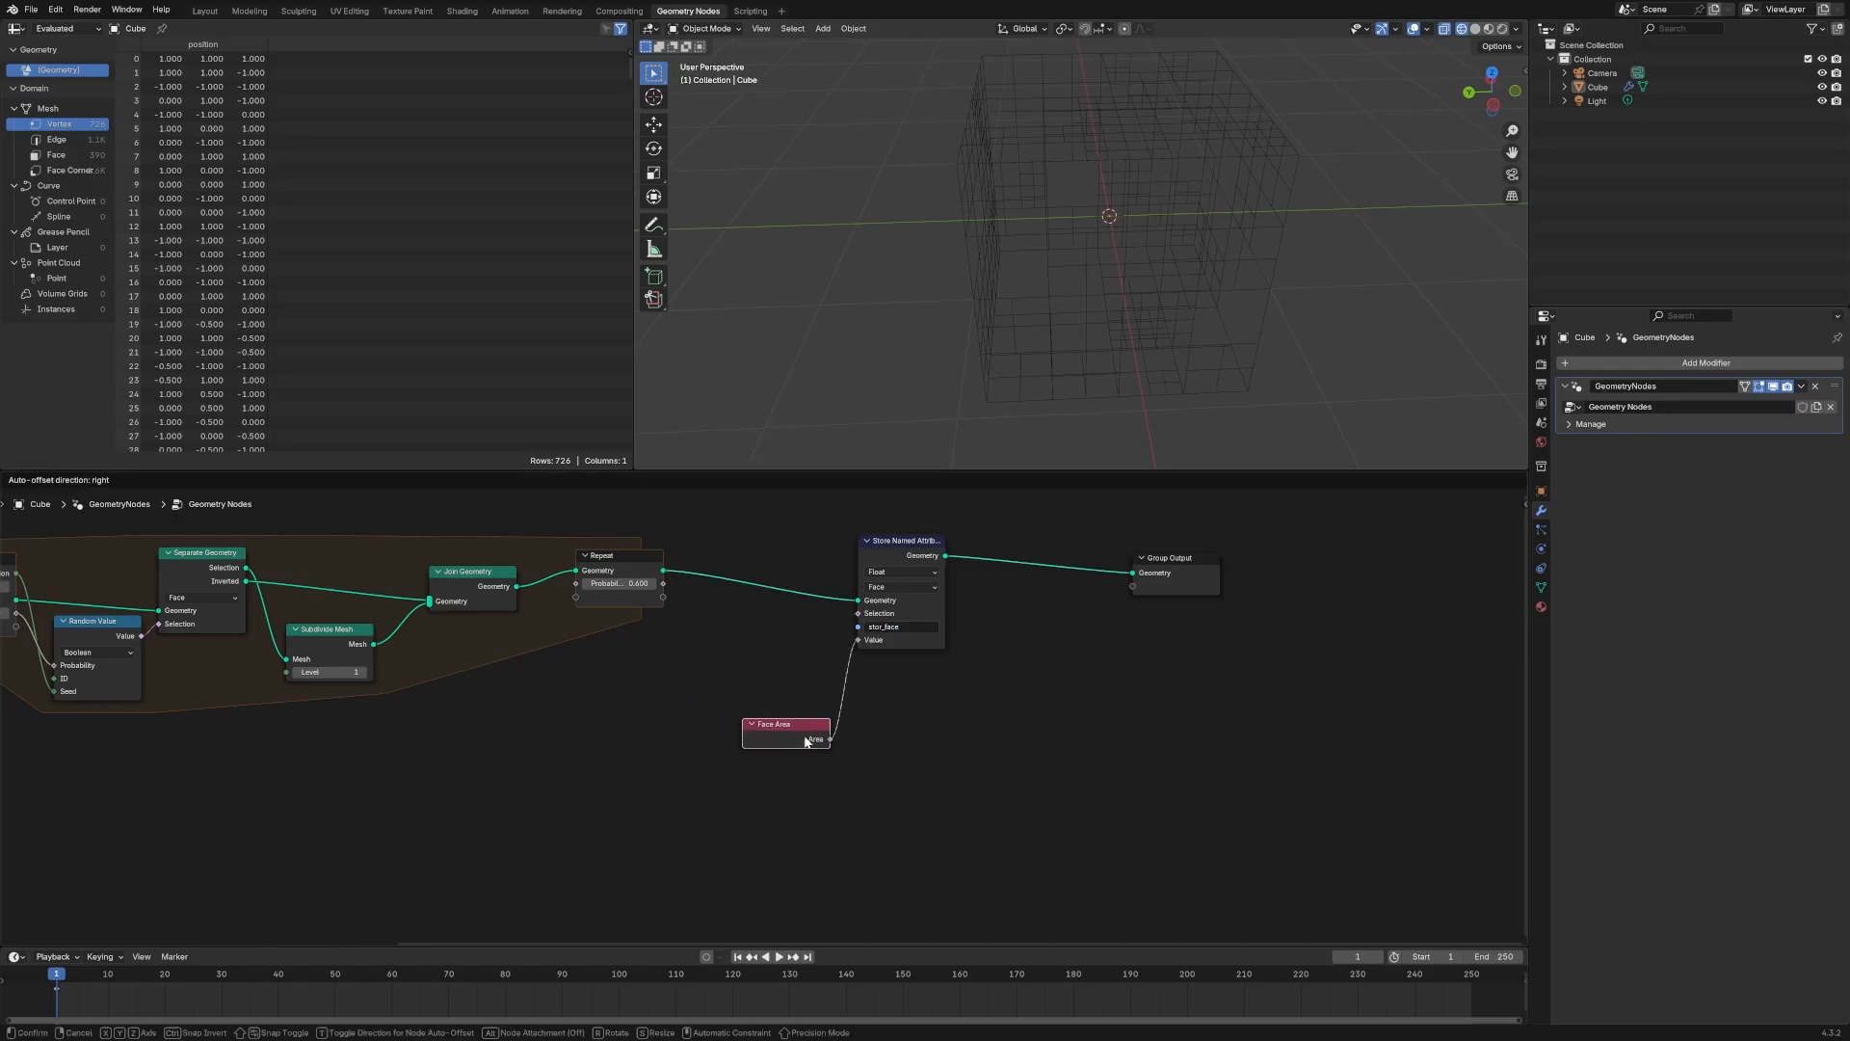
left_click(808, 740)
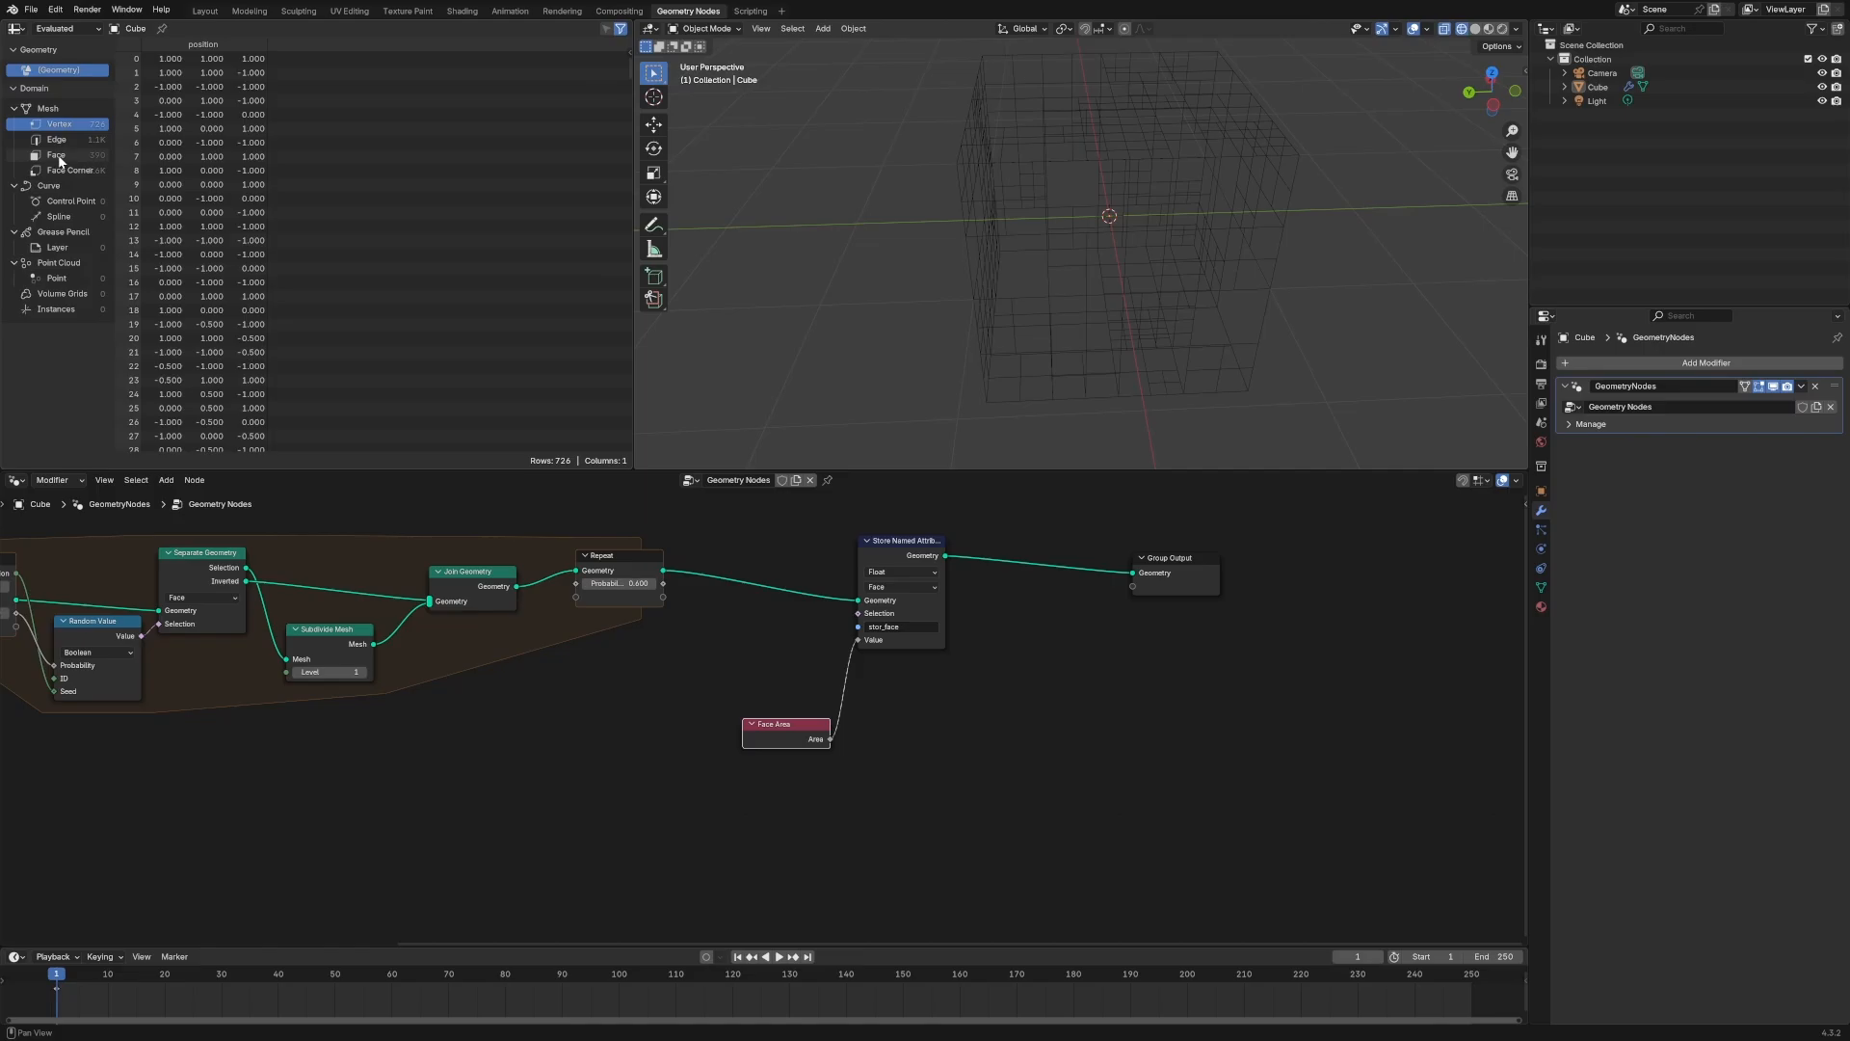
left_click(56, 154)
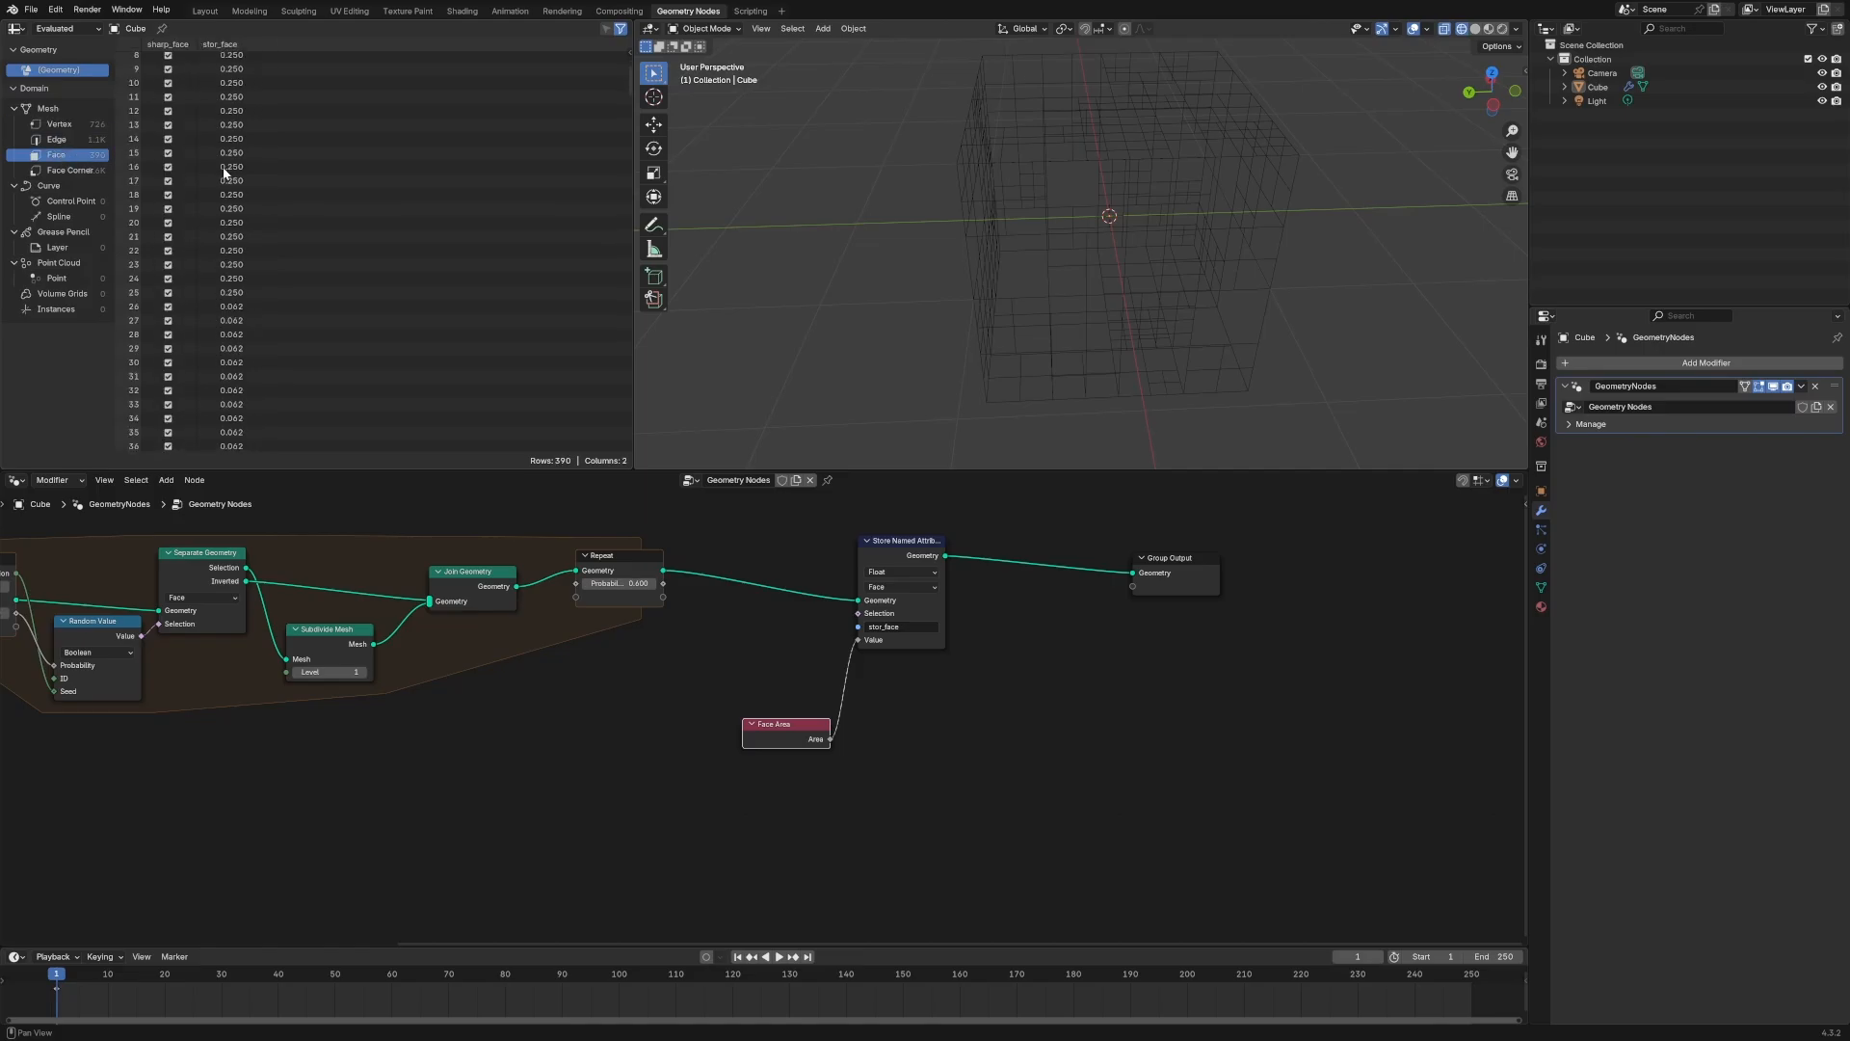
scroll("up", 3)
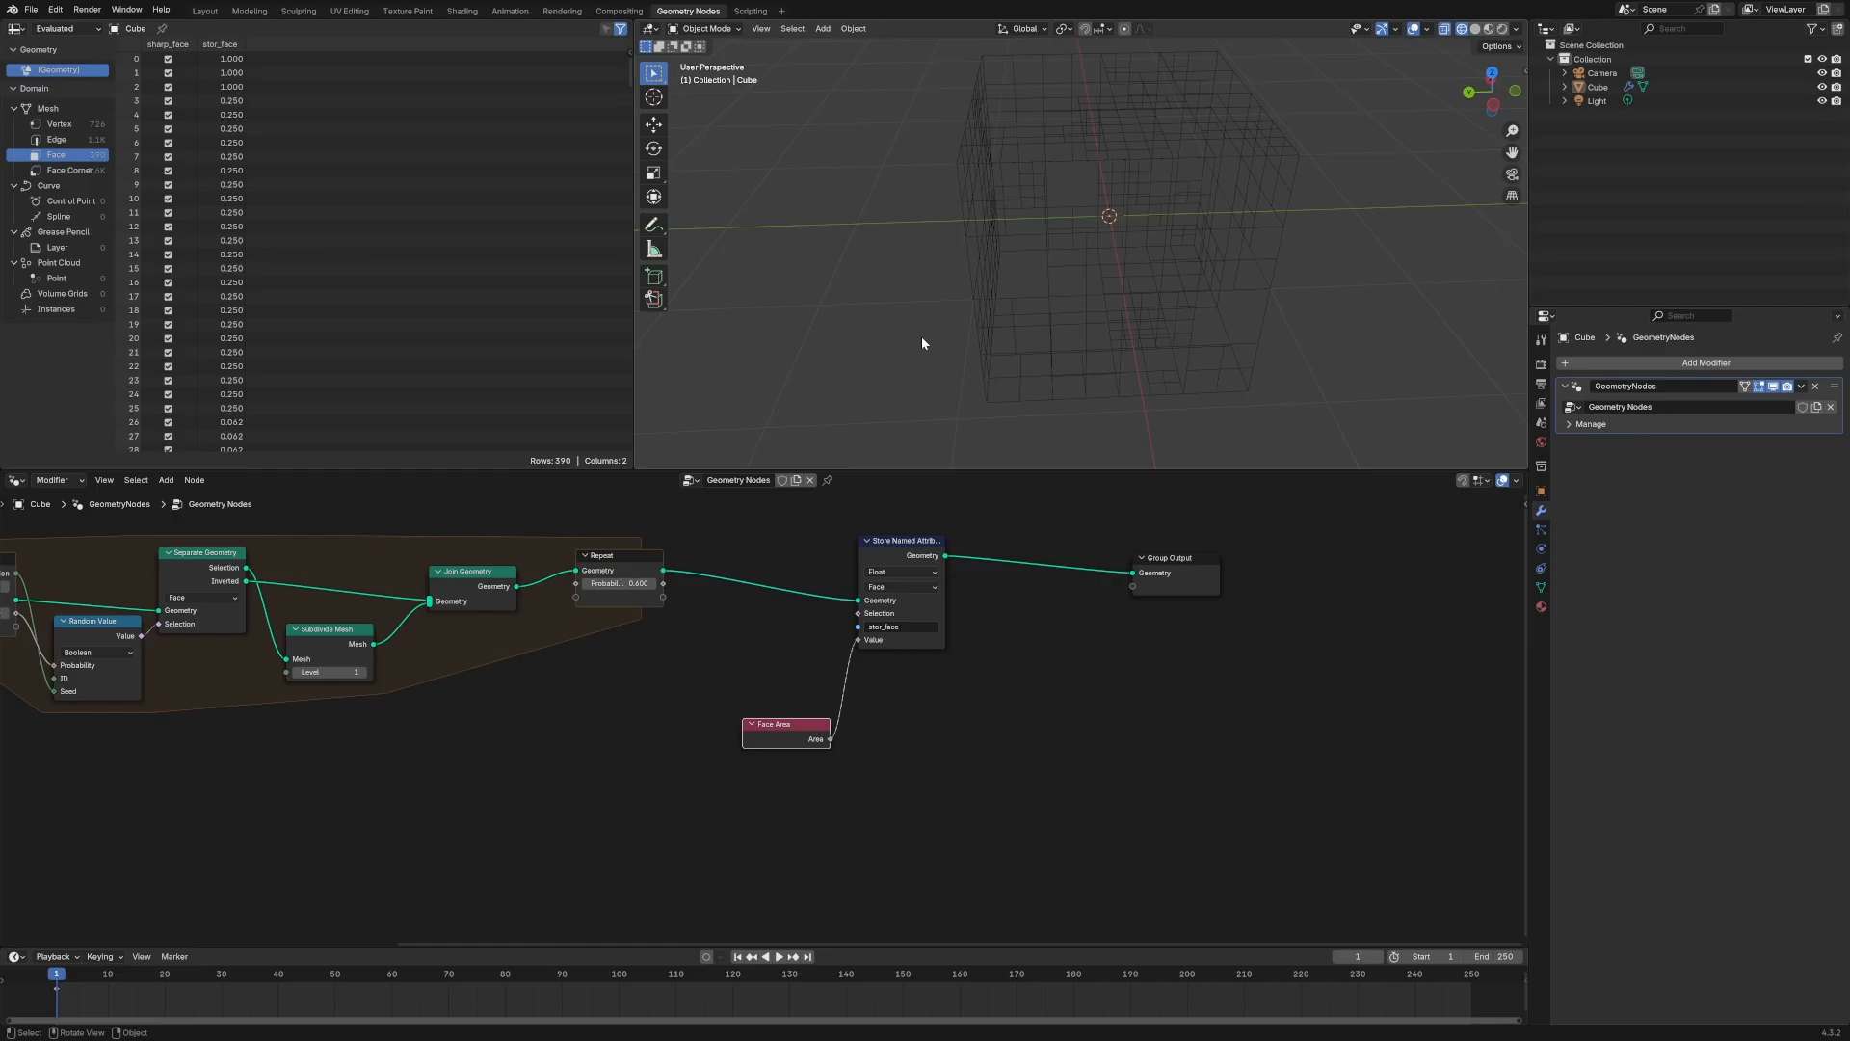
mouse_move(927, 166)
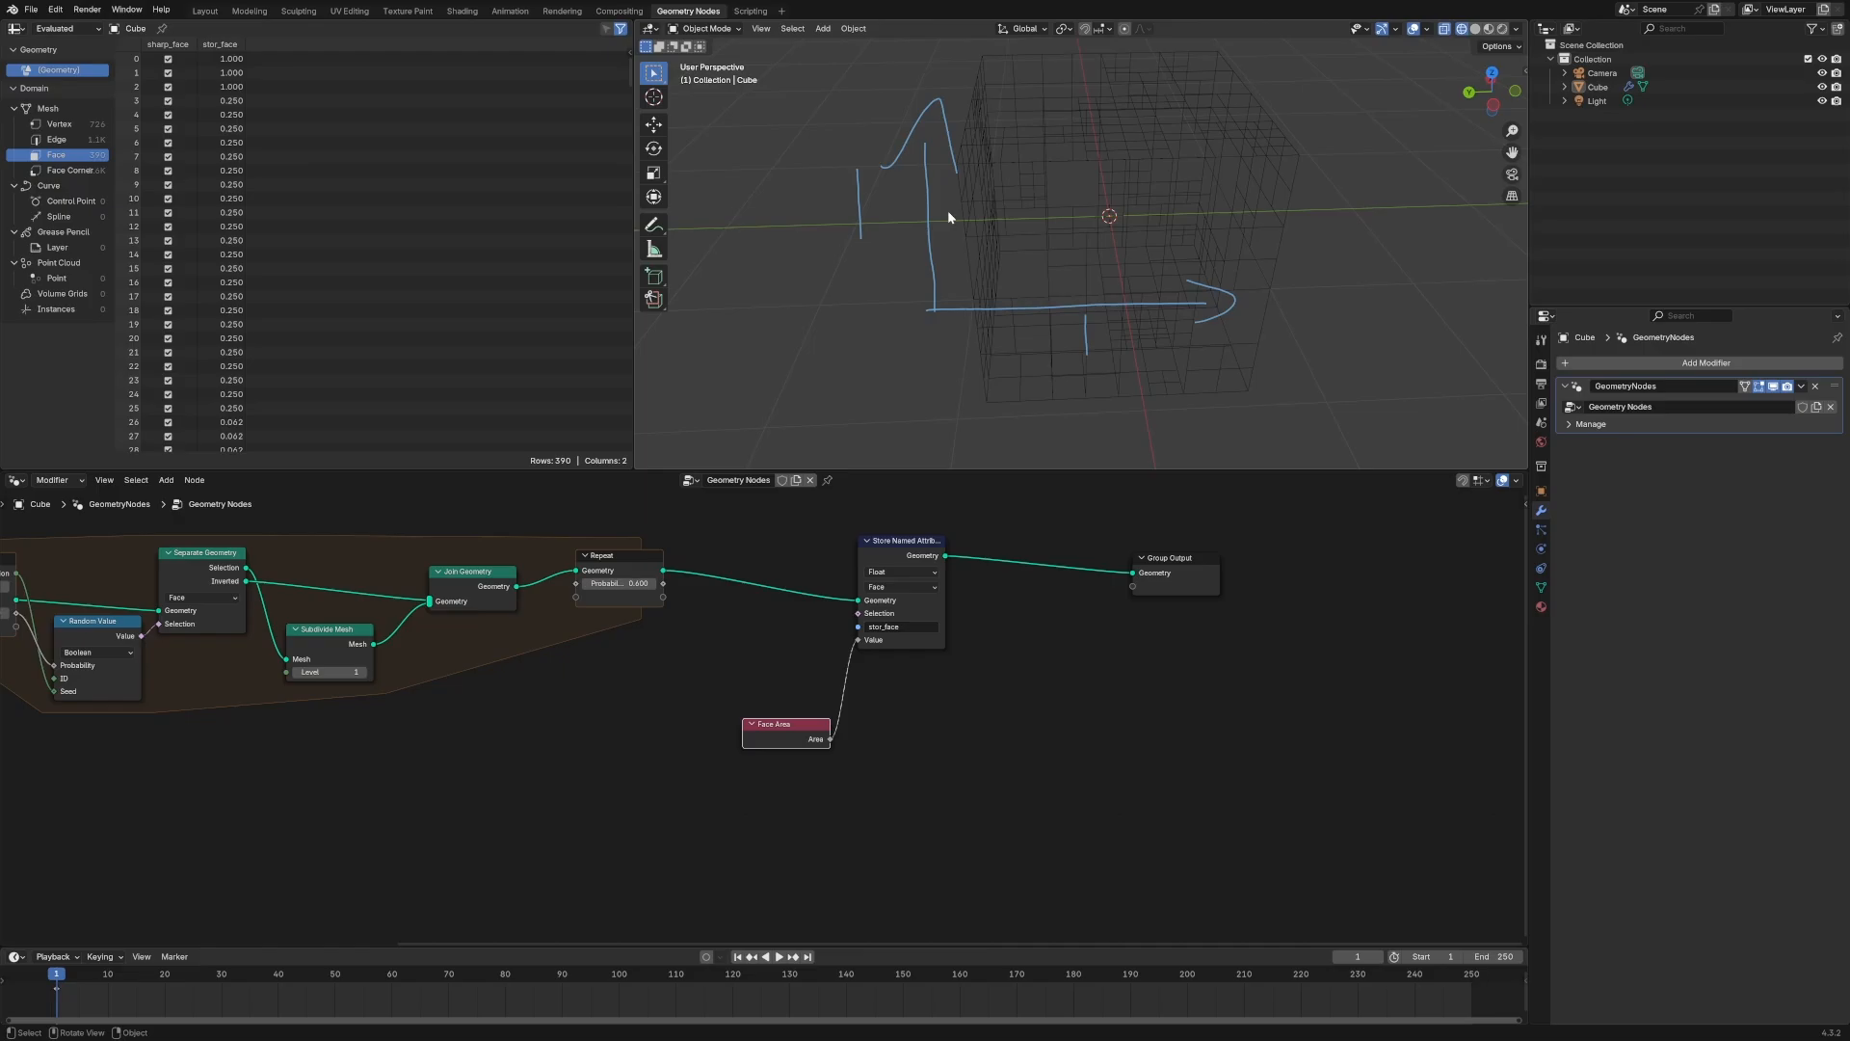
mouse_move(928, 224)
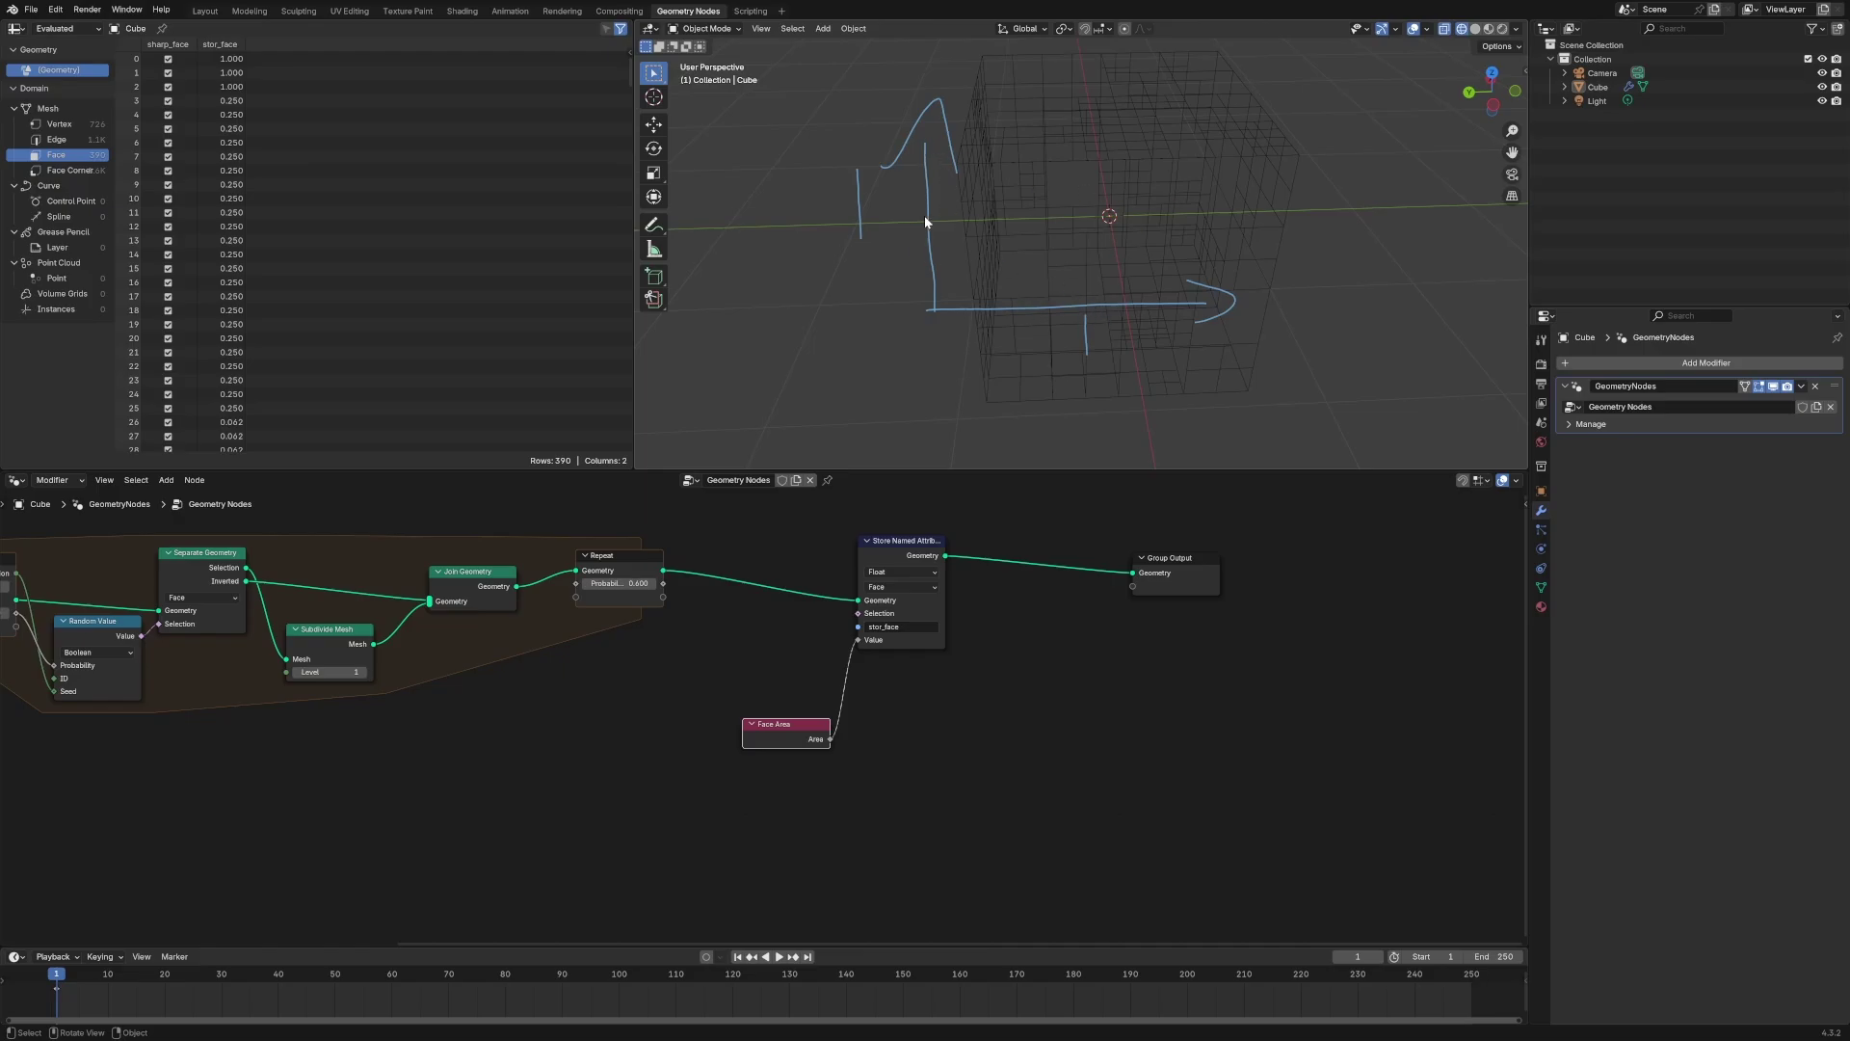
mouse_move(958, 231)
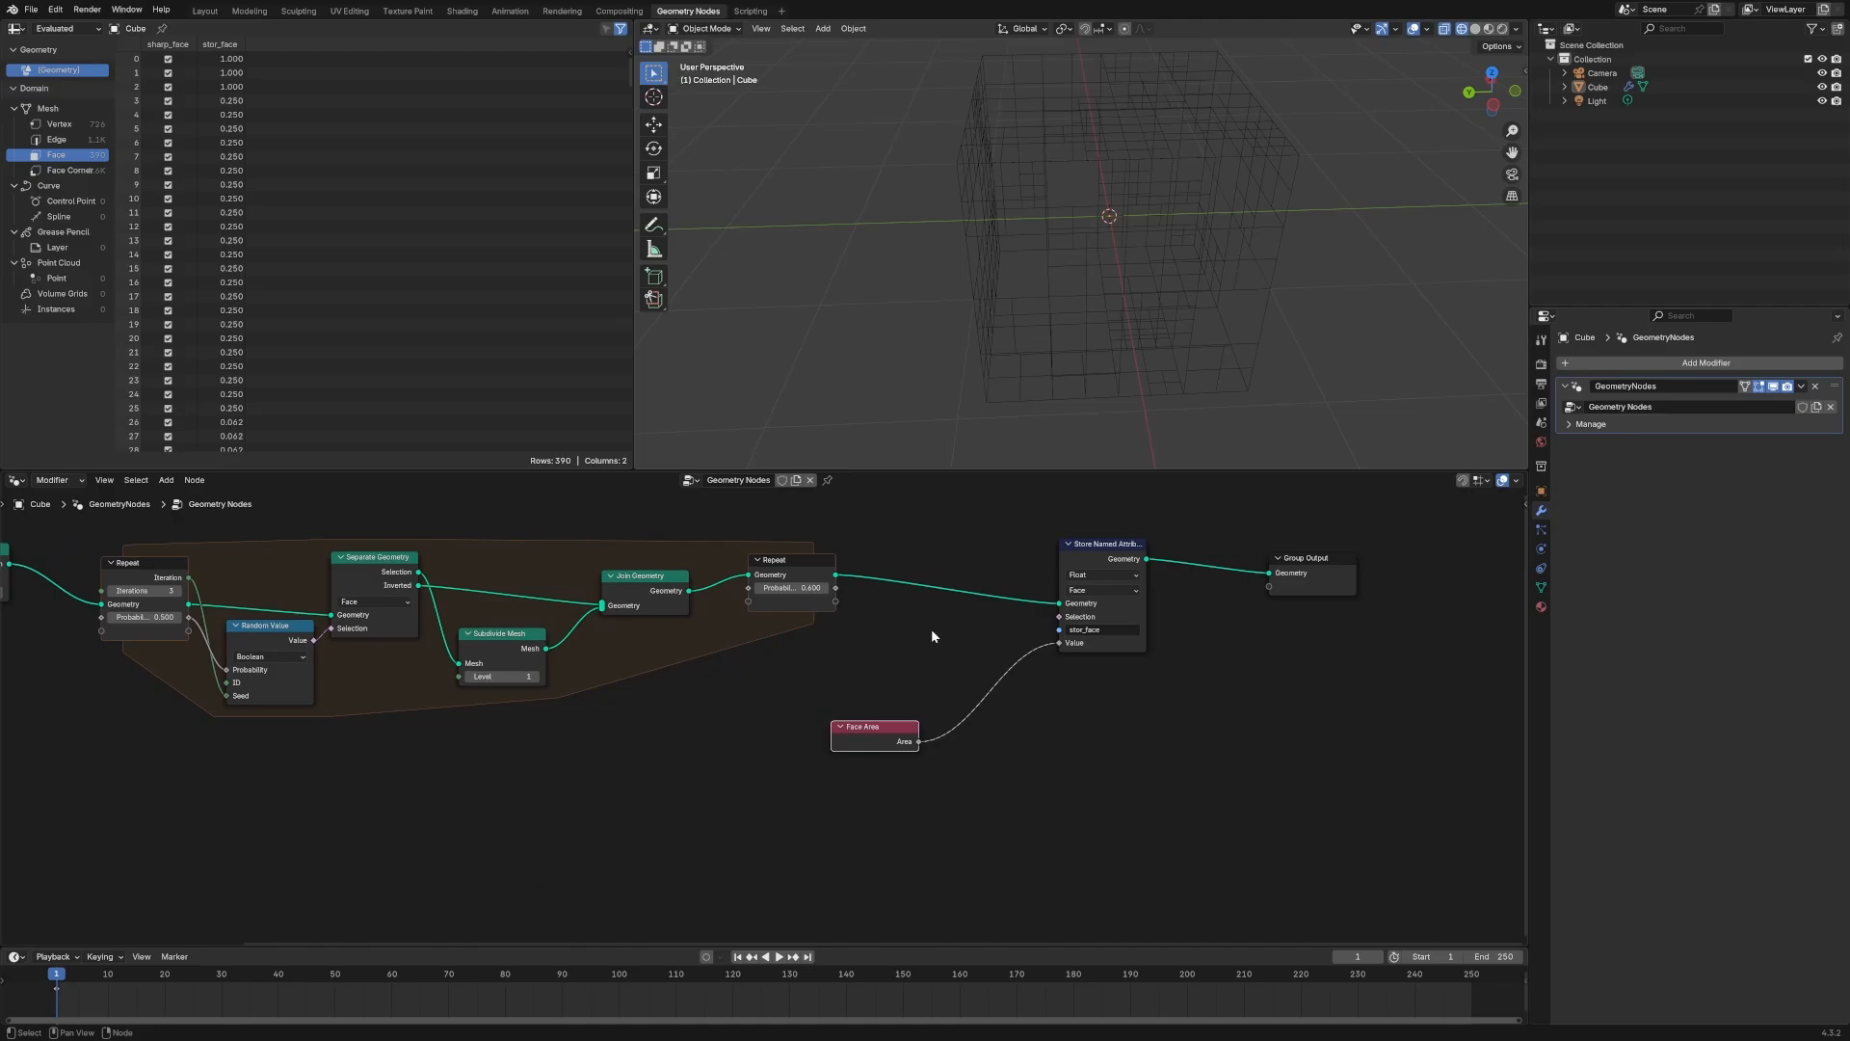
Run face area through Power 0.5 then Logarithm base 0.5 so the stored attribute holds subdivision levels 0 to 3
type("math")
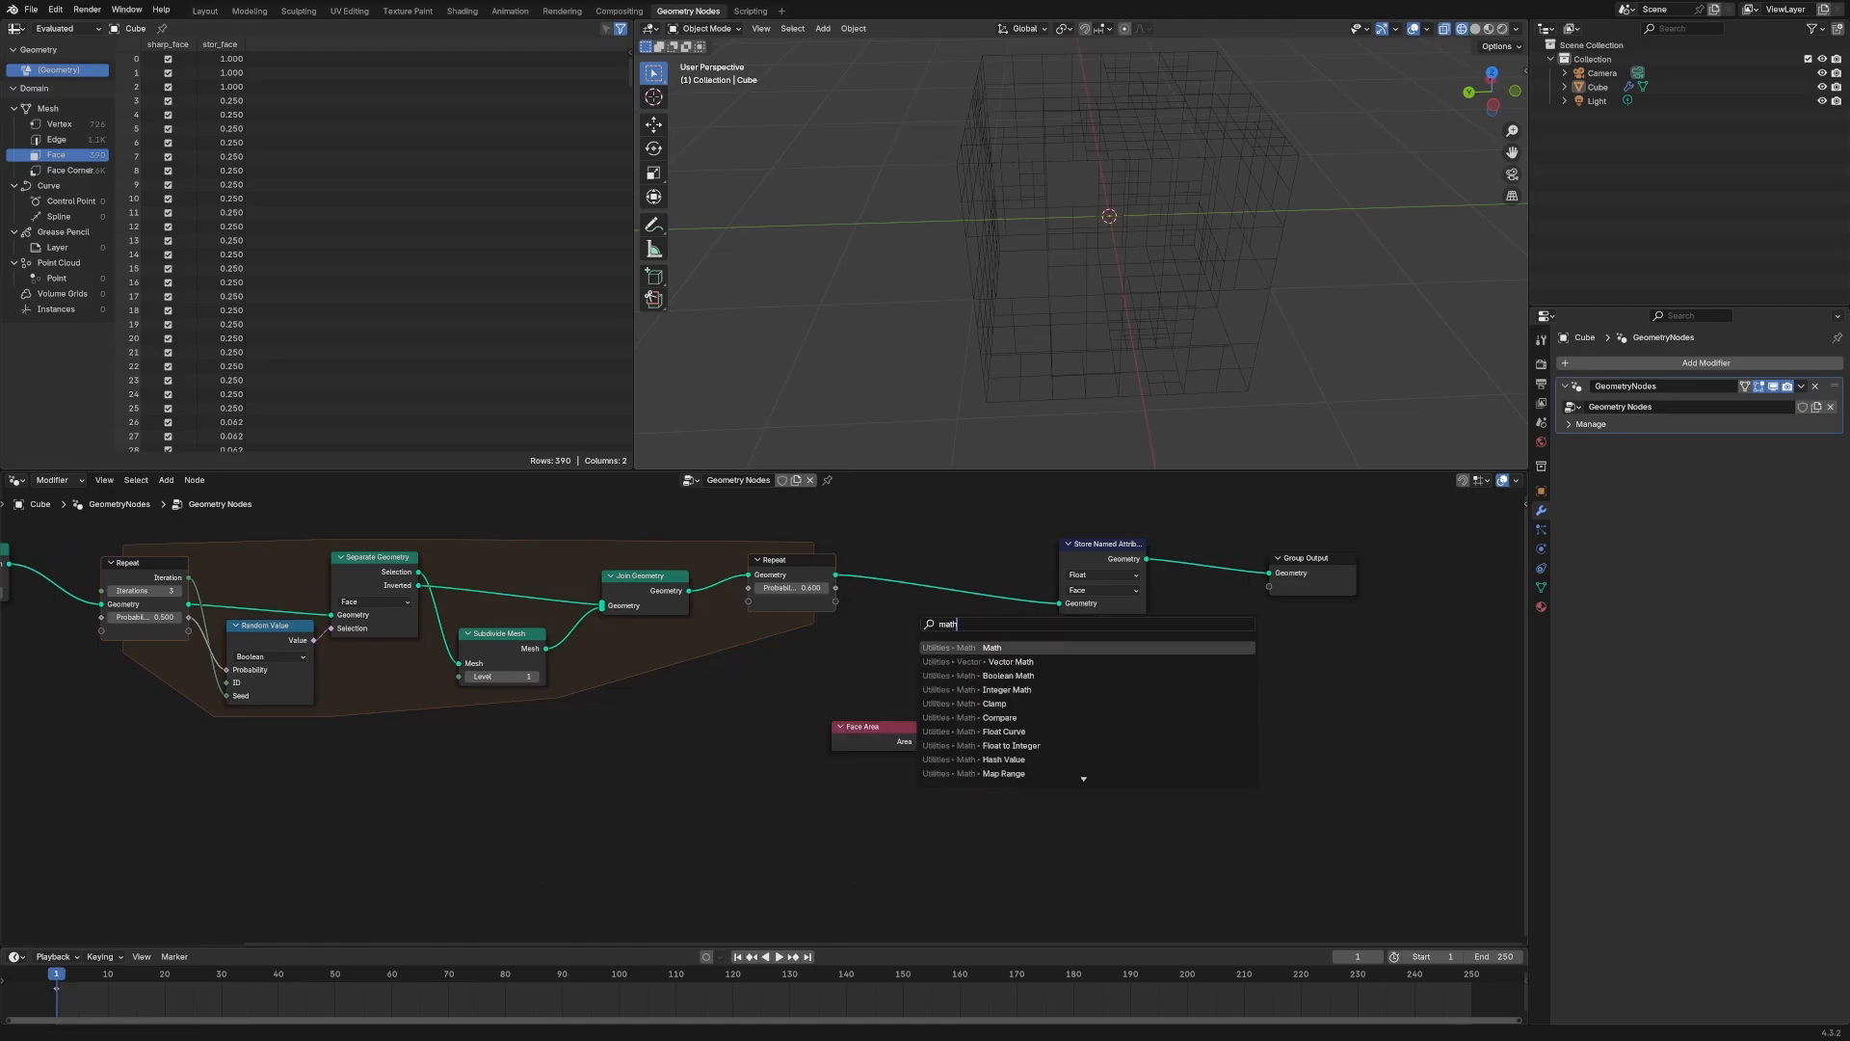
left_click(991, 648)
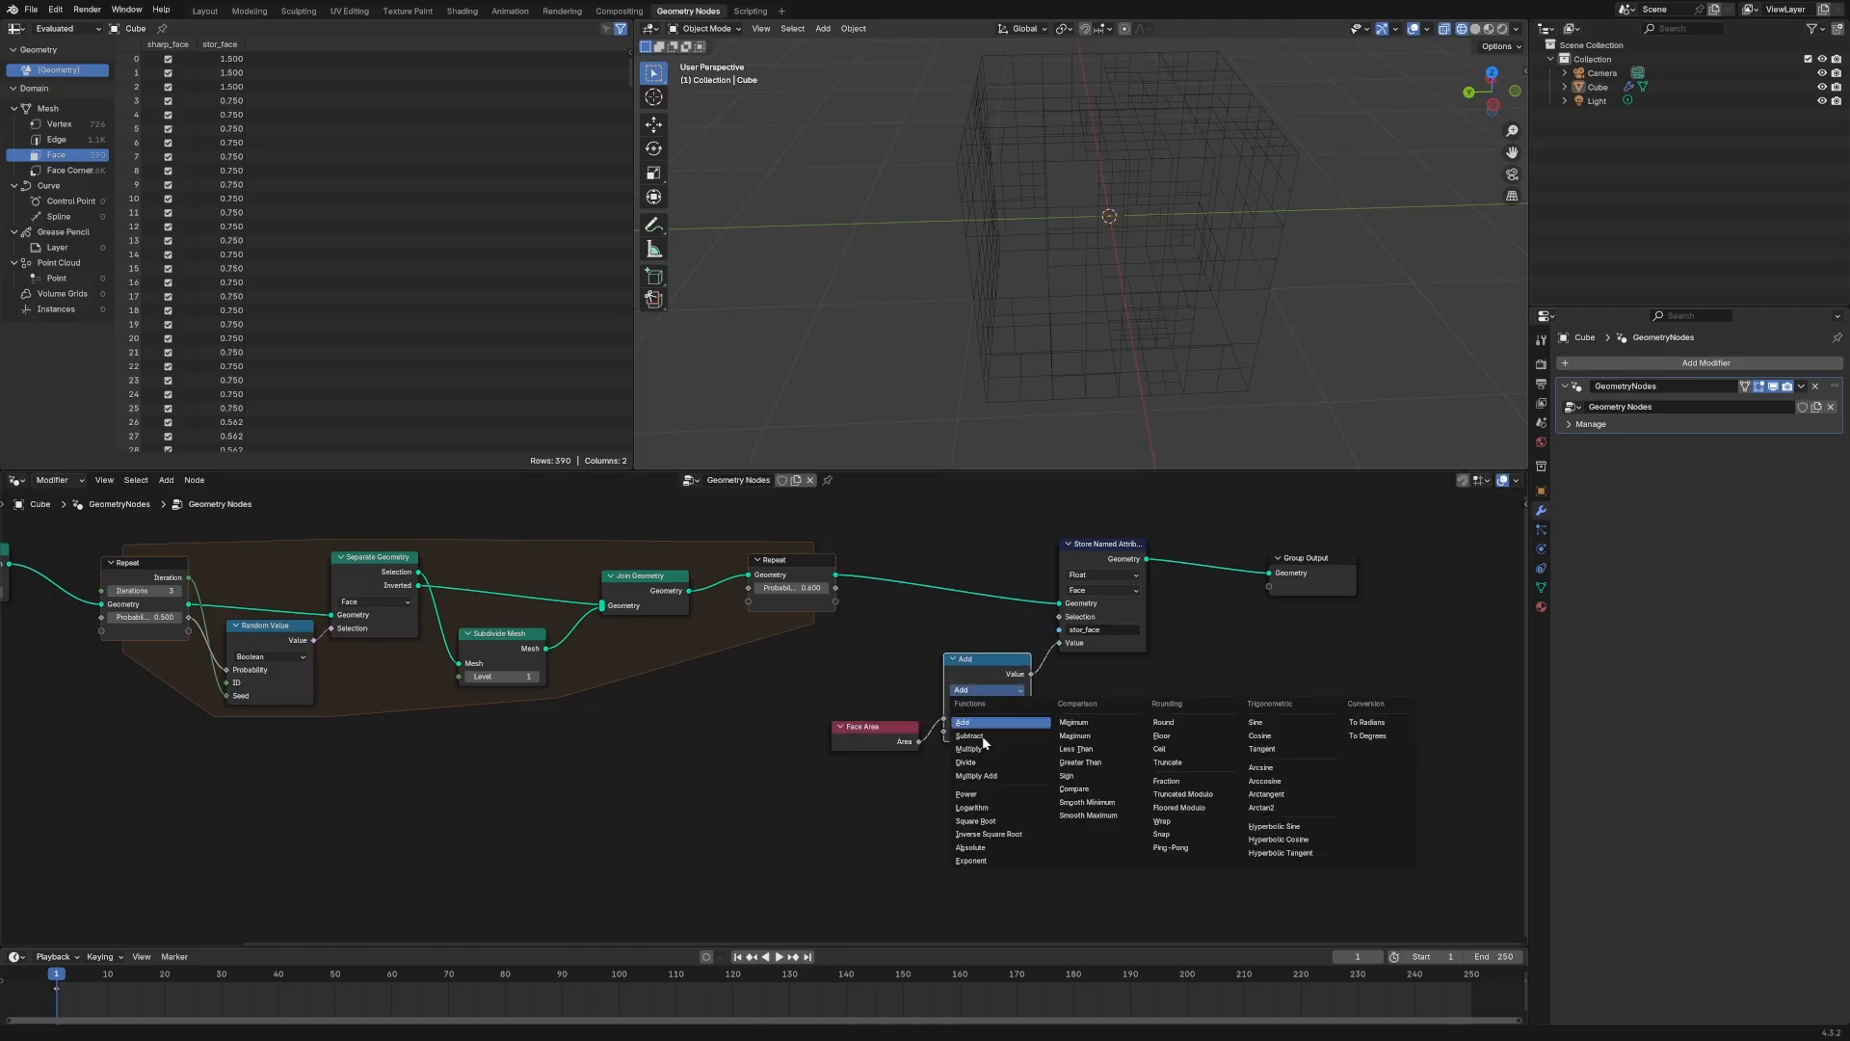
left_click(966, 792)
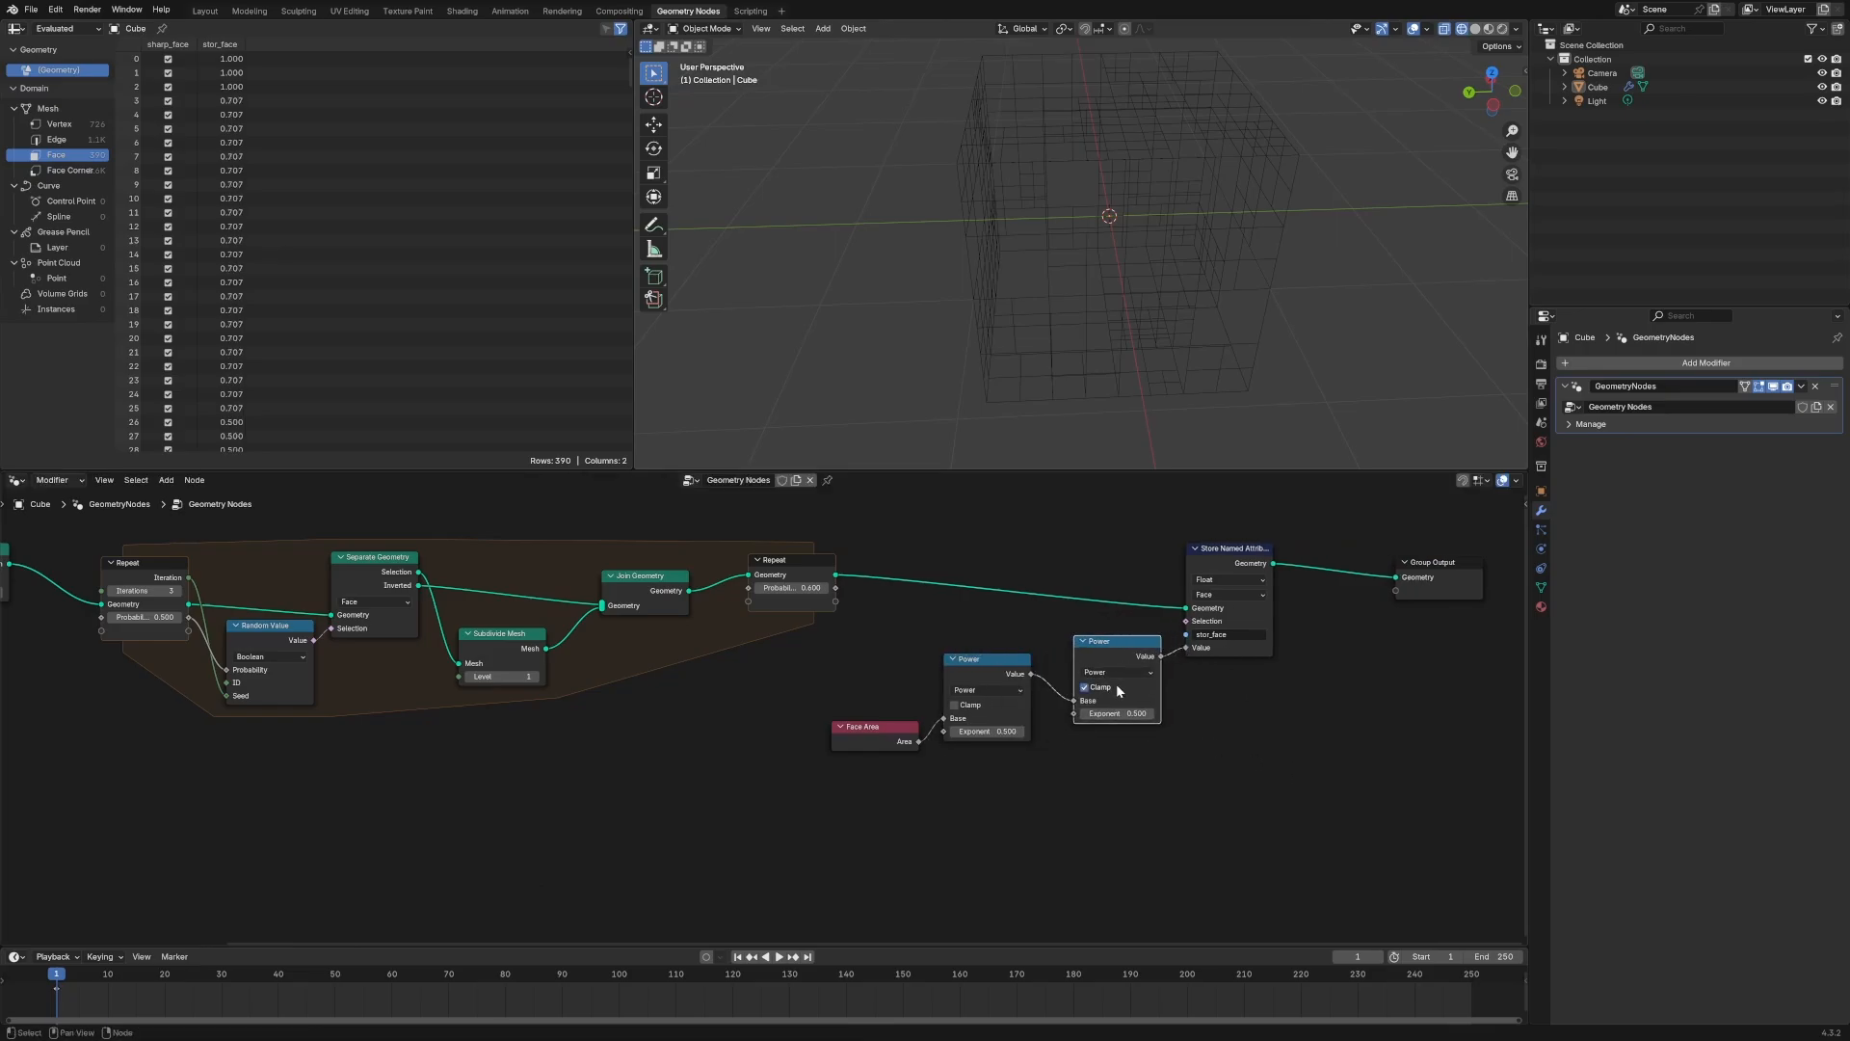
left_click(1116, 671)
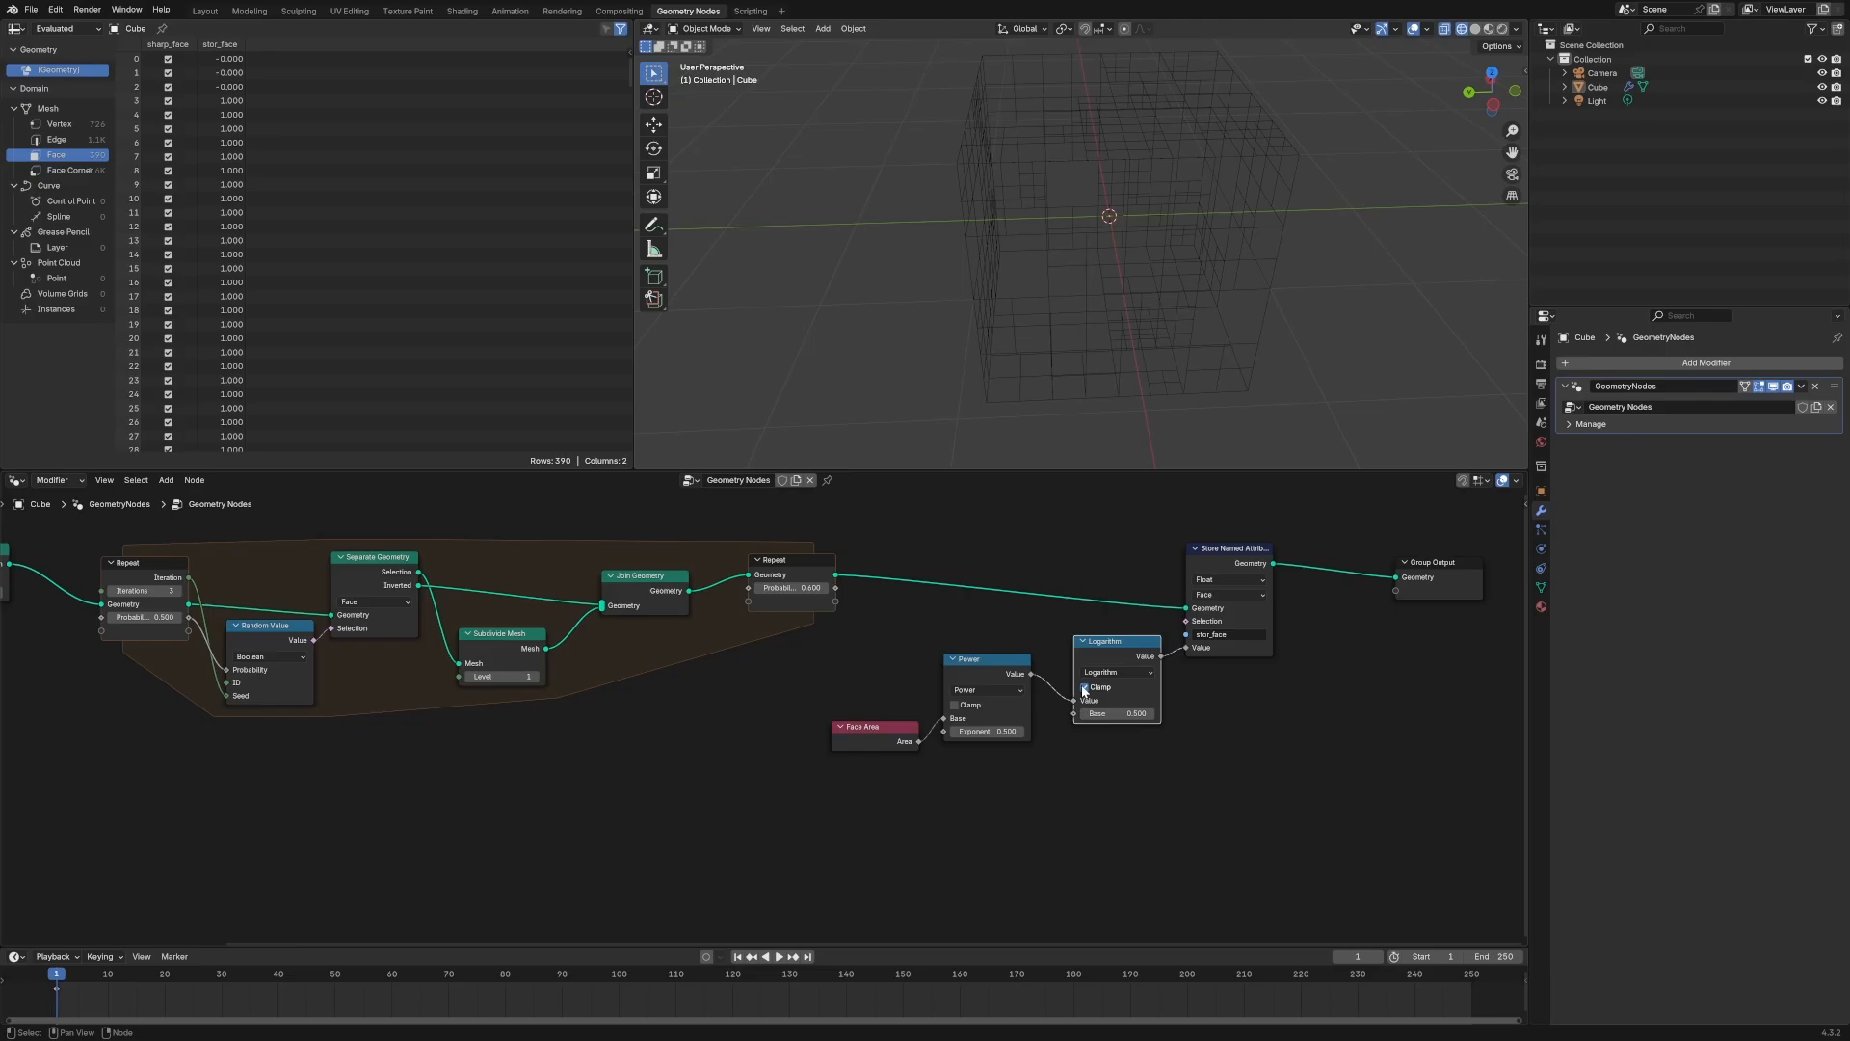
scroll("down", 3)
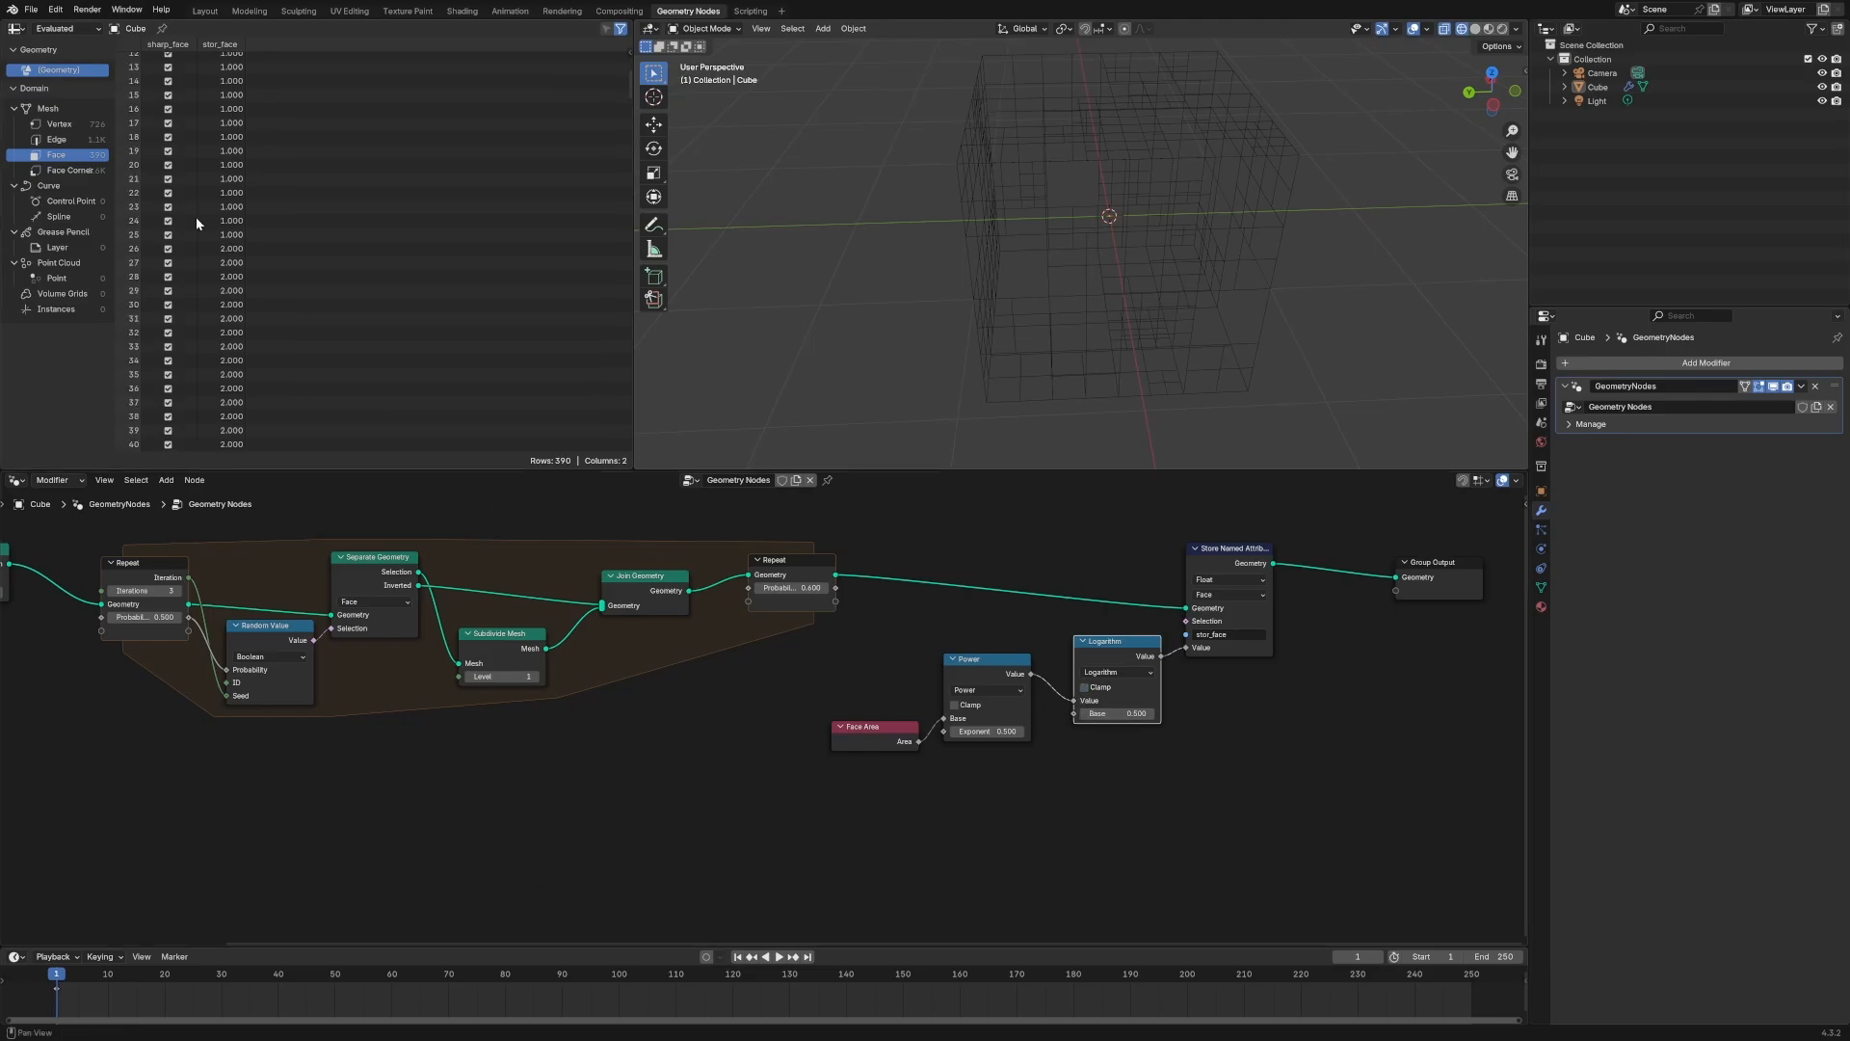
scroll("up", 3)
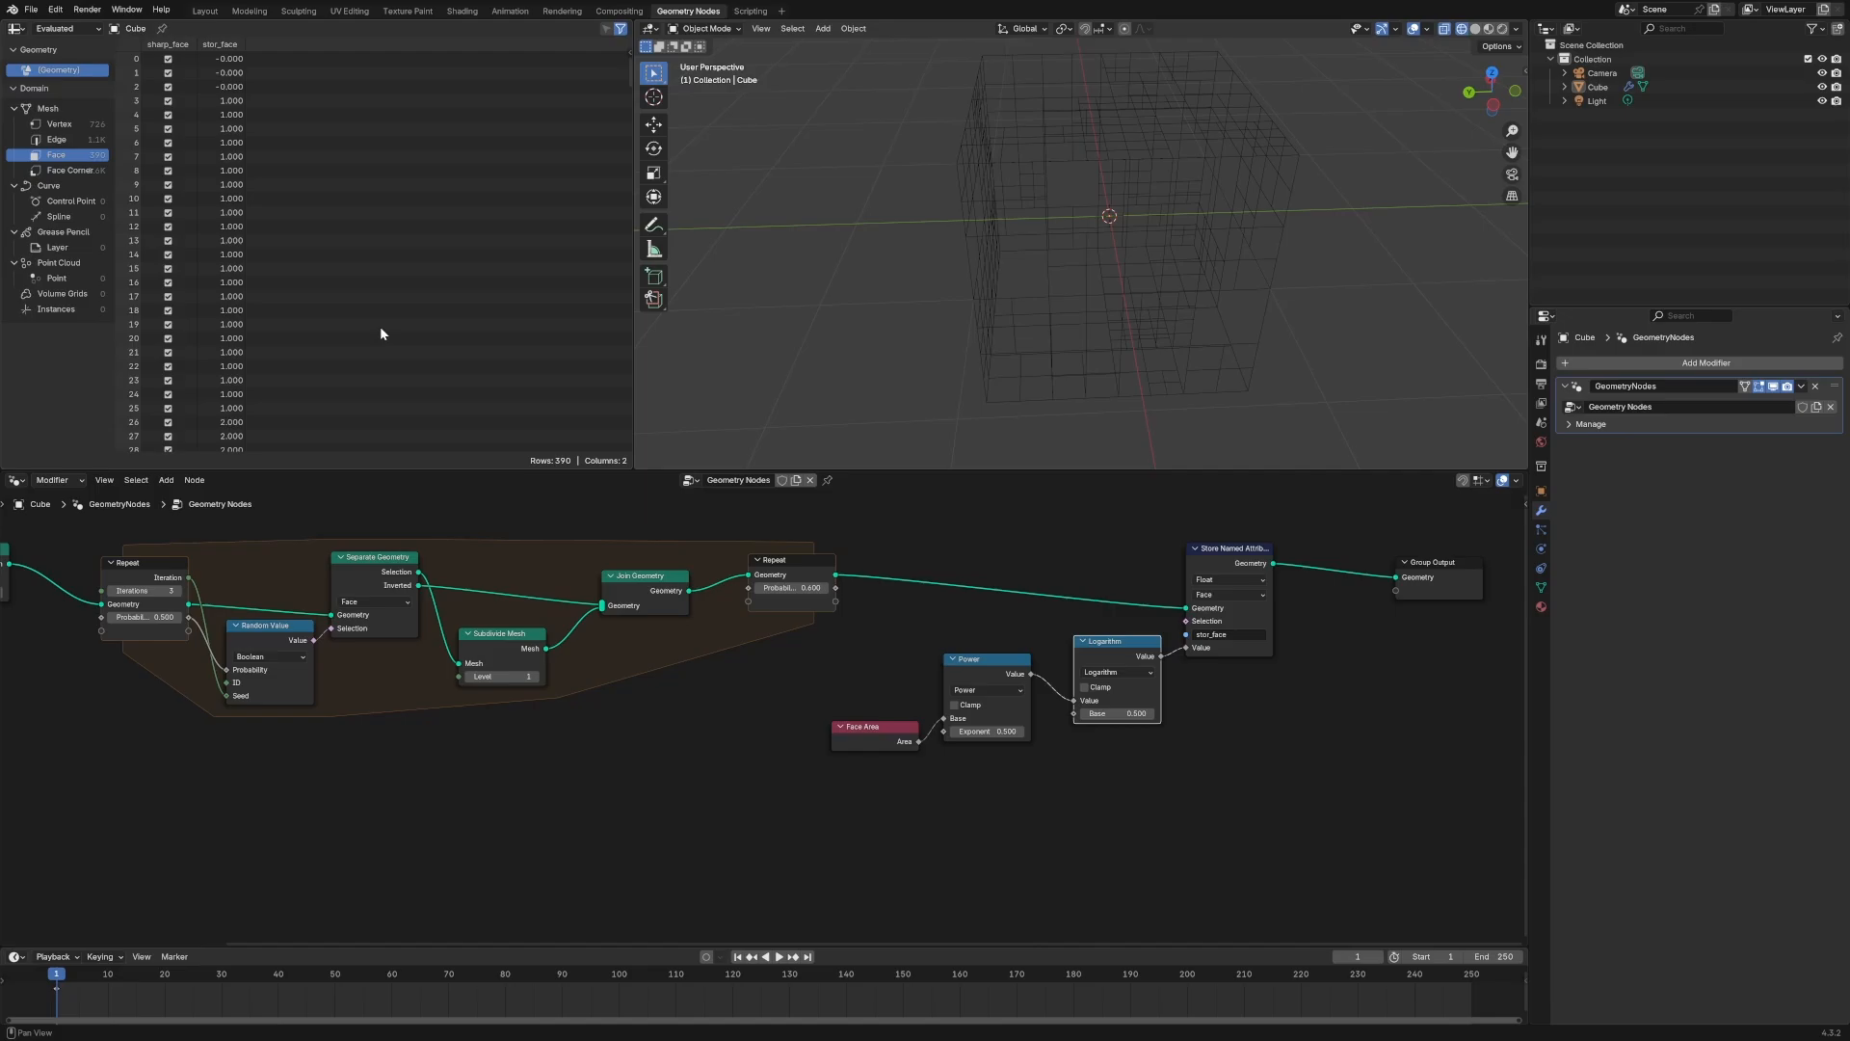
mouse_move(379, 418)
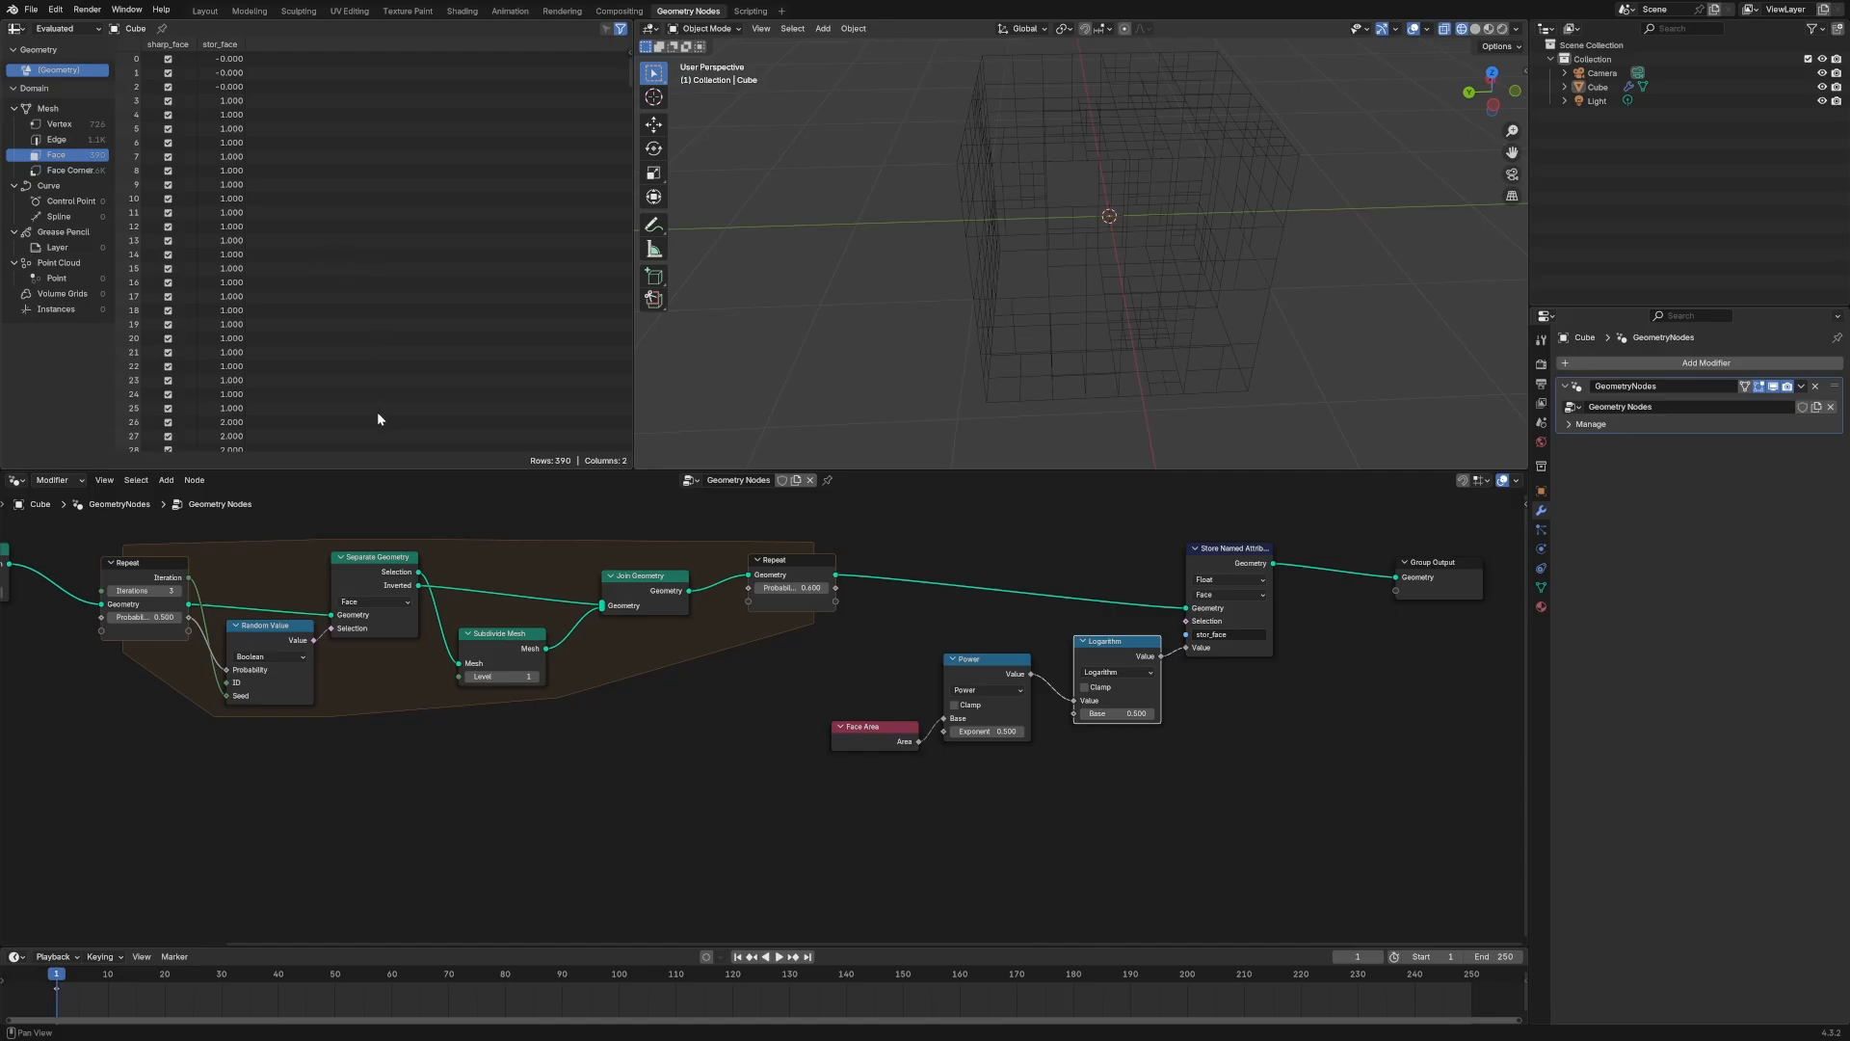
scroll("down", 3)
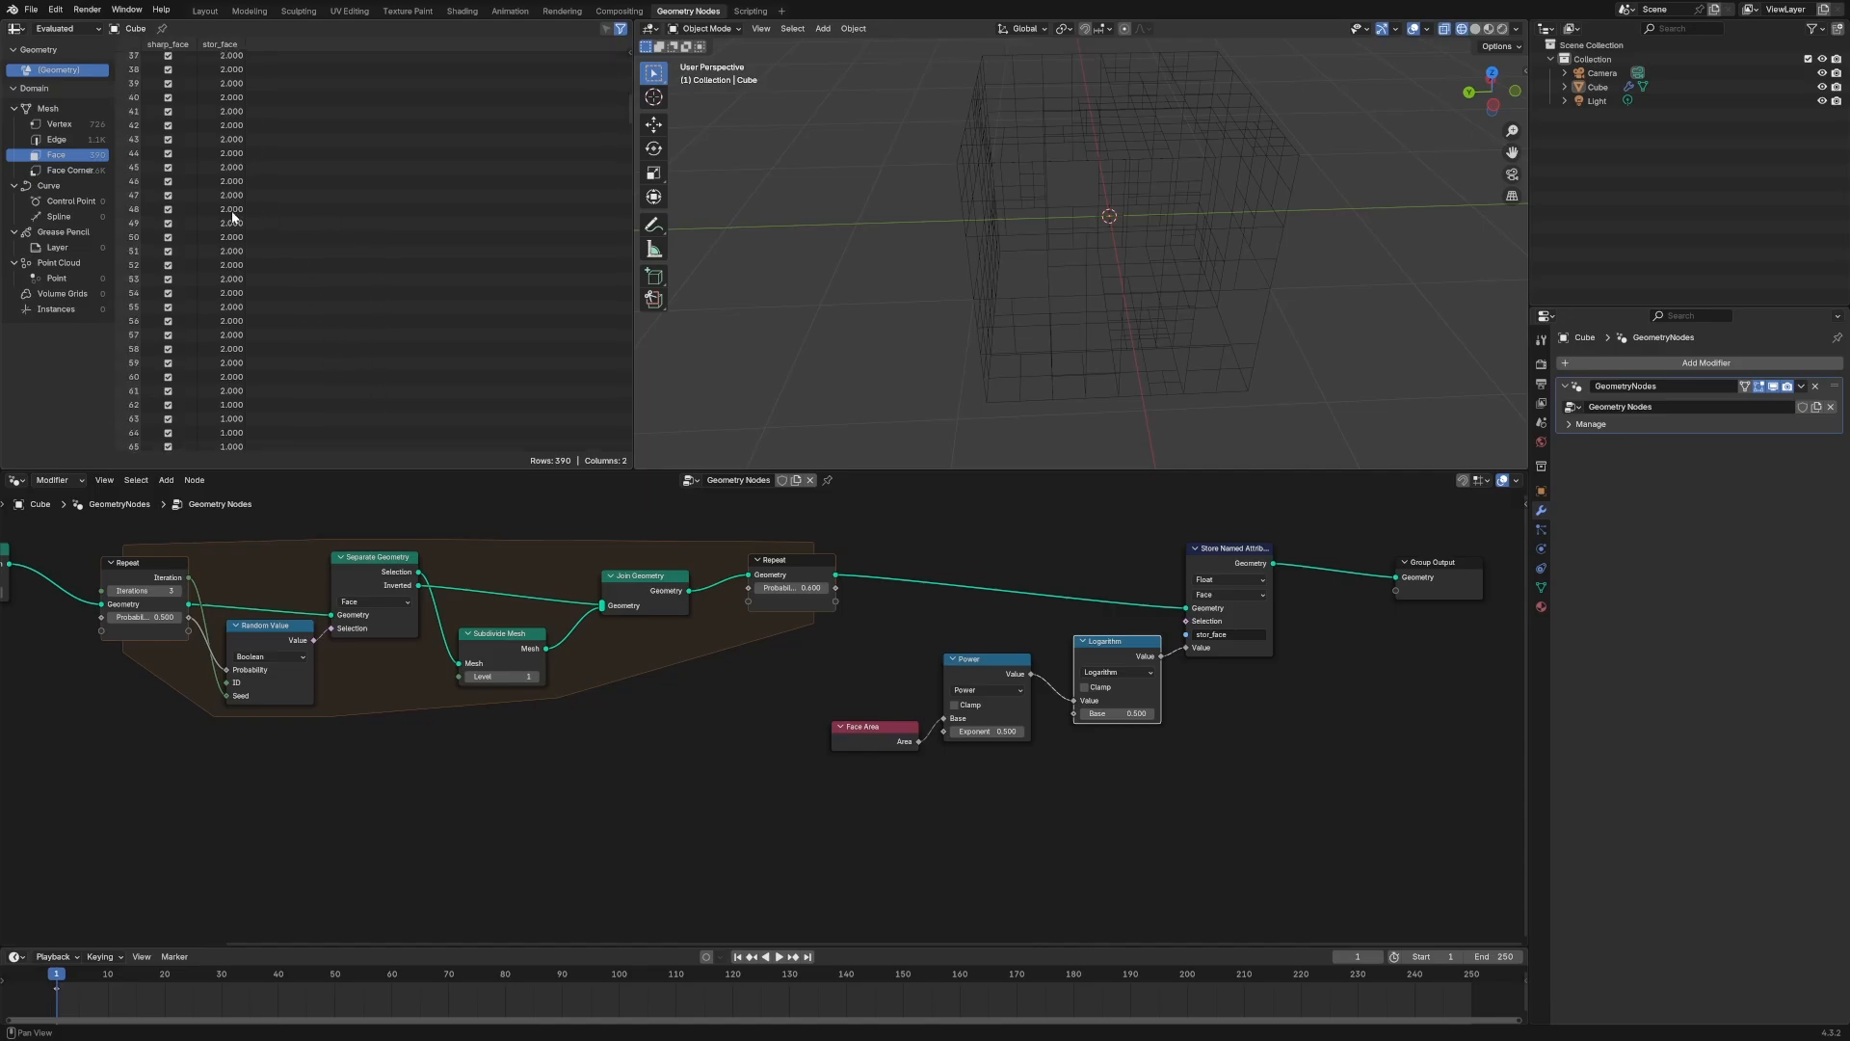
scroll("down", 3)
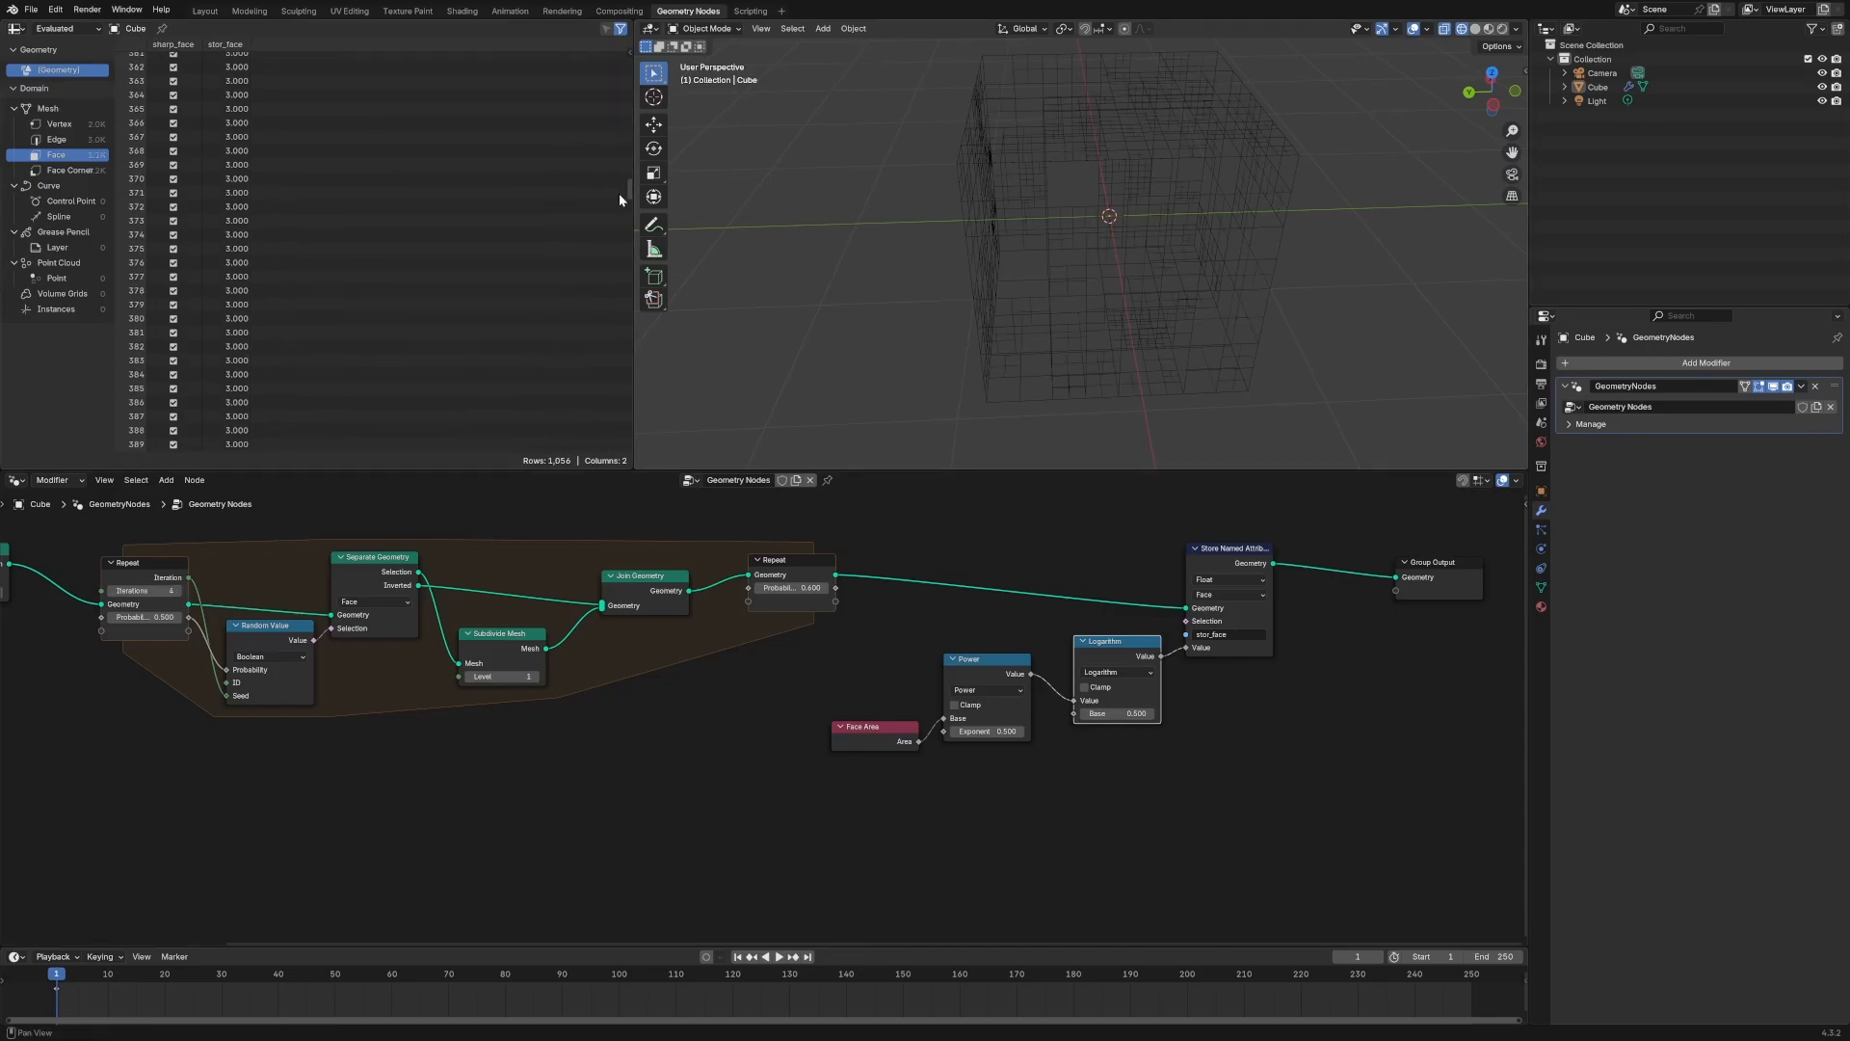
scroll("up", 3)
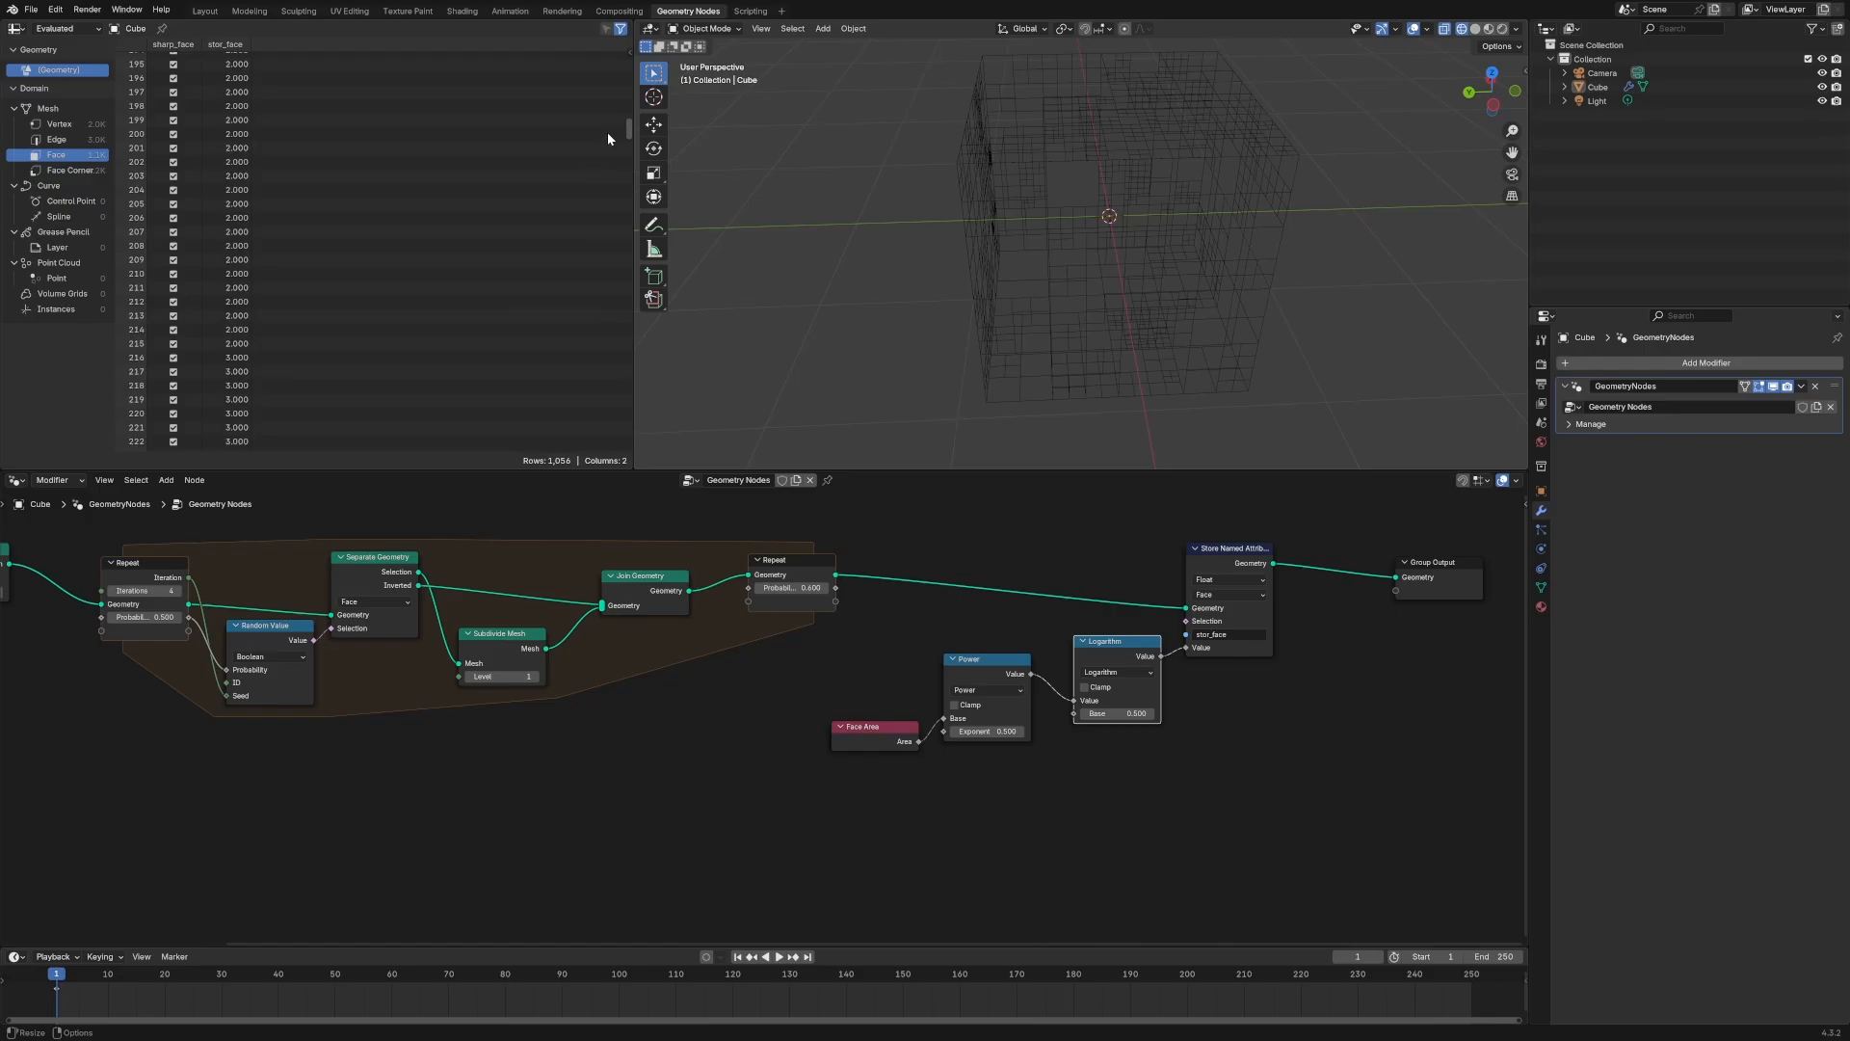
scroll("up", 3)
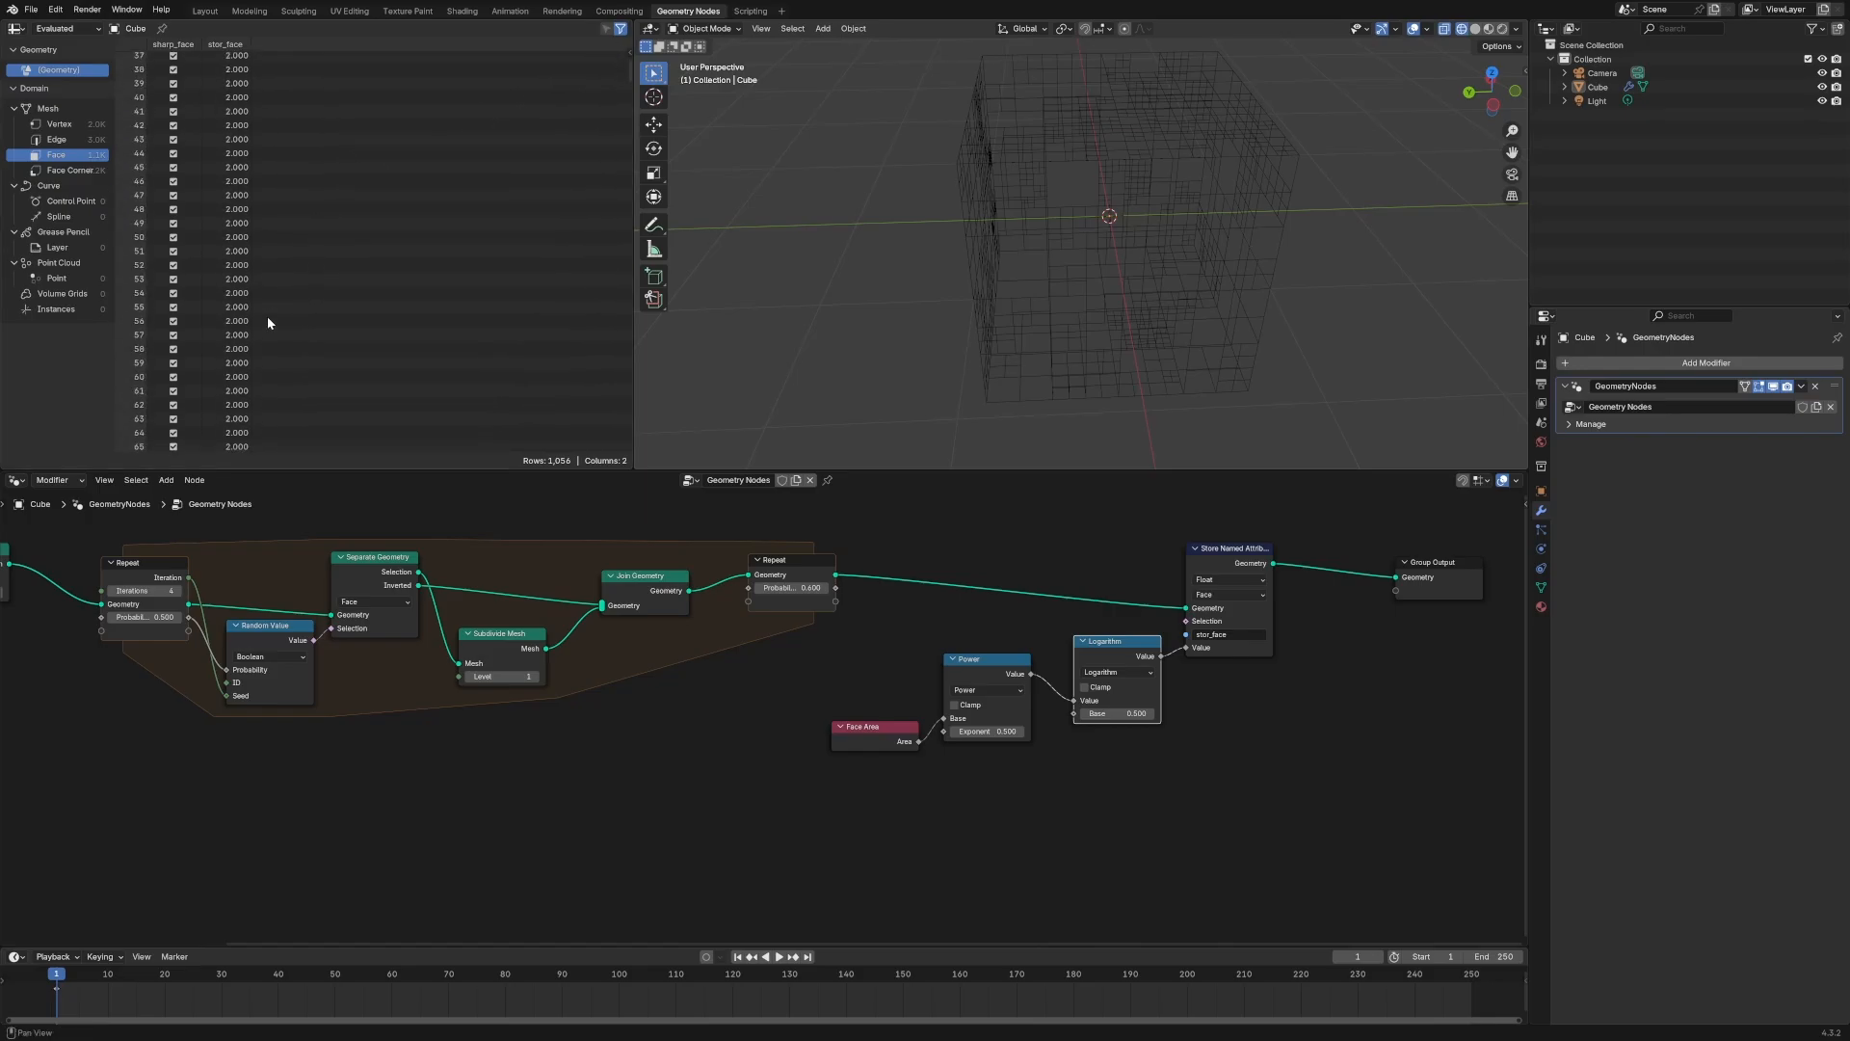
scroll("down", 3)
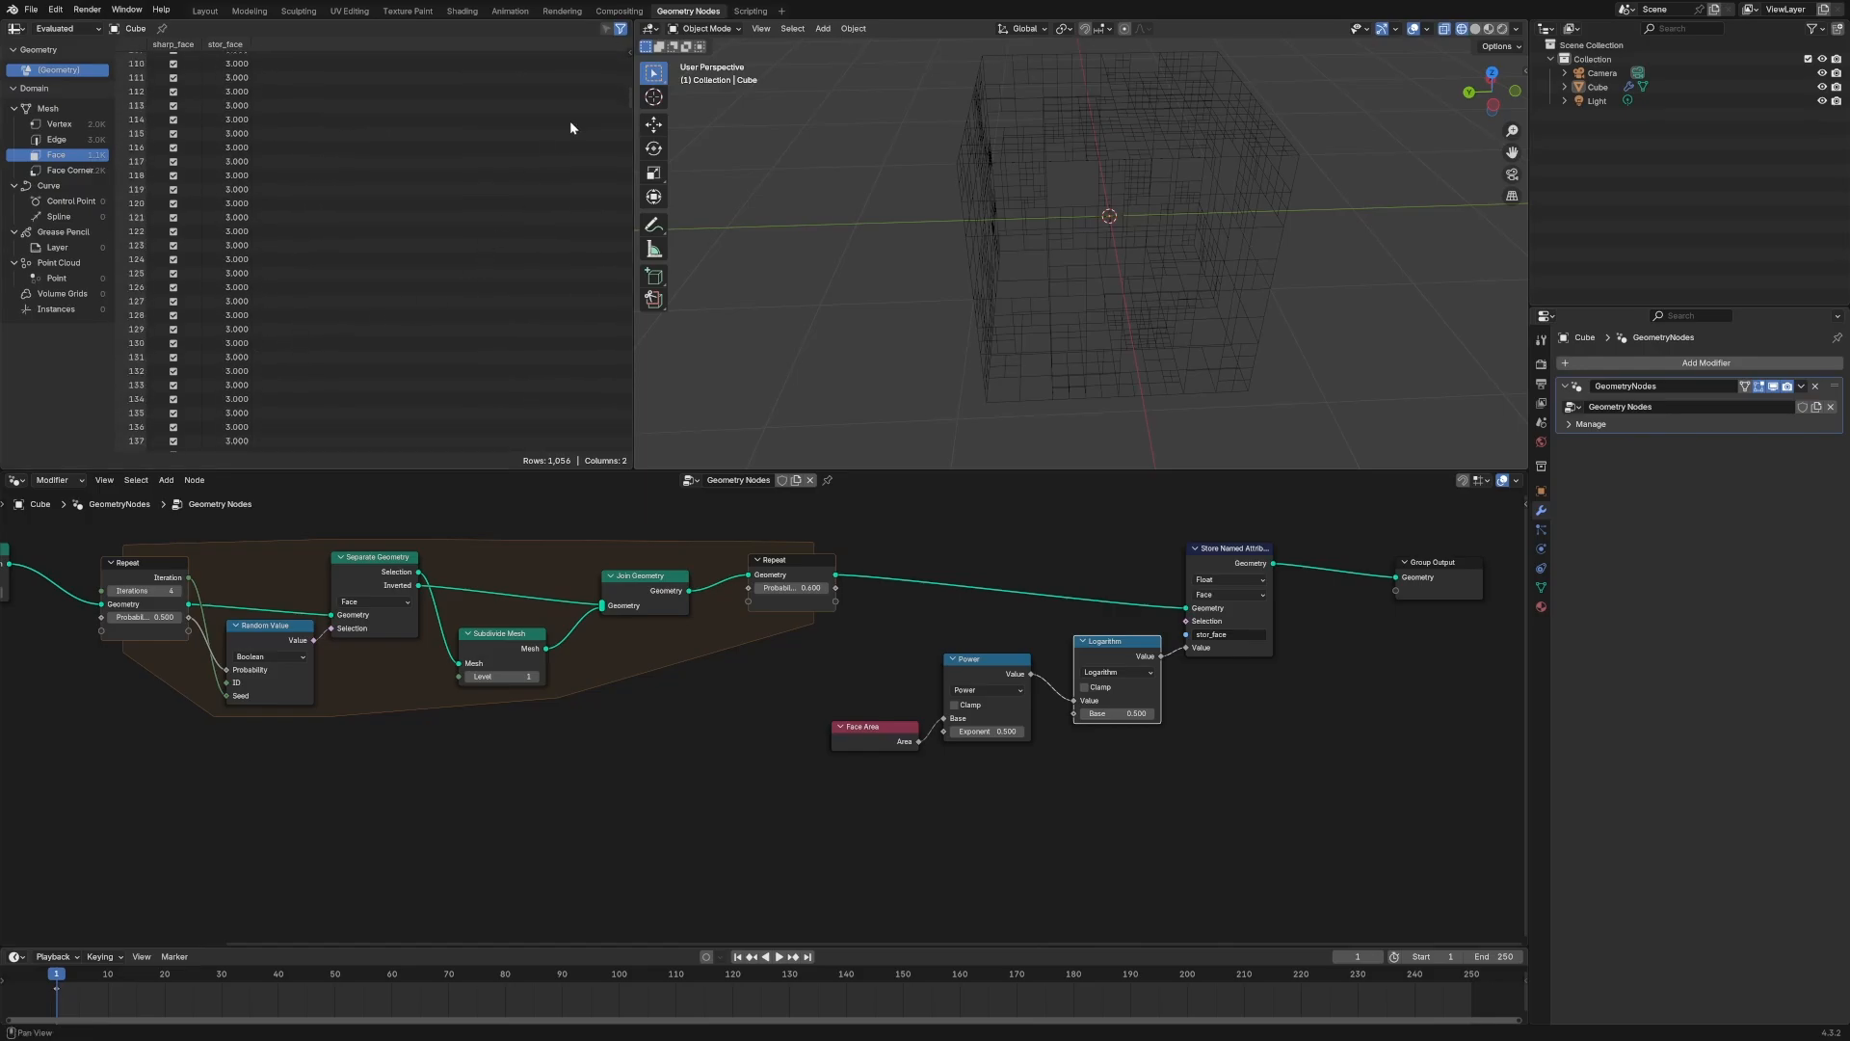
left_click(1232, 549)
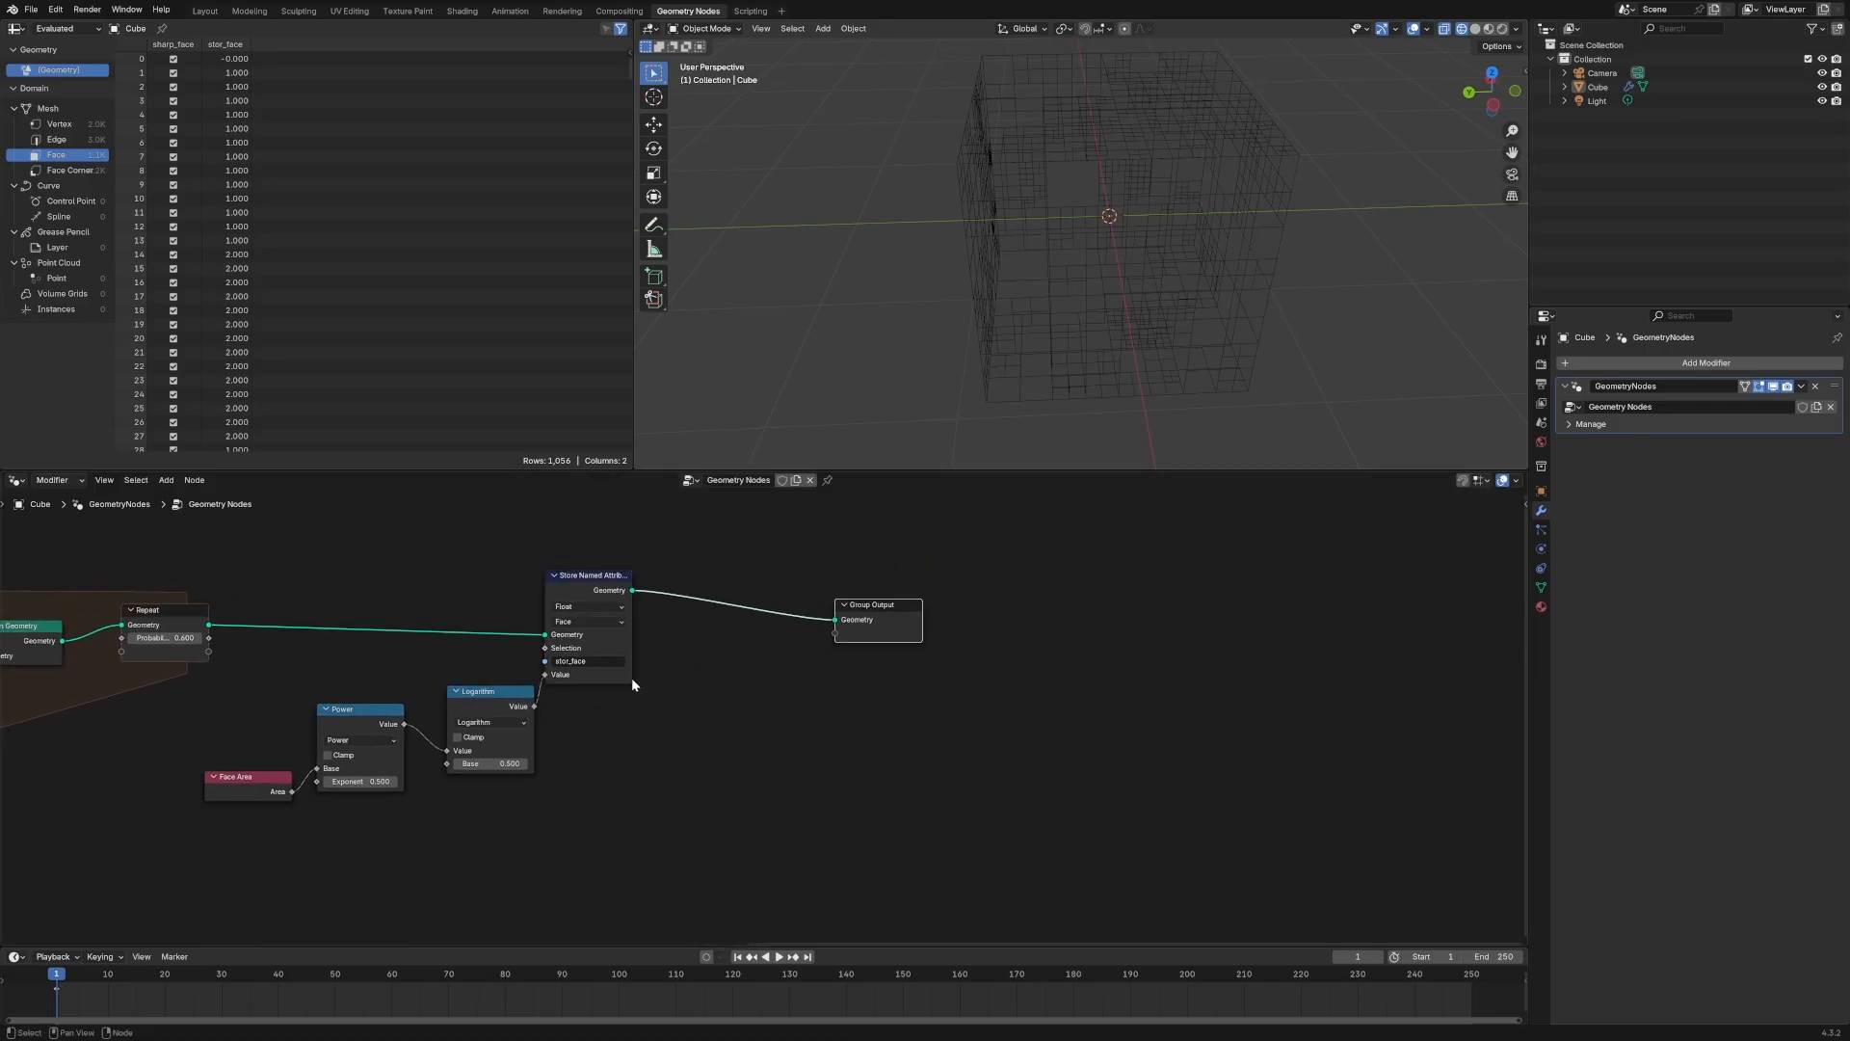
left_click(584, 661)
type("mesh to p")
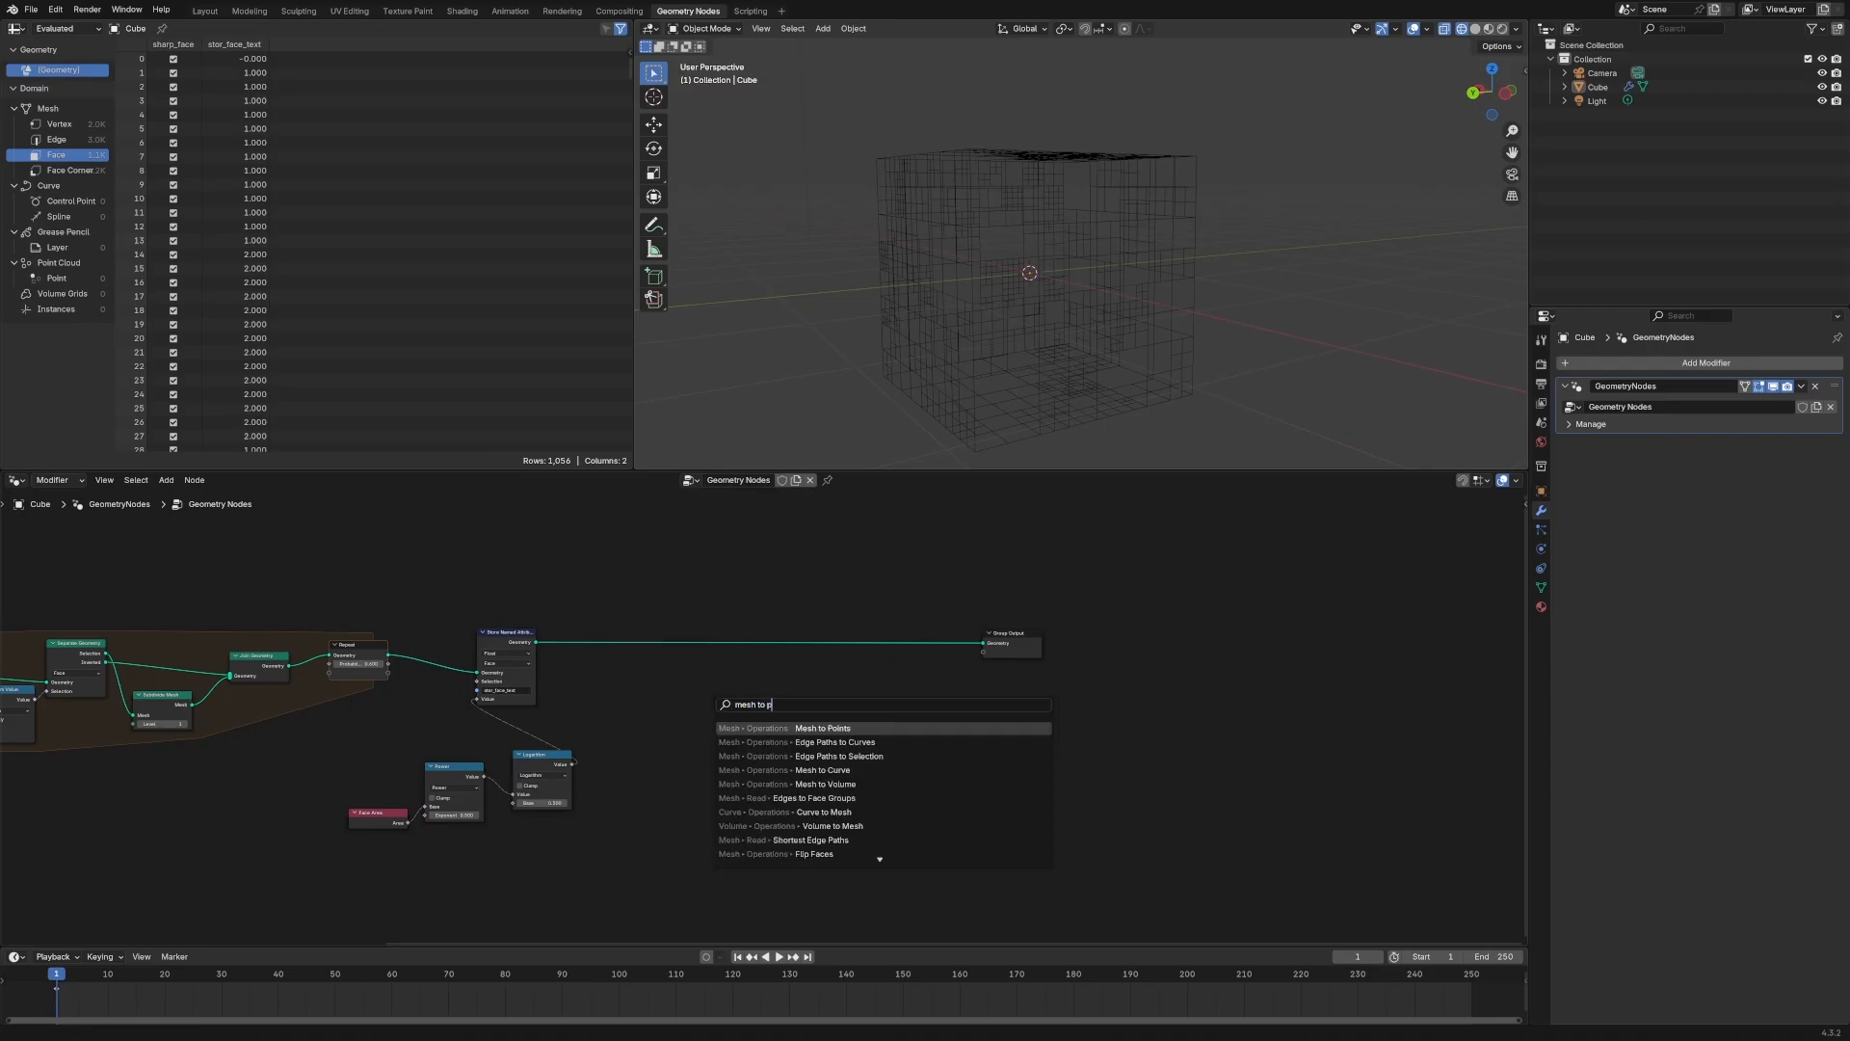
Convert the mesh faces to points feeding an Instance on Points node before the output
left_click(823, 727)
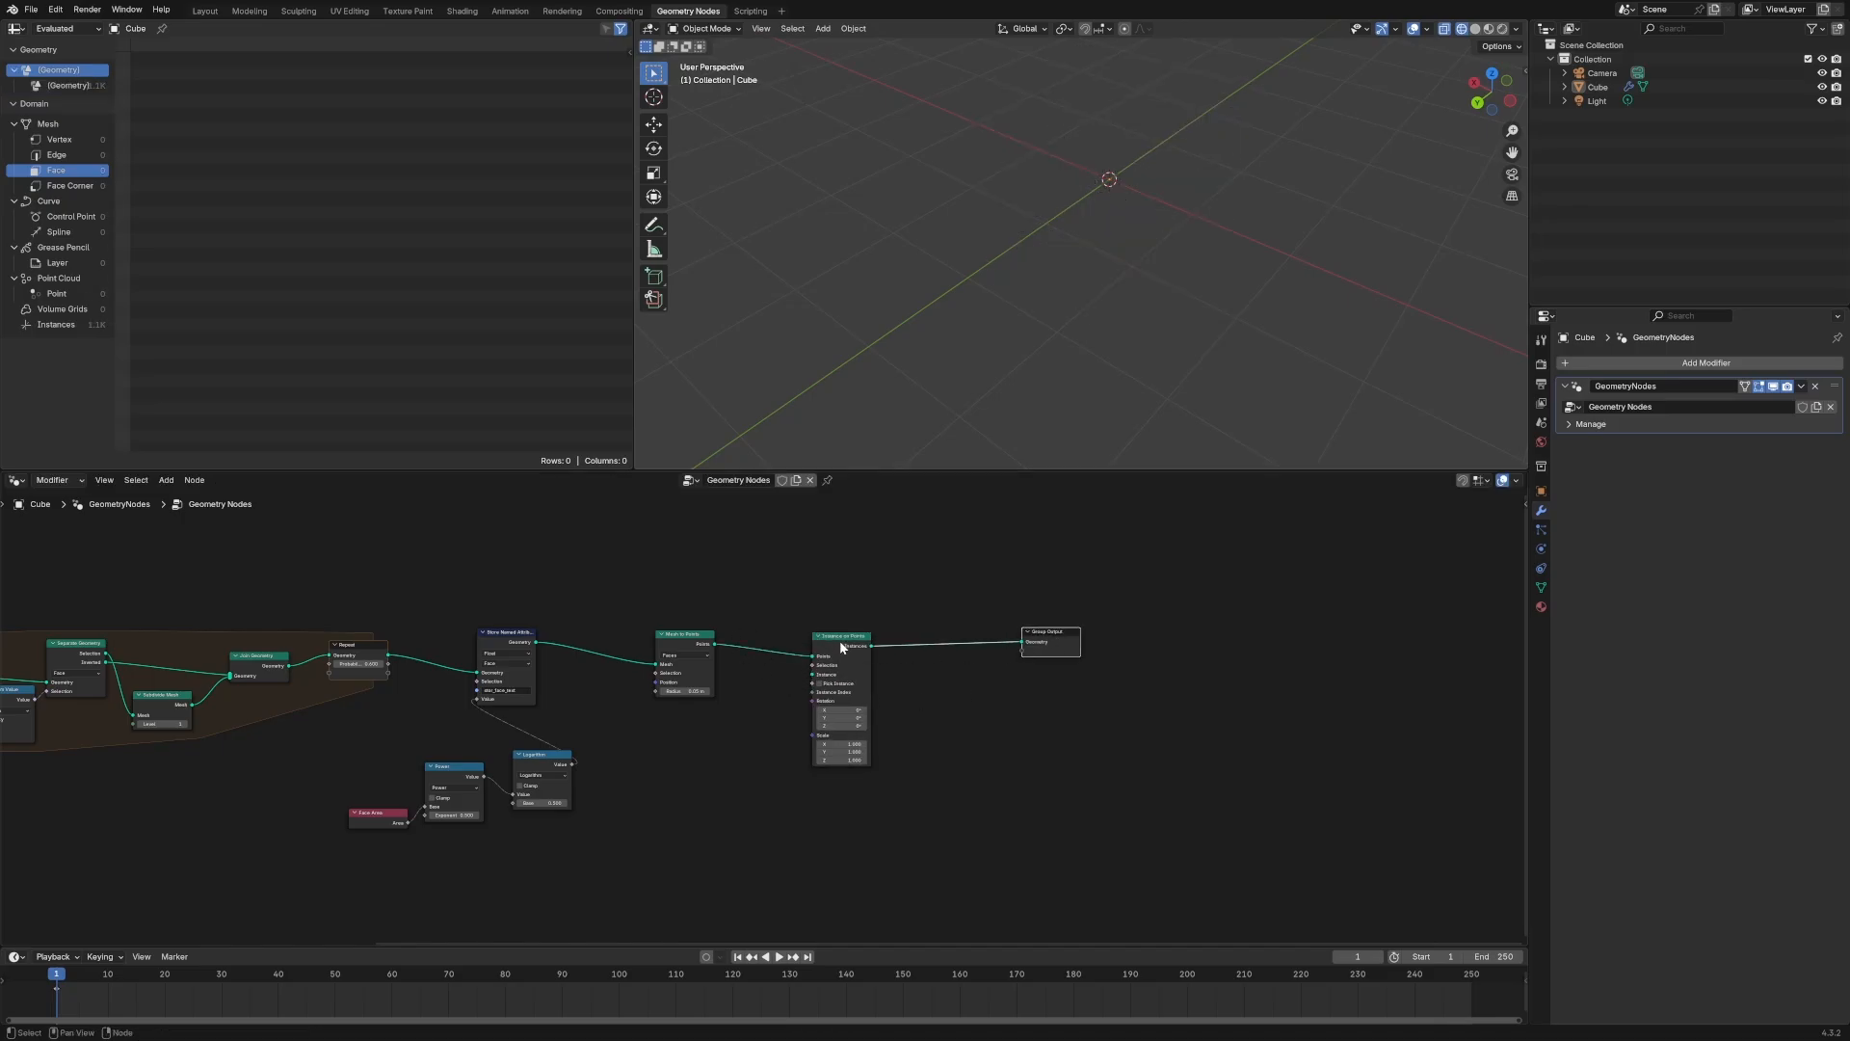
type("cylin")
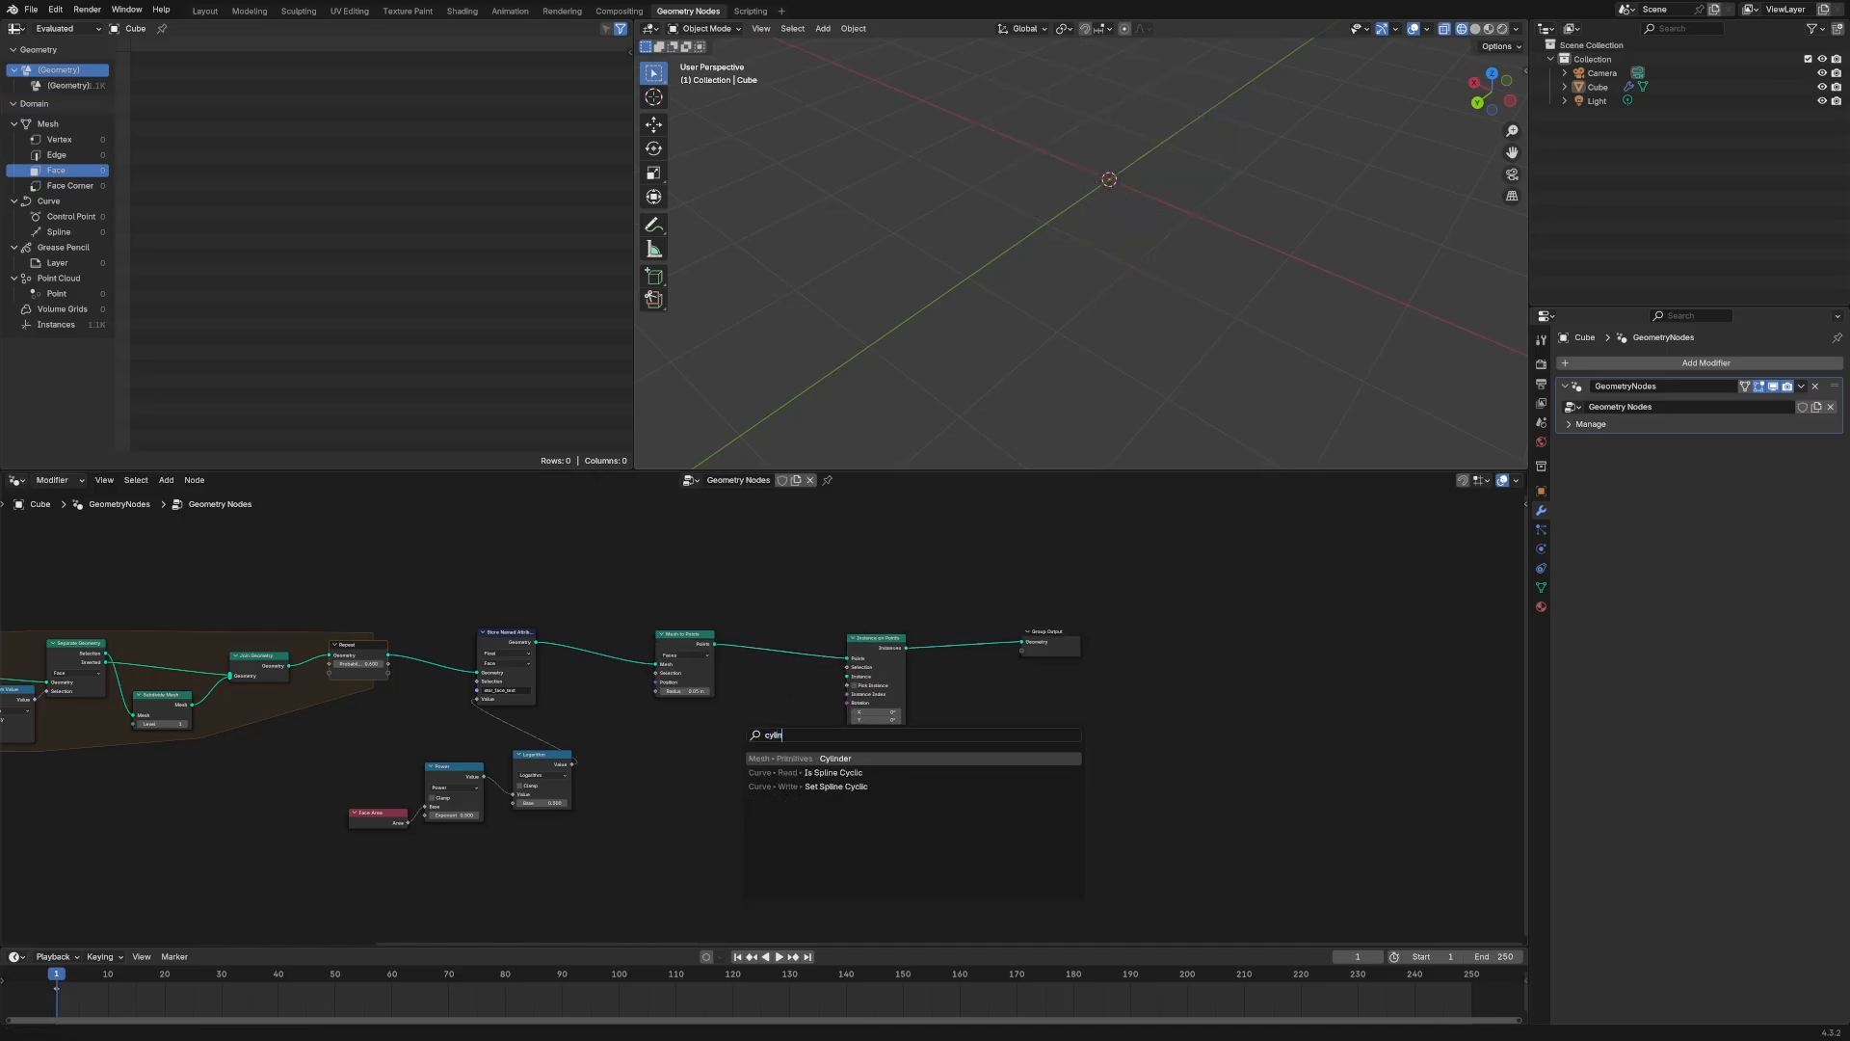
Instance a Cylinder on every point, duplicating the attribute store and capturing face area to drive instance scale
left_click(835, 758)
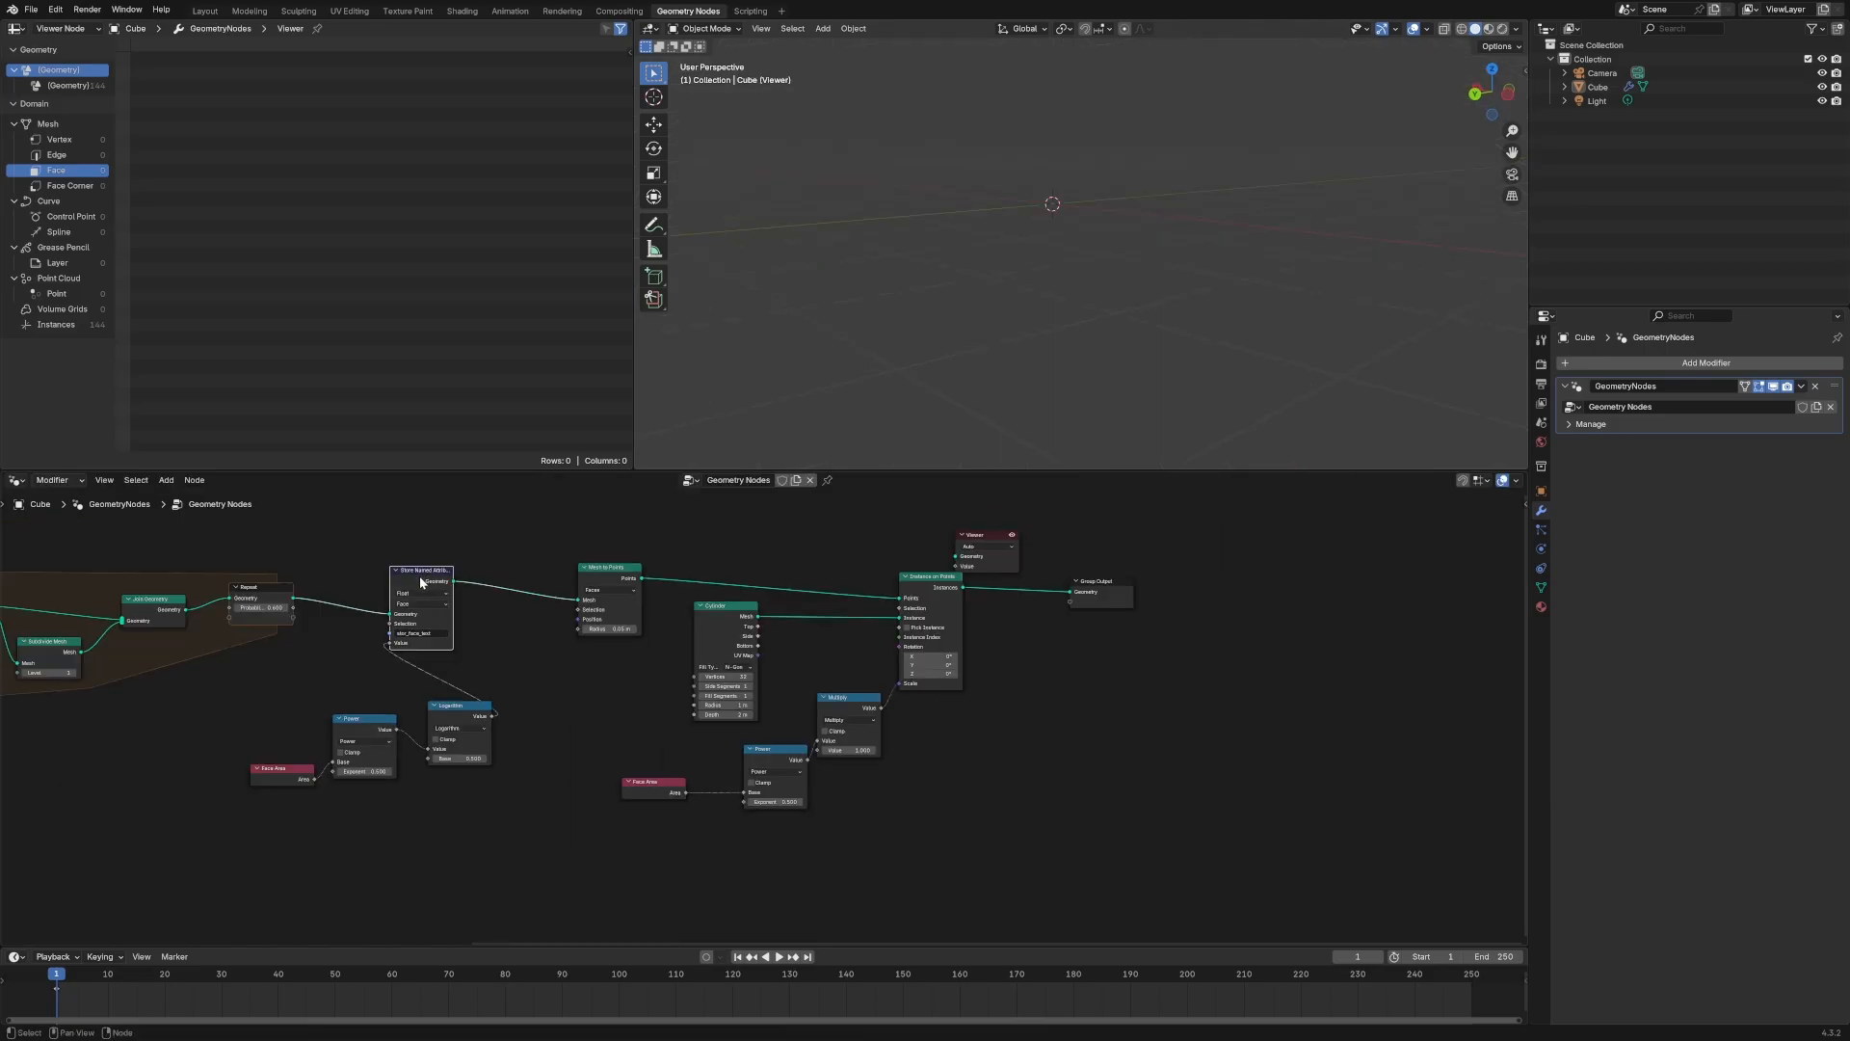
left_click(422, 570)
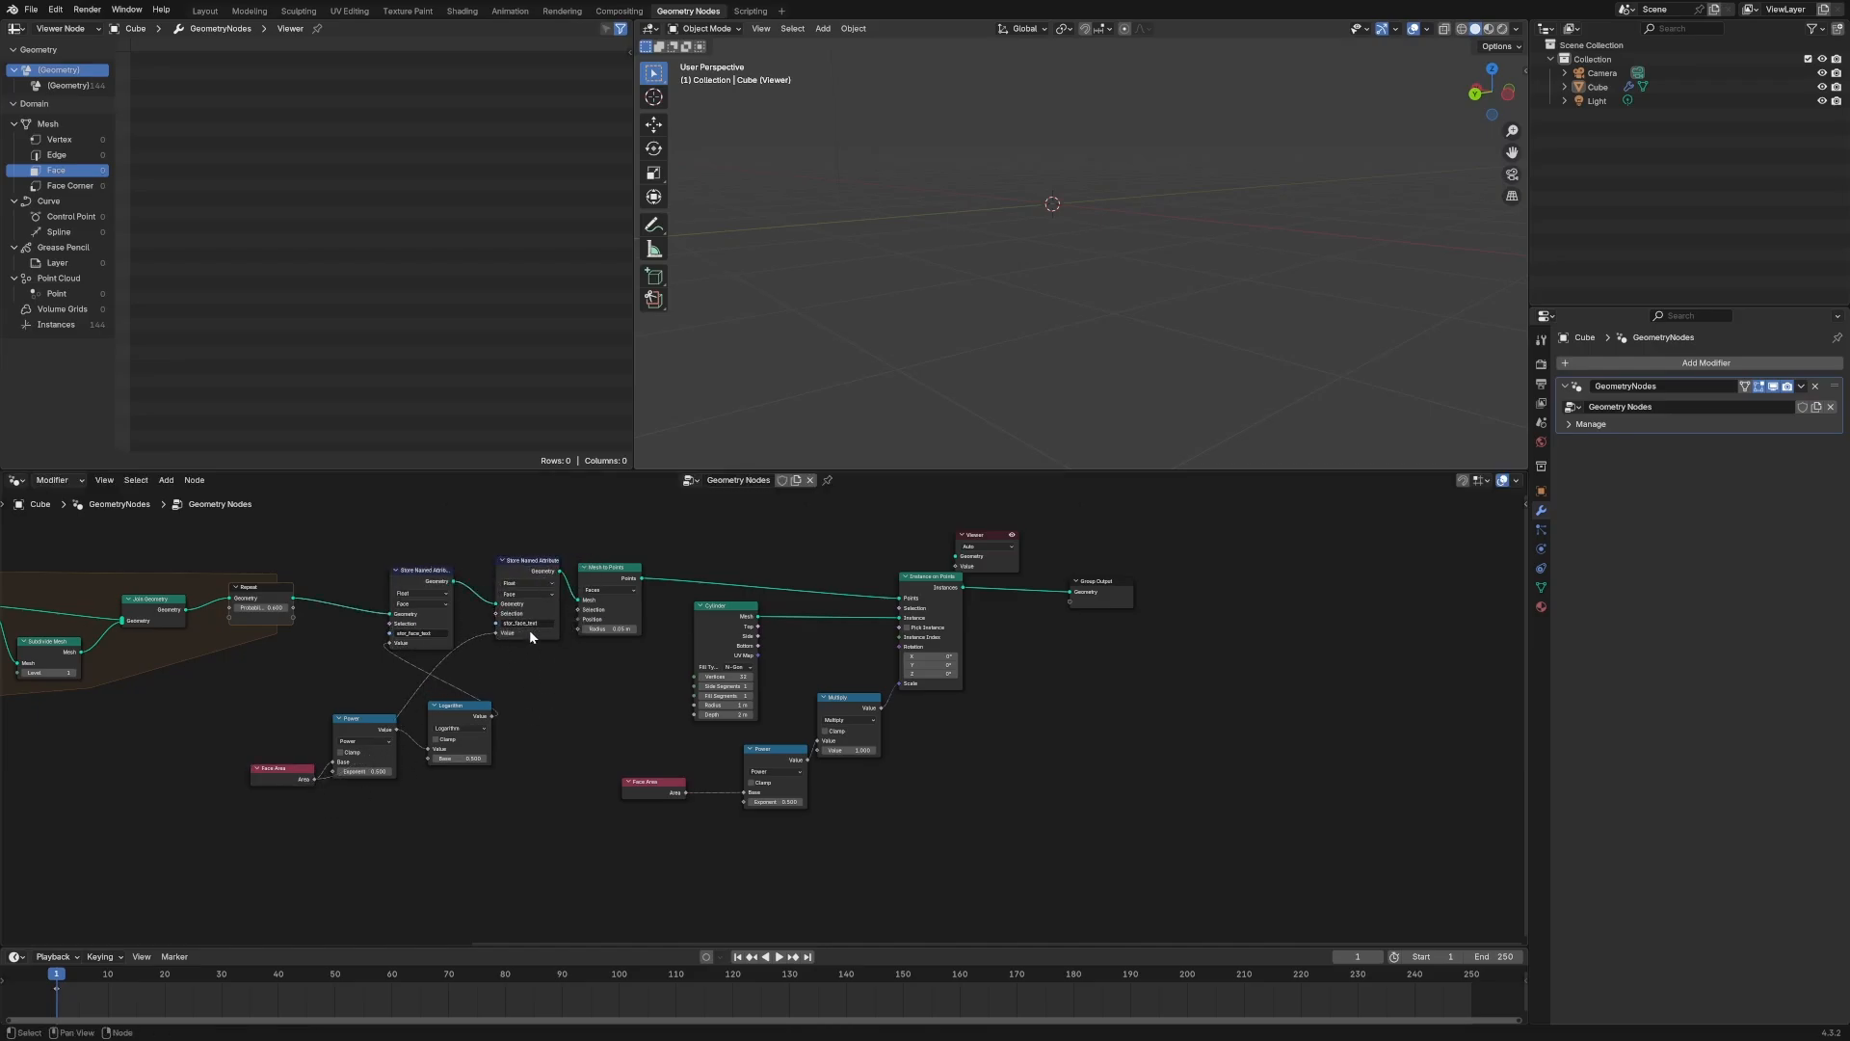
left_click(528, 578)
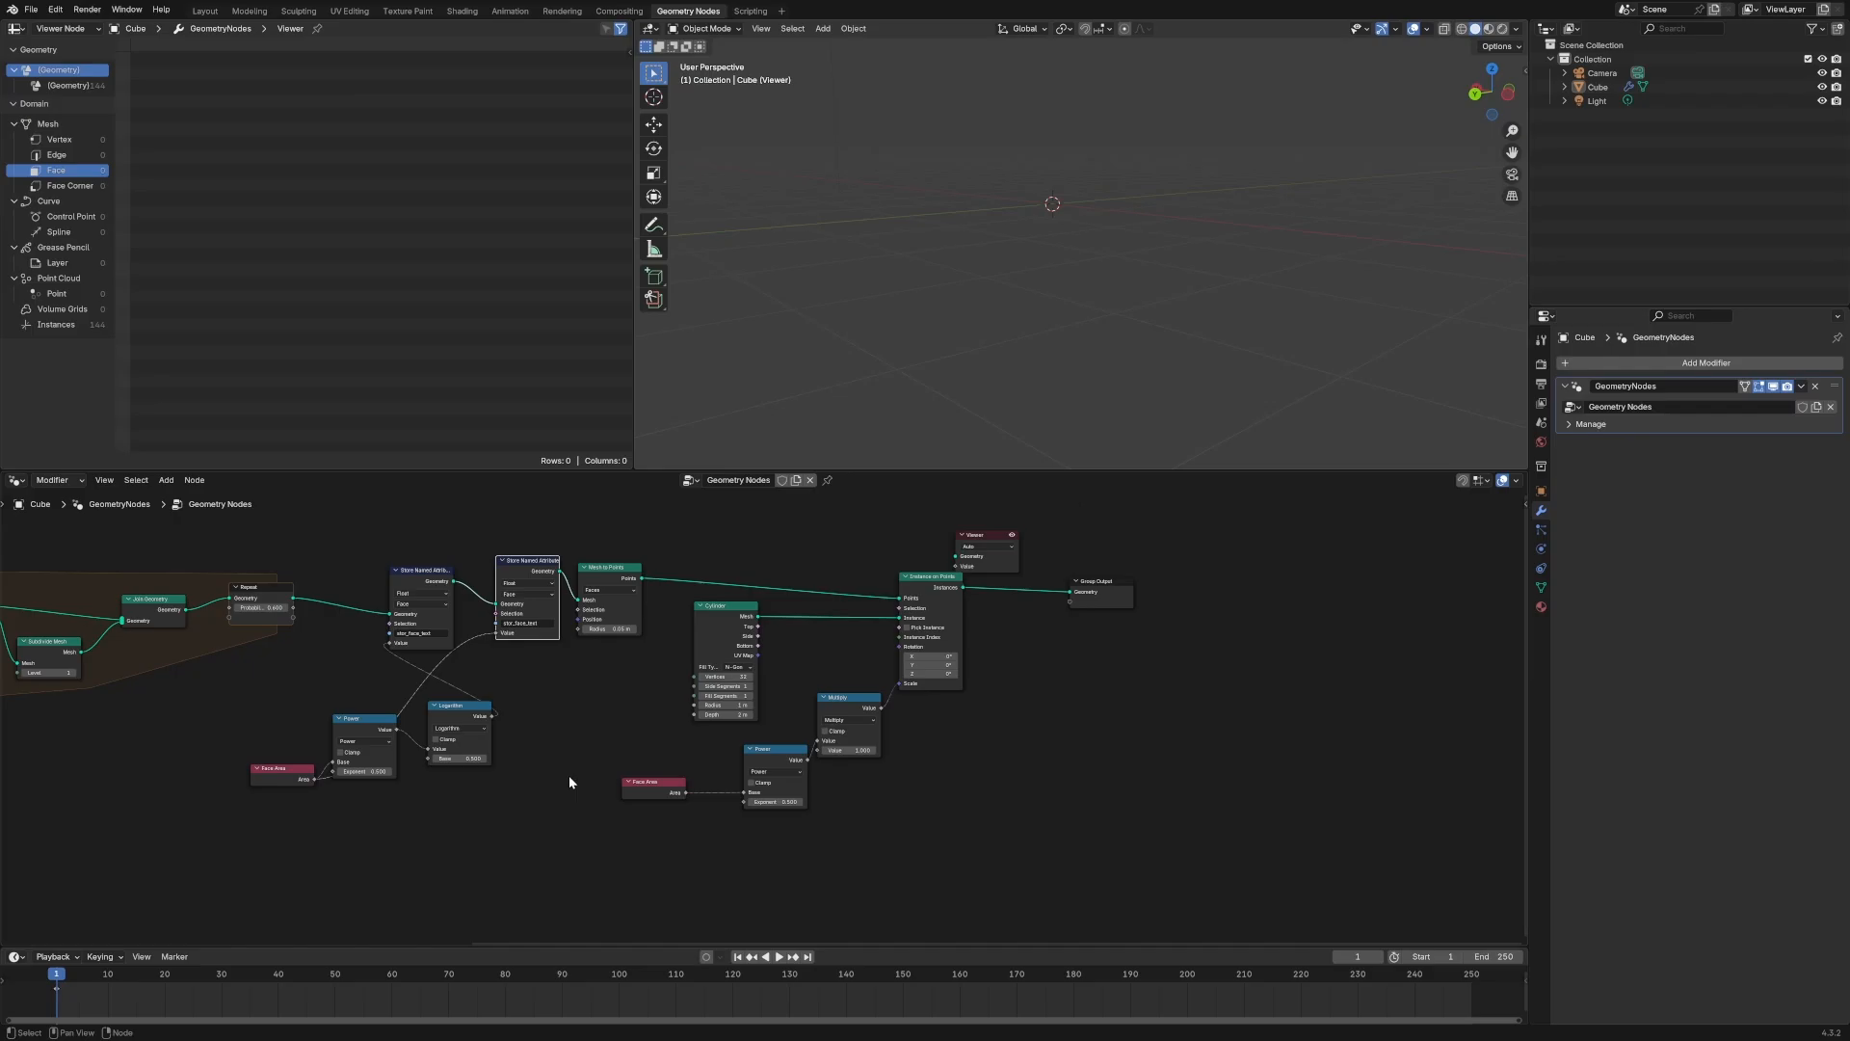
type("cap")
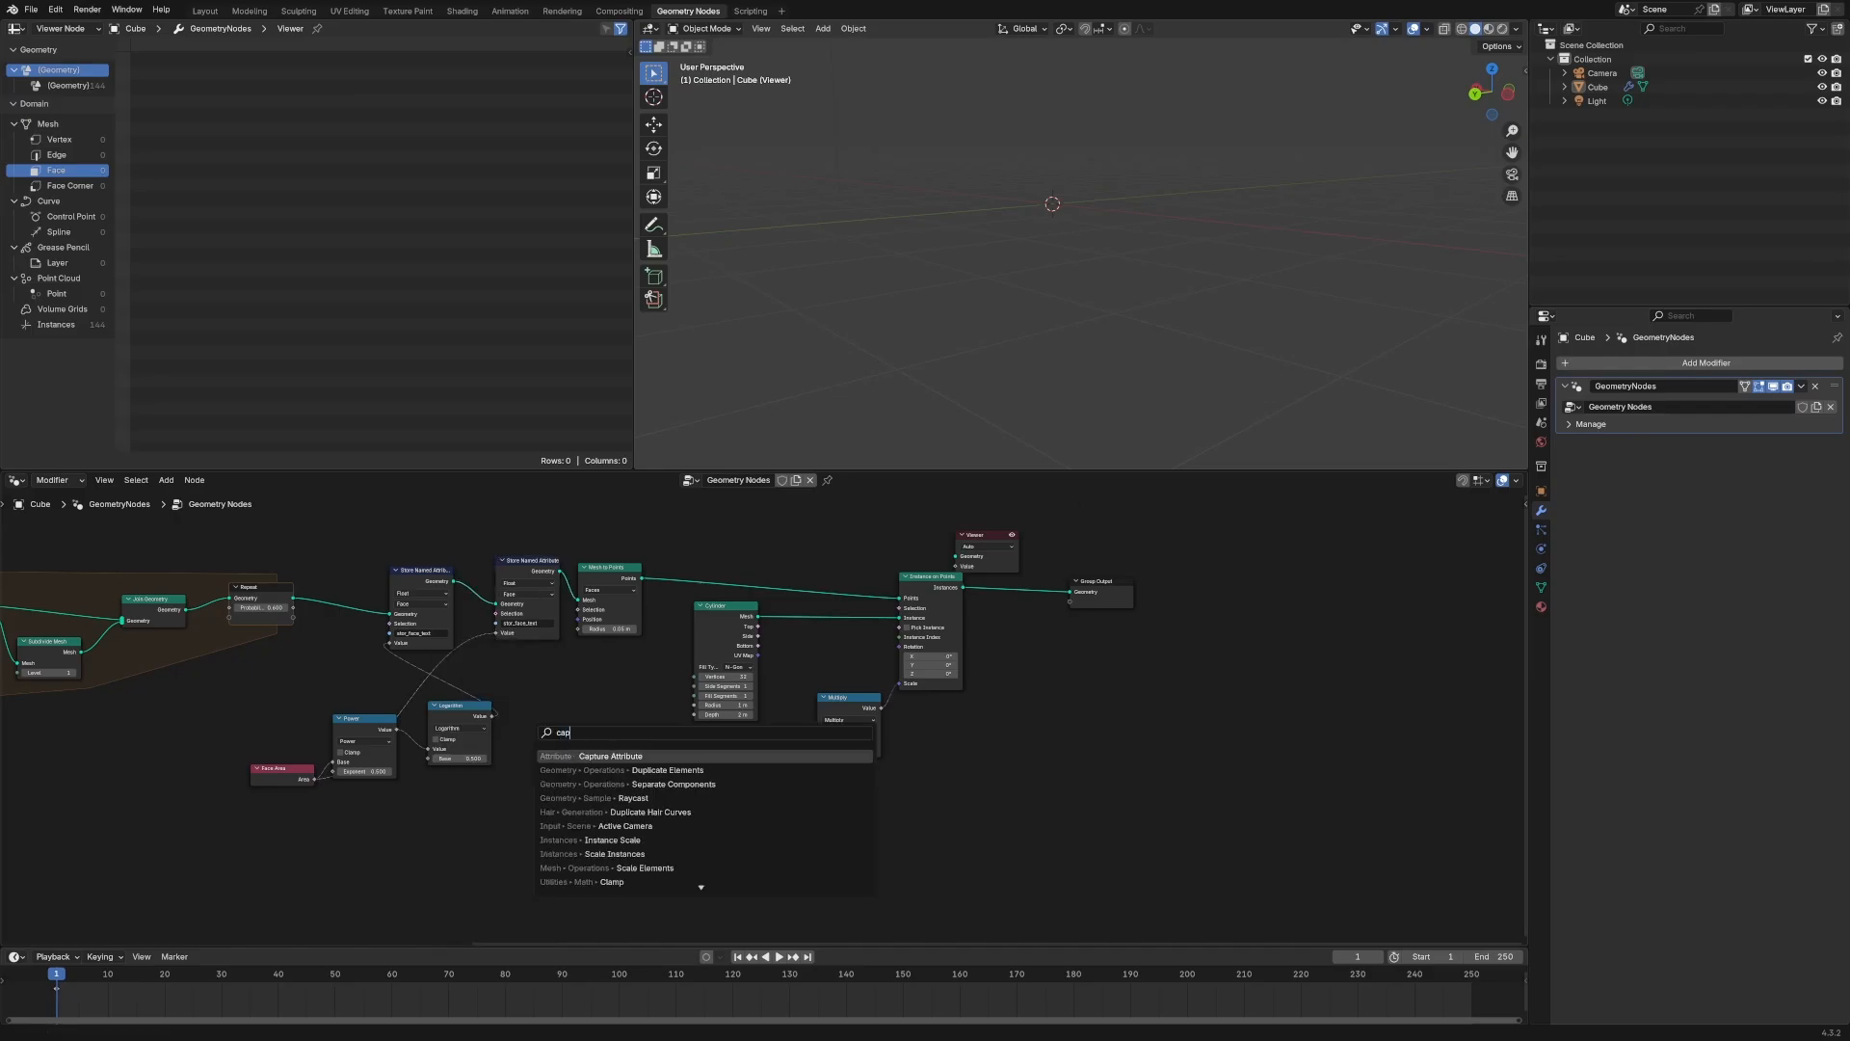
left_click(611, 755)
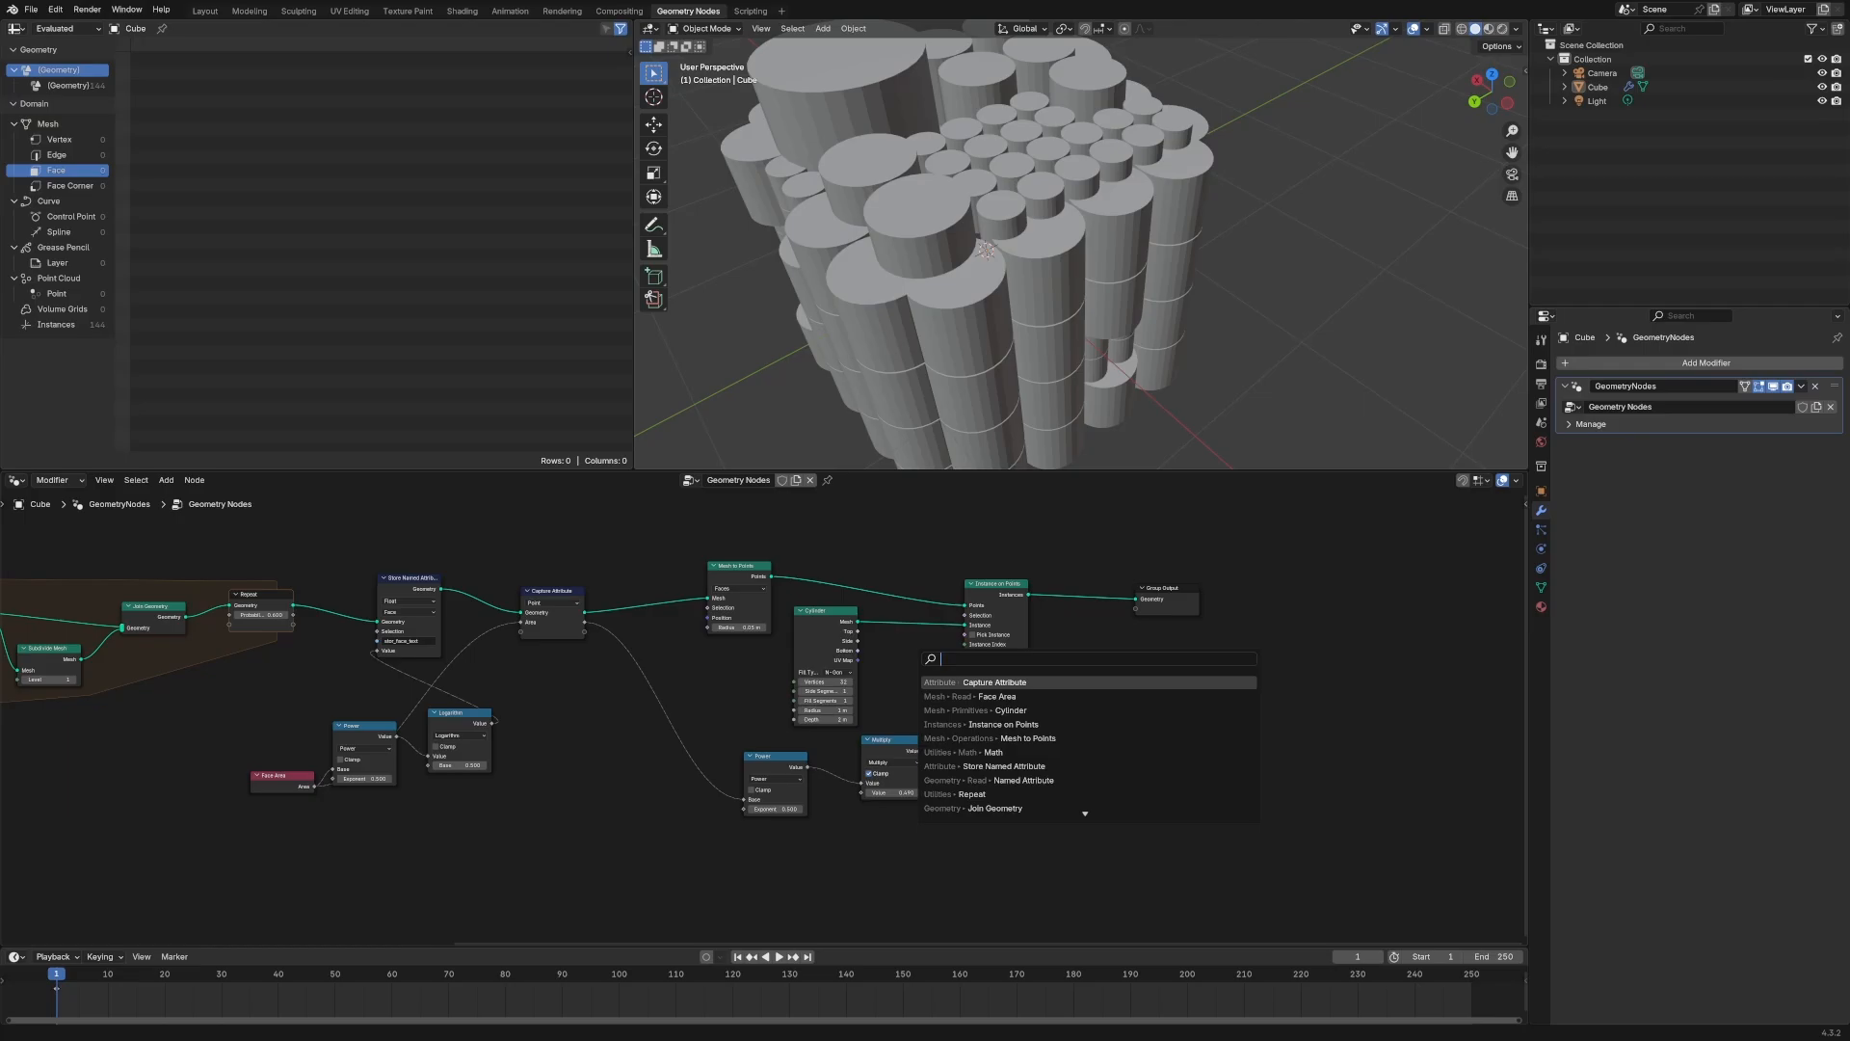
Capture the Normal per face and feed it through Align Rotation to Vector into the instance rotation
type("rotate ve")
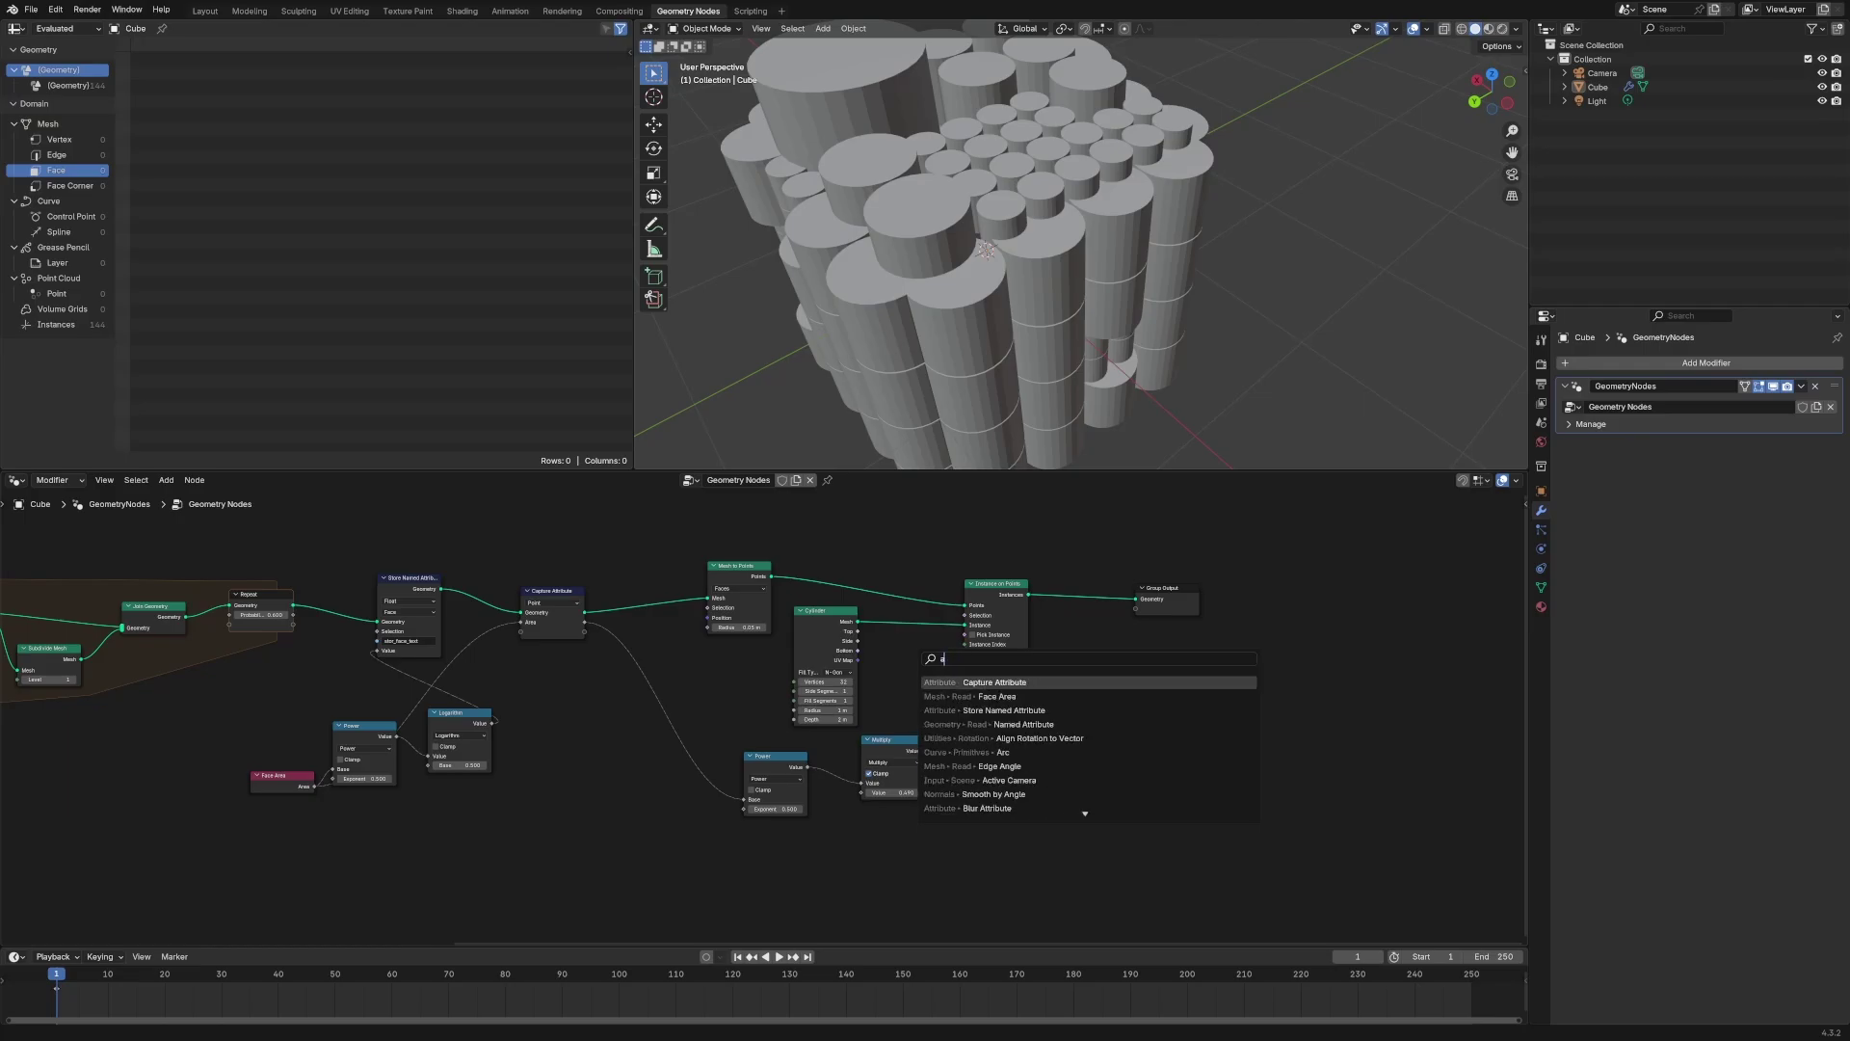
left_click(1033, 739)
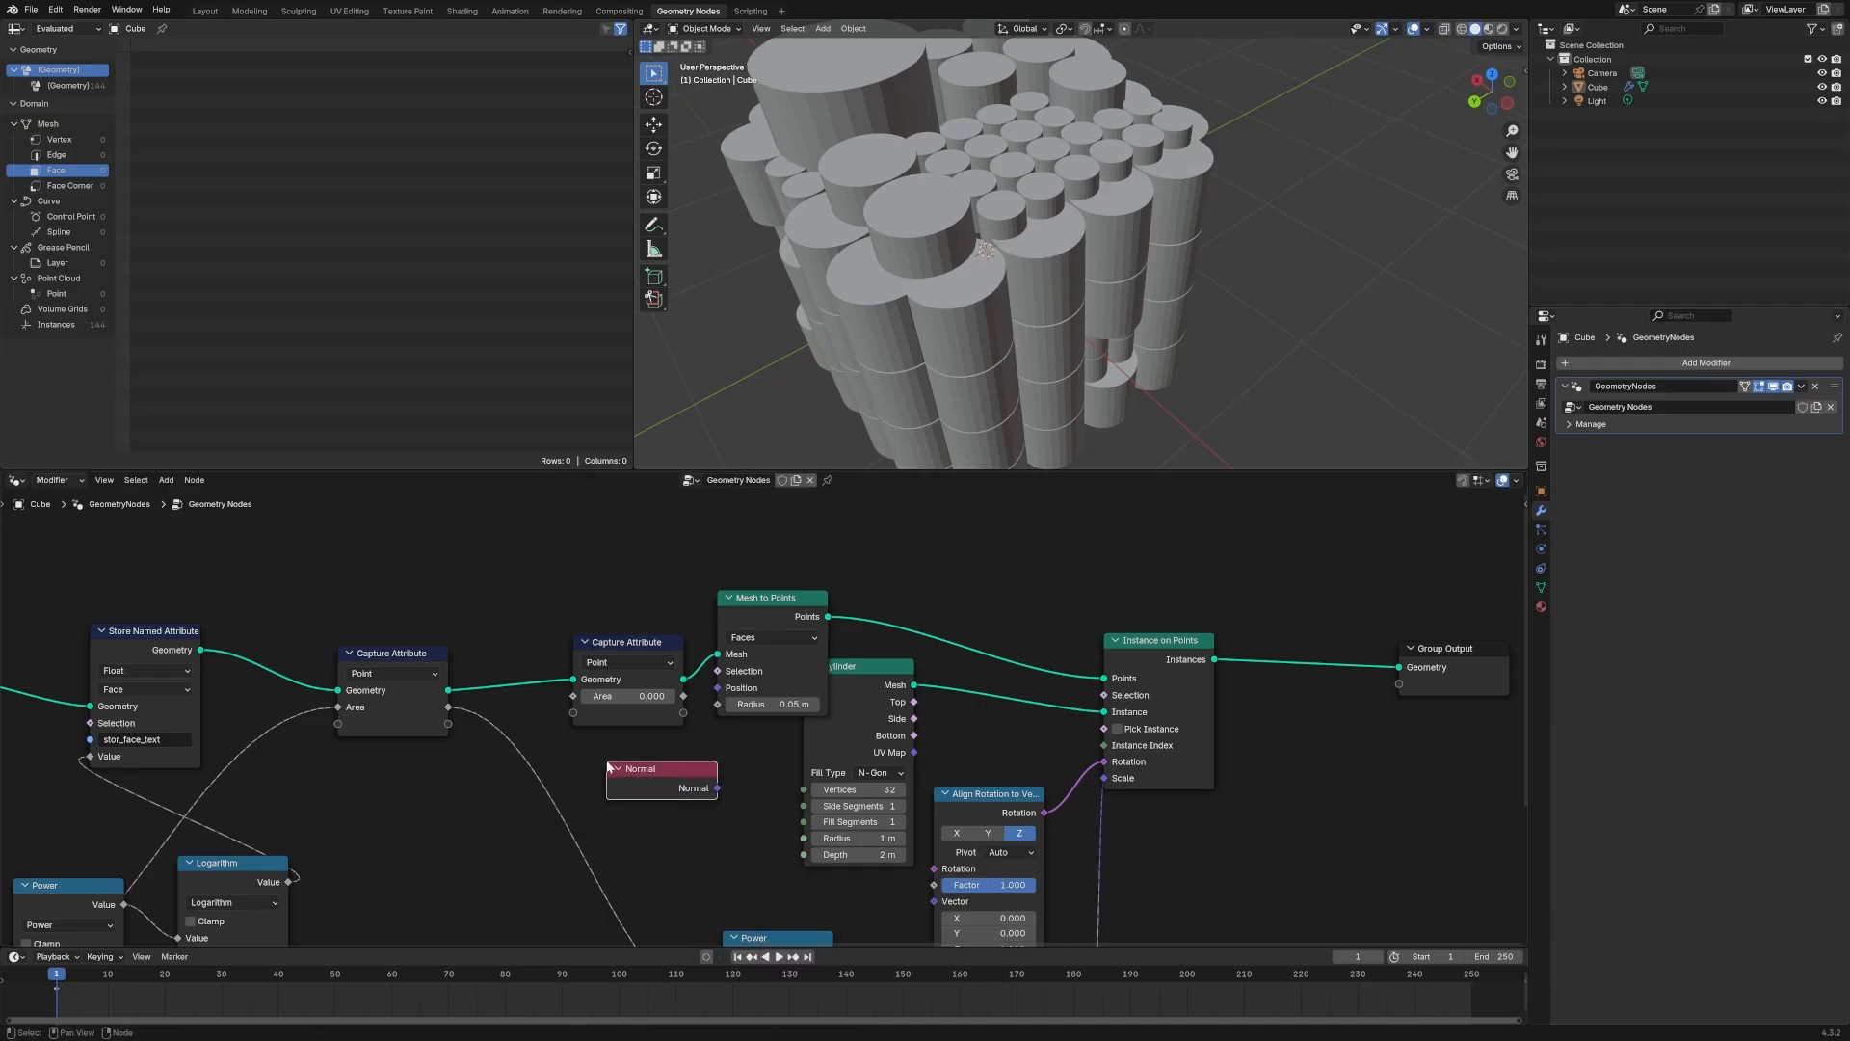
left_click(624, 661)
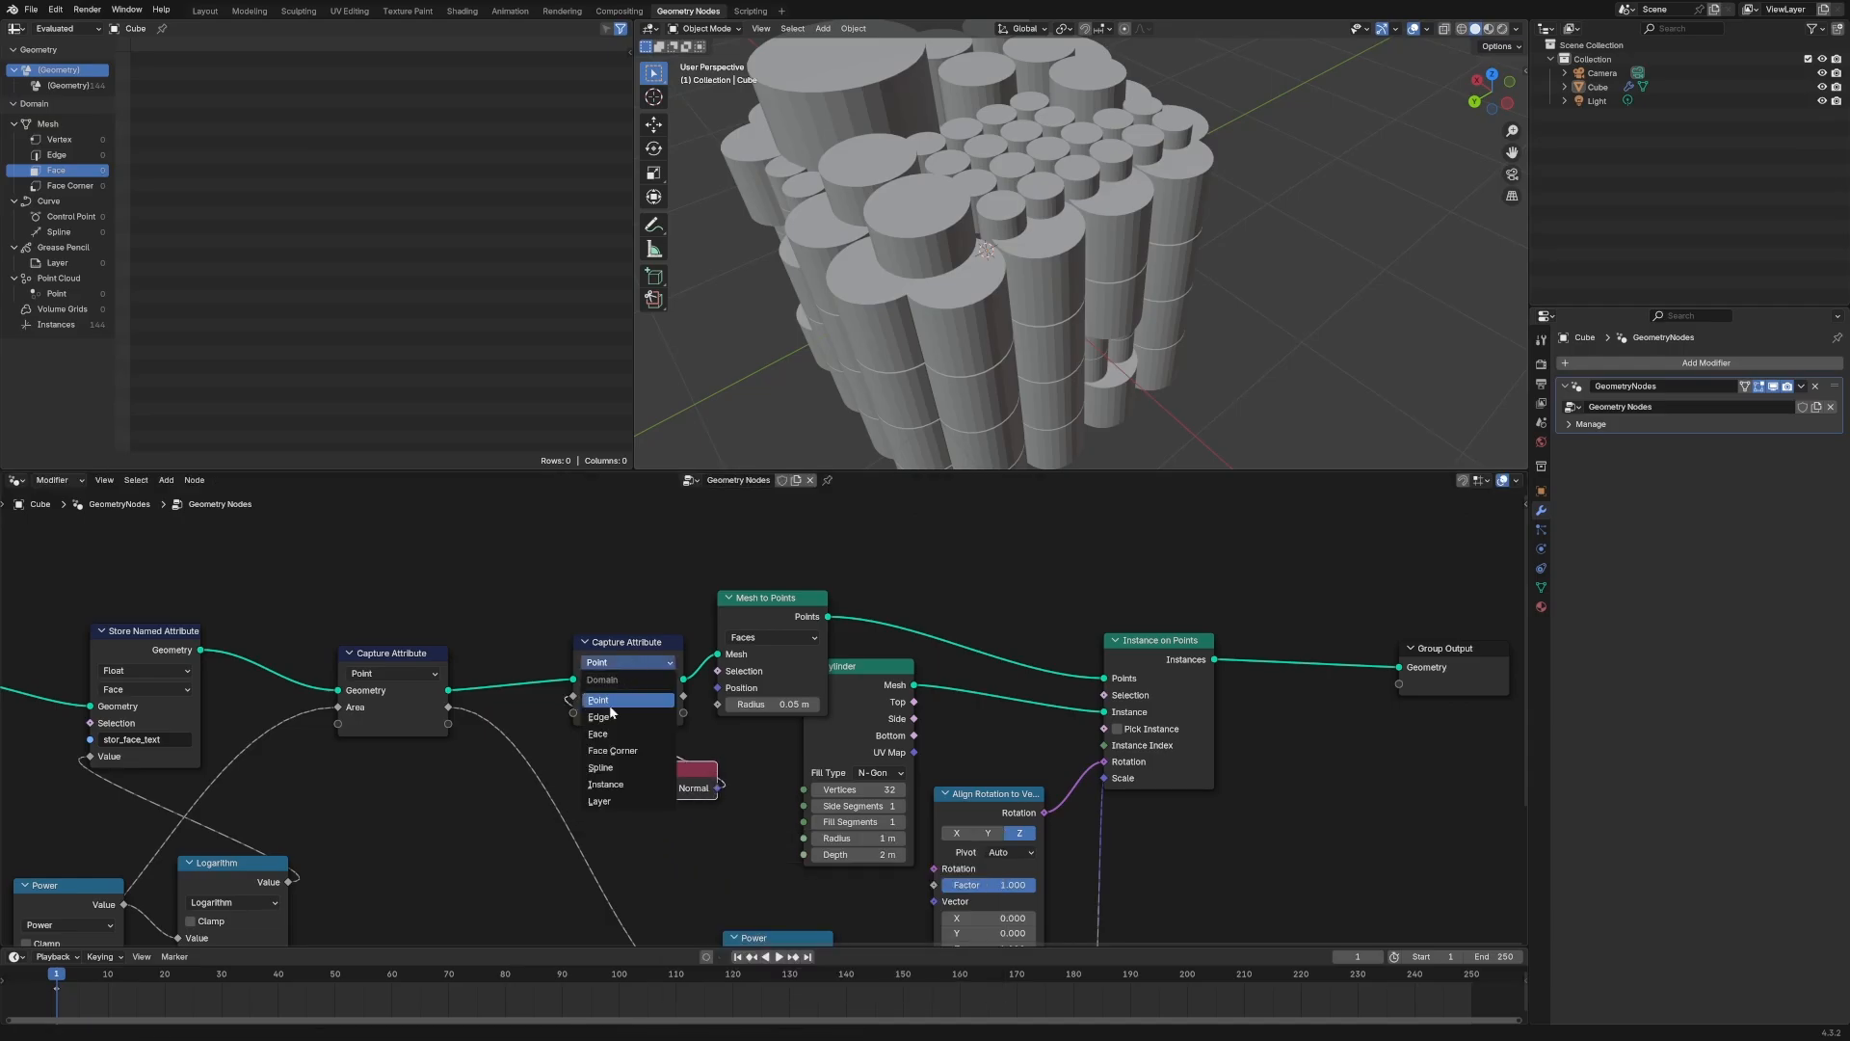
mouse_move(597, 717)
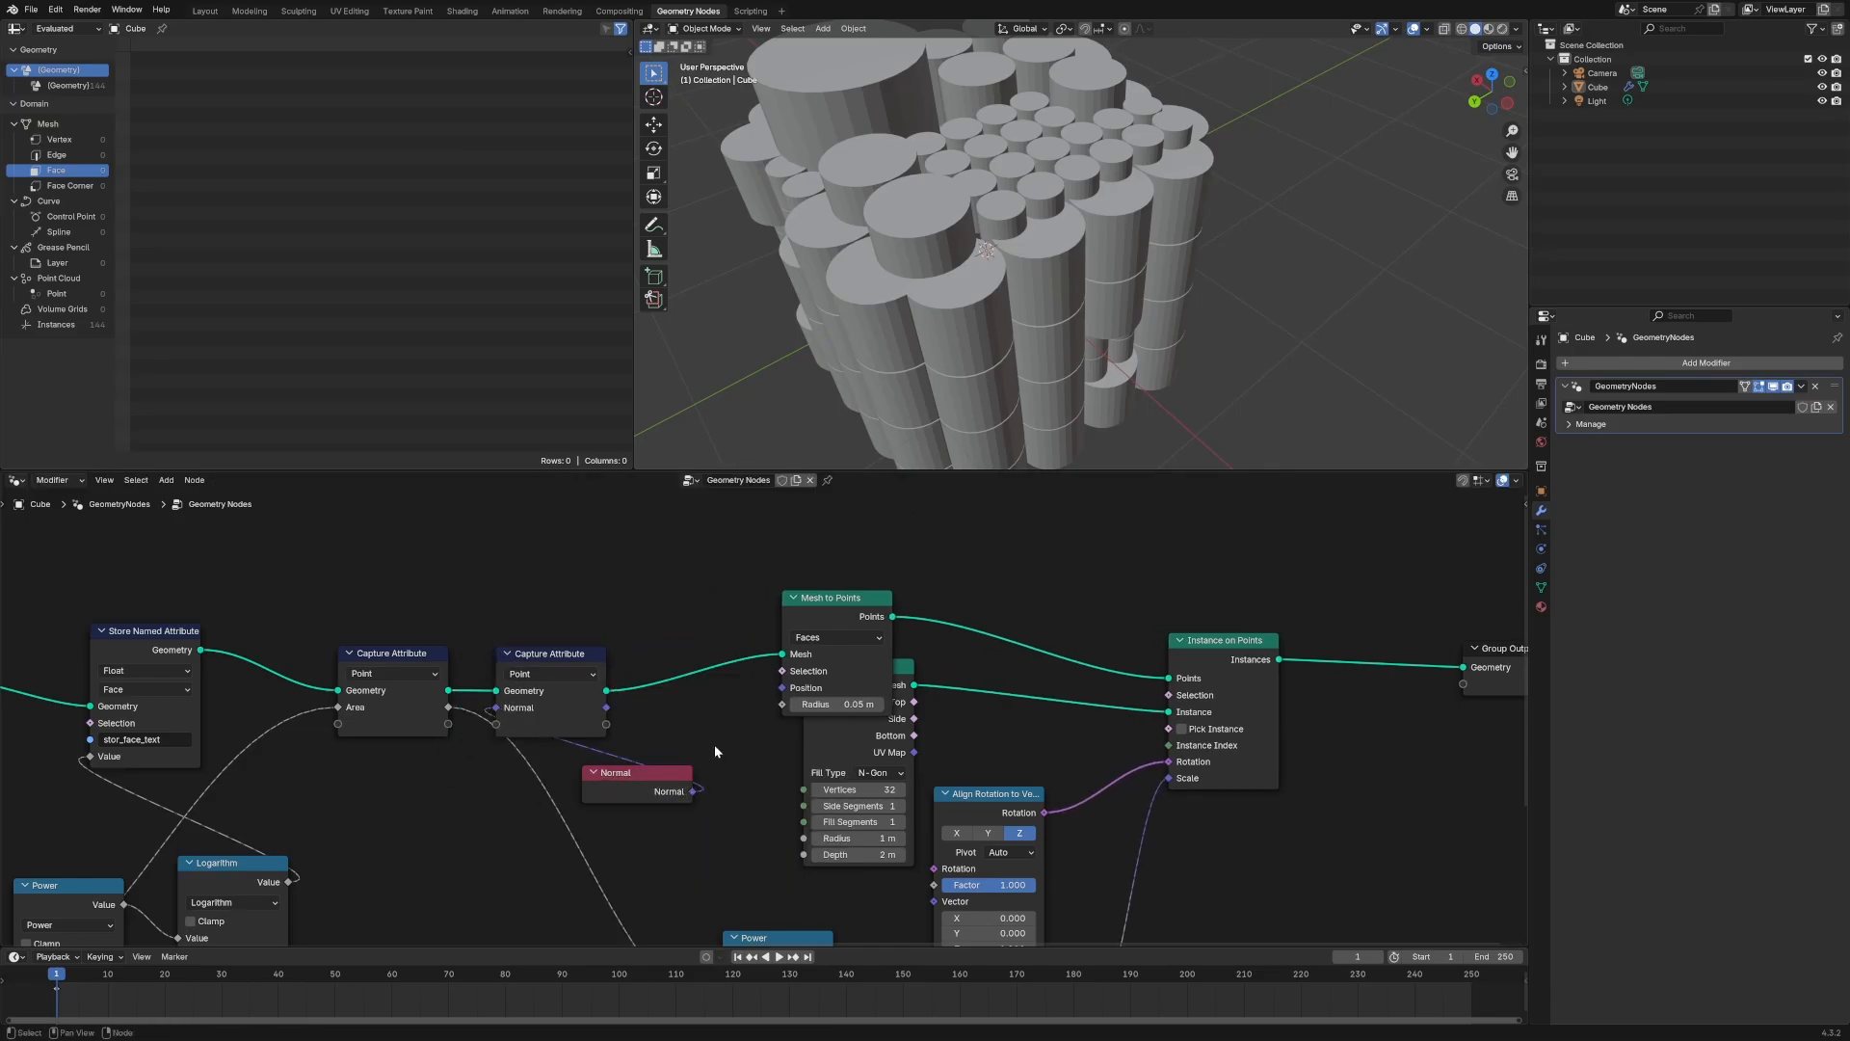
left_click(549, 674)
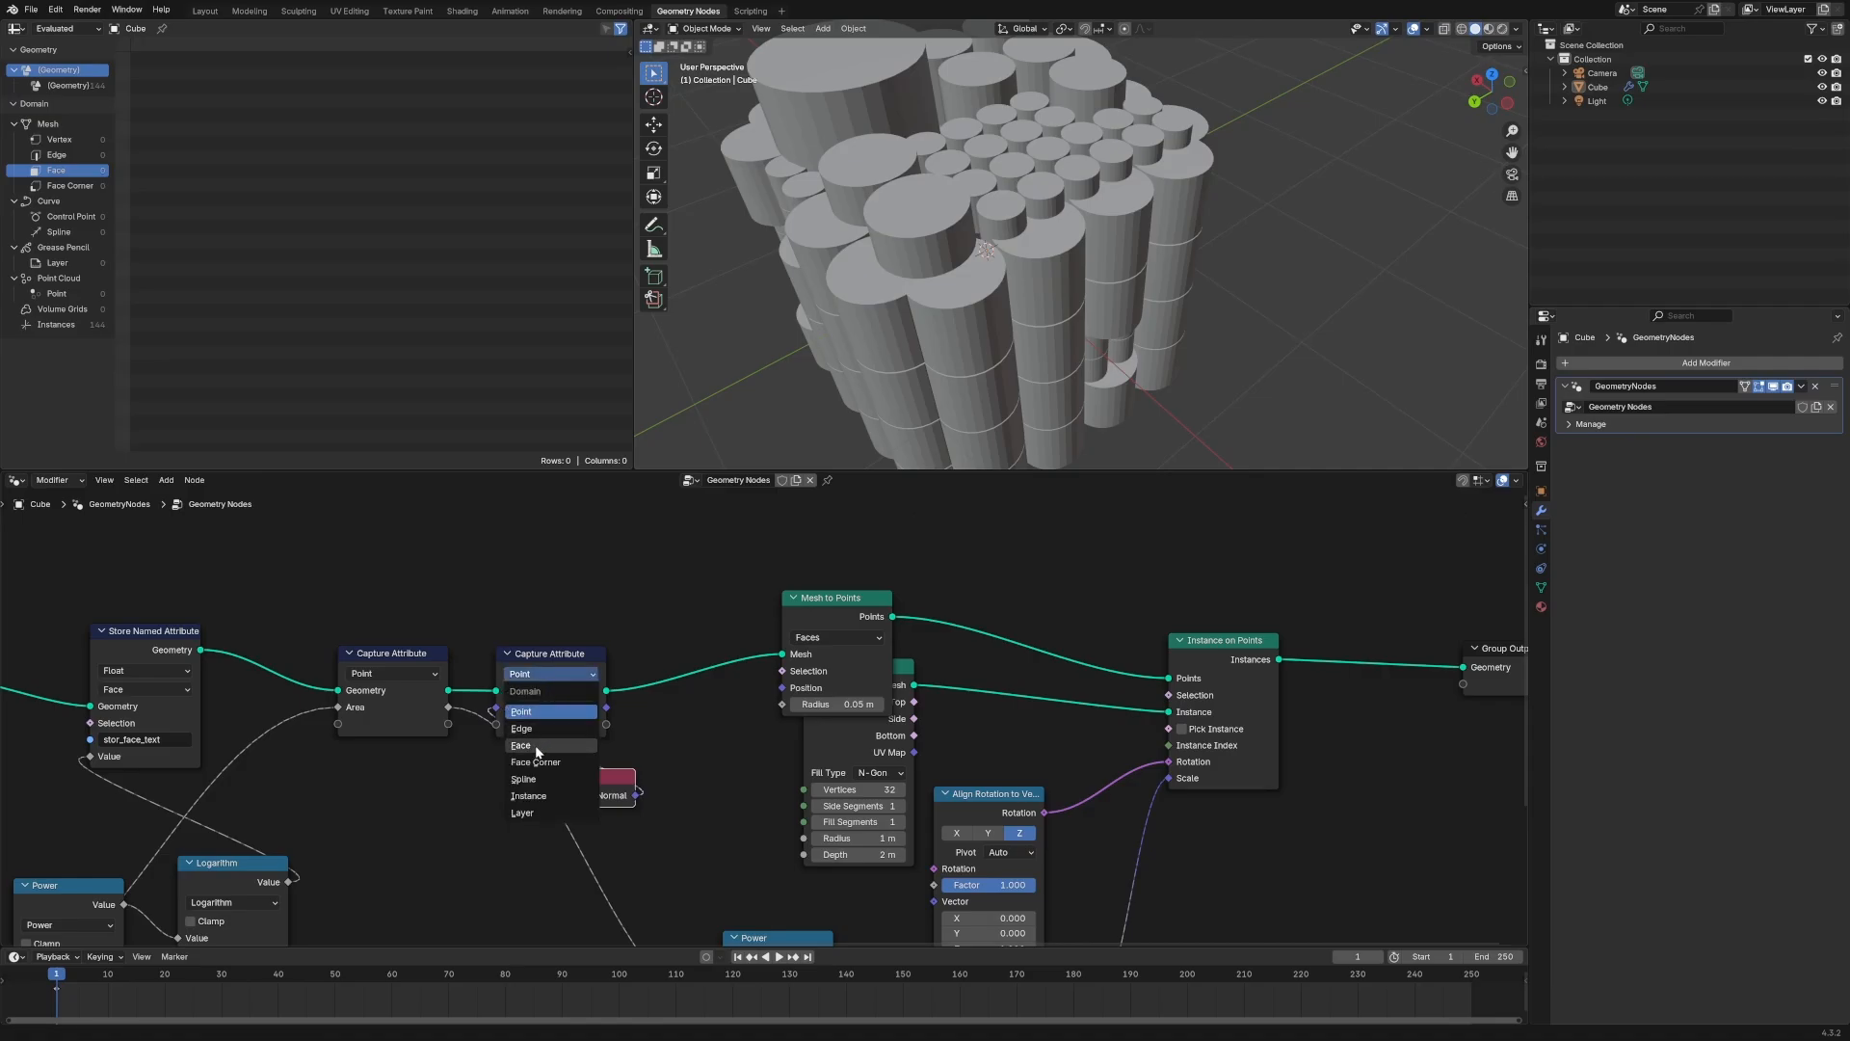
left_click(521, 744)
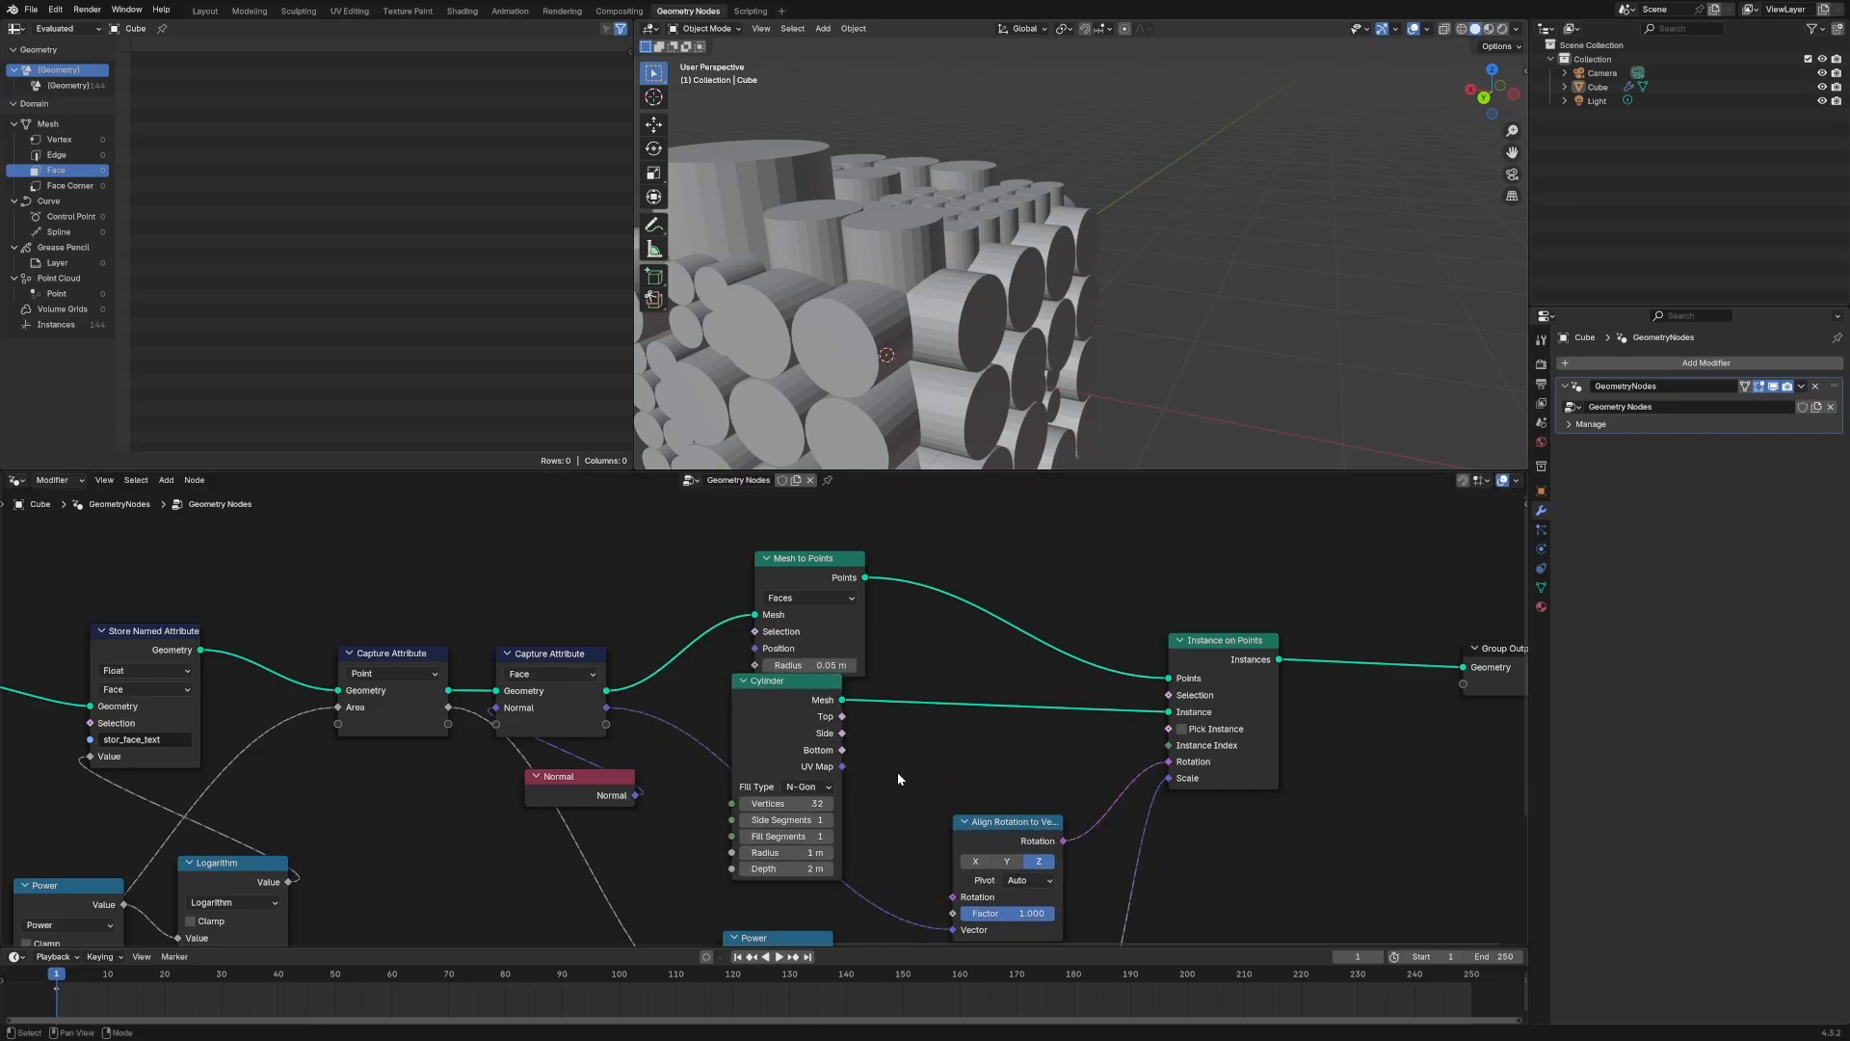
Insert a Transform Geometry node before Instance on Points with Translation Z set to 1 m
type("tra")
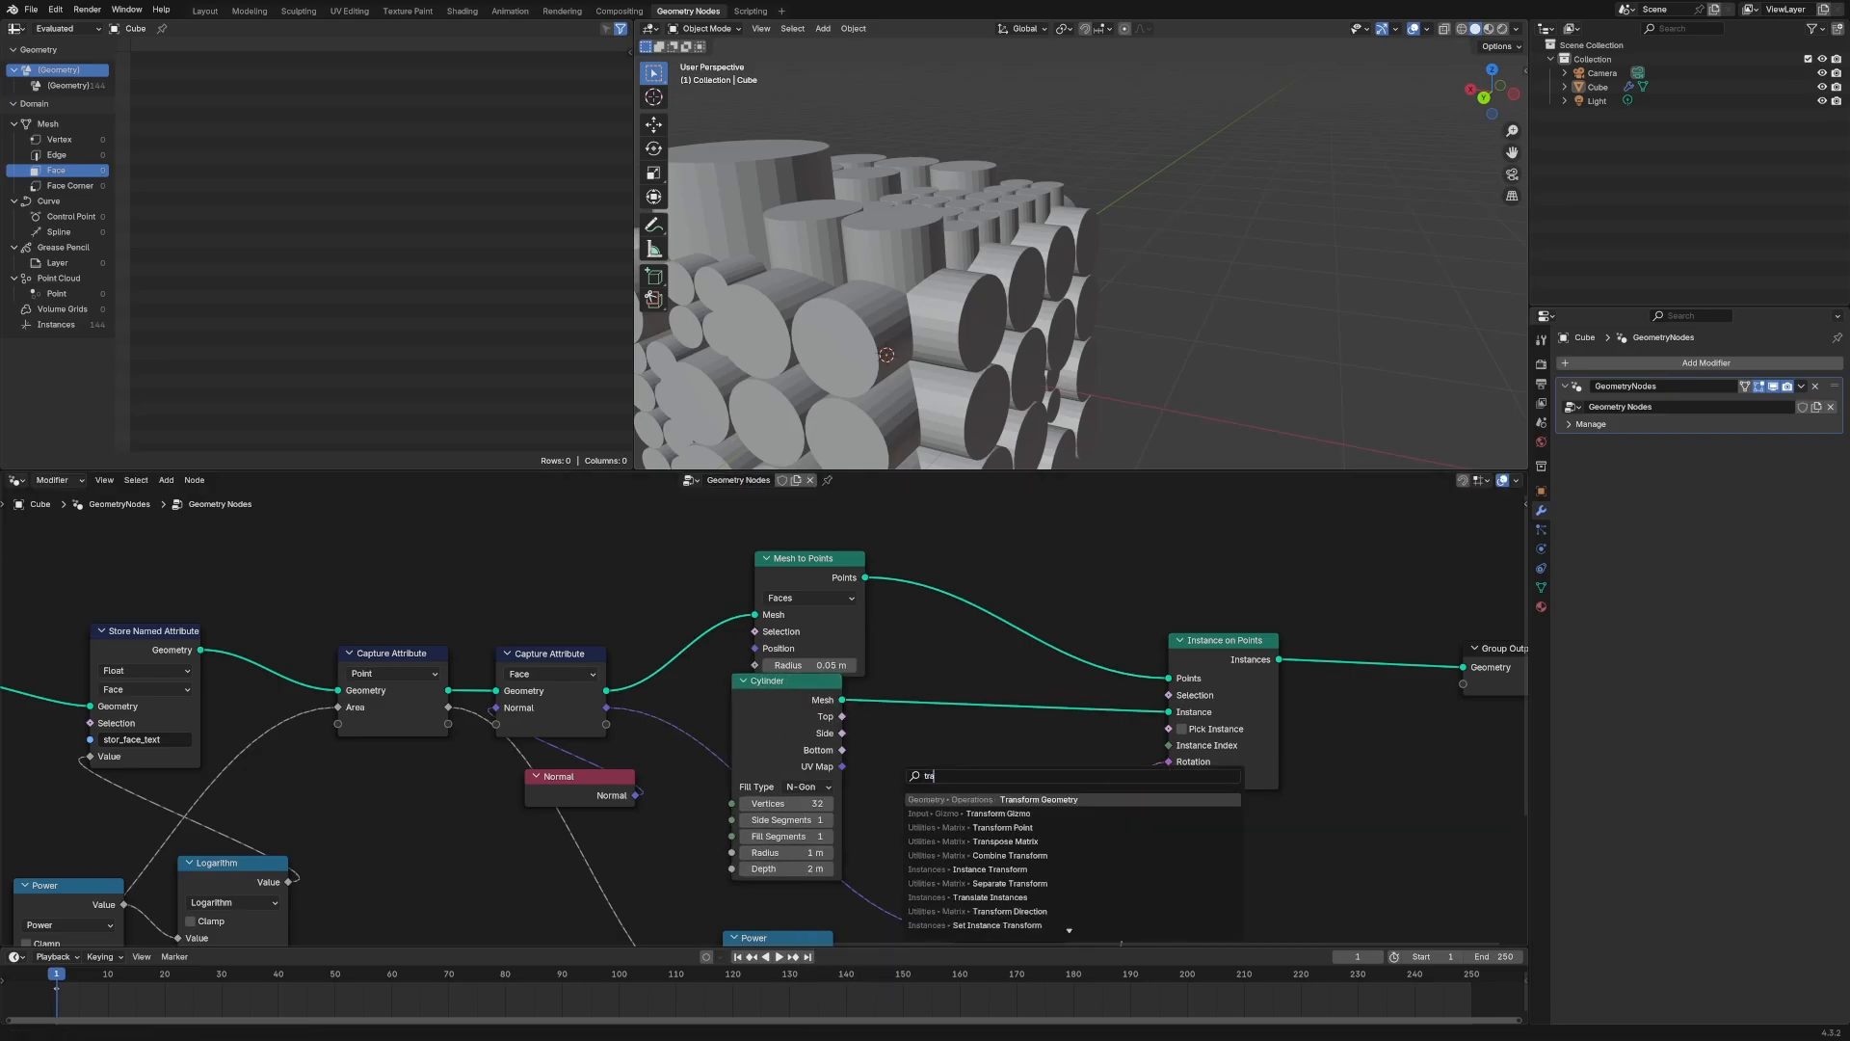
left_click(1039, 798)
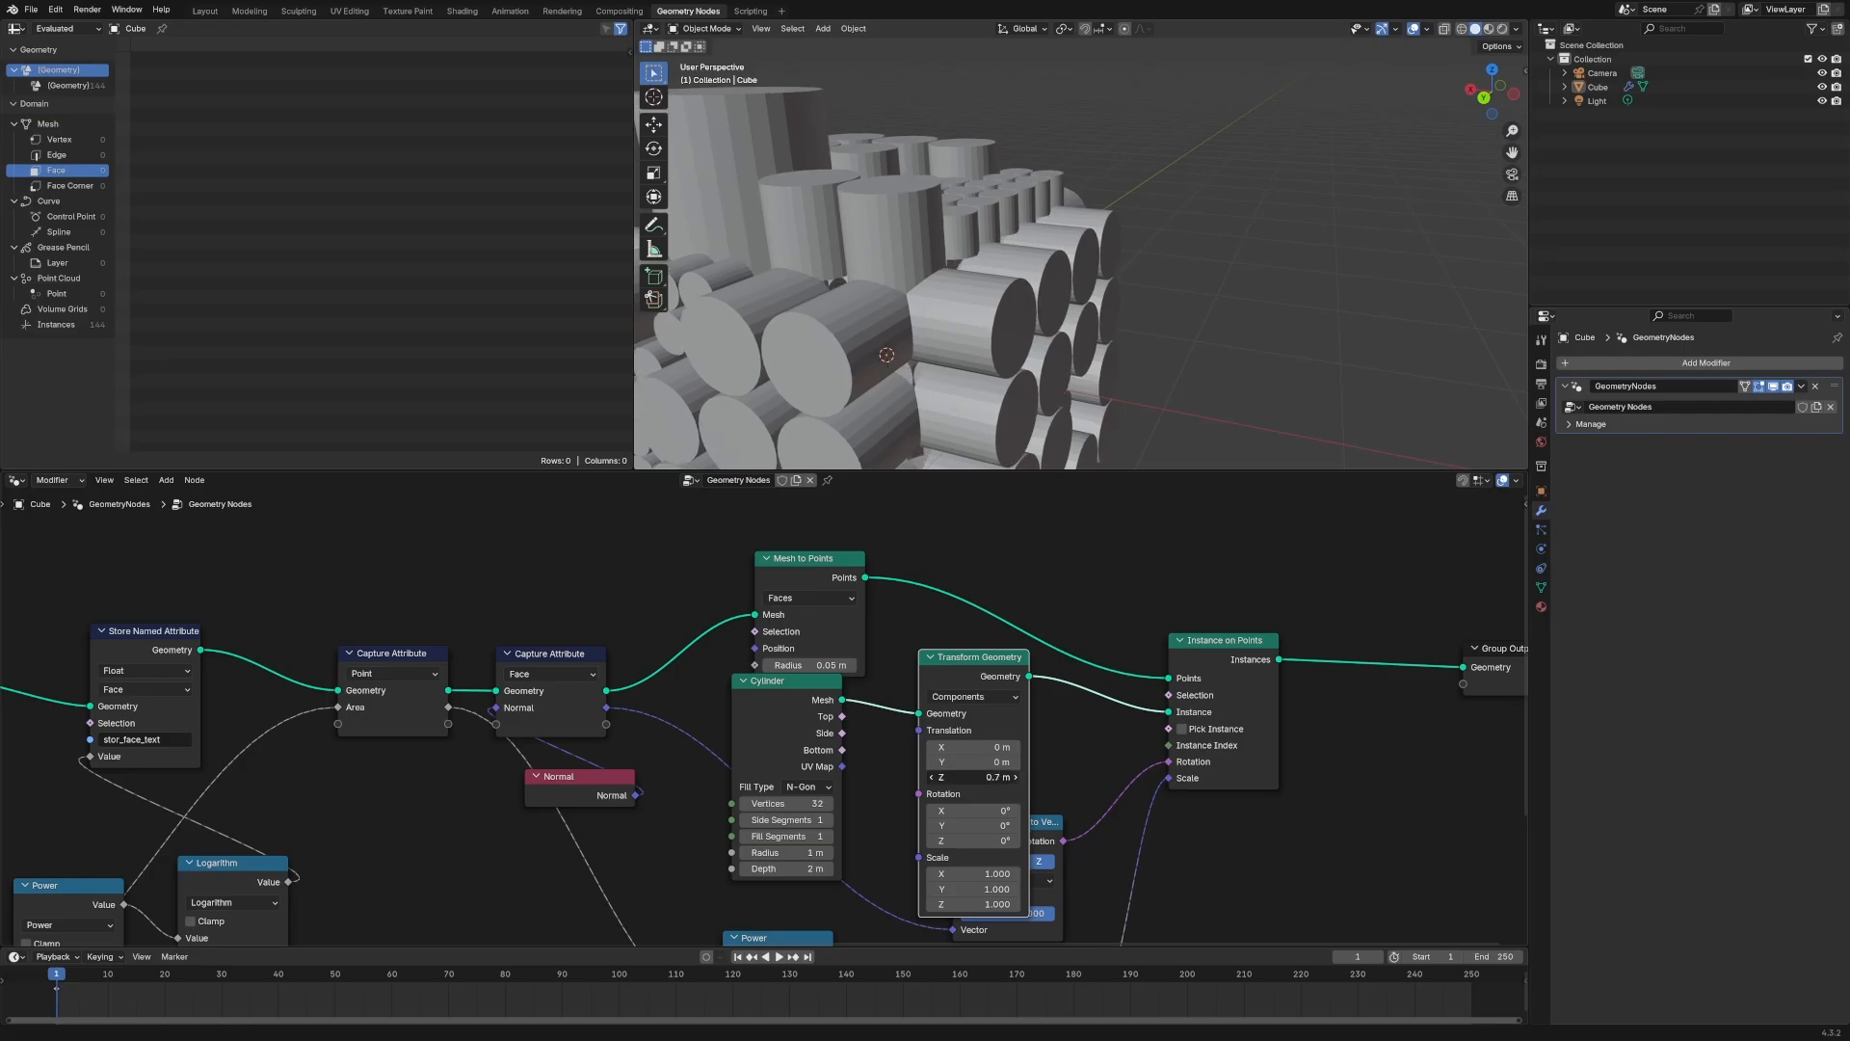
left_click(972, 776)
type("1")
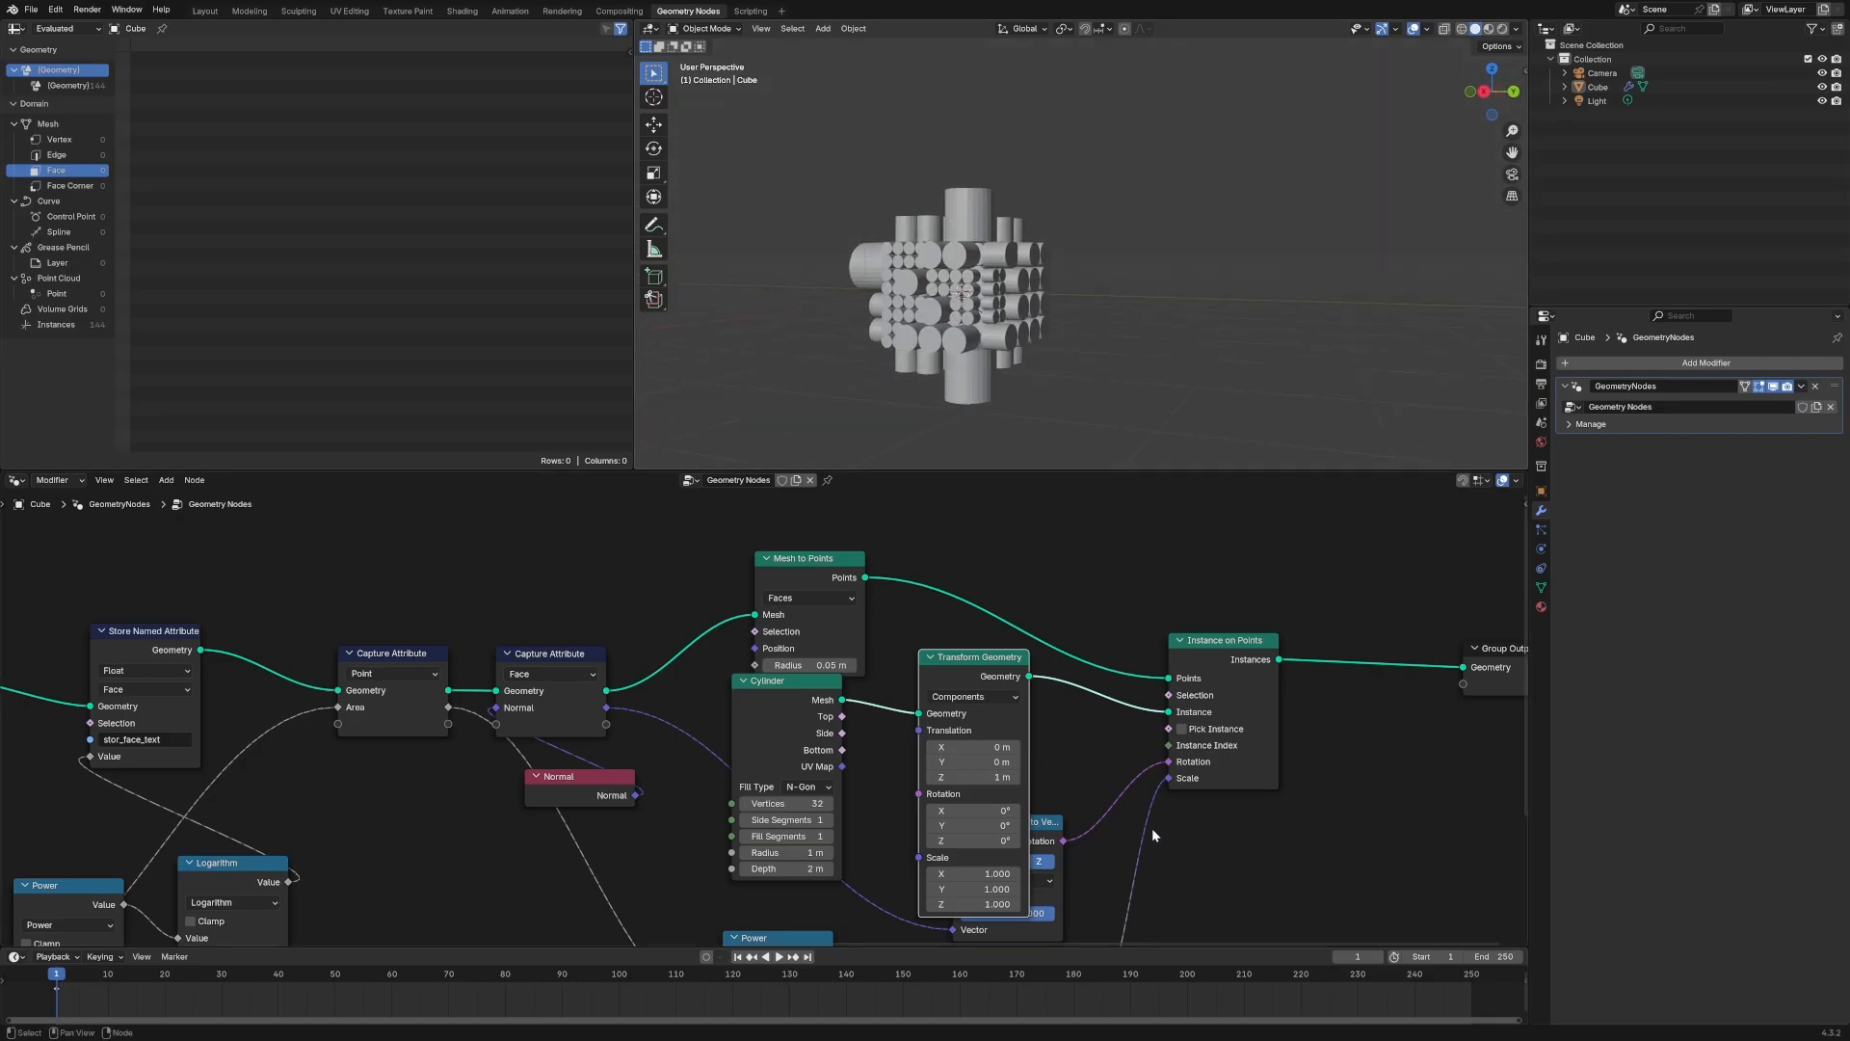
scroll("down", 3)
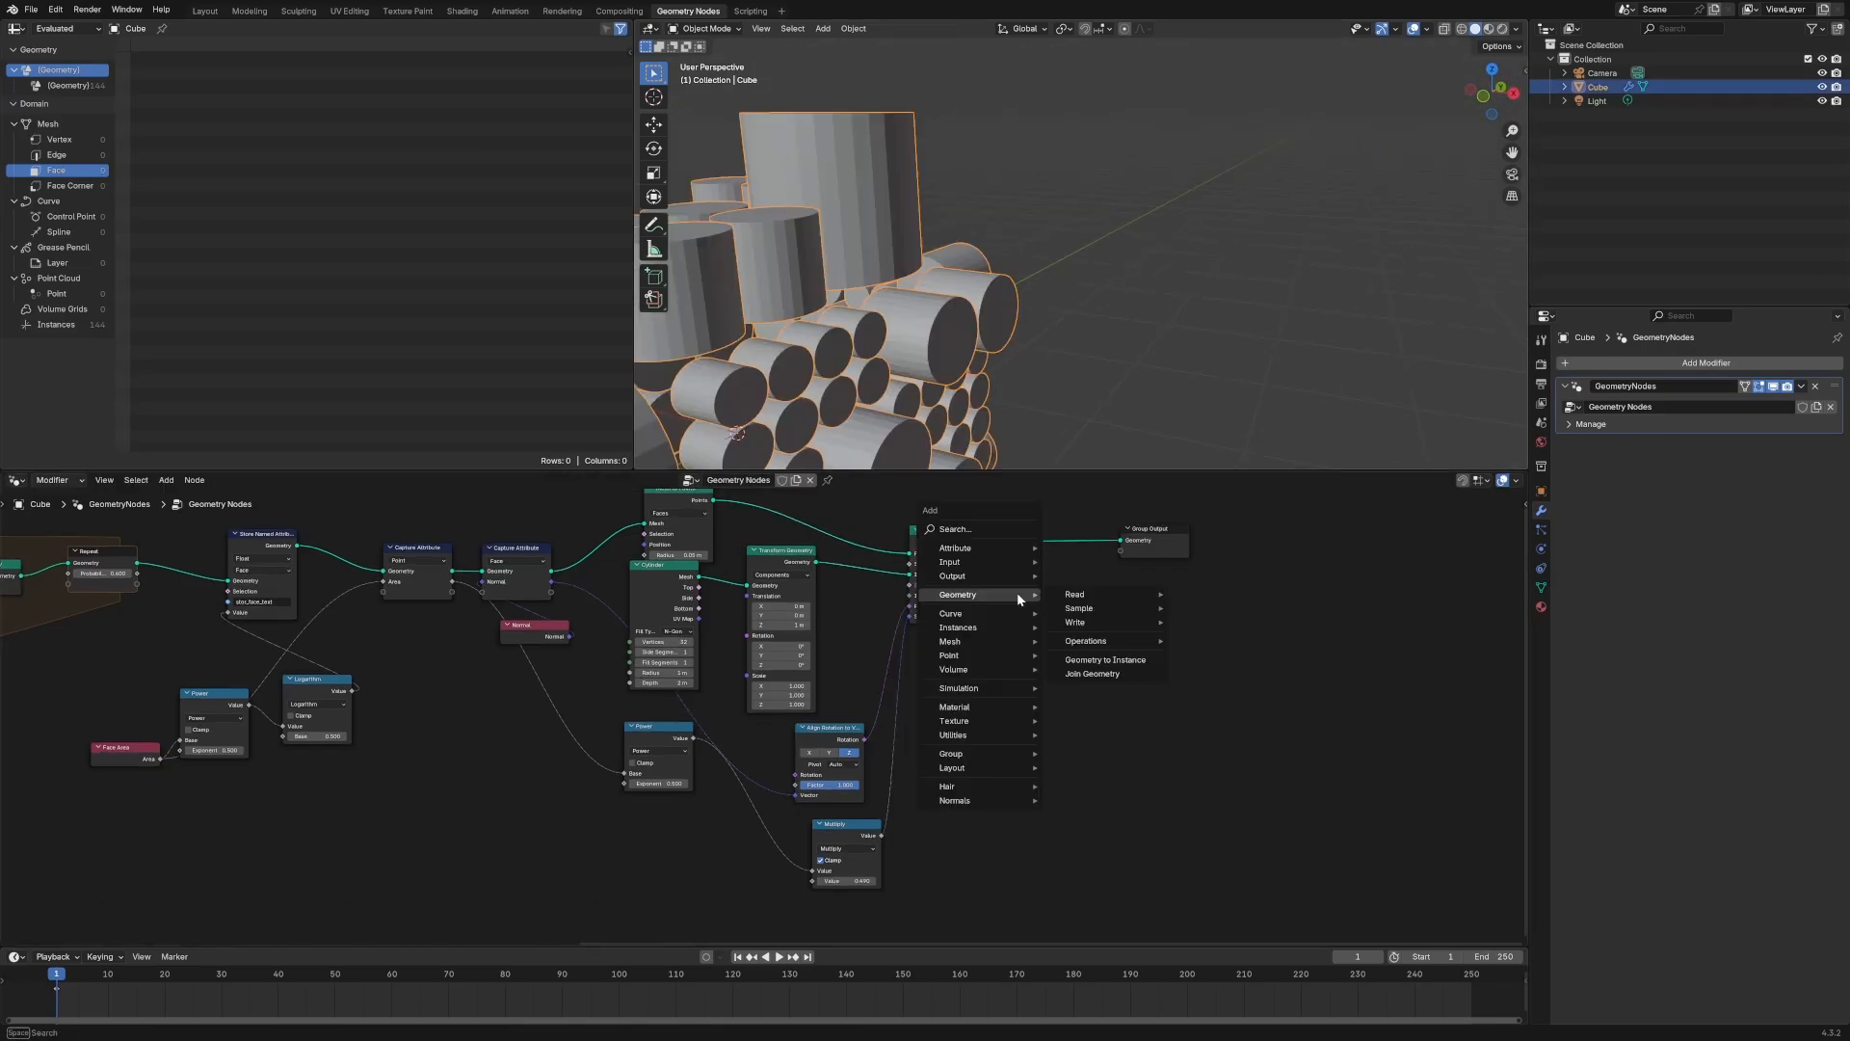
Drop a Set Material node onto the link between Instance on Points and Group Output
left_click(952, 705)
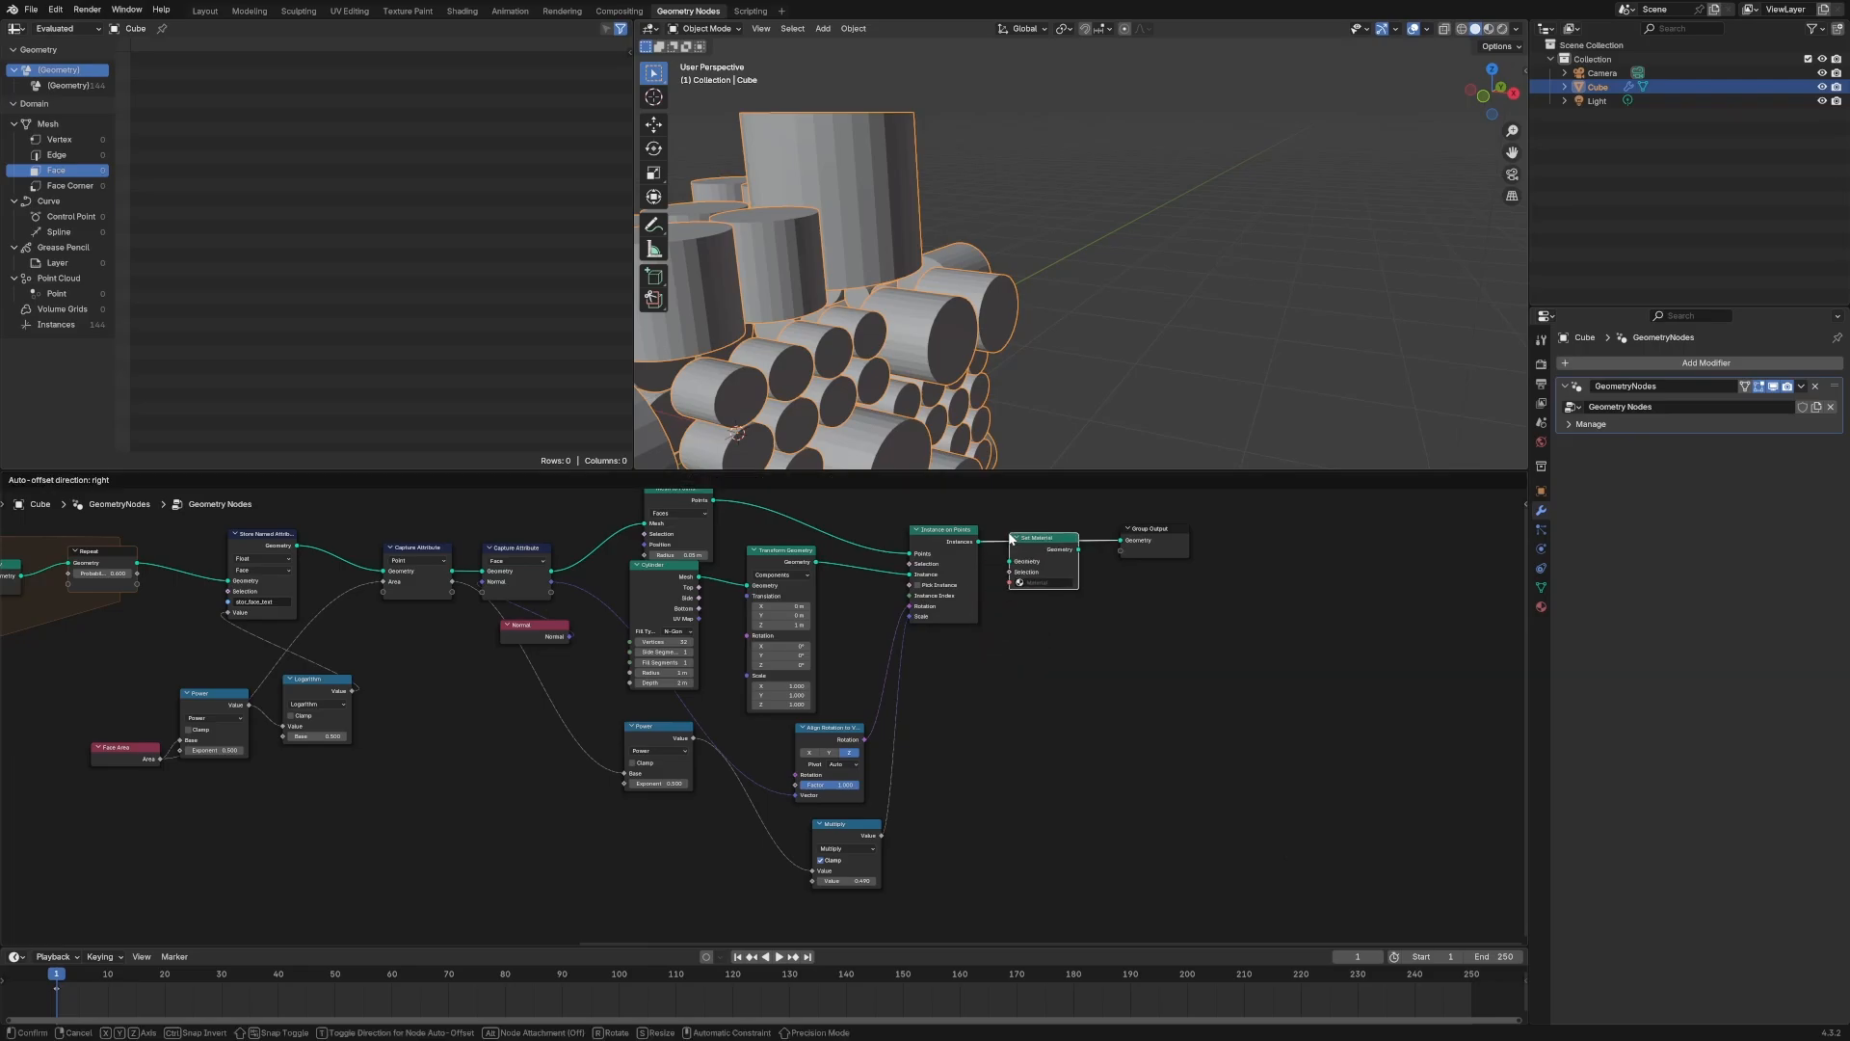
left_click(1039, 555)
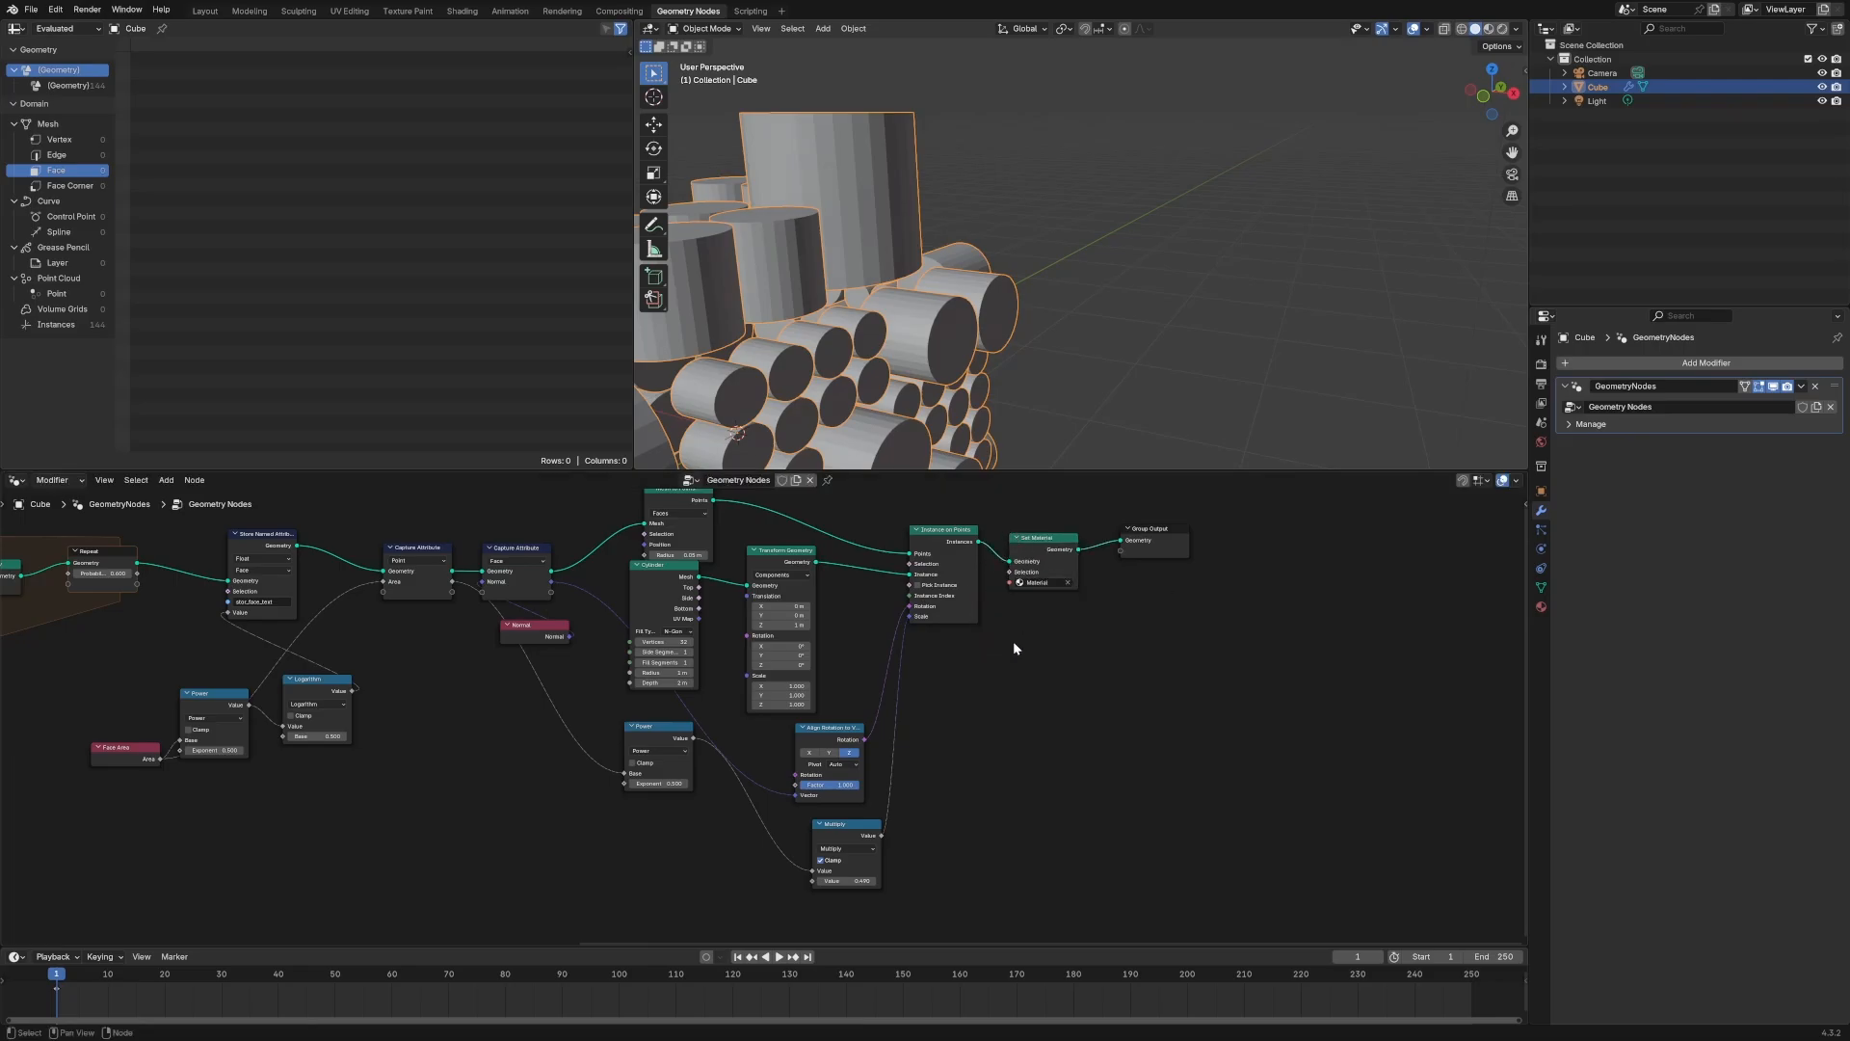
mouse_move(929, 636)
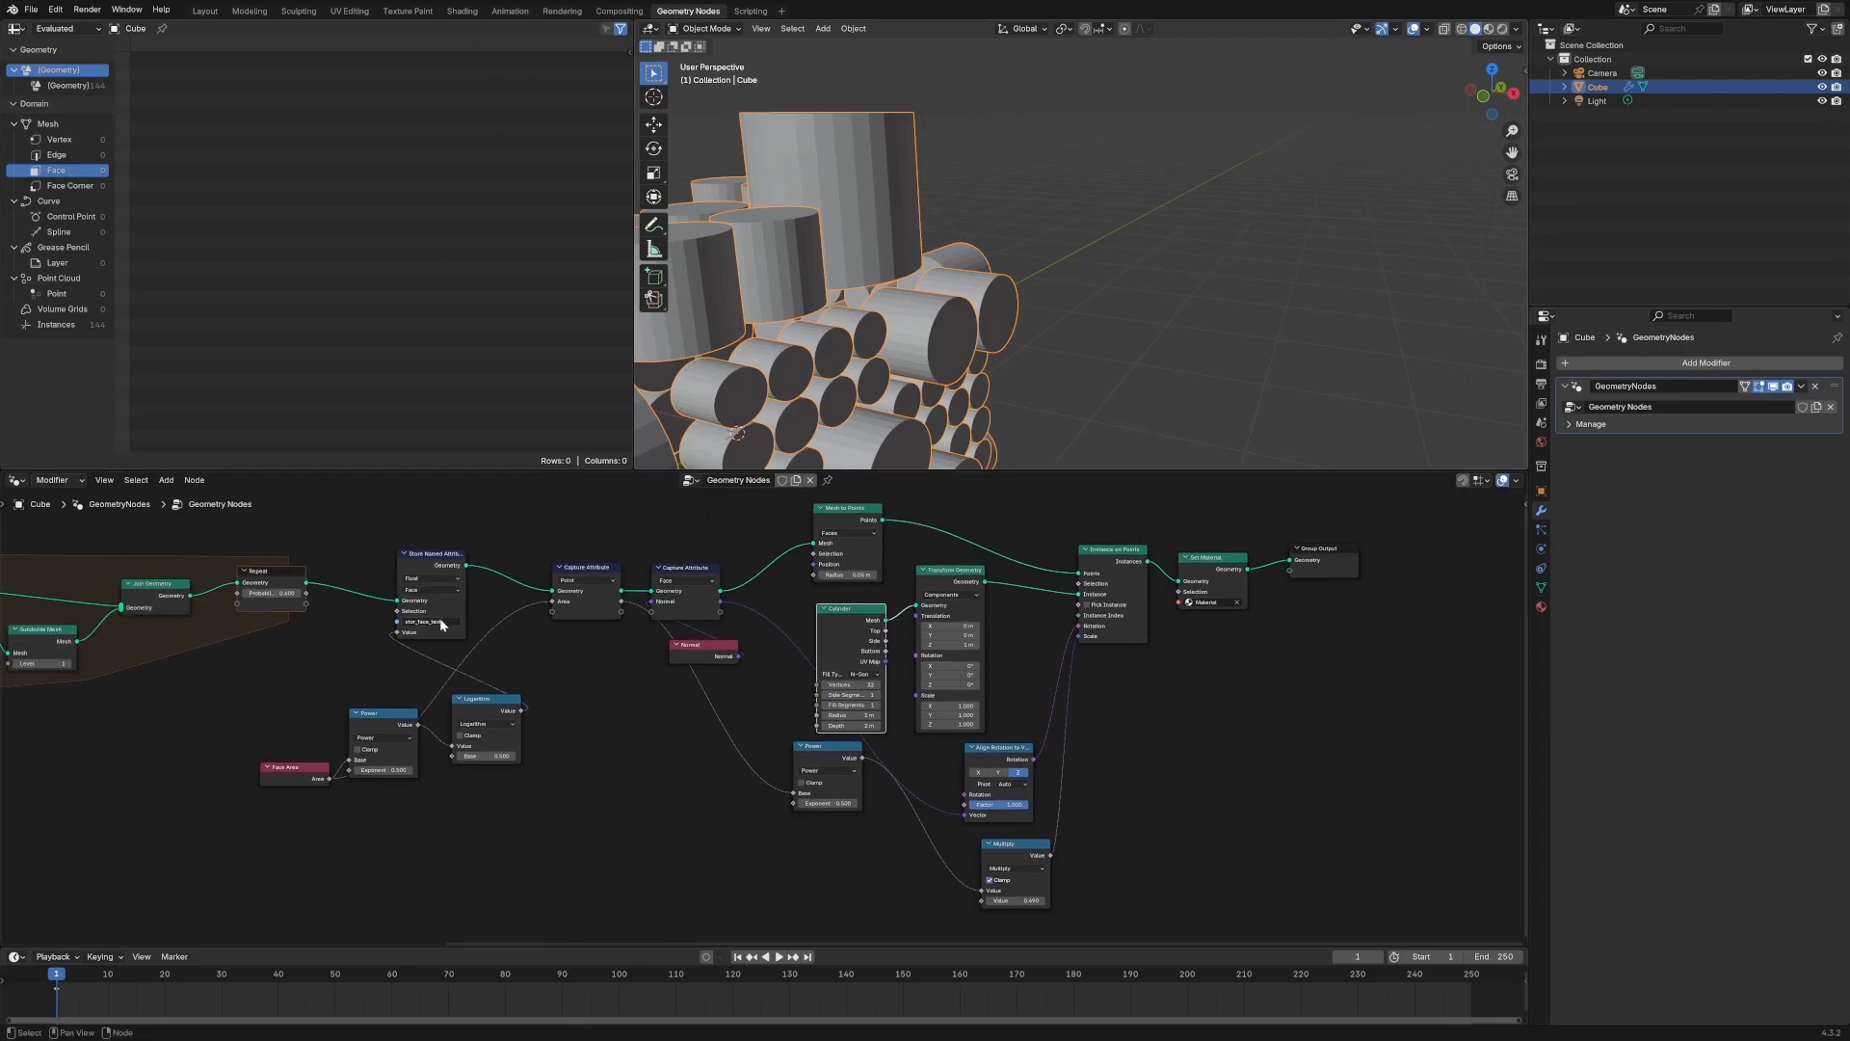
mouse_move(584, 114)
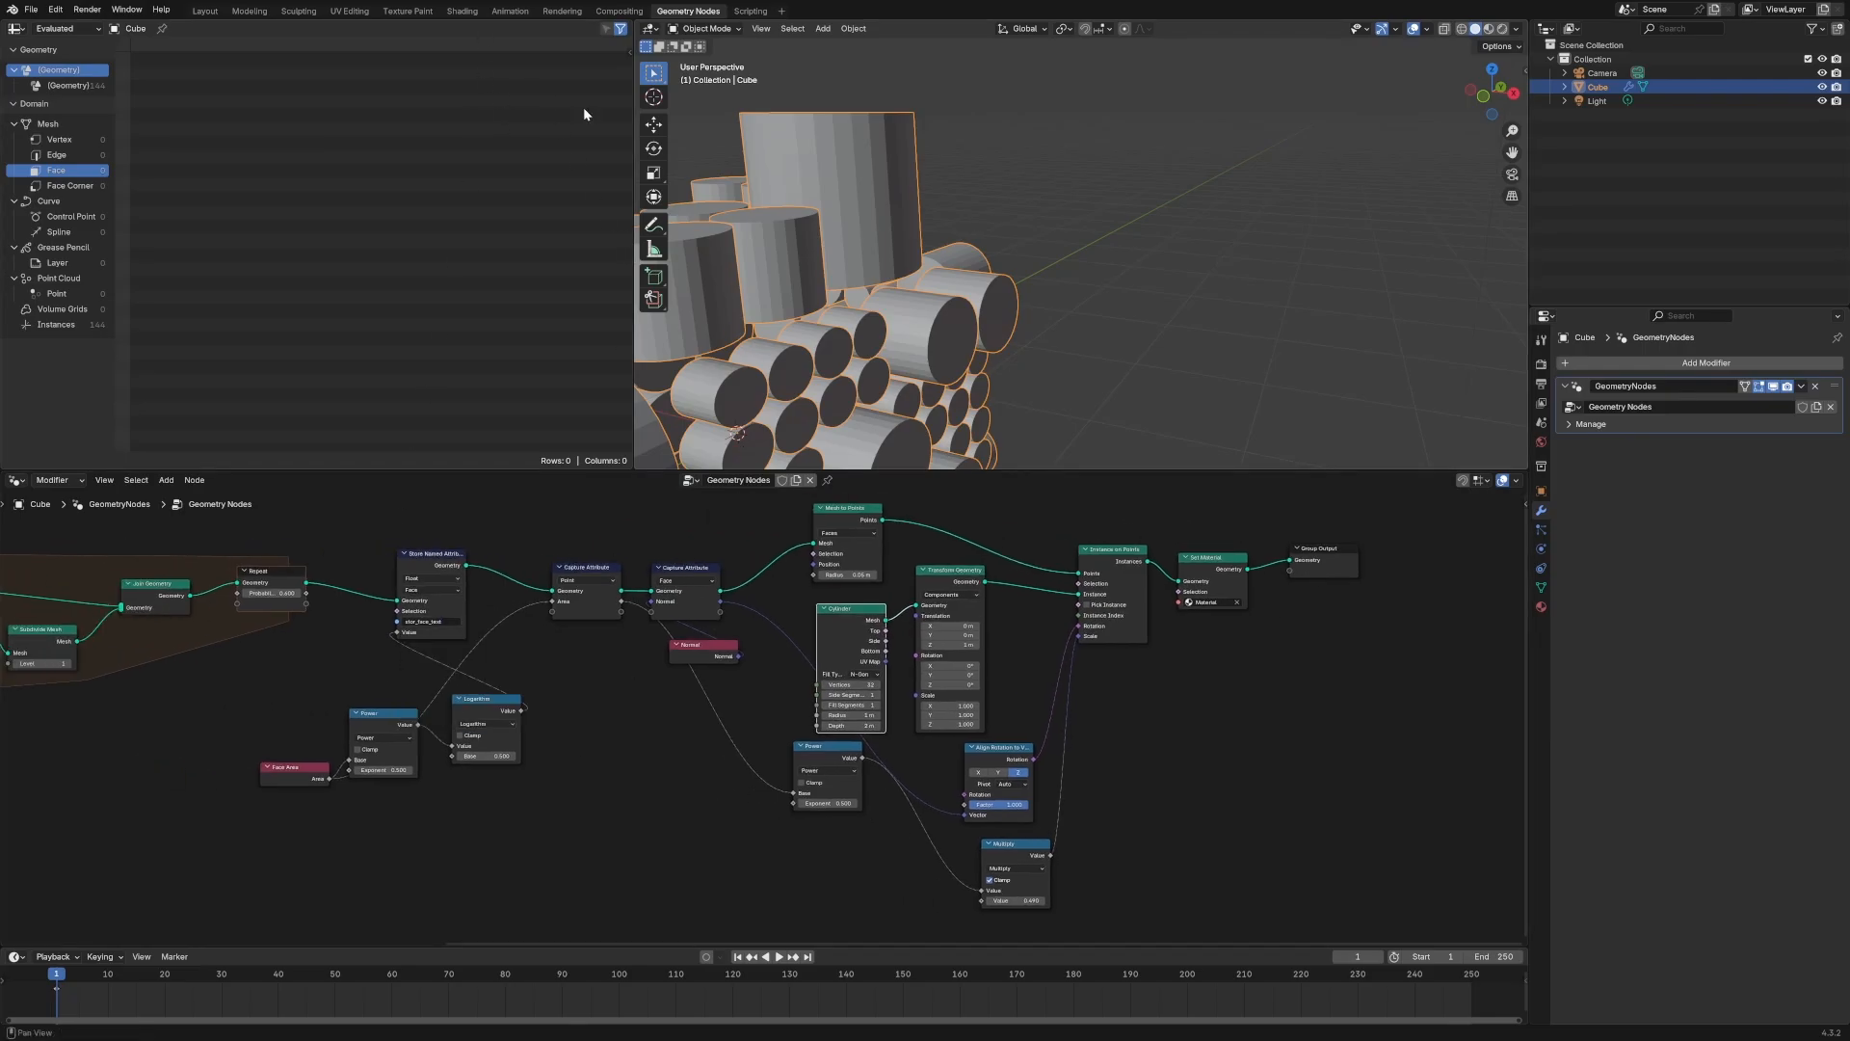
In the Shading workspace add an Instancer-type Attribute node reading stor_face into the material
left_click(461, 11)
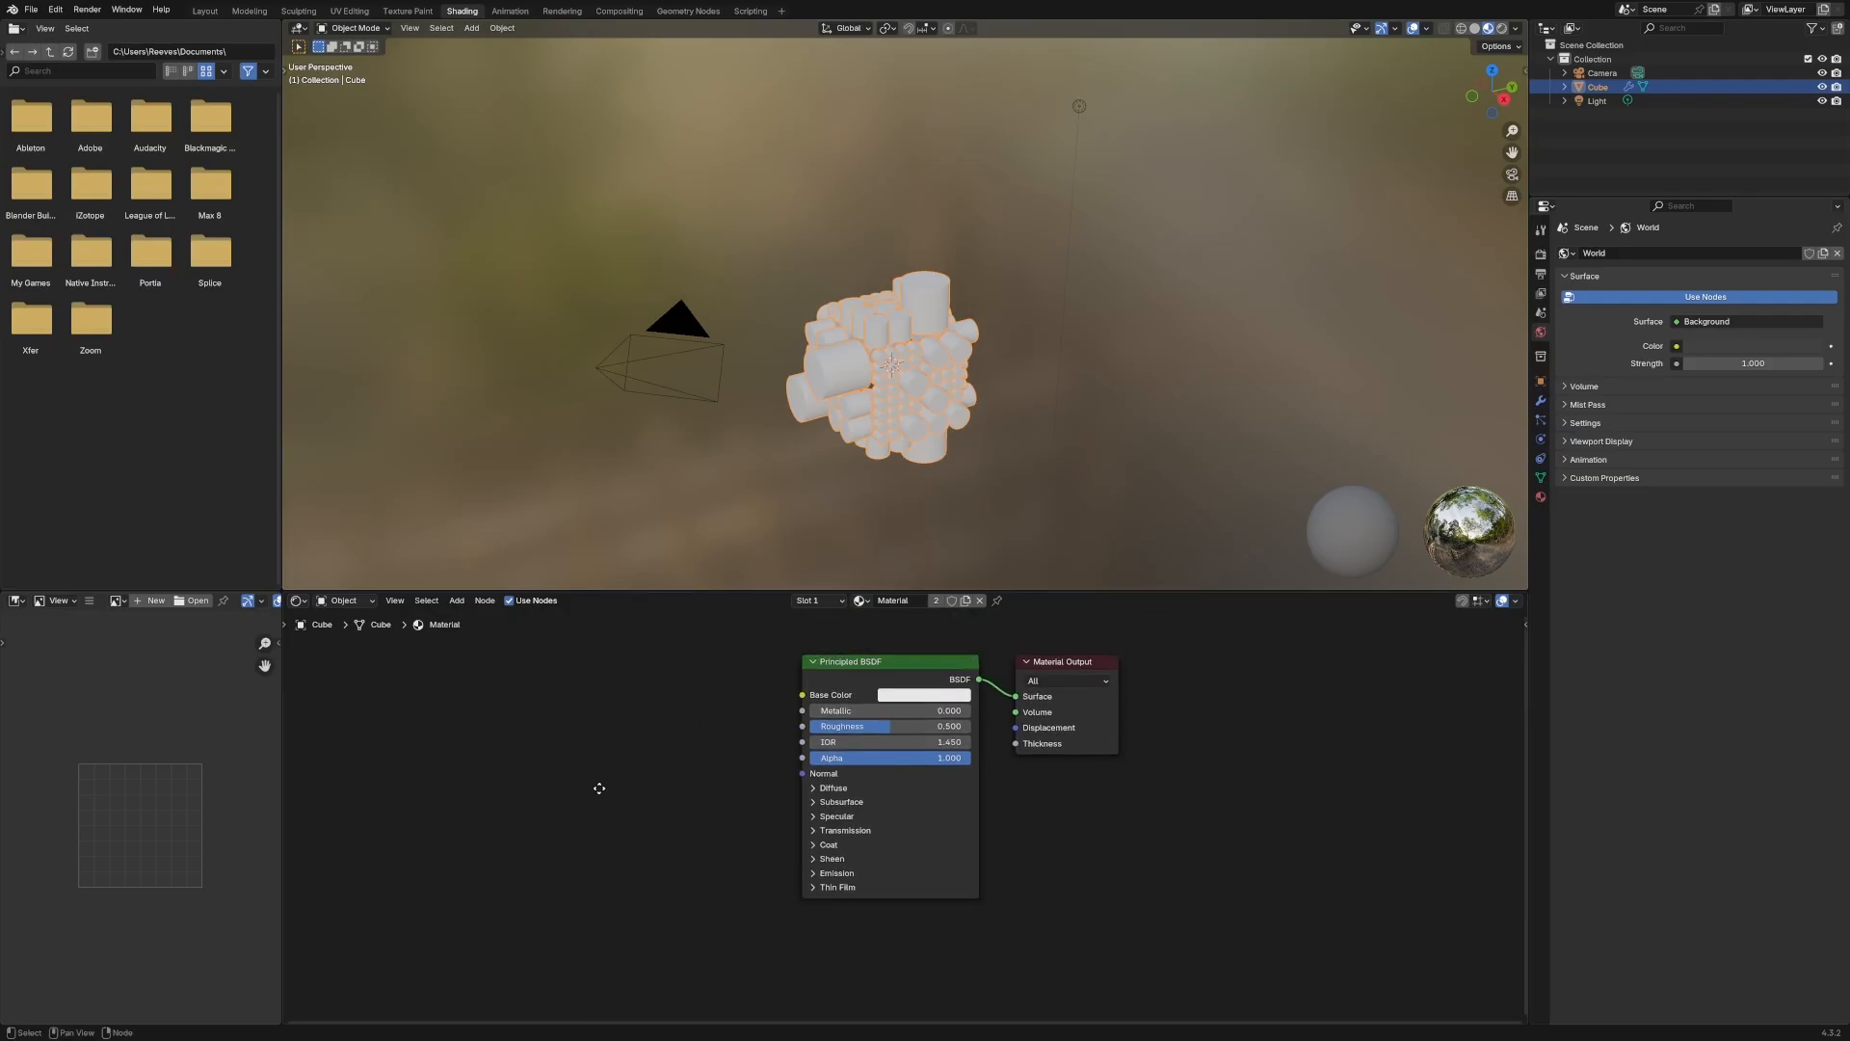
left_click(455, 600)
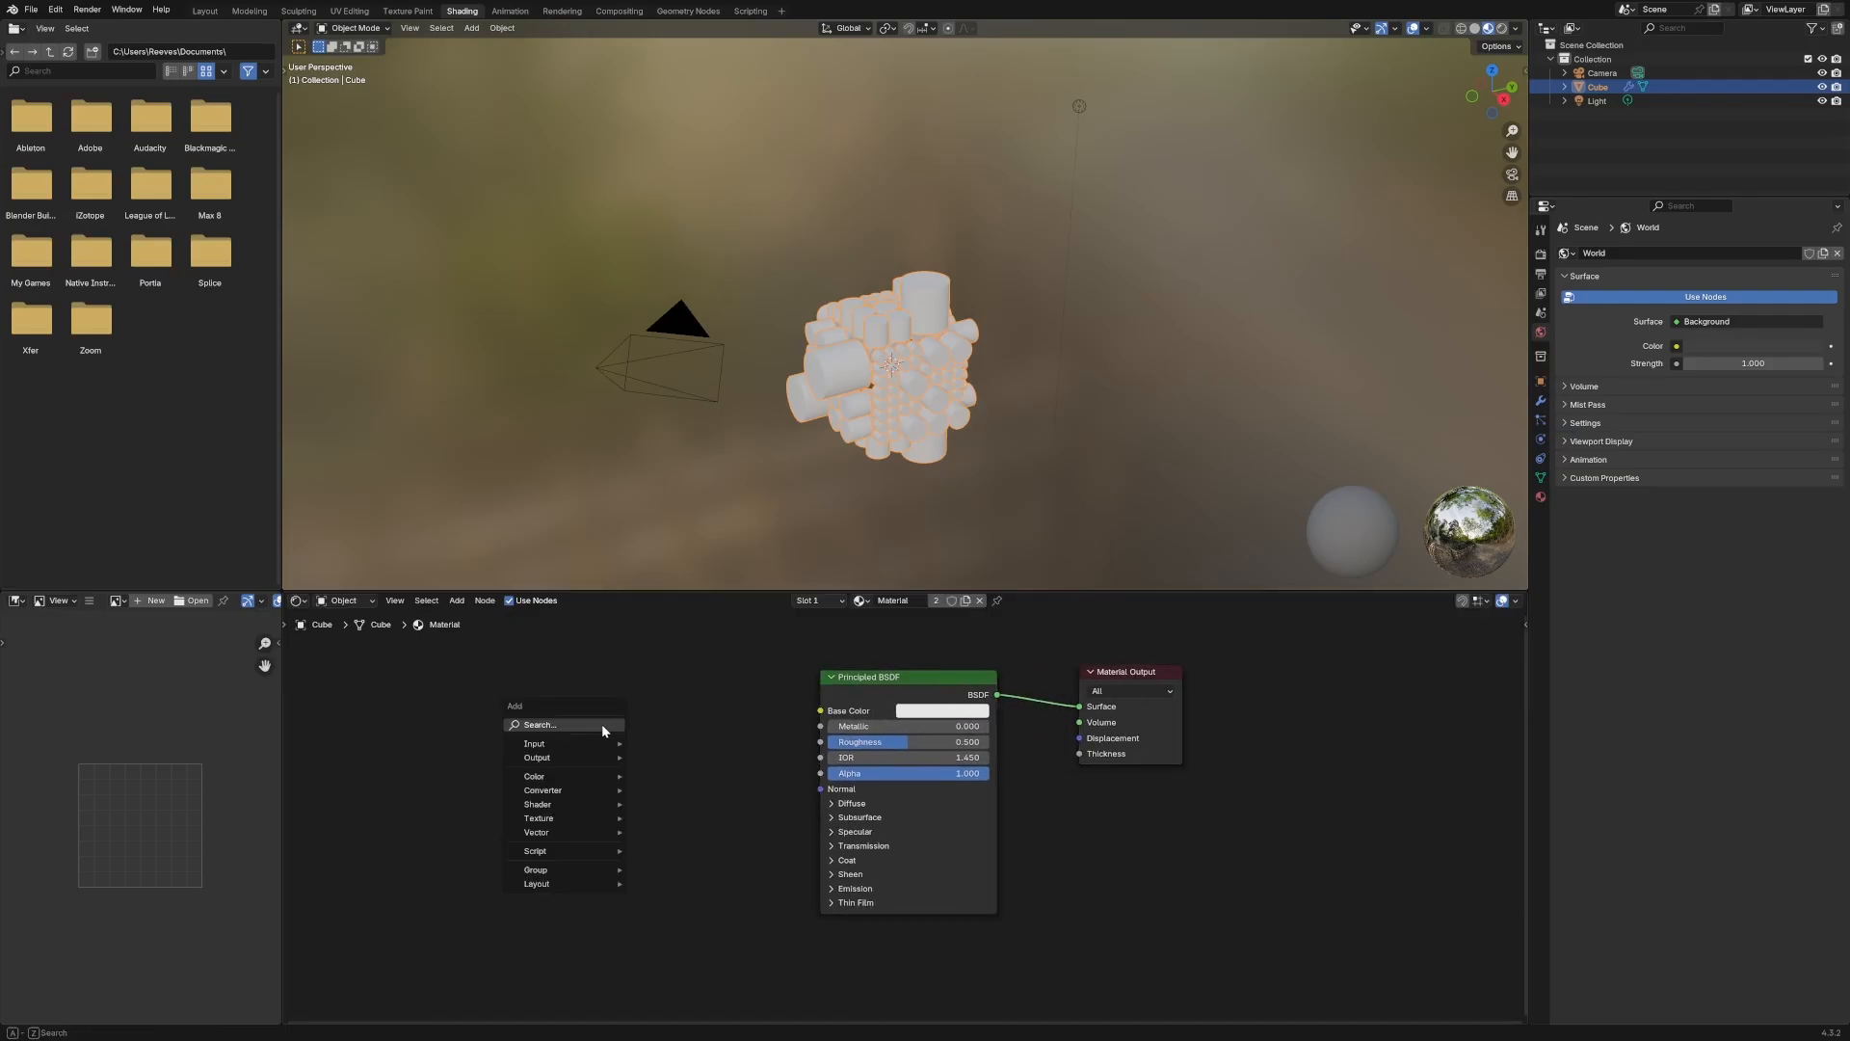
type("at")
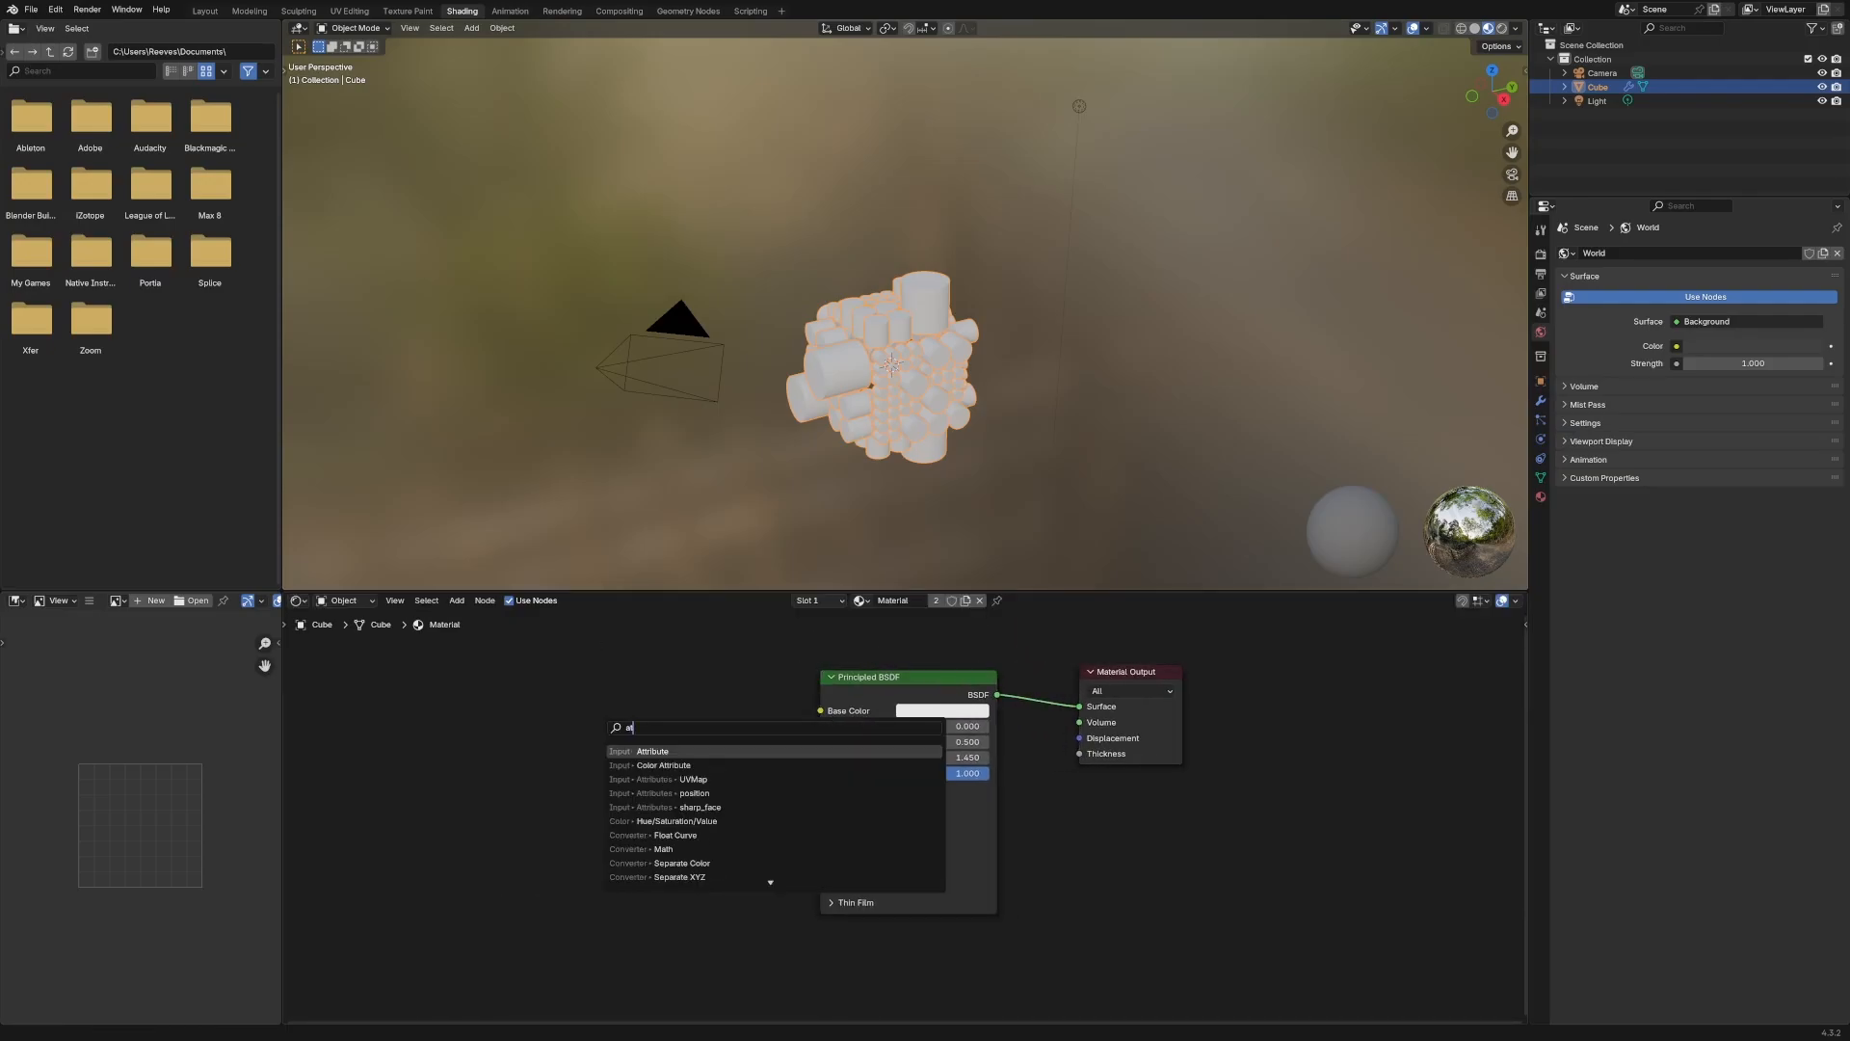
left_click(651, 752)
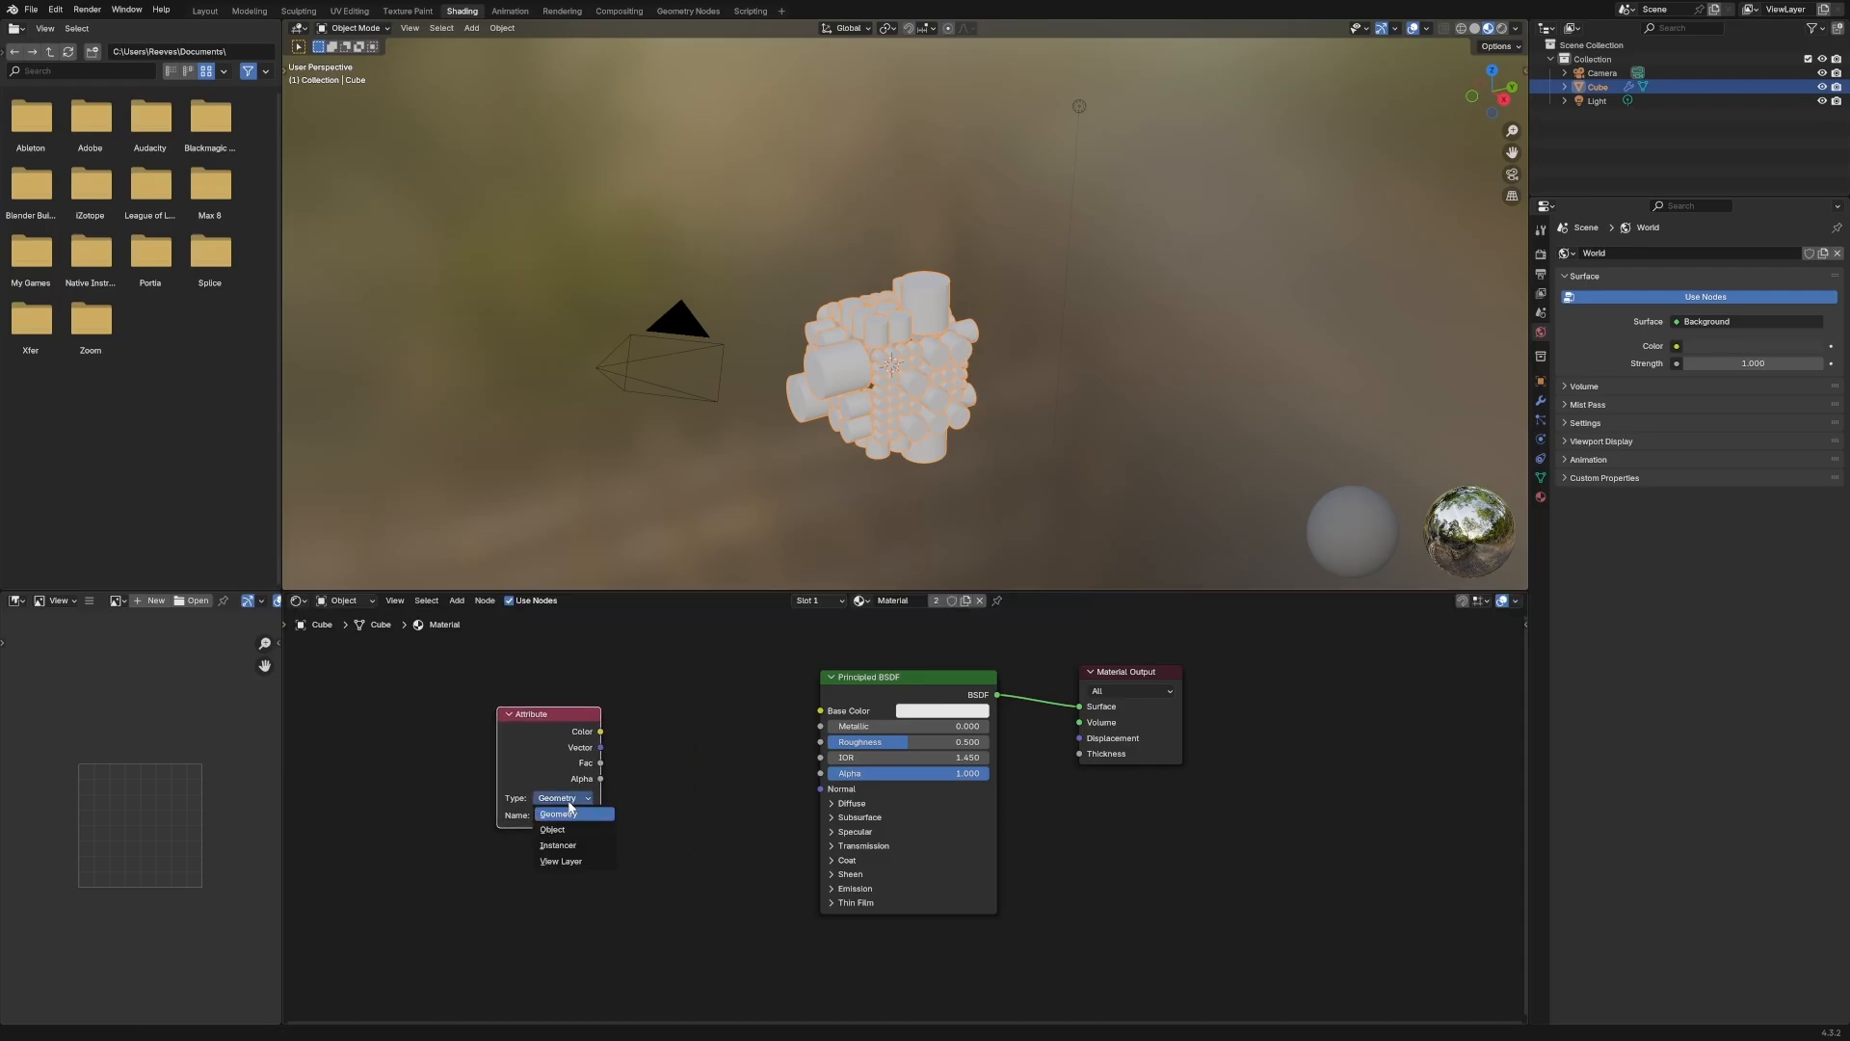
left_click(557, 844)
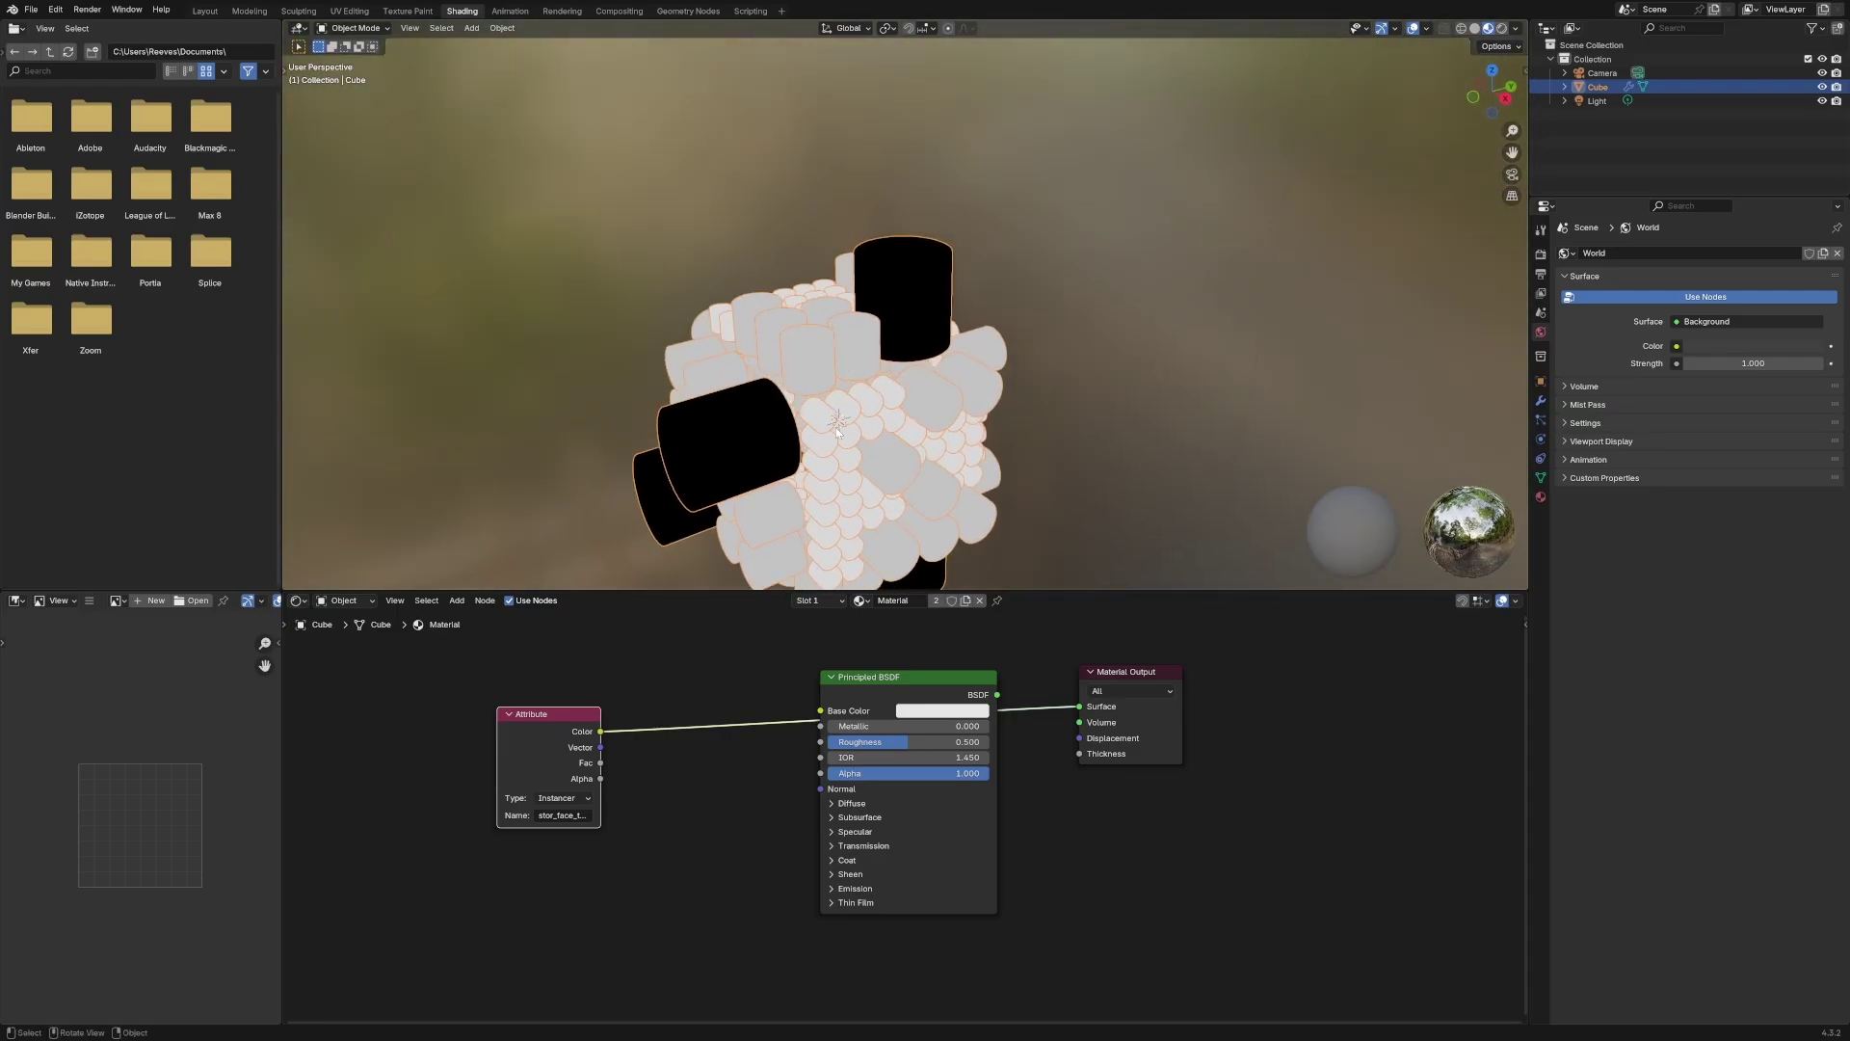
mouse_move(692, 15)
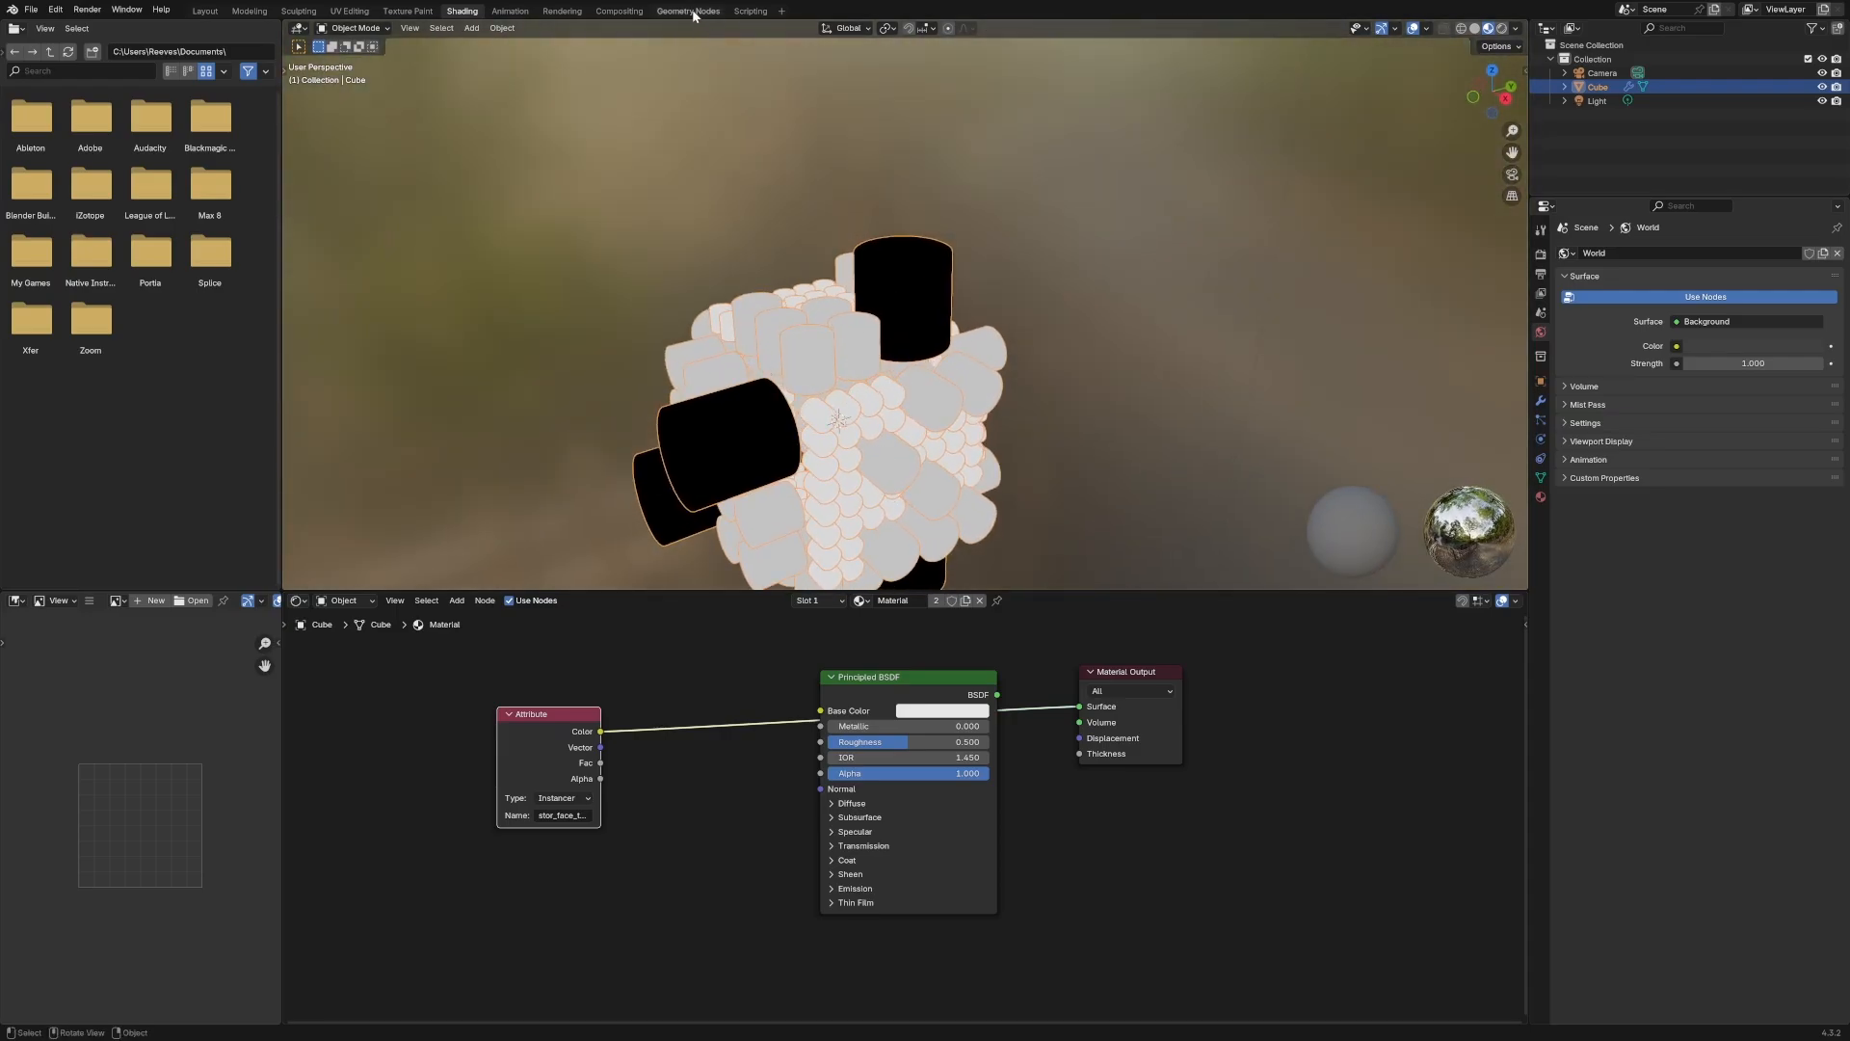
Check the stored attribute values in the Instances spreadsheet, then return to Shading
left_click(690, 11)
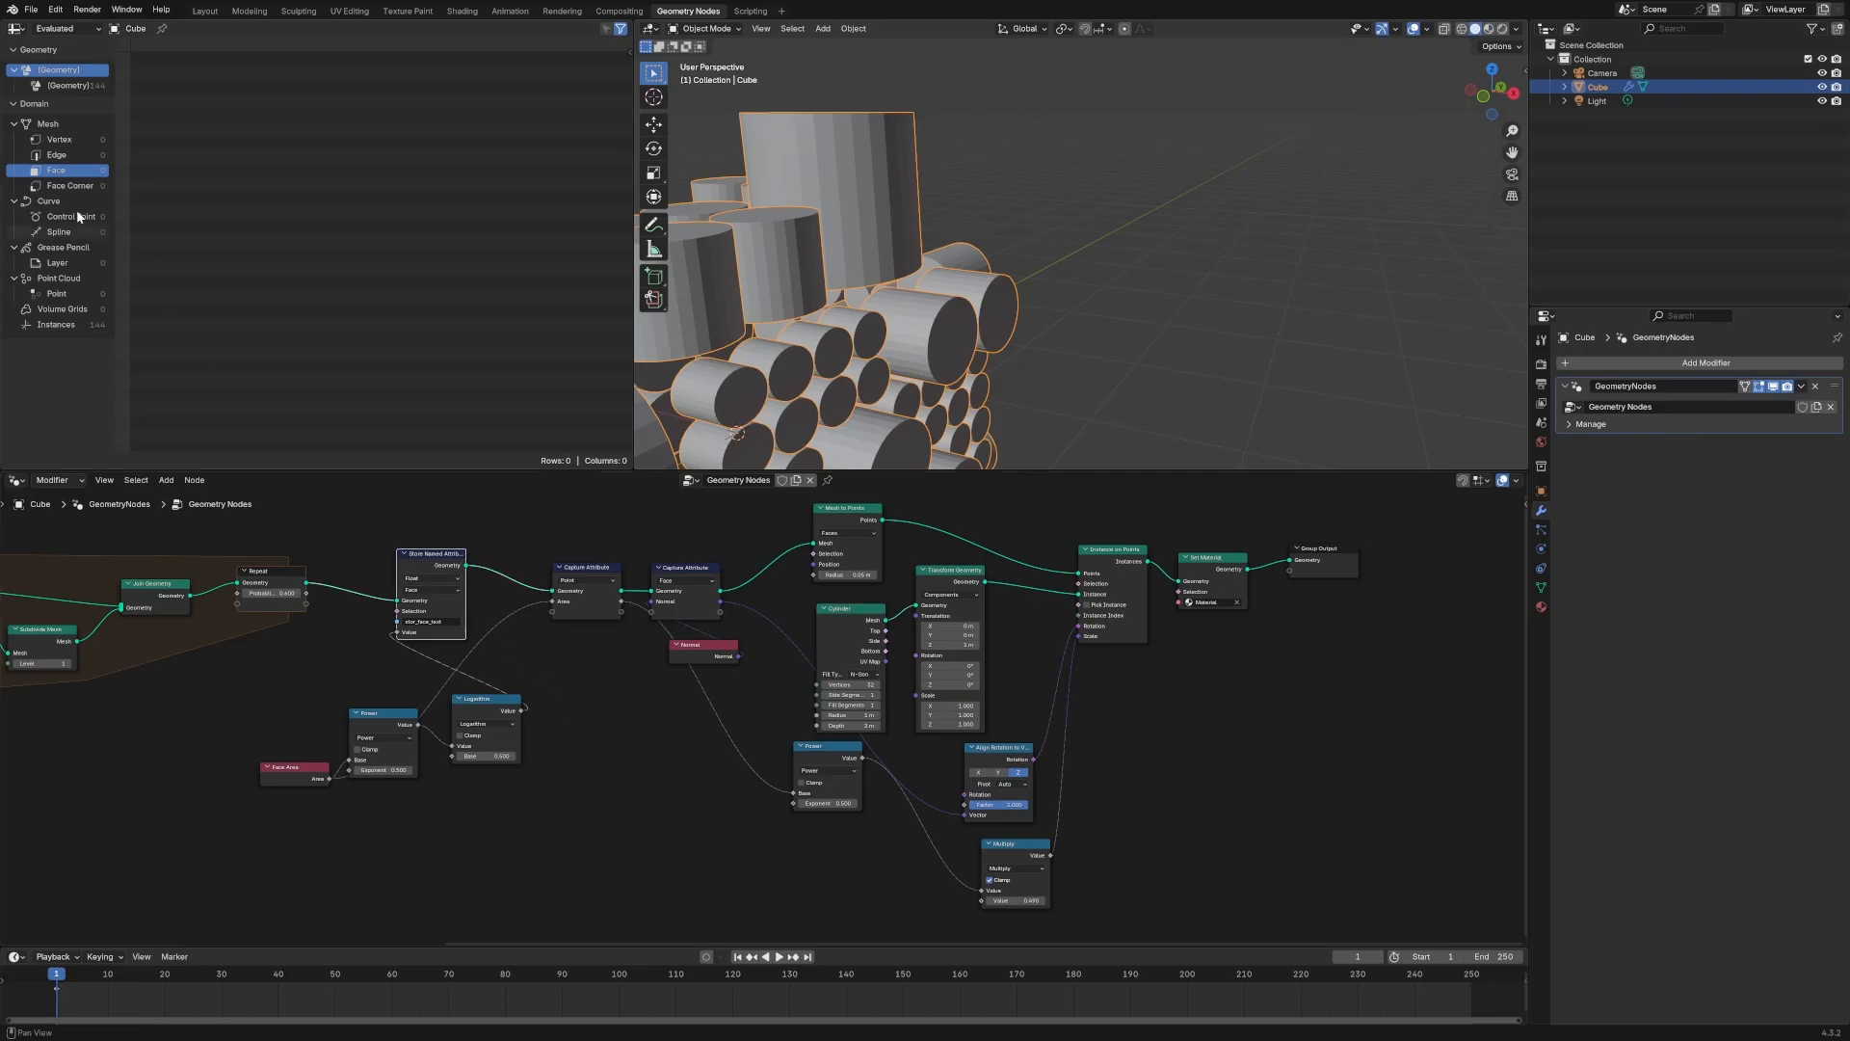
left_click(56, 324)
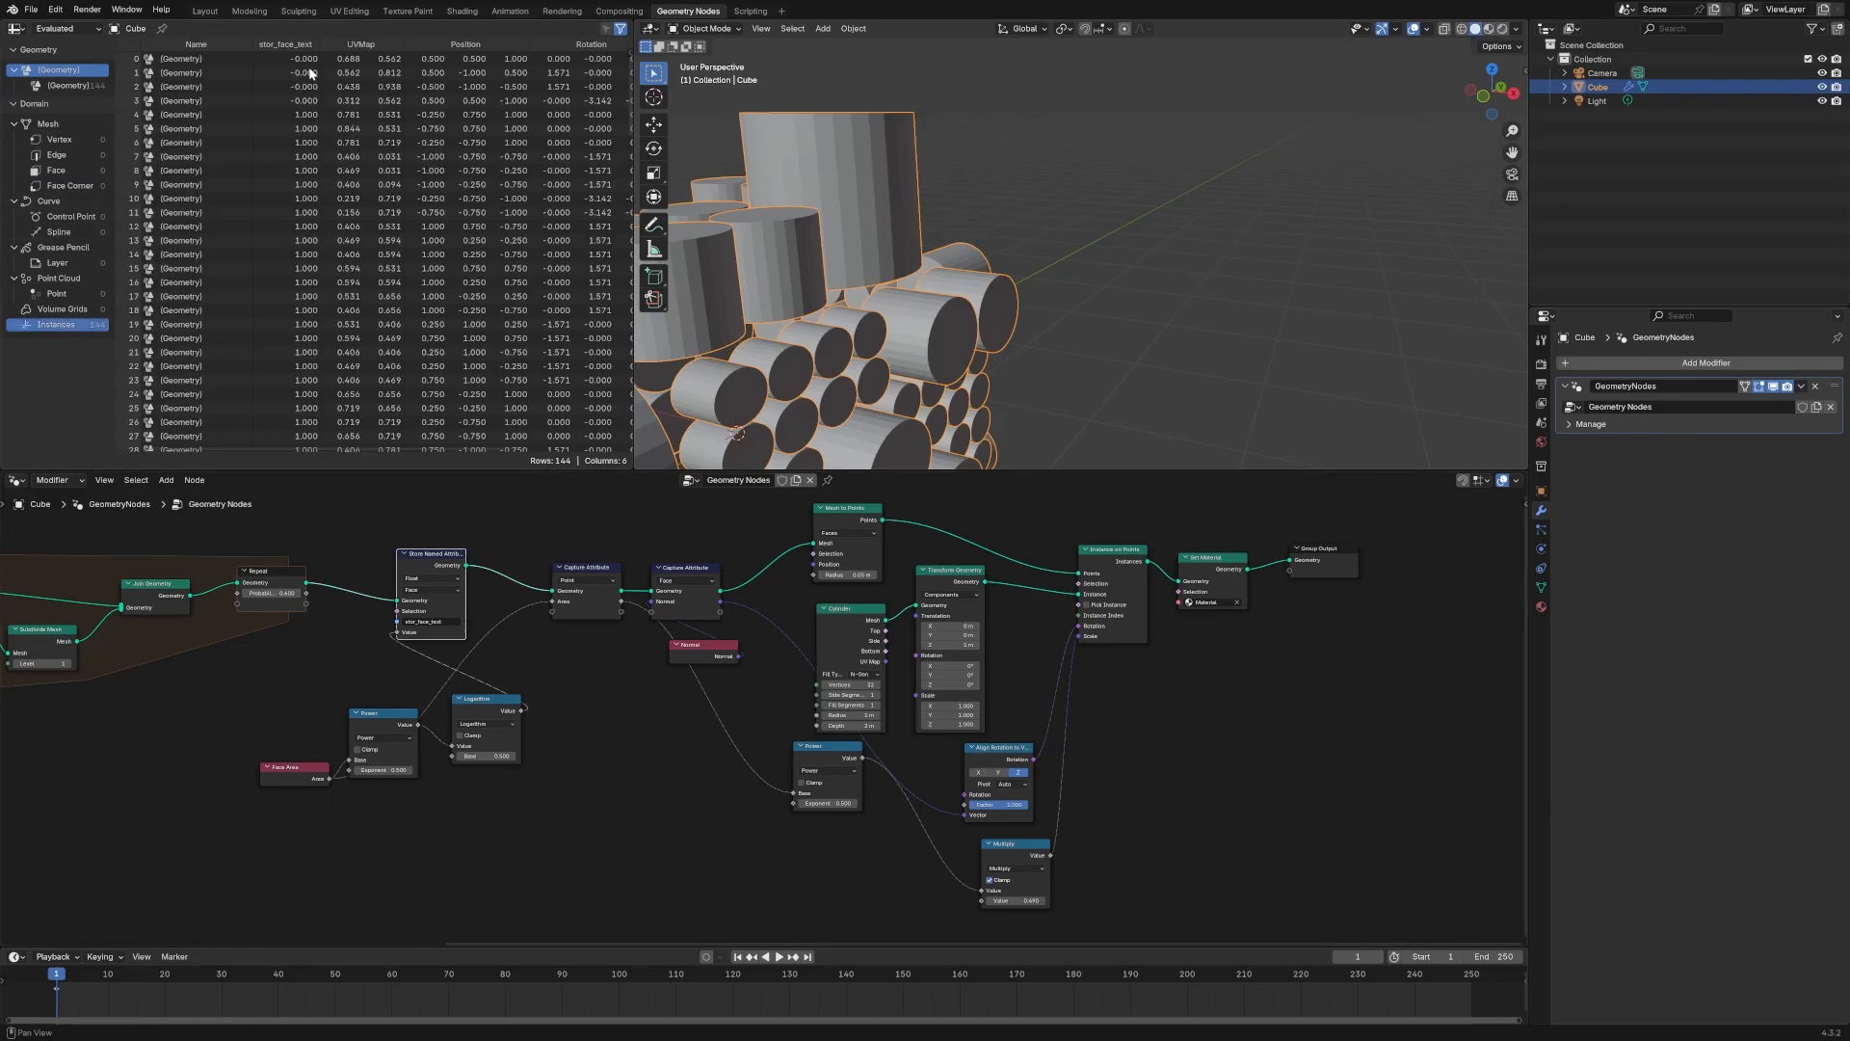
left_click(461, 11)
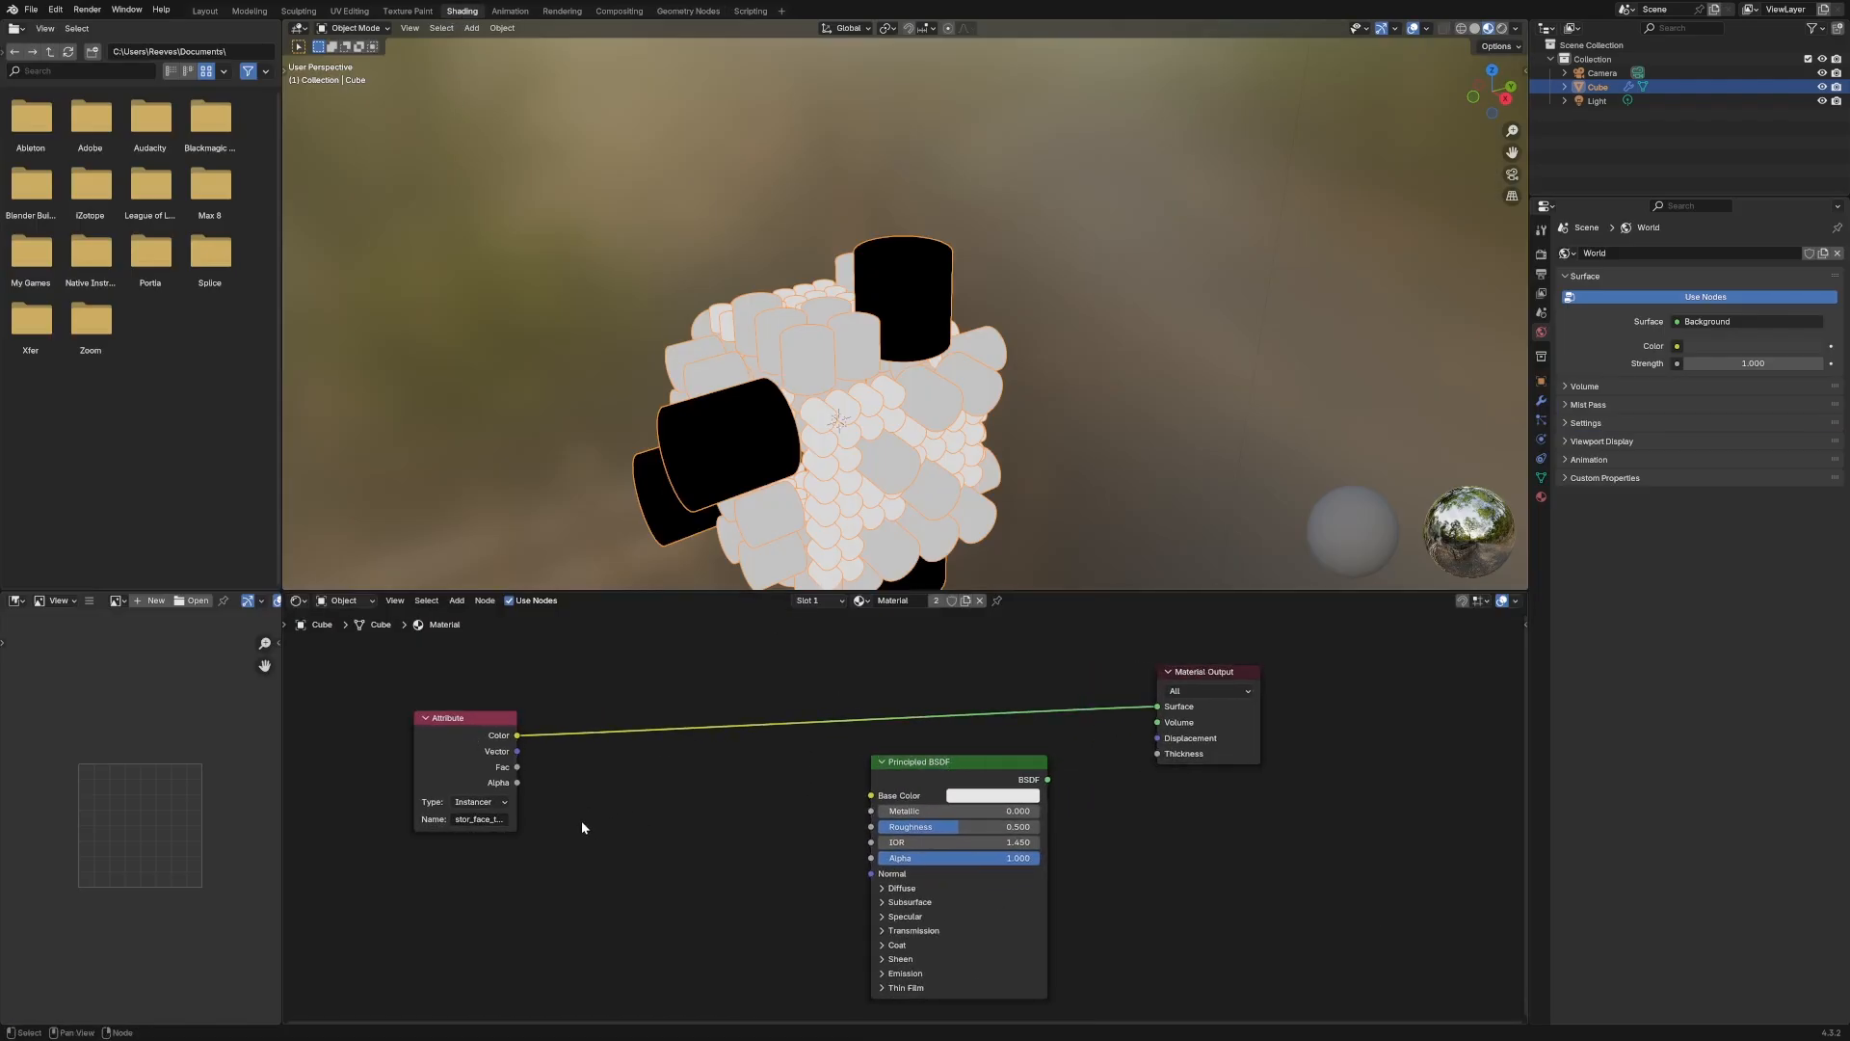
Add a Color Ramp node between the Attribute and the BSDF base color
left_click(455, 599)
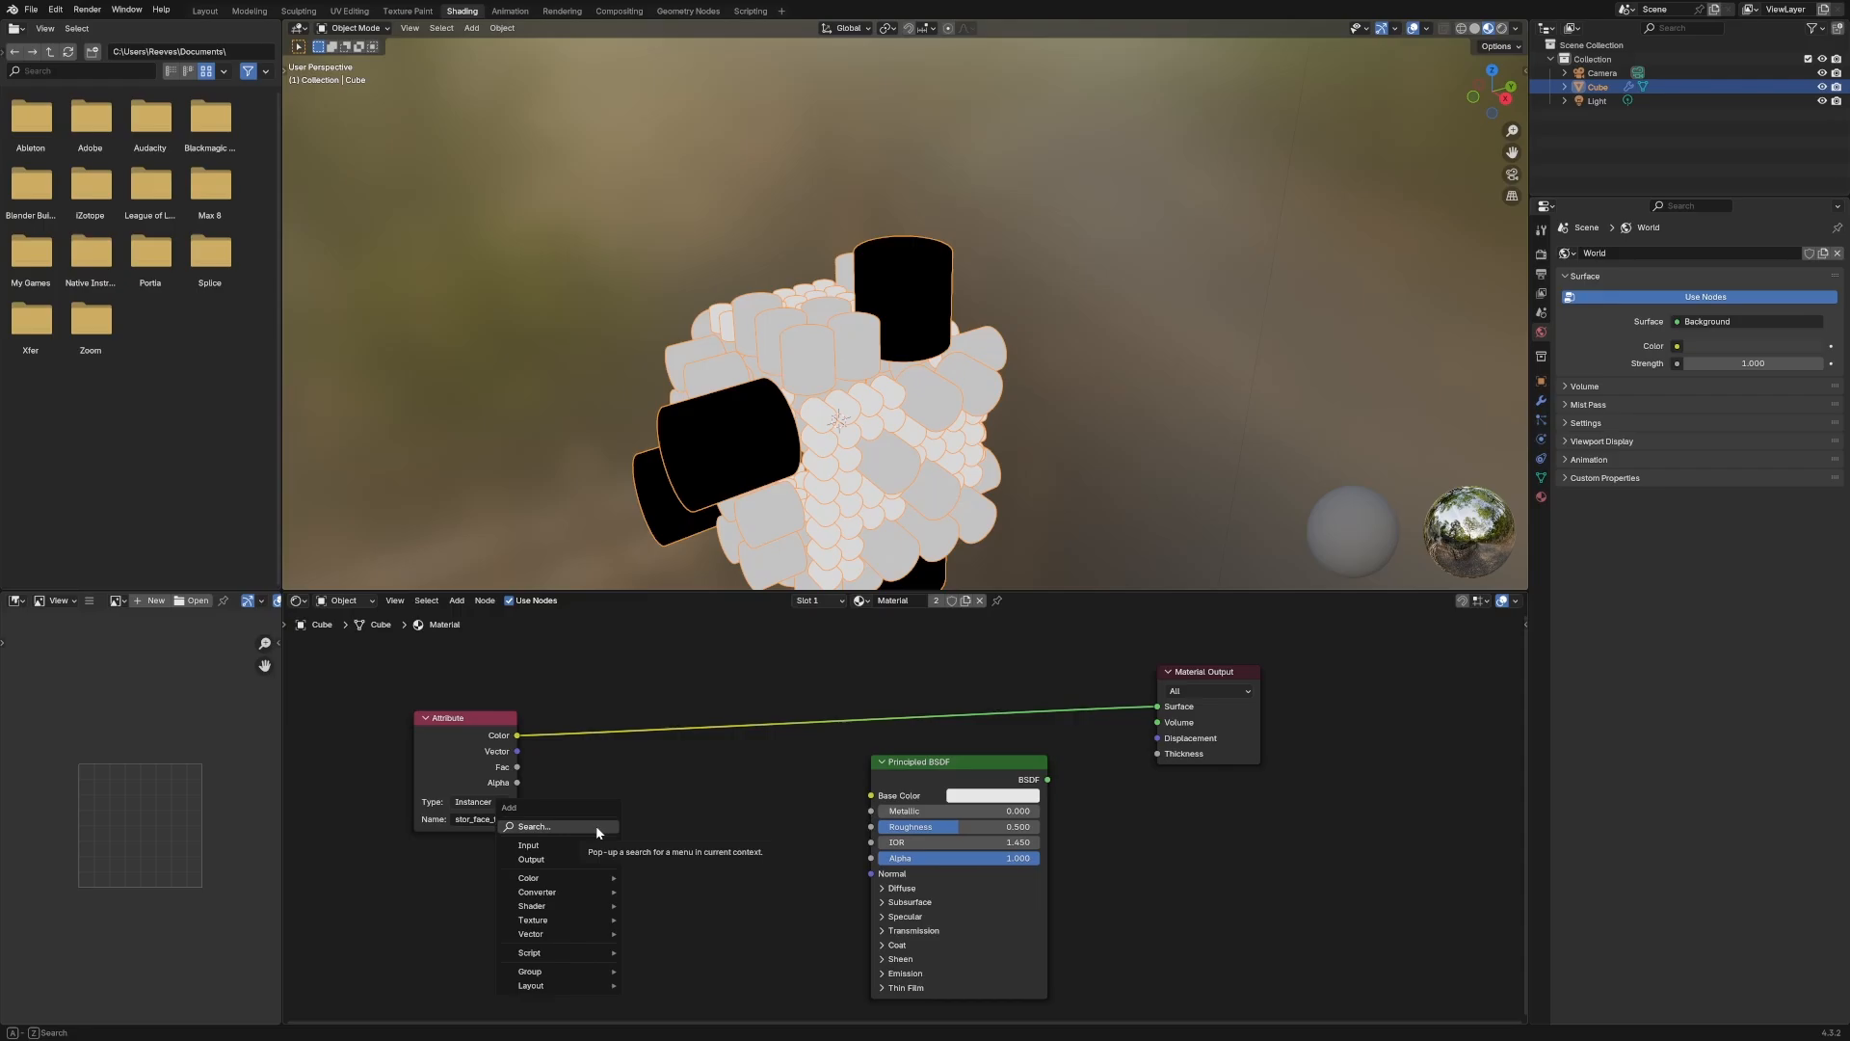
type("color")
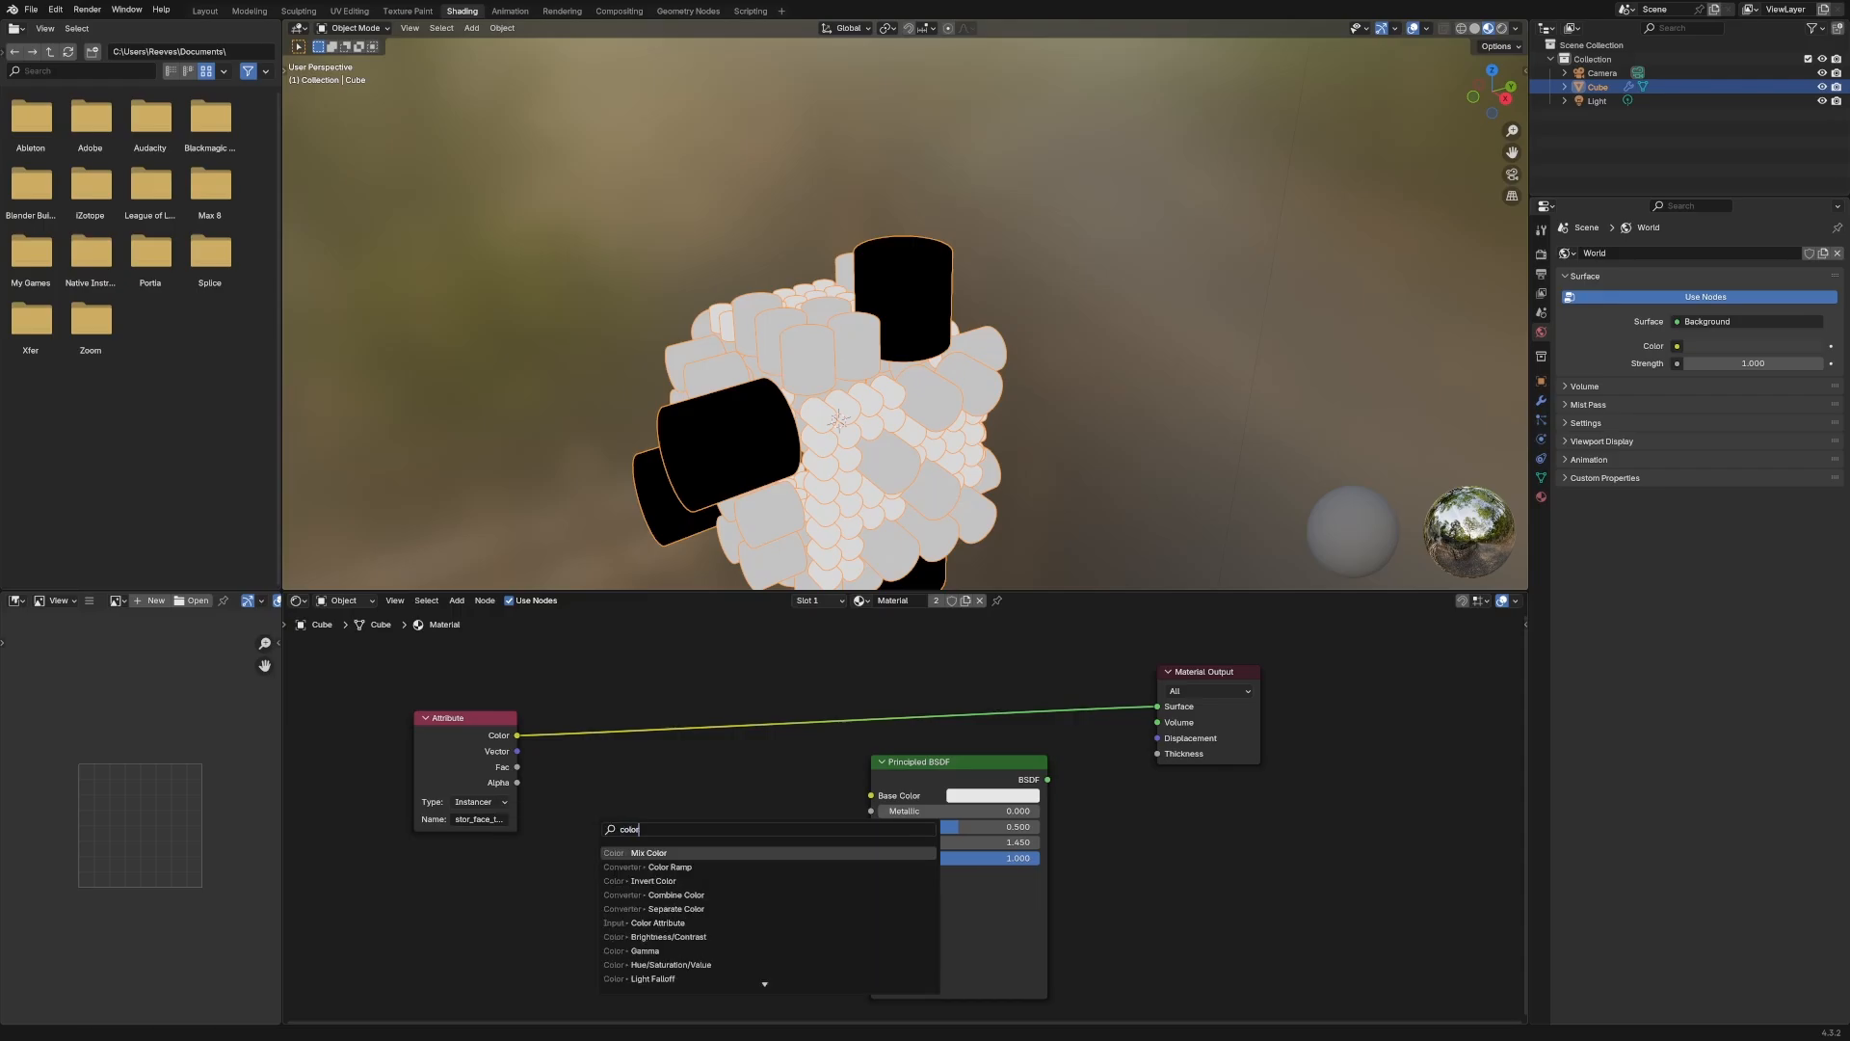
left_click(647, 867)
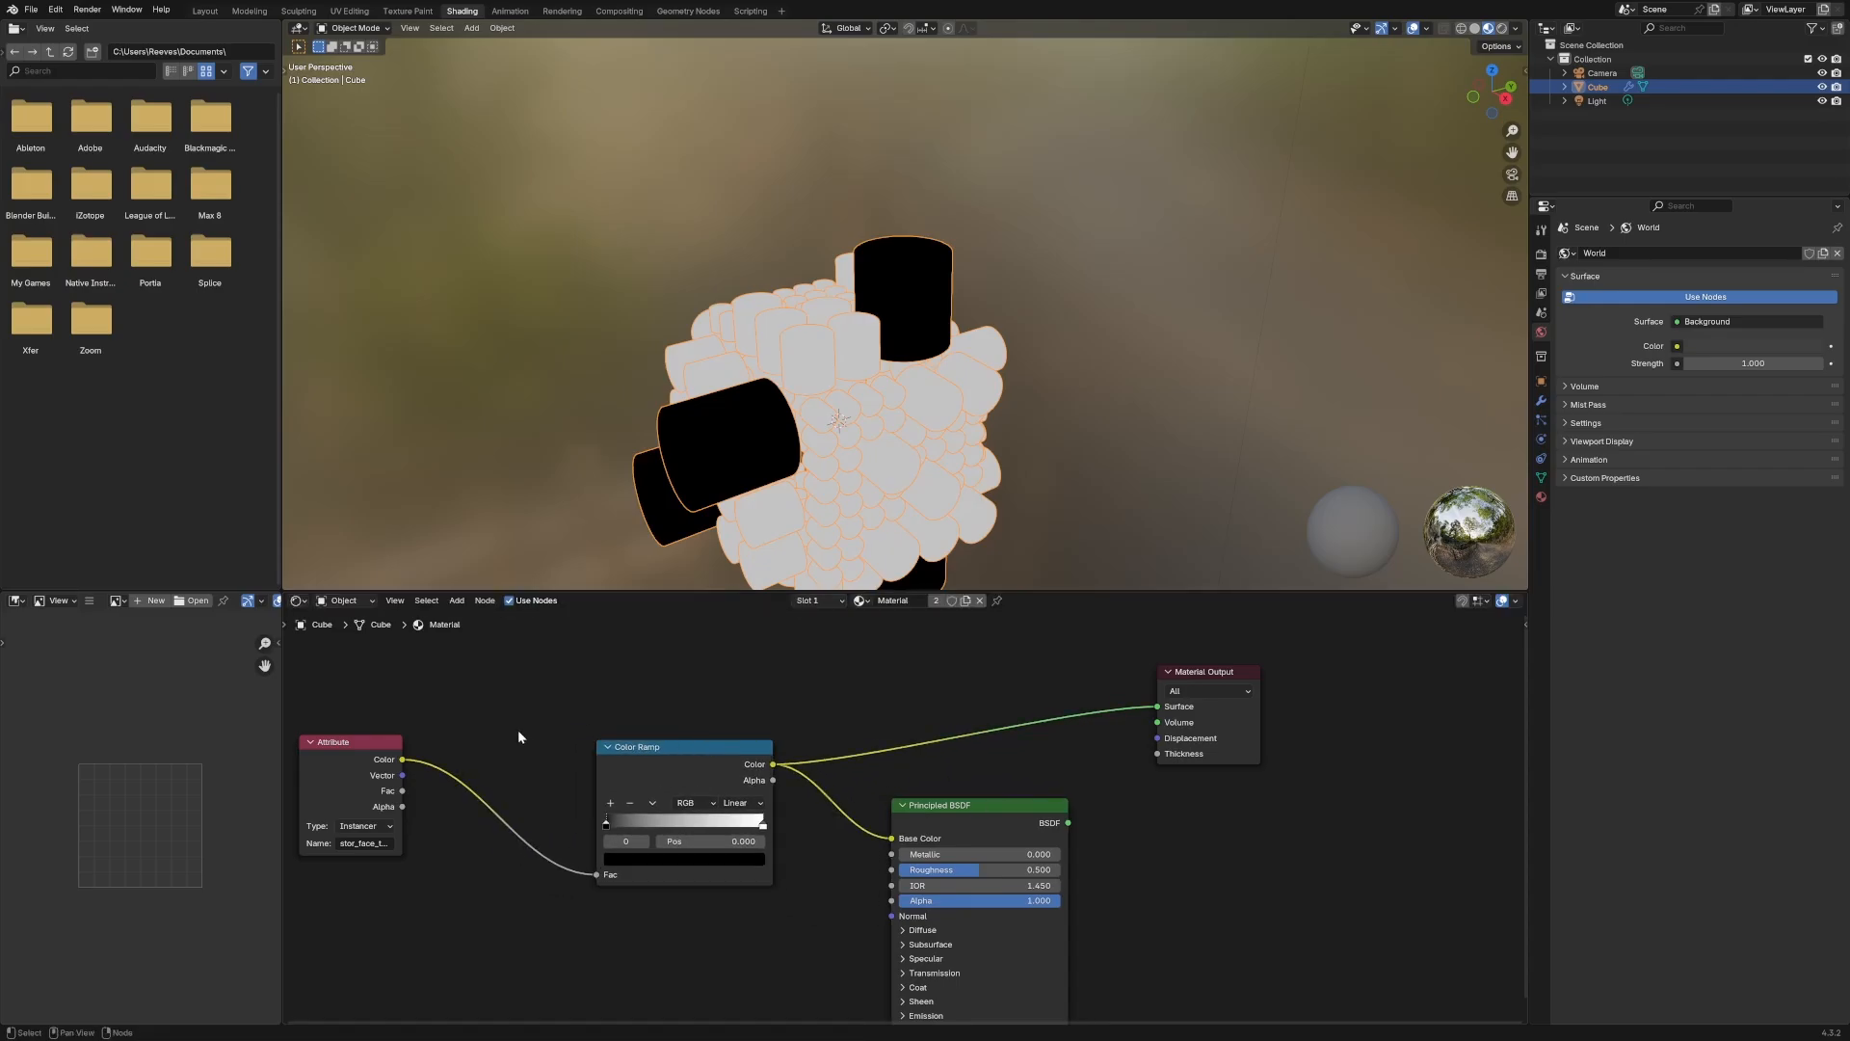
Add a Map Range (From Max 2) before the ramp and set the ramp interpolation to Constant
left_click(457, 600)
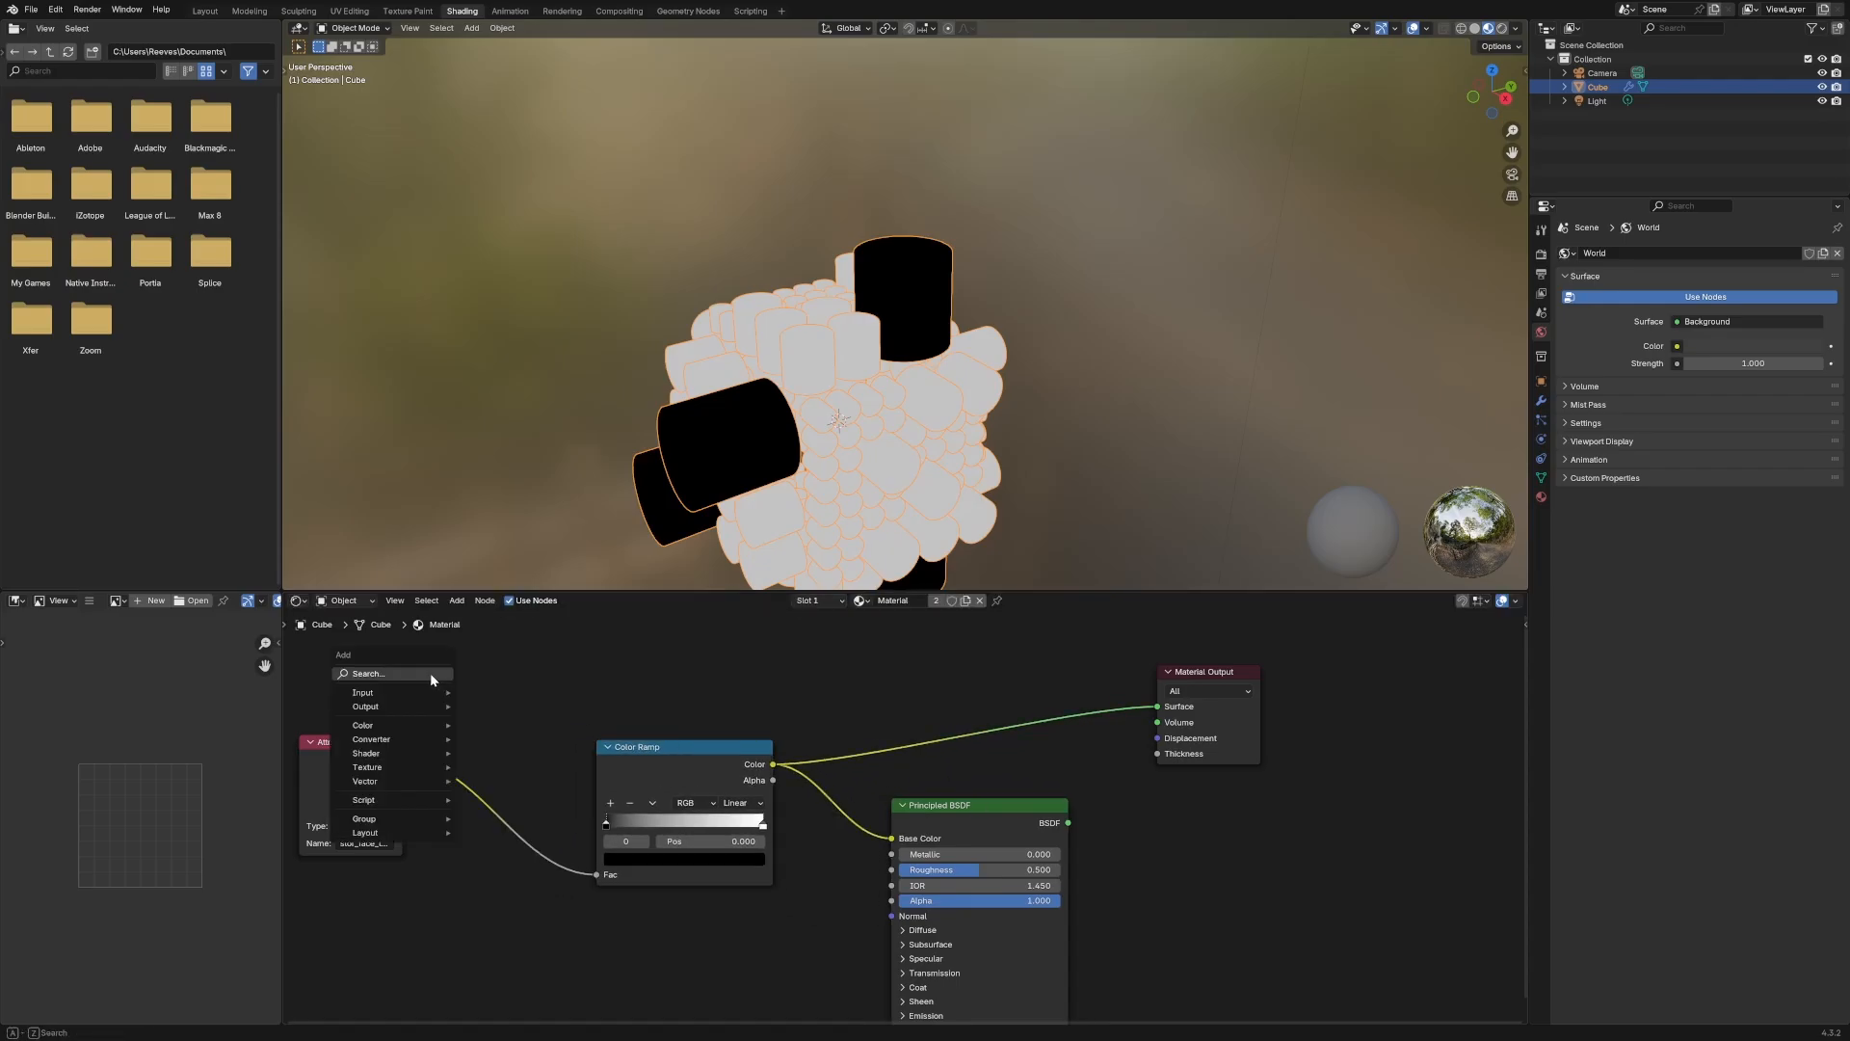
type("mapo")
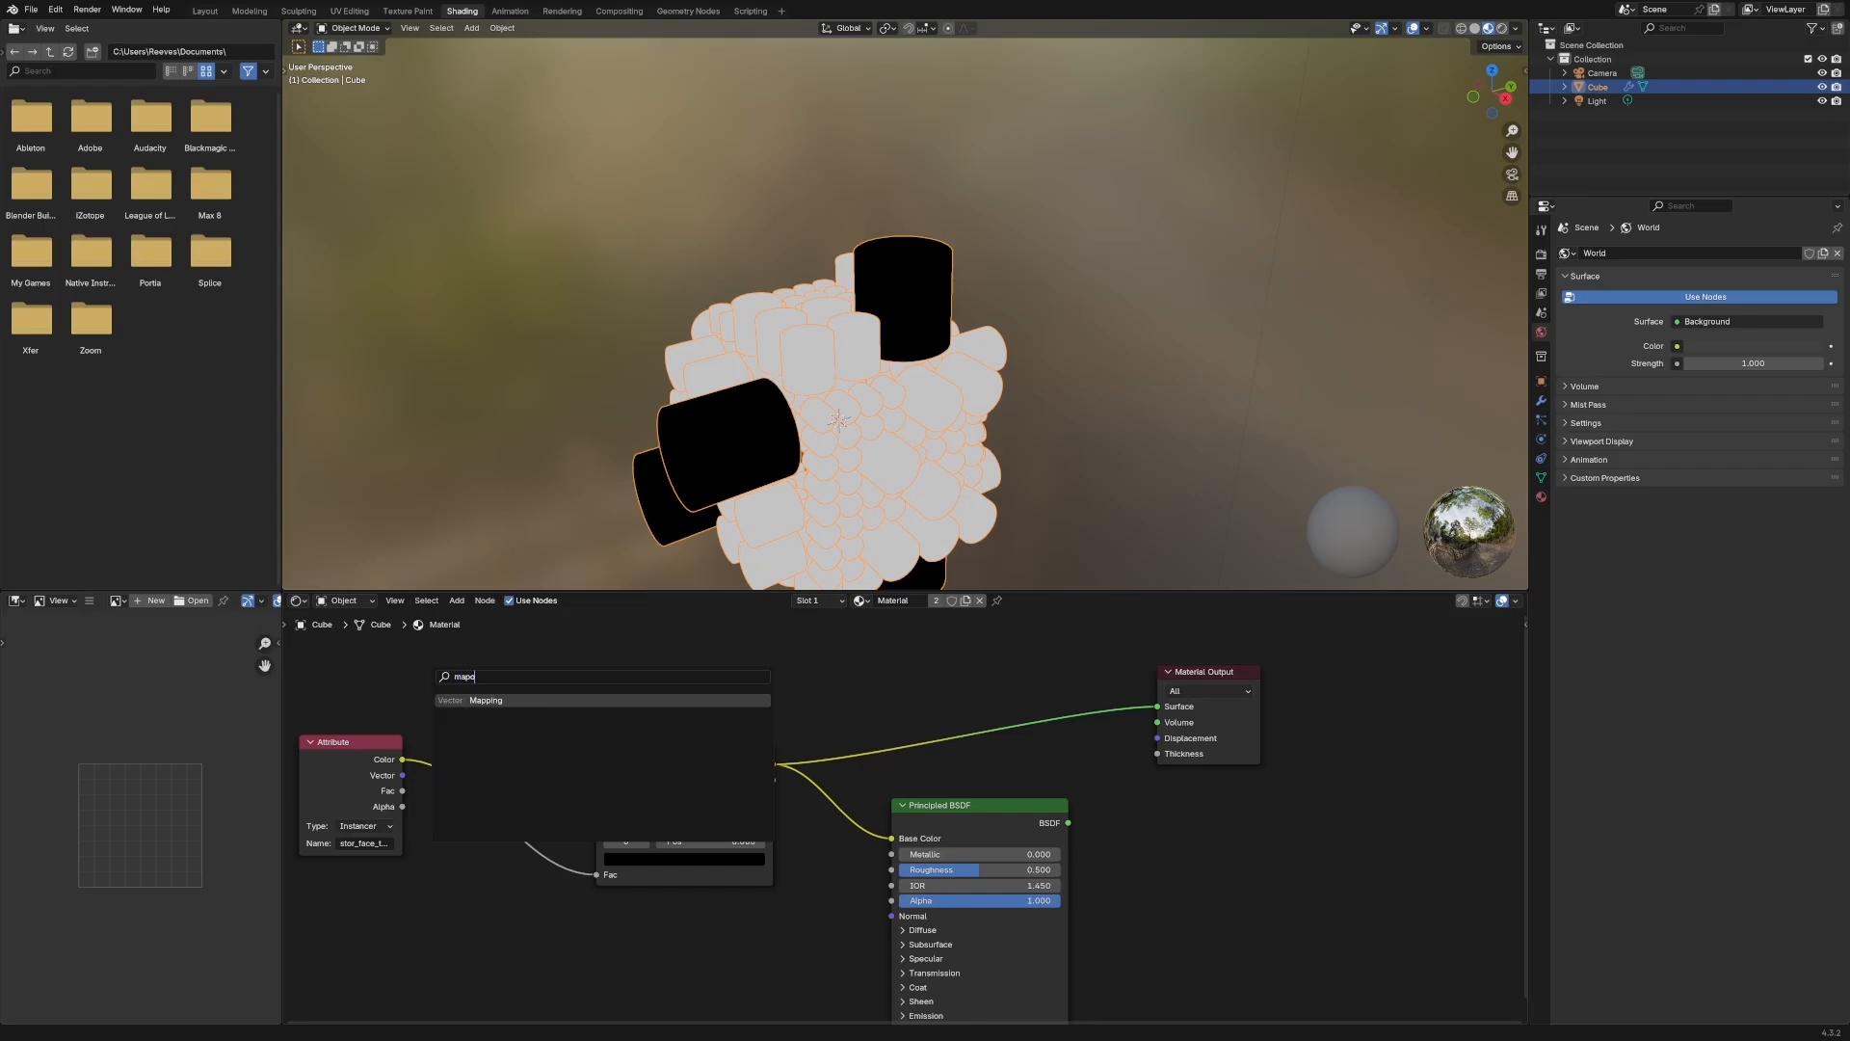
left_click(486, 699)
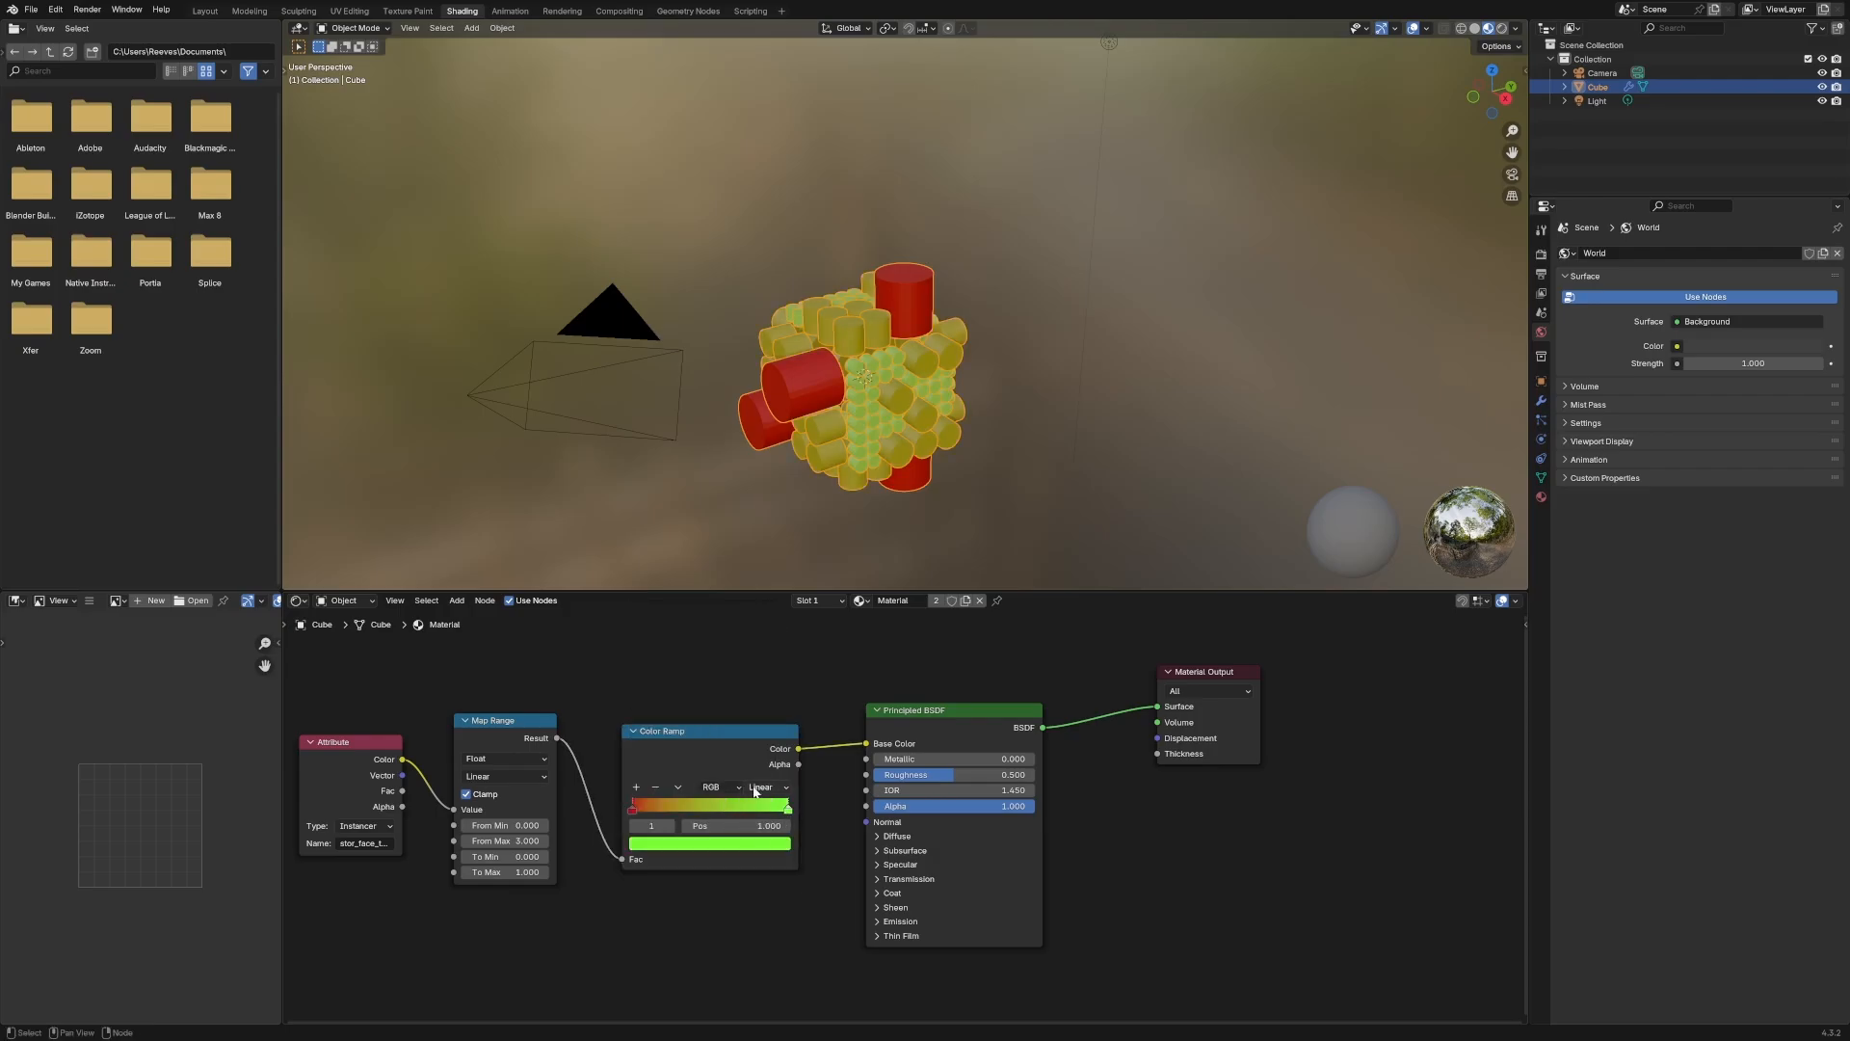
left_click(765, 786)
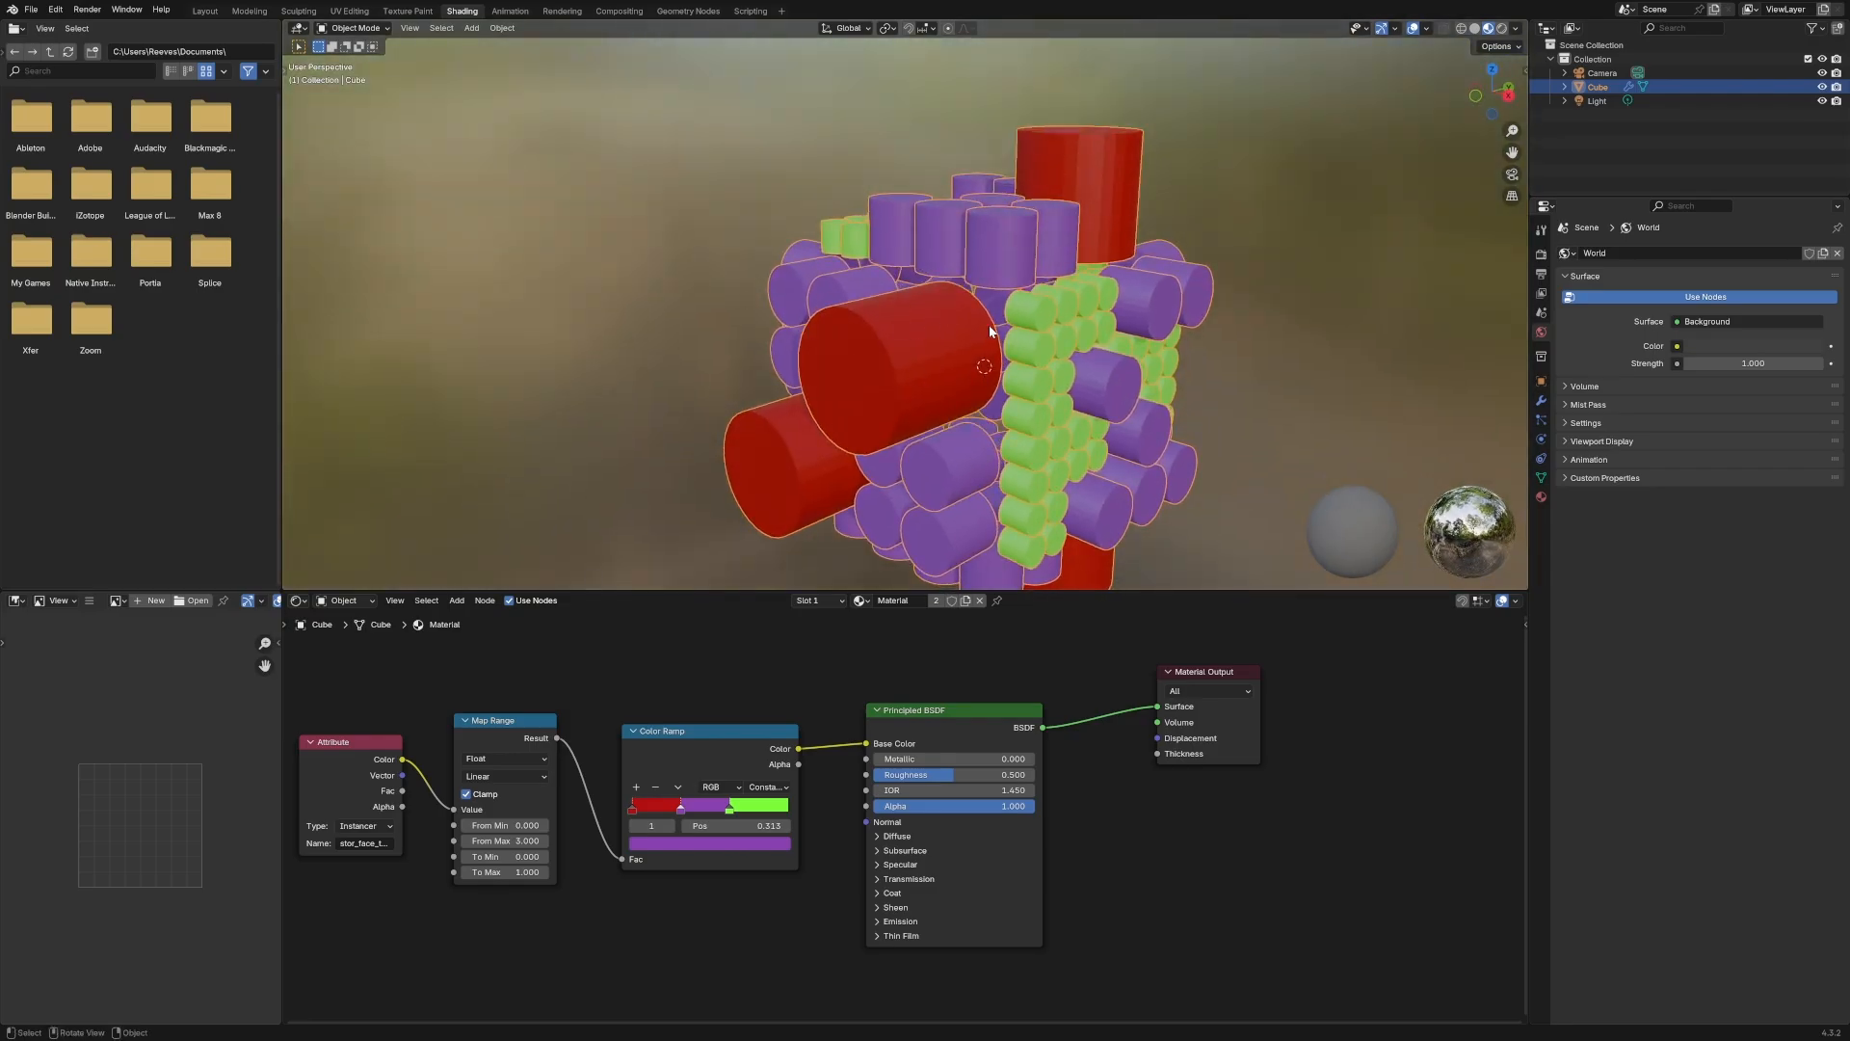
Raise the Repeat Zone iterations in Geometry Nodes, then set Map Range From Max to 4 in Shading
left_click(686, 12)
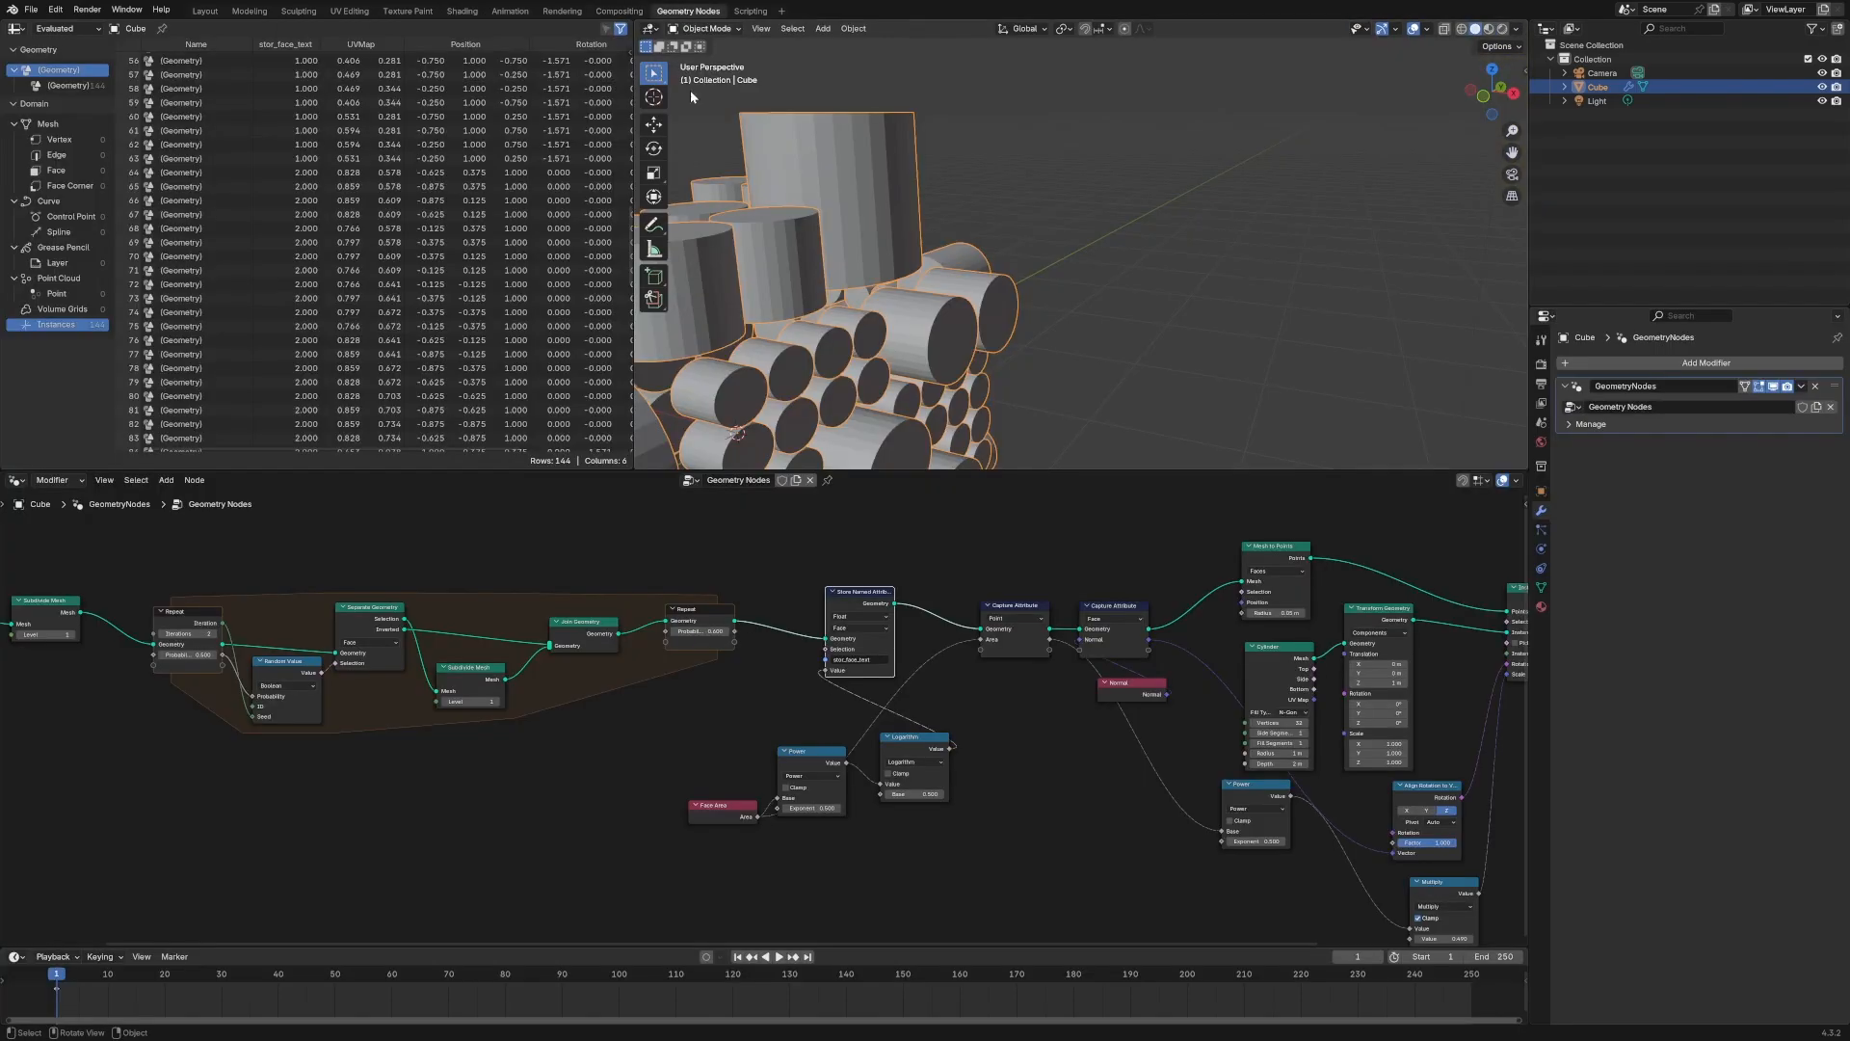
left_click(189, 635)
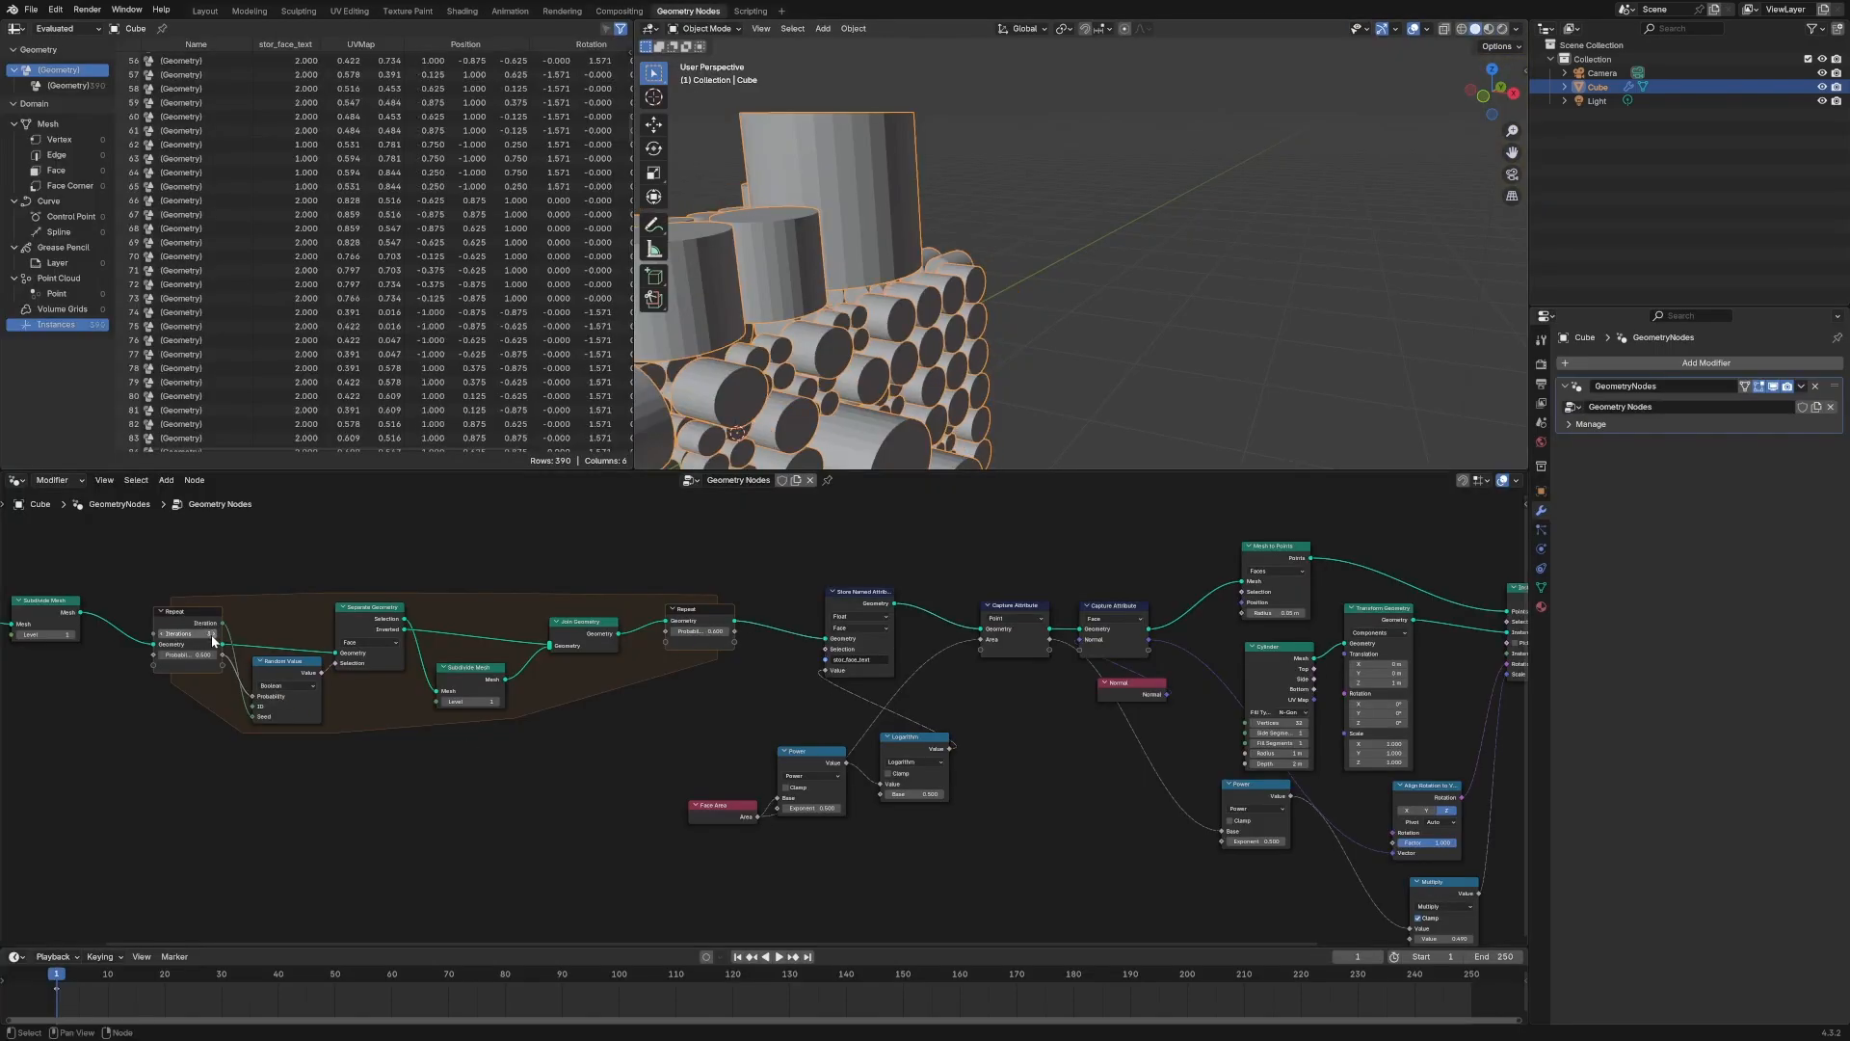
left_click(461, 10)
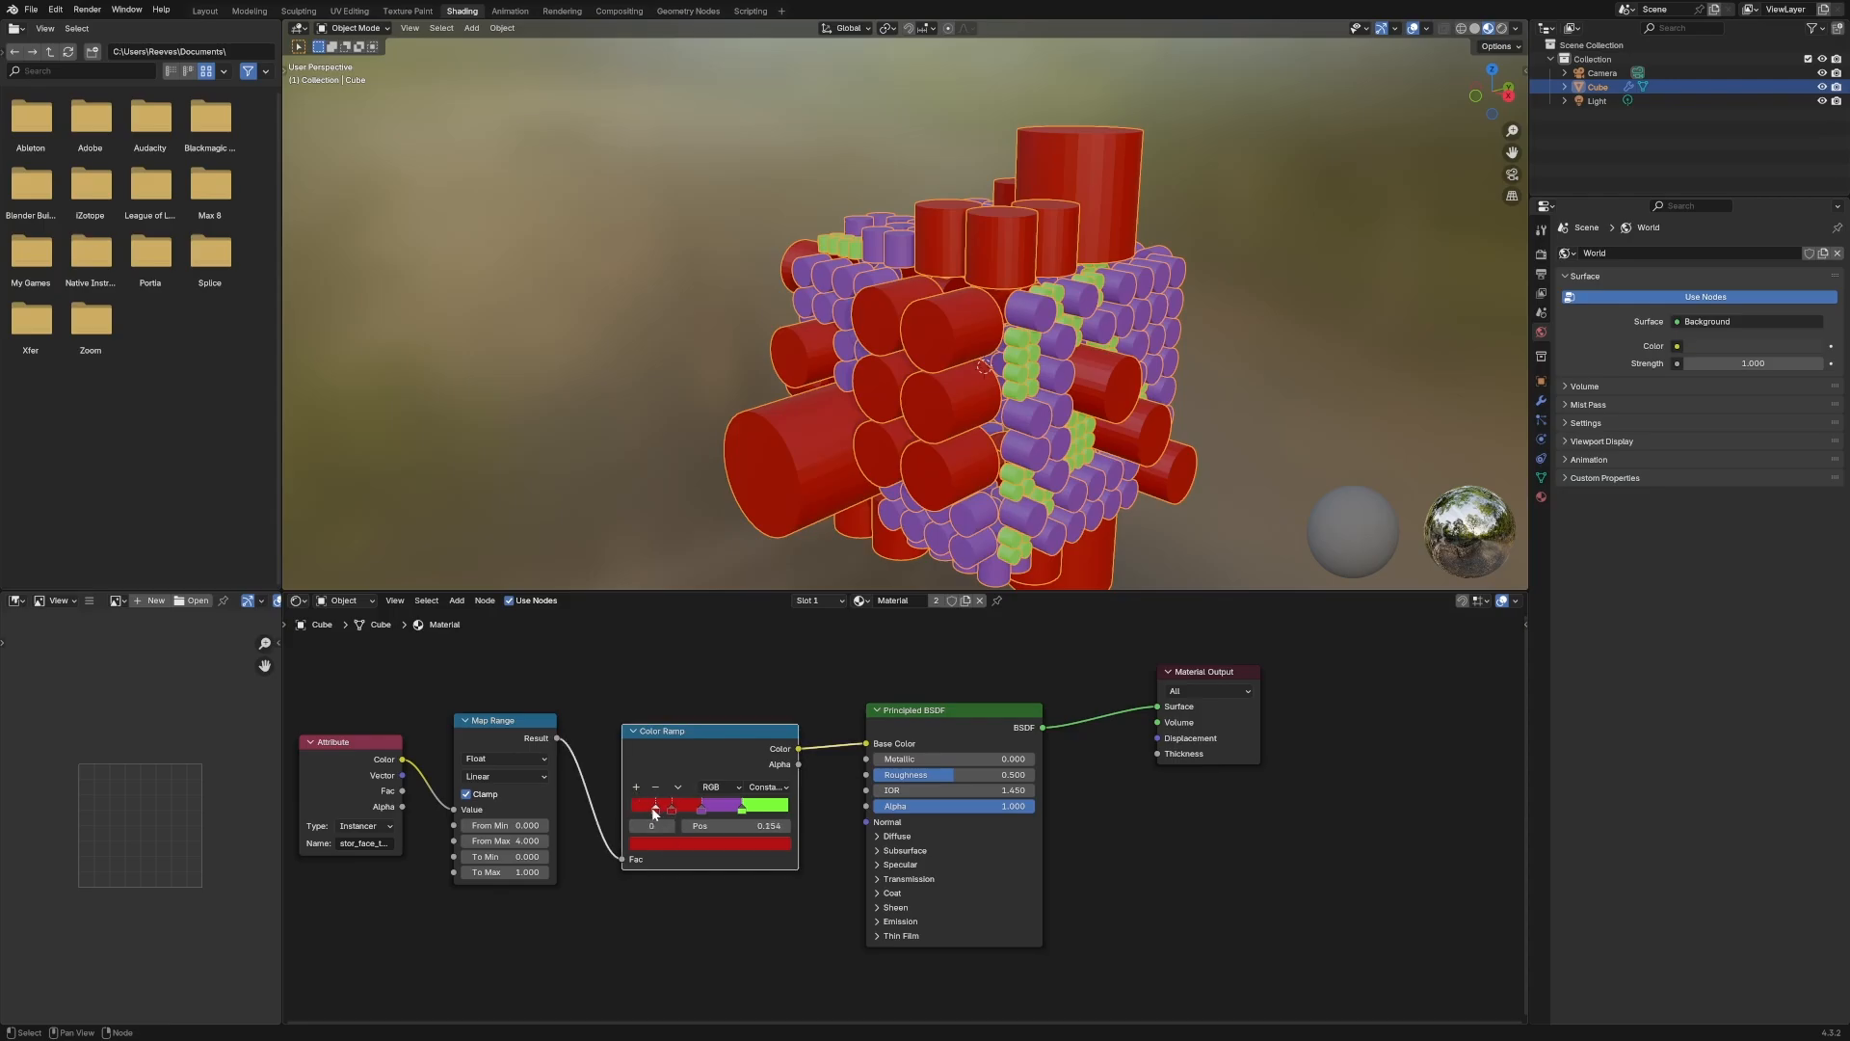
Add a dark color stop near position 0.127 on the ramp and bring the model back into view
left_click(652, 806)
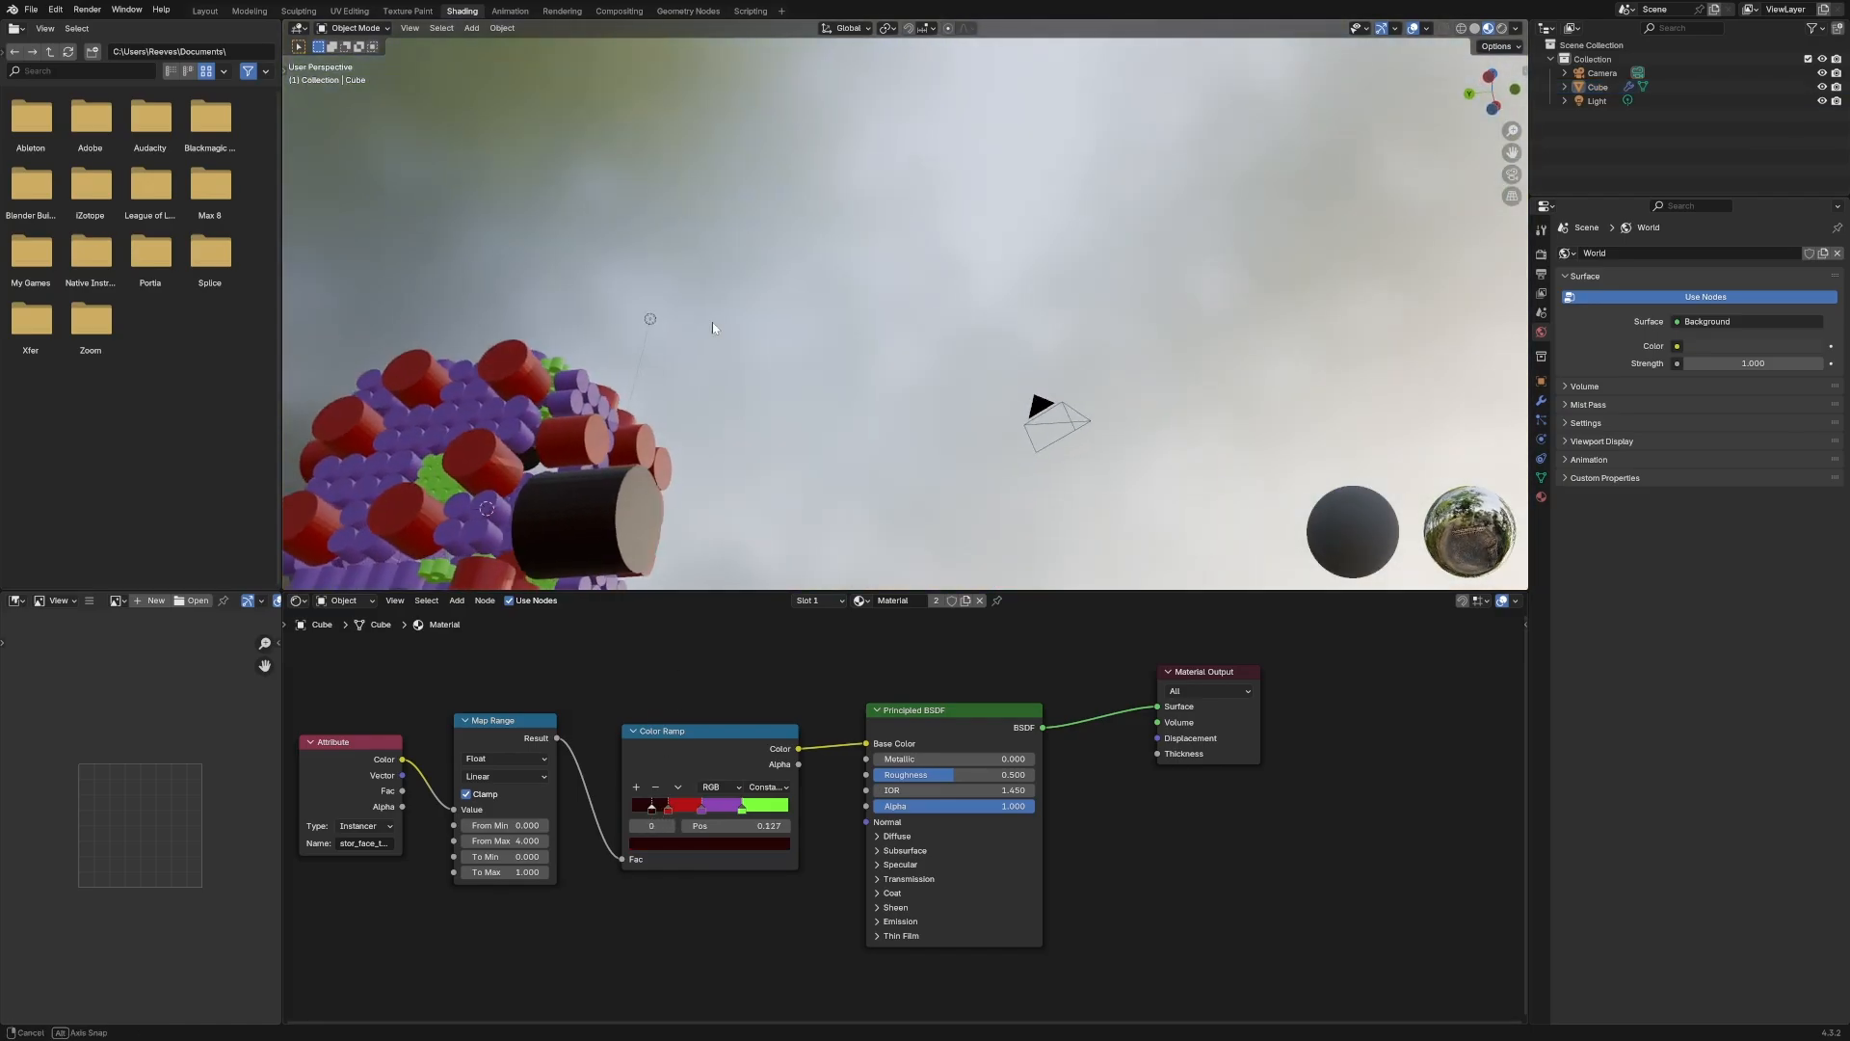
left_click_drag(713, 328, 602, 349)
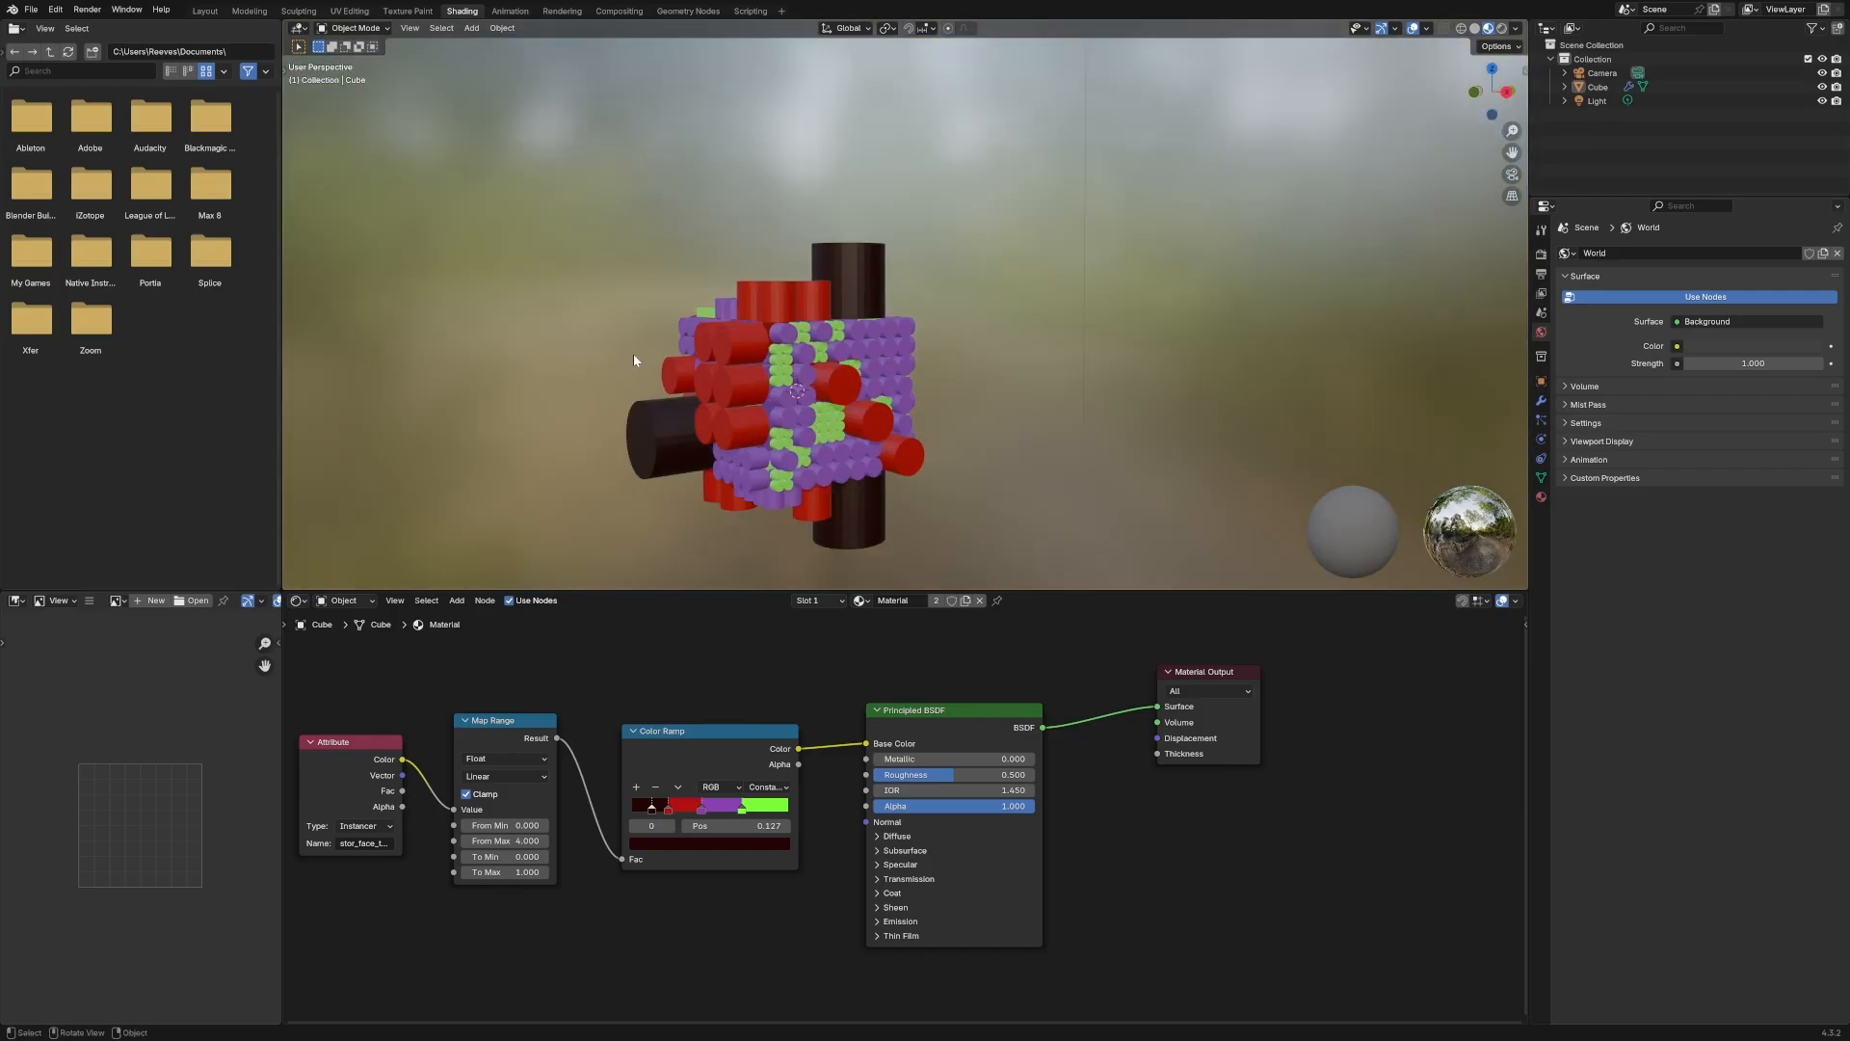
mouse_move(644, 355)
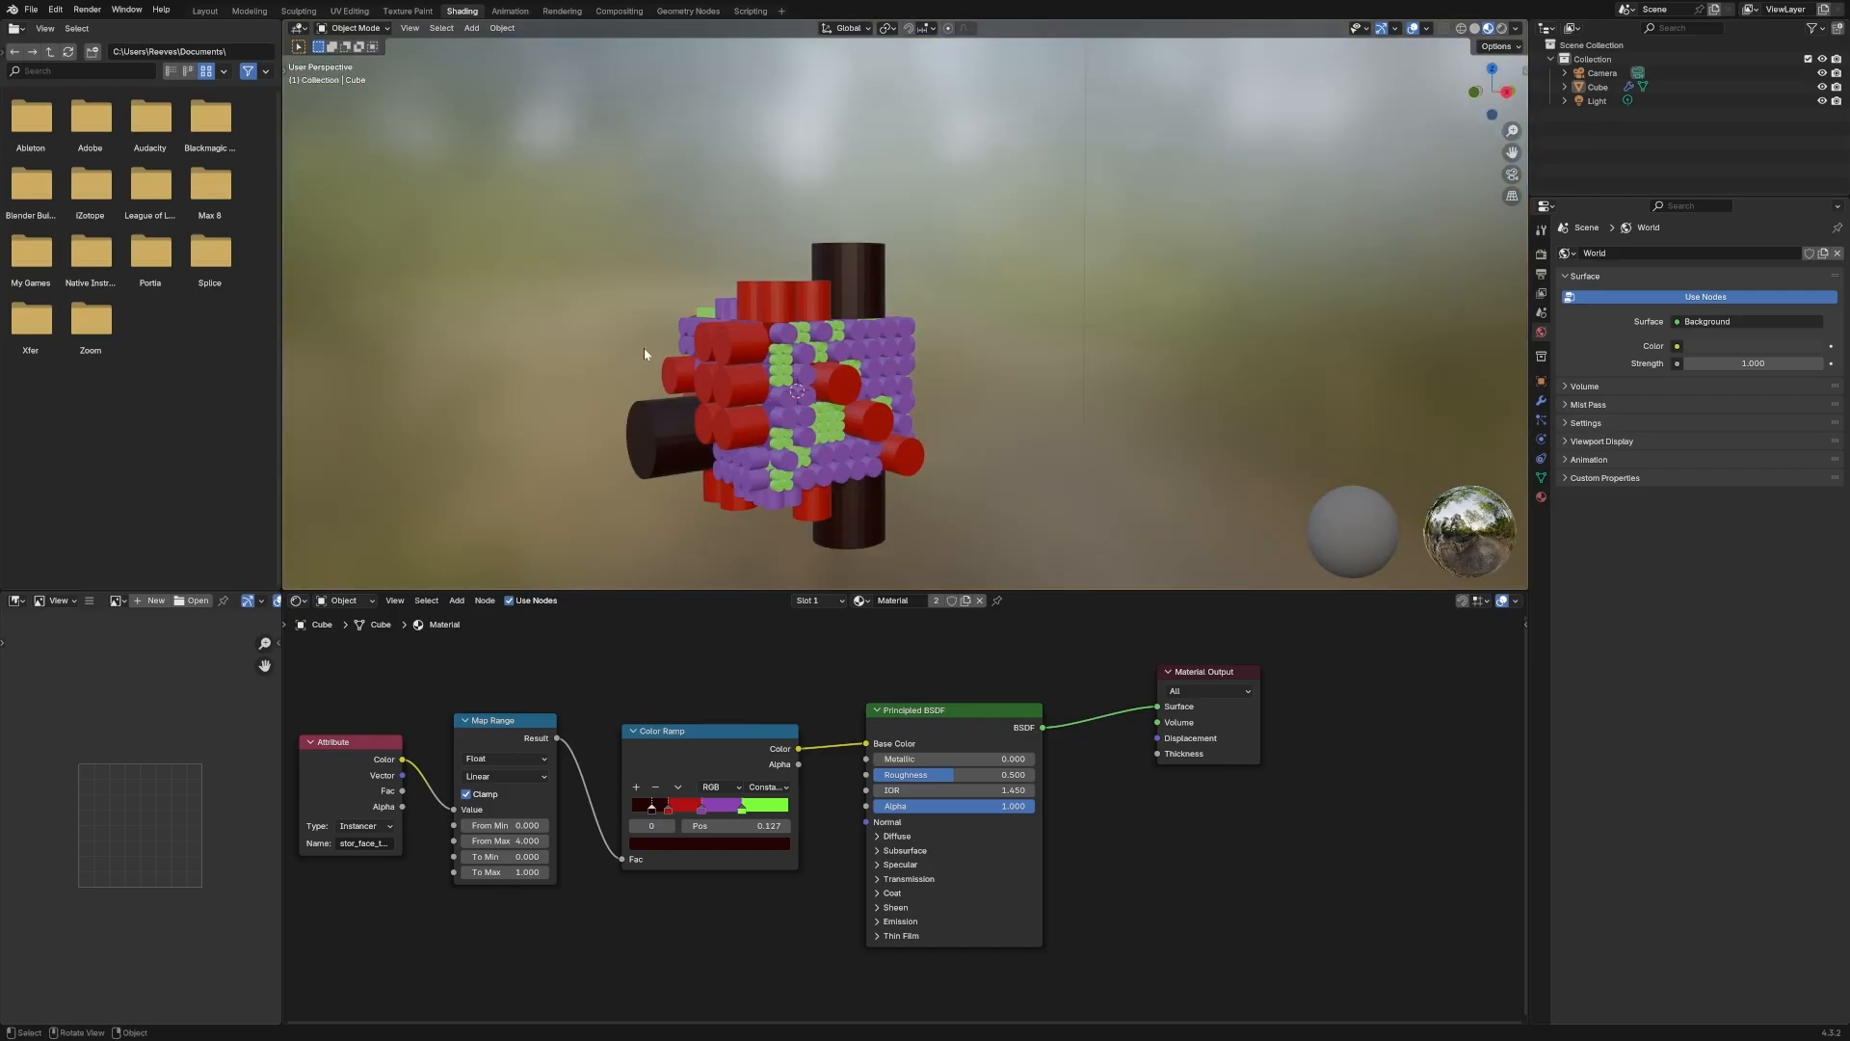
Return to the Geometry Nodes workspace and pan to the Subdivide Mesh and Repeat Zone nodes
left_click(689, 11)
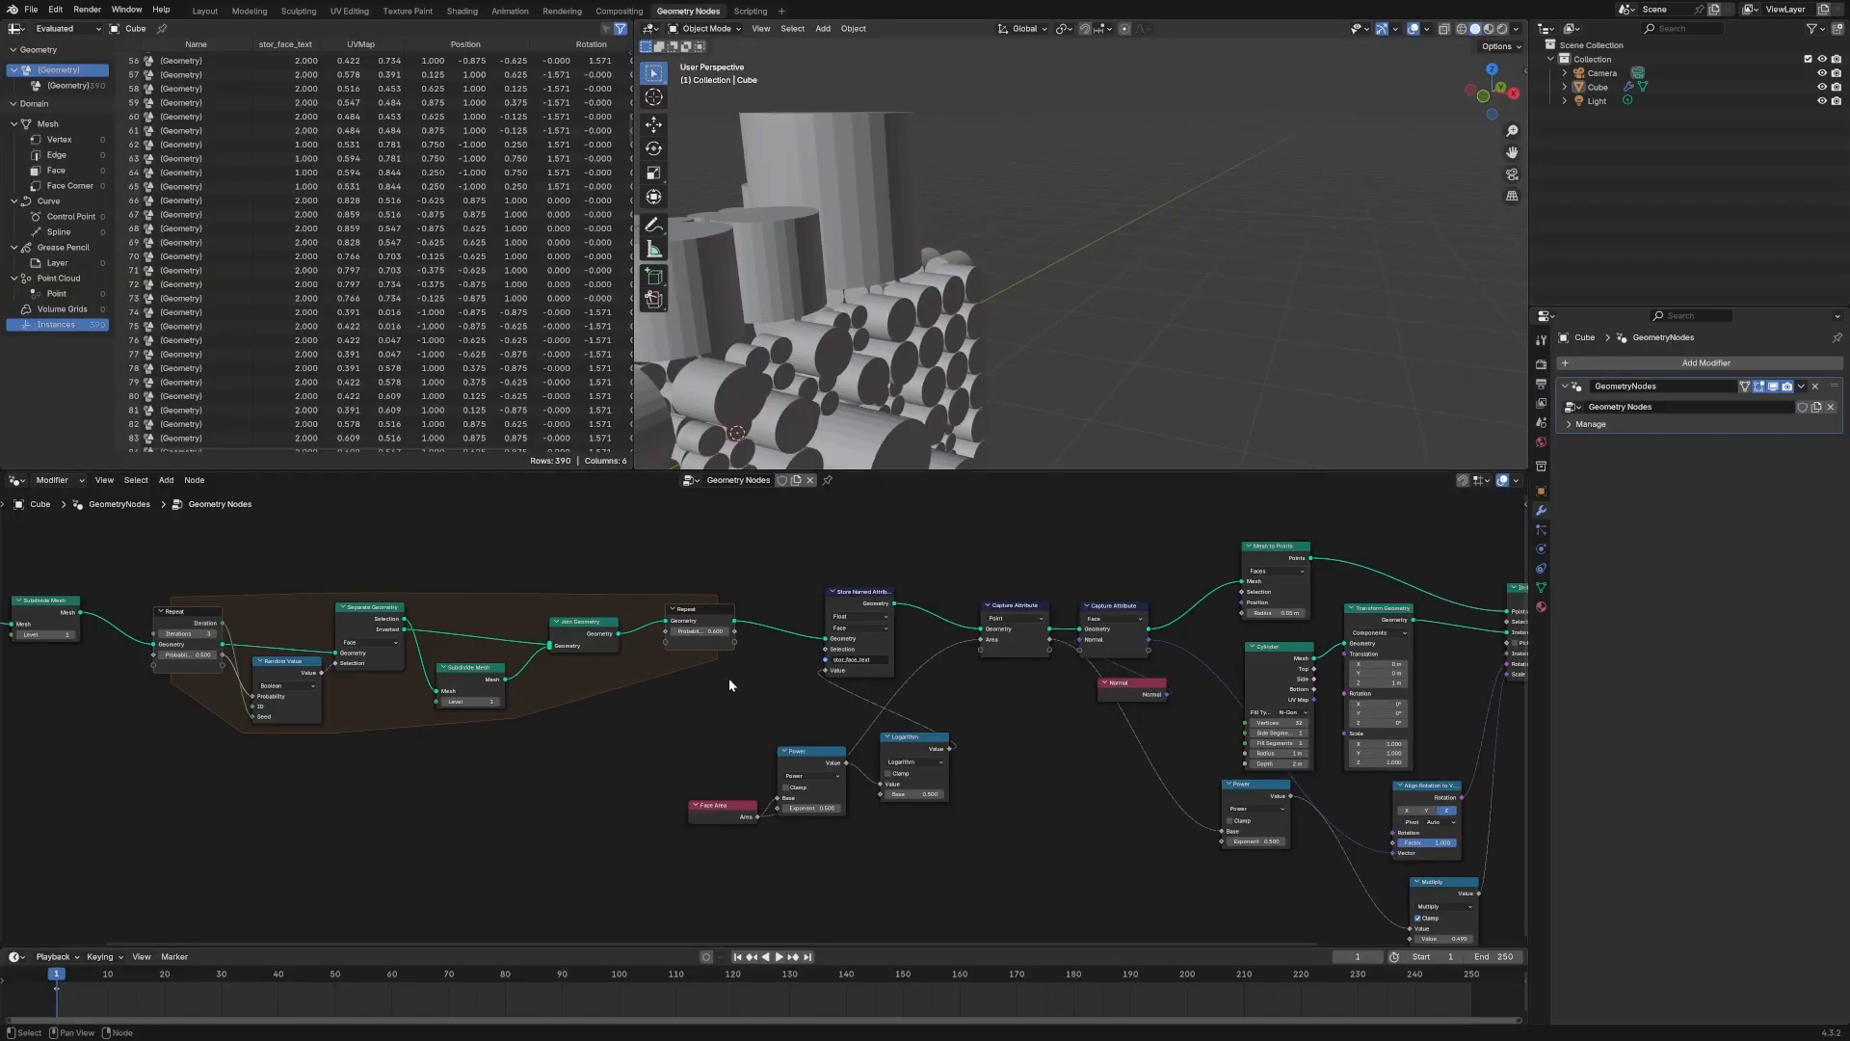
left_click(855, 589)
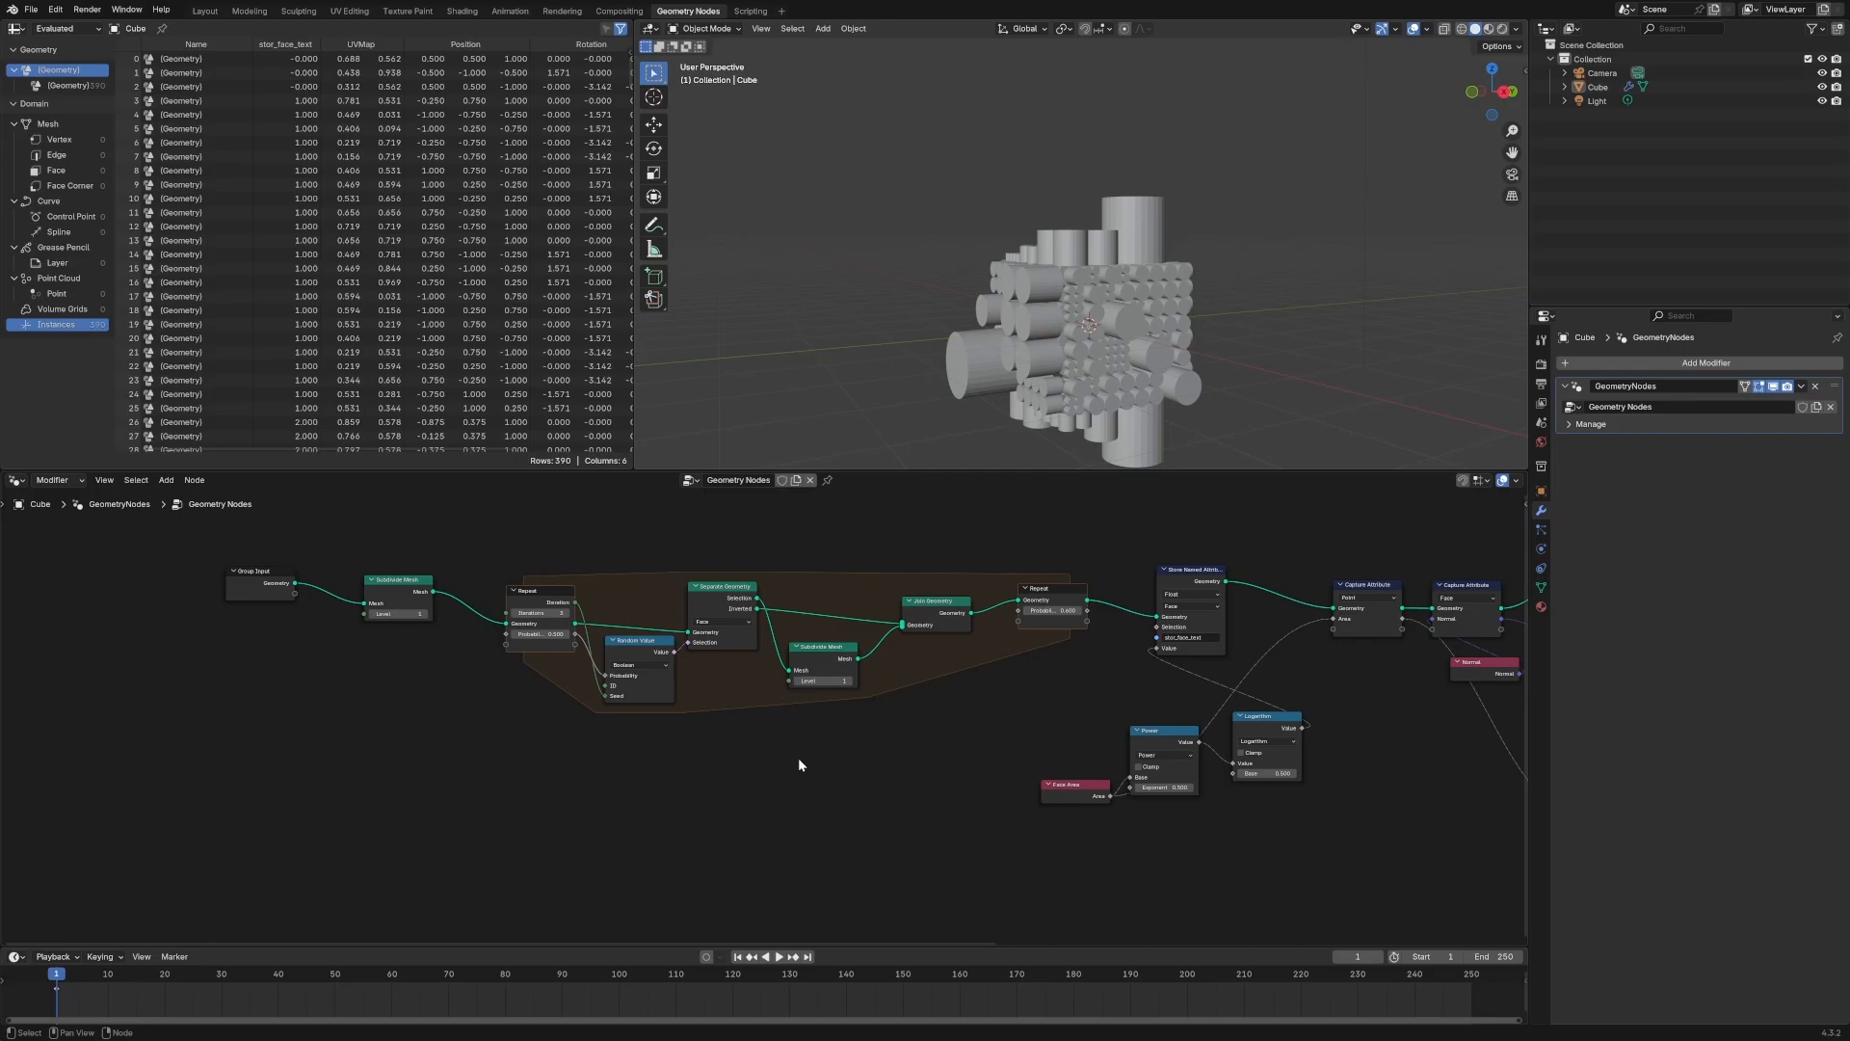
mouse_move(908, 750)
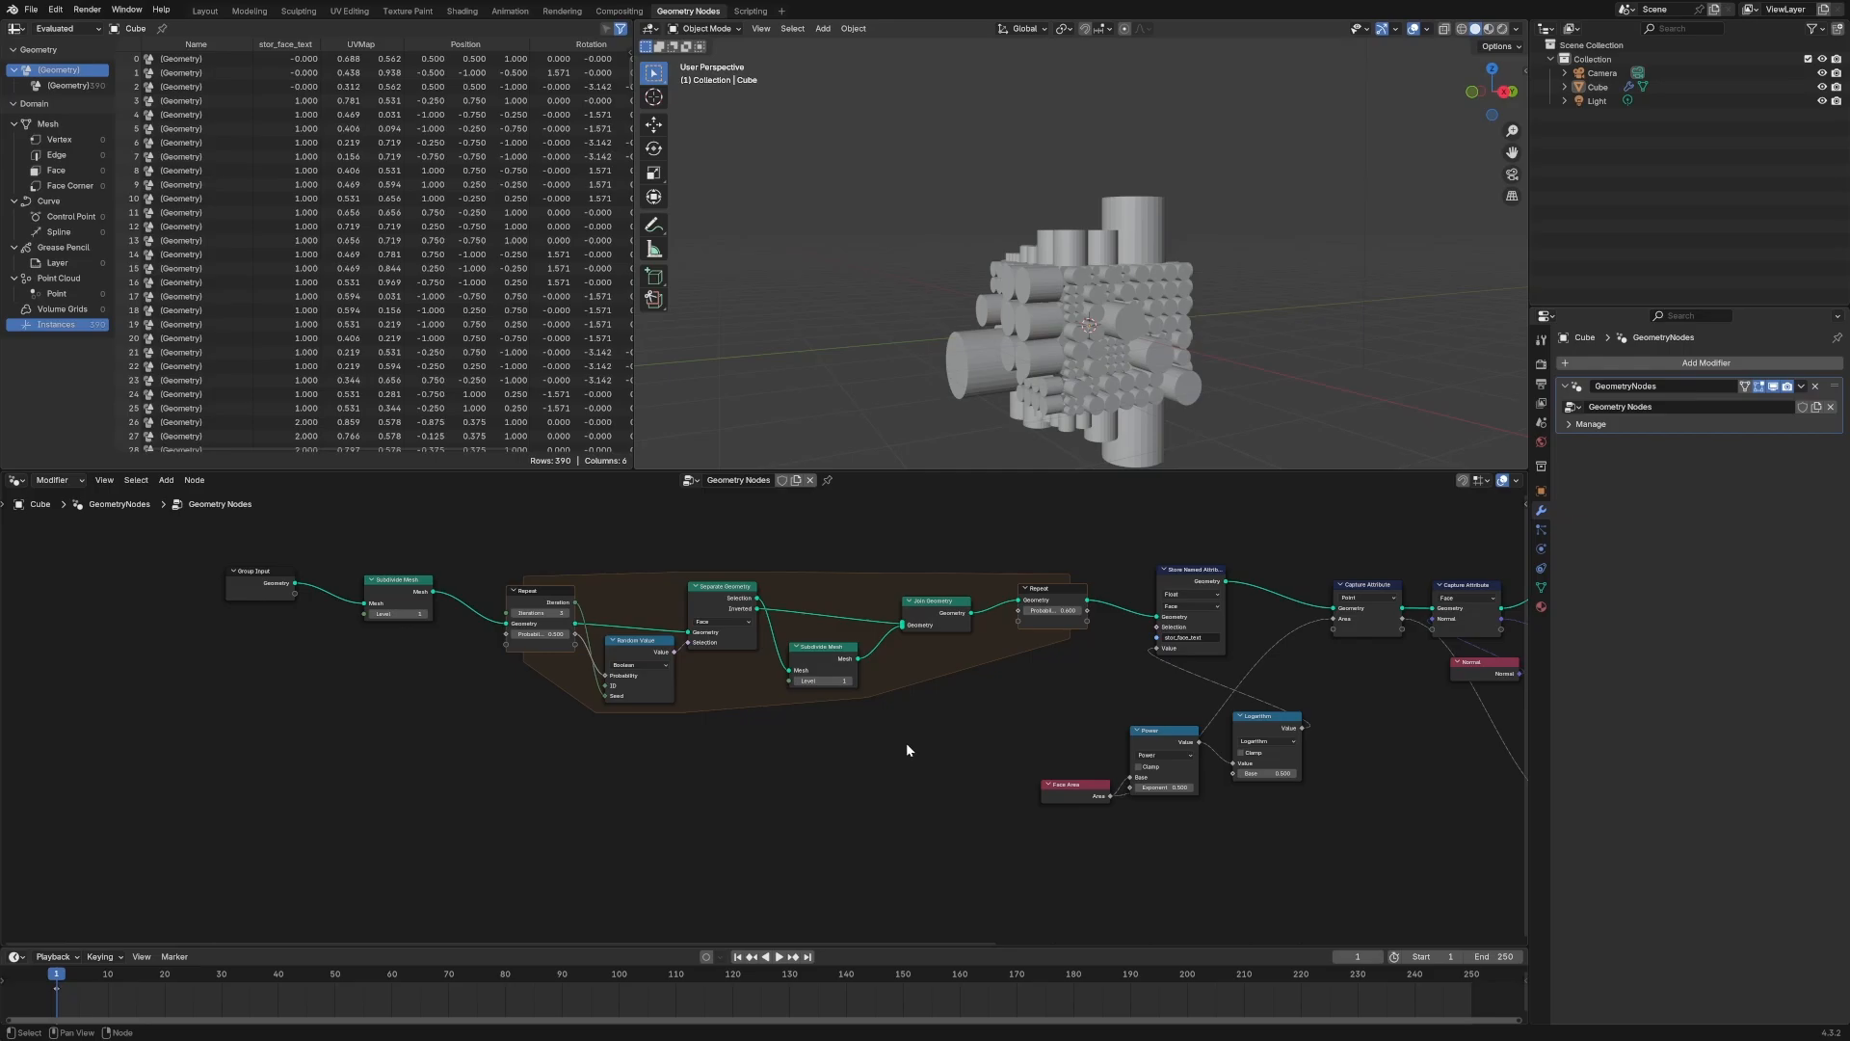